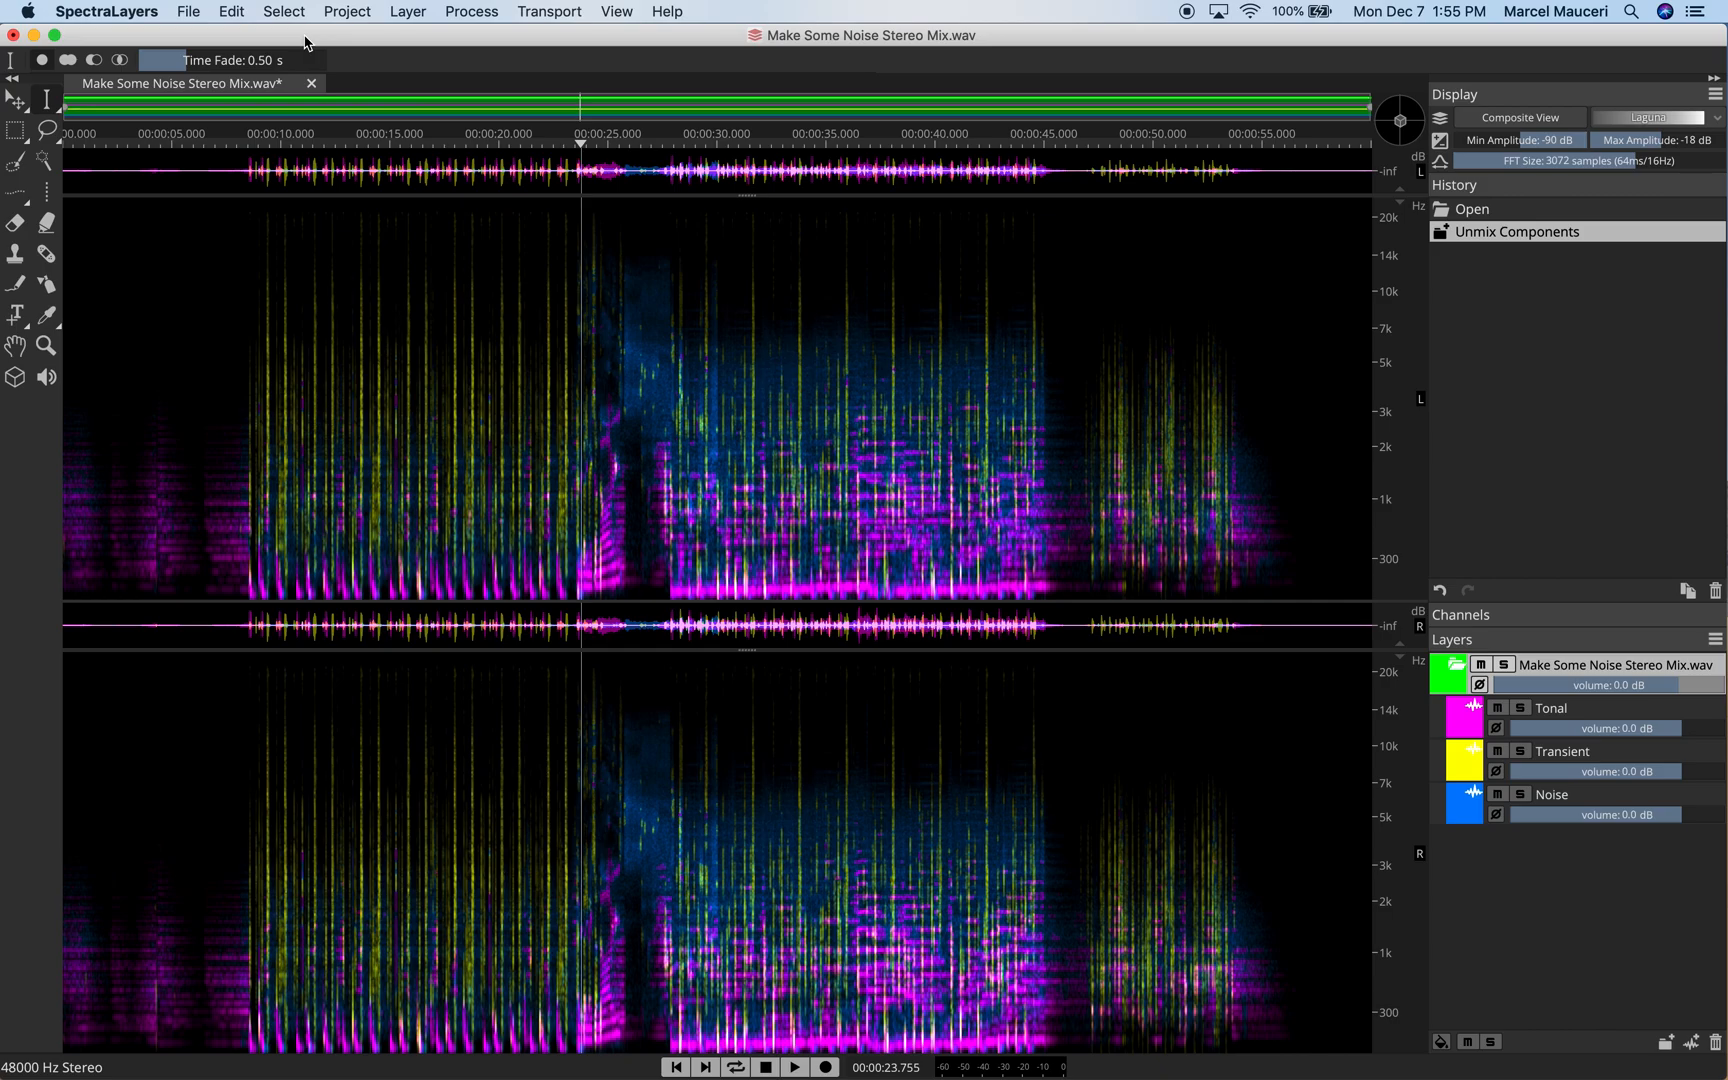
mouse_move(997, 607)
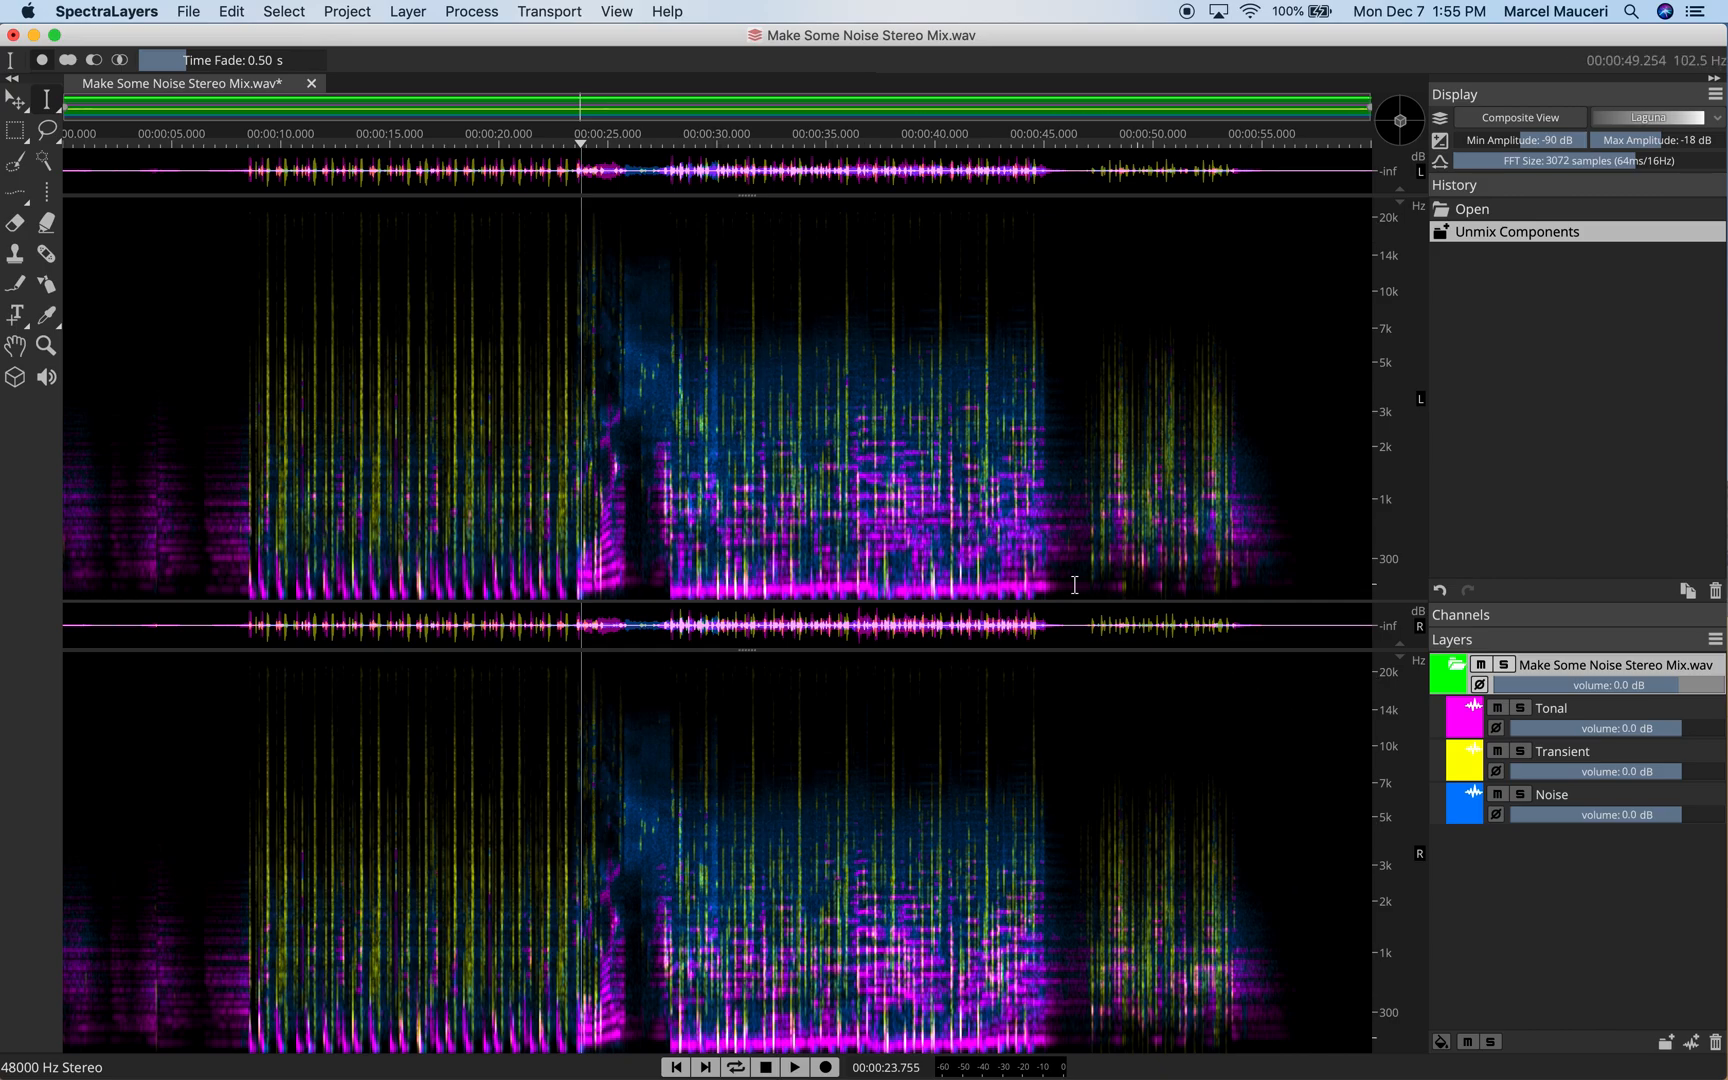
- Solo the Tonal, Transient and Noise layers in turn, then return to the full mix
click(1519, 709)
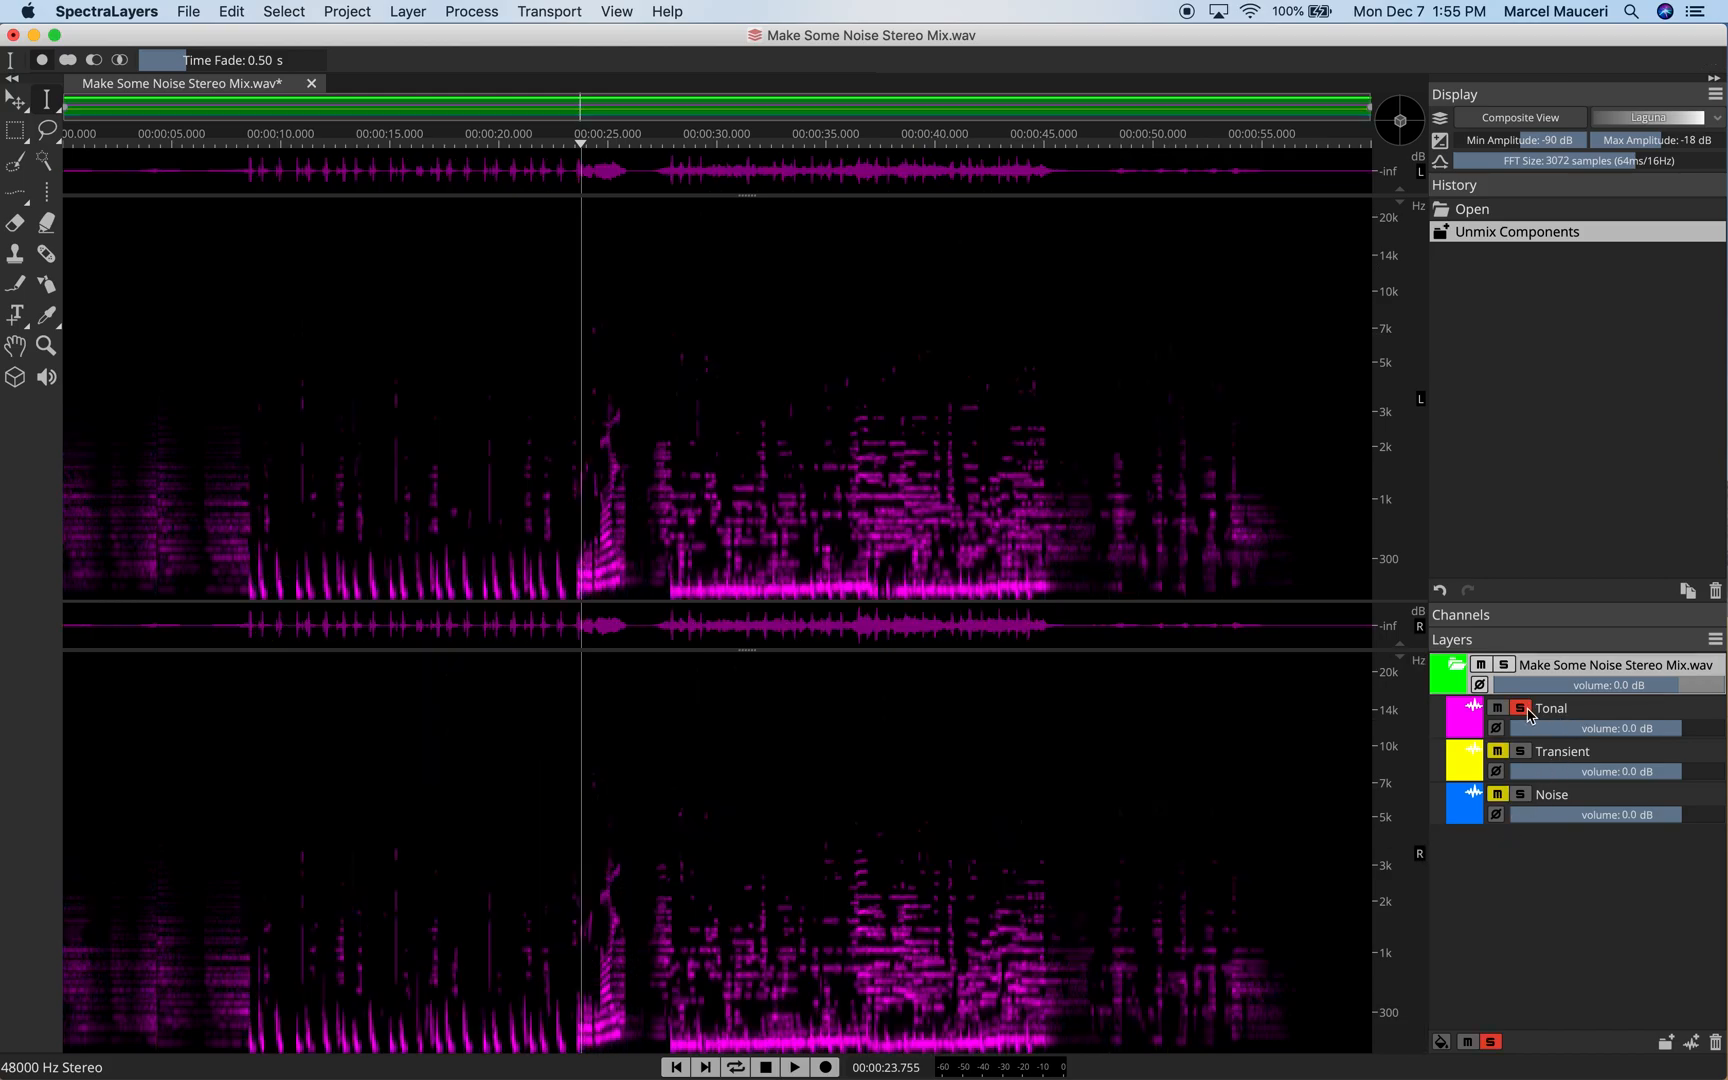
click(1521, 752)
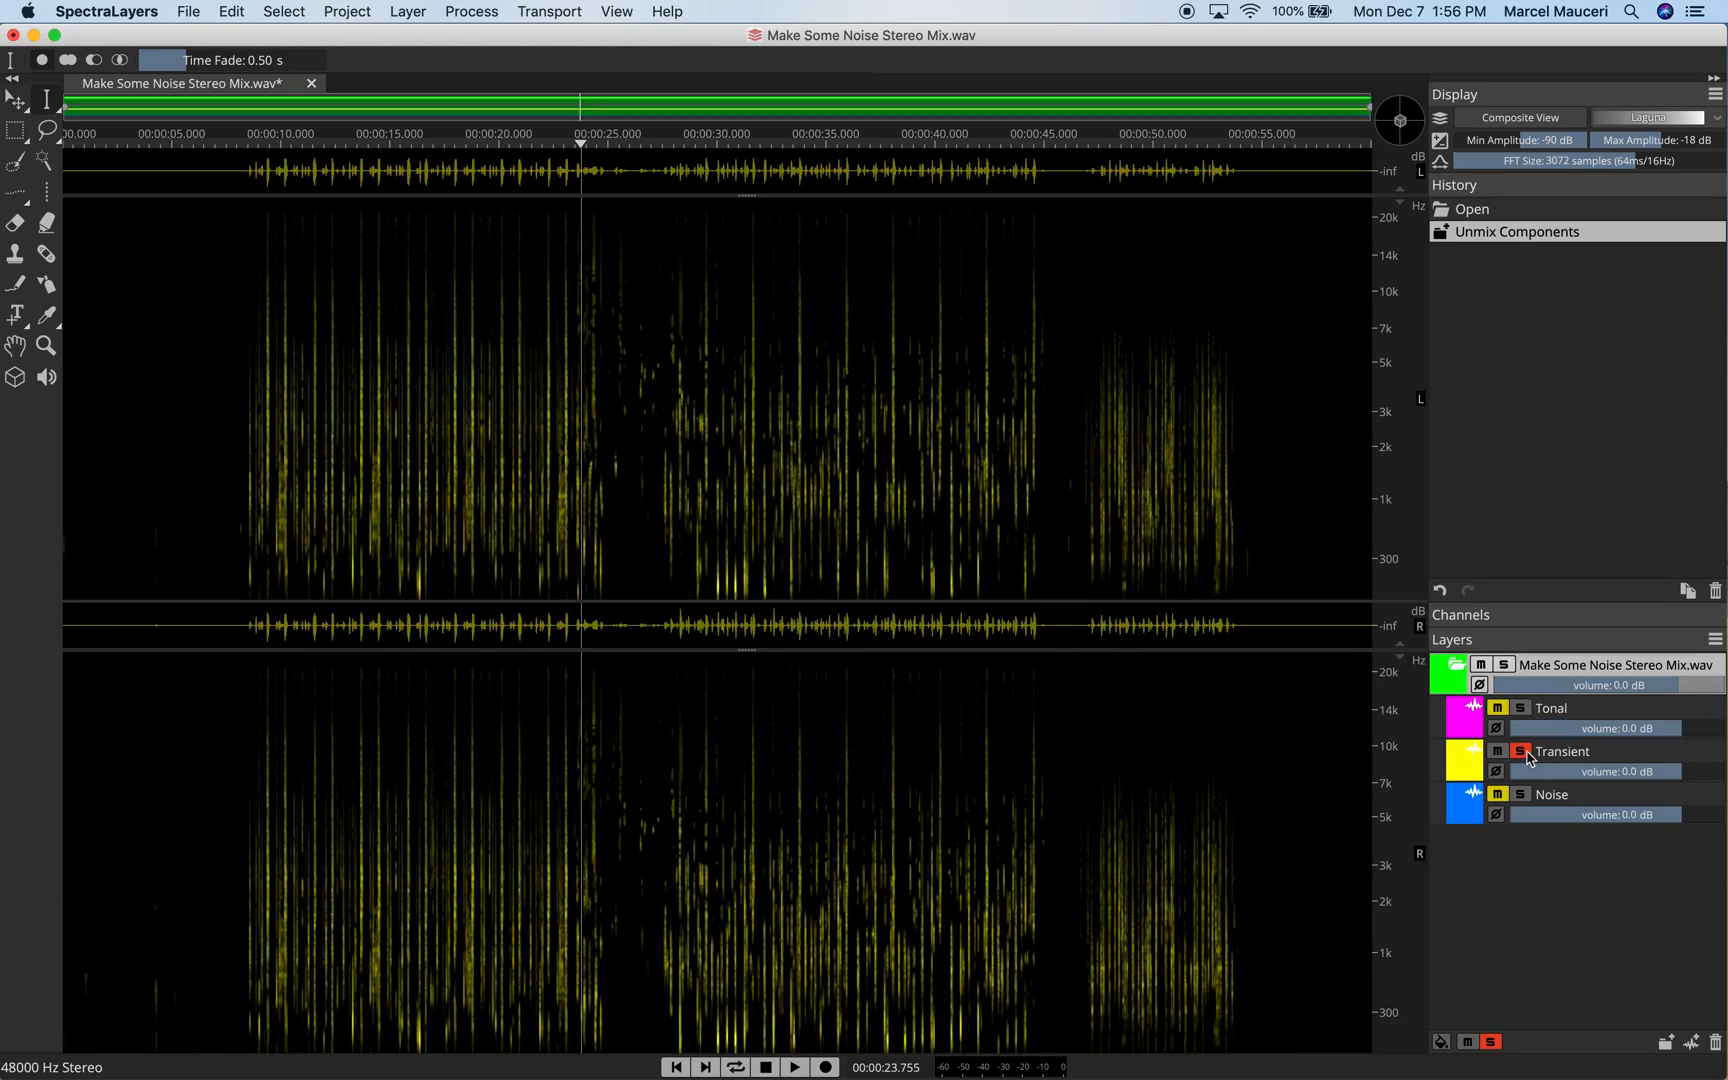
click(1521, 795)
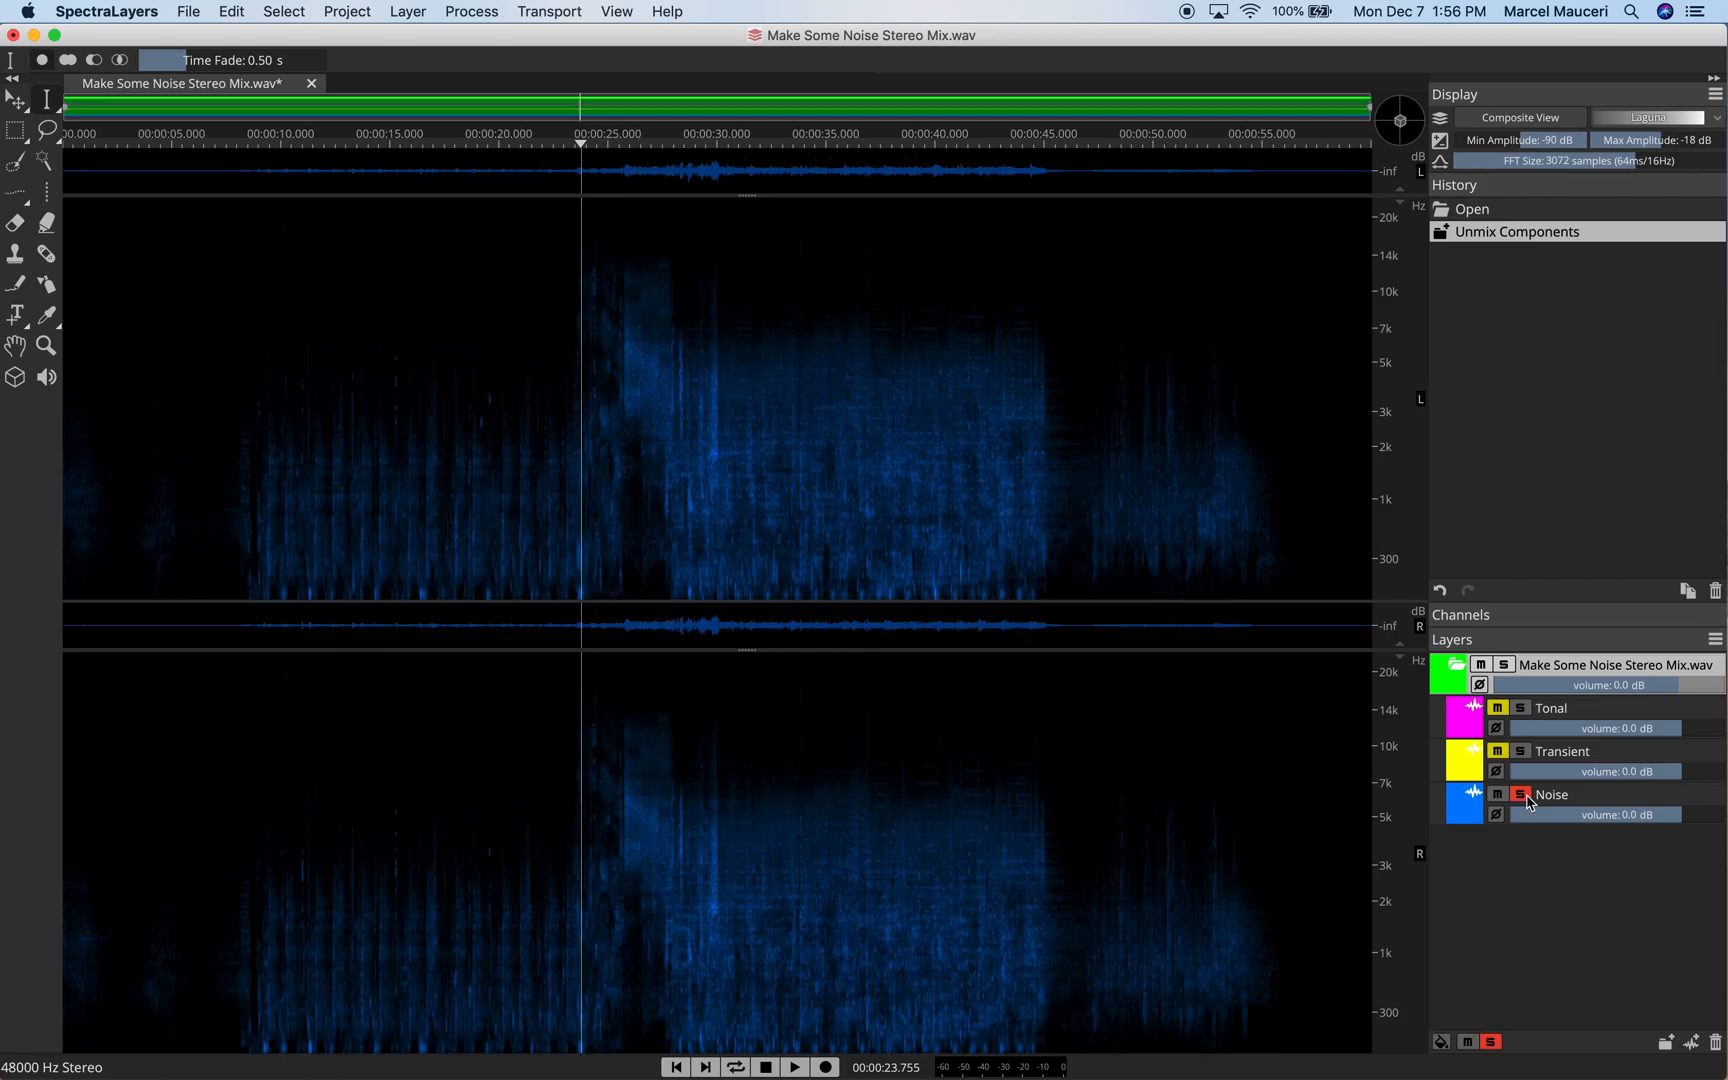
click(1522, 795)
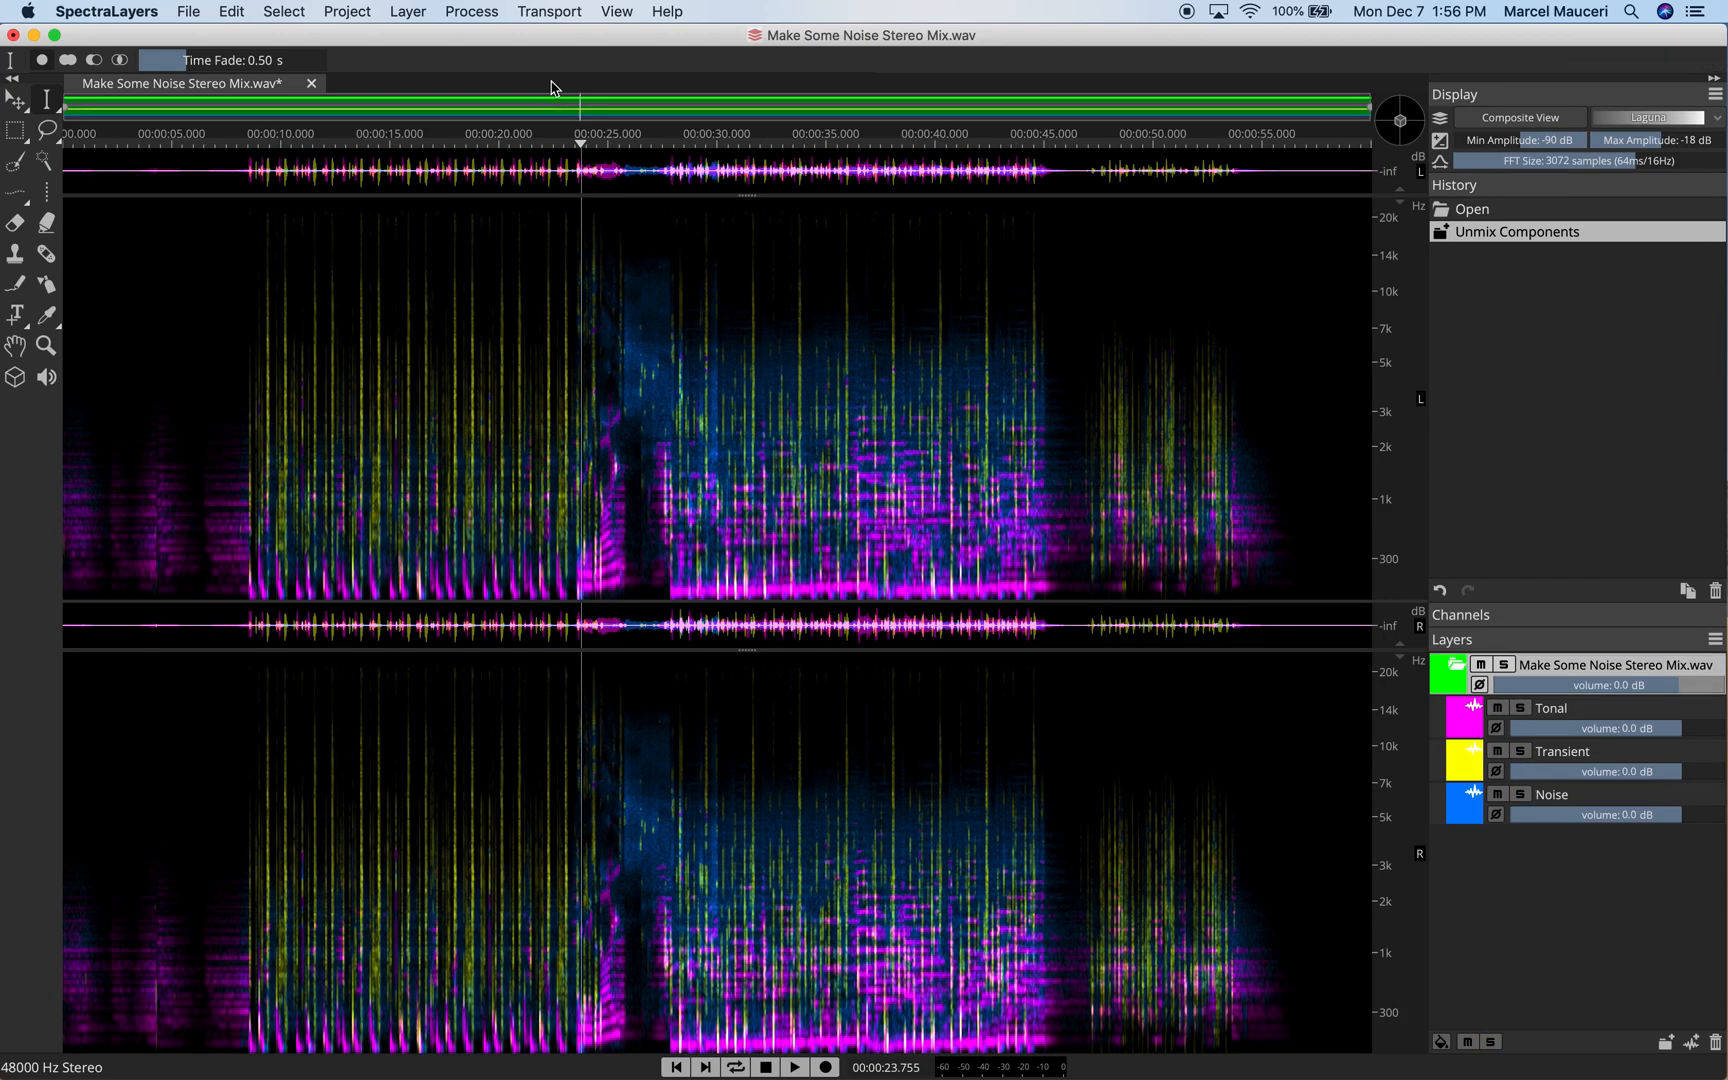
- Browse the Process menu, then solo the Noise layer and select 24–30 s below 3 kHz
click(471, 11)
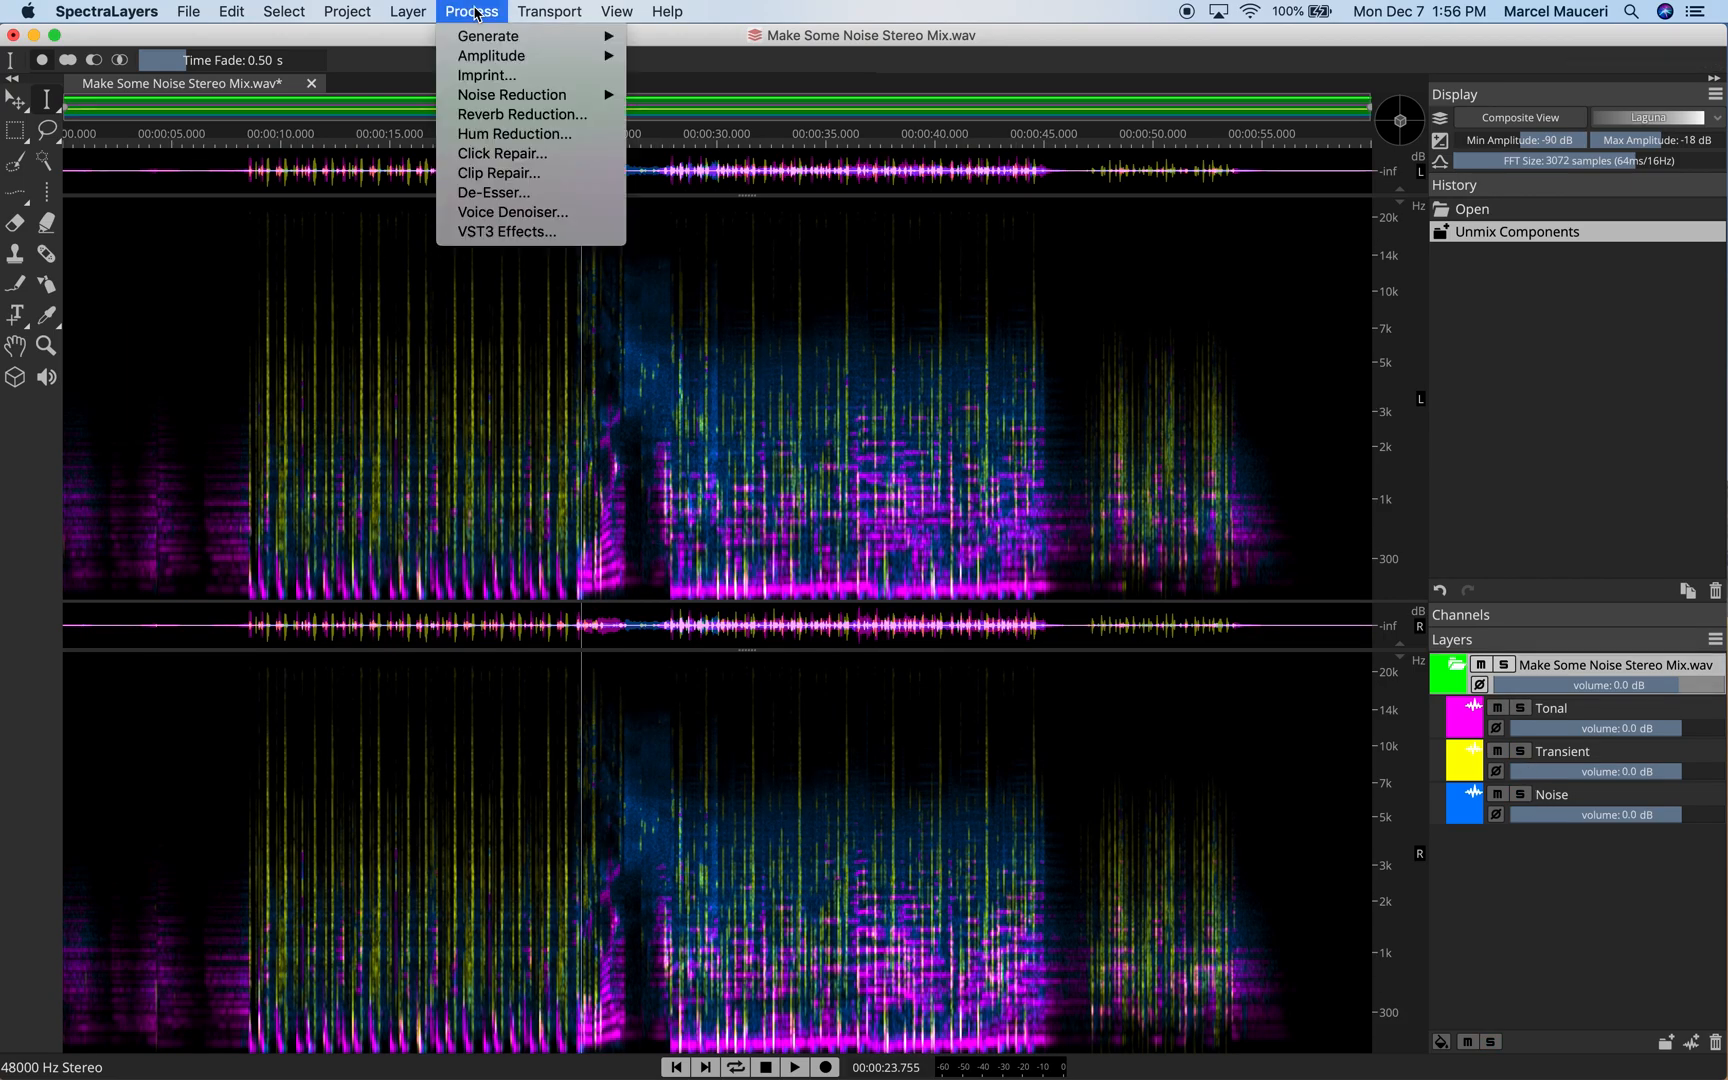
mouse_move(488, 35)
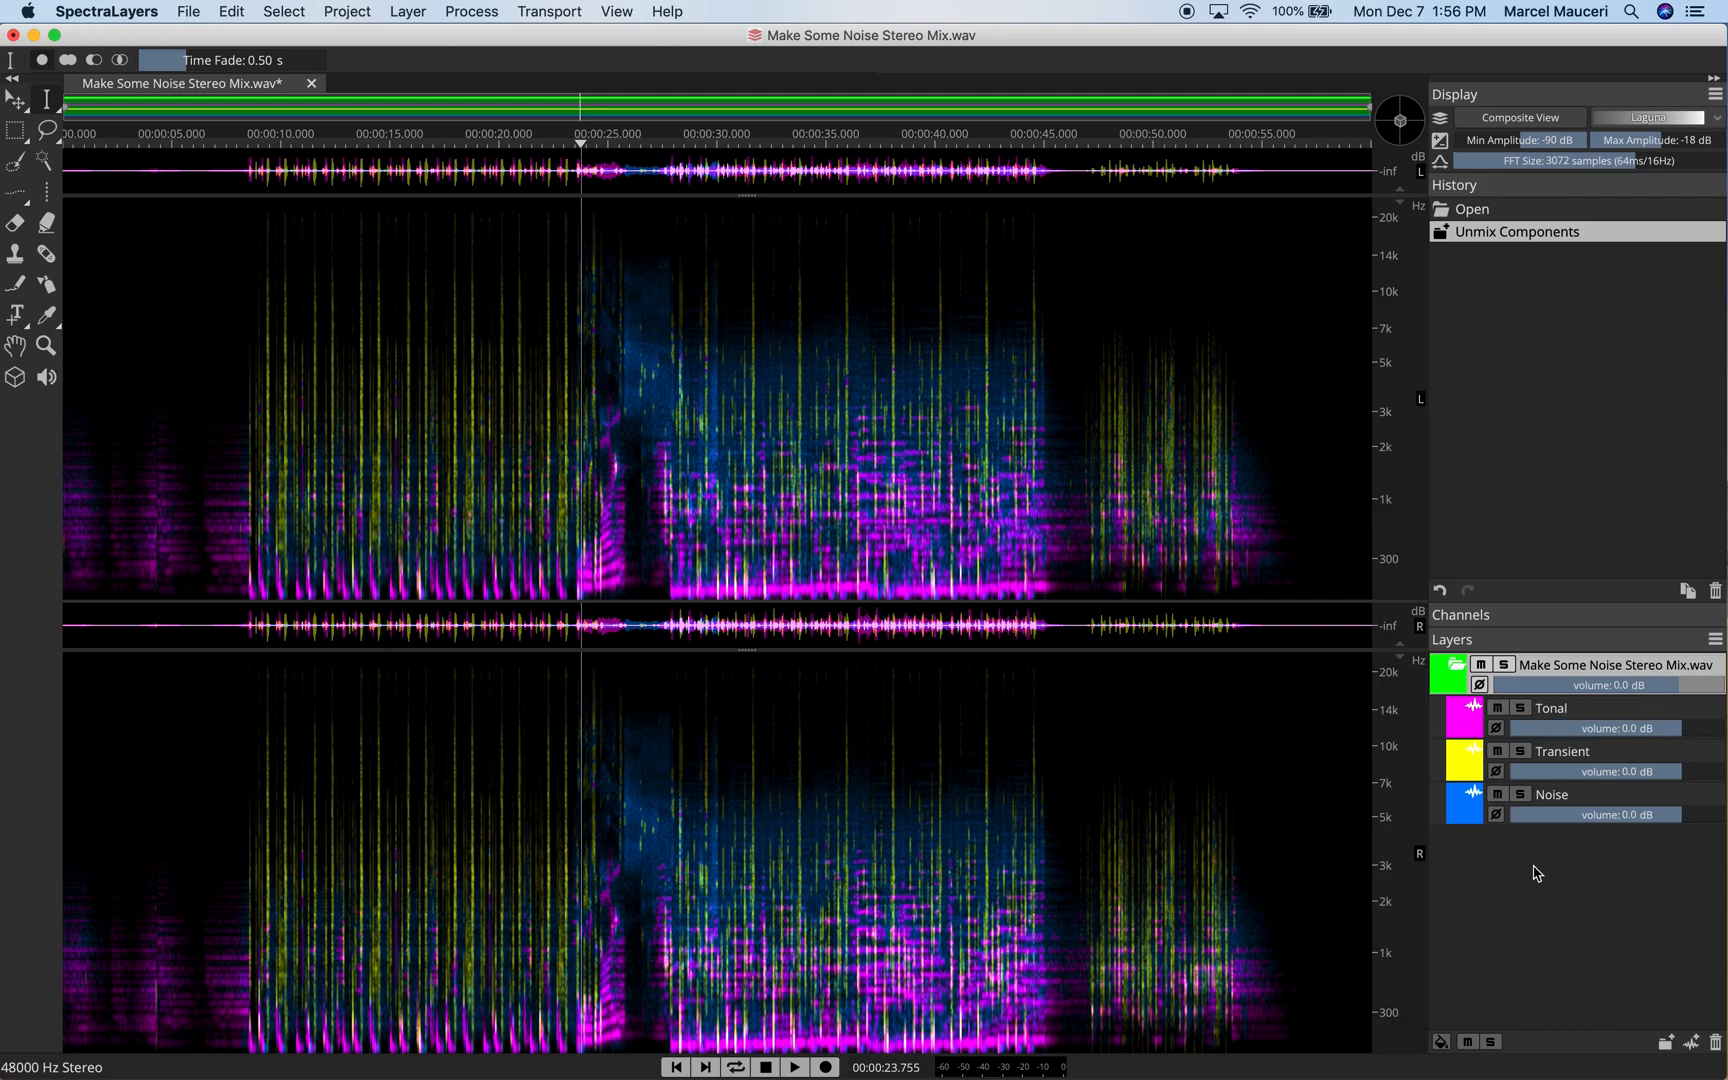
click(1554, 795)
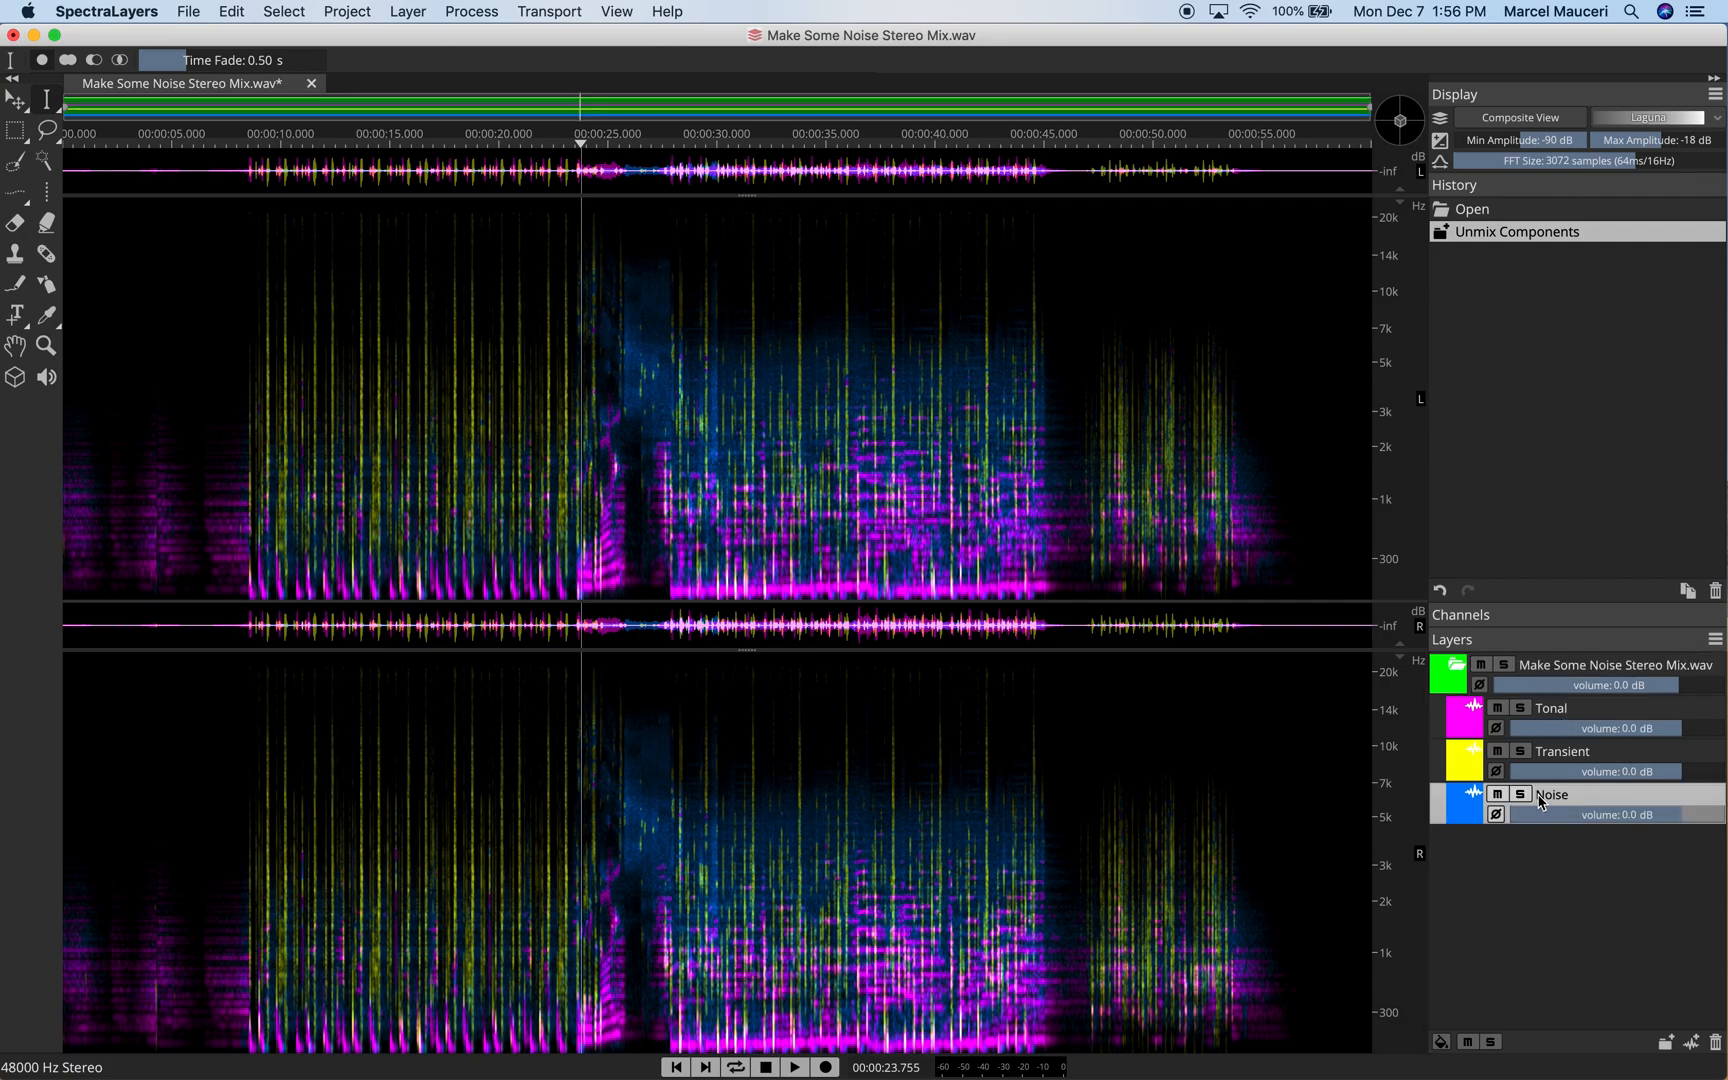
click(1518, 795)
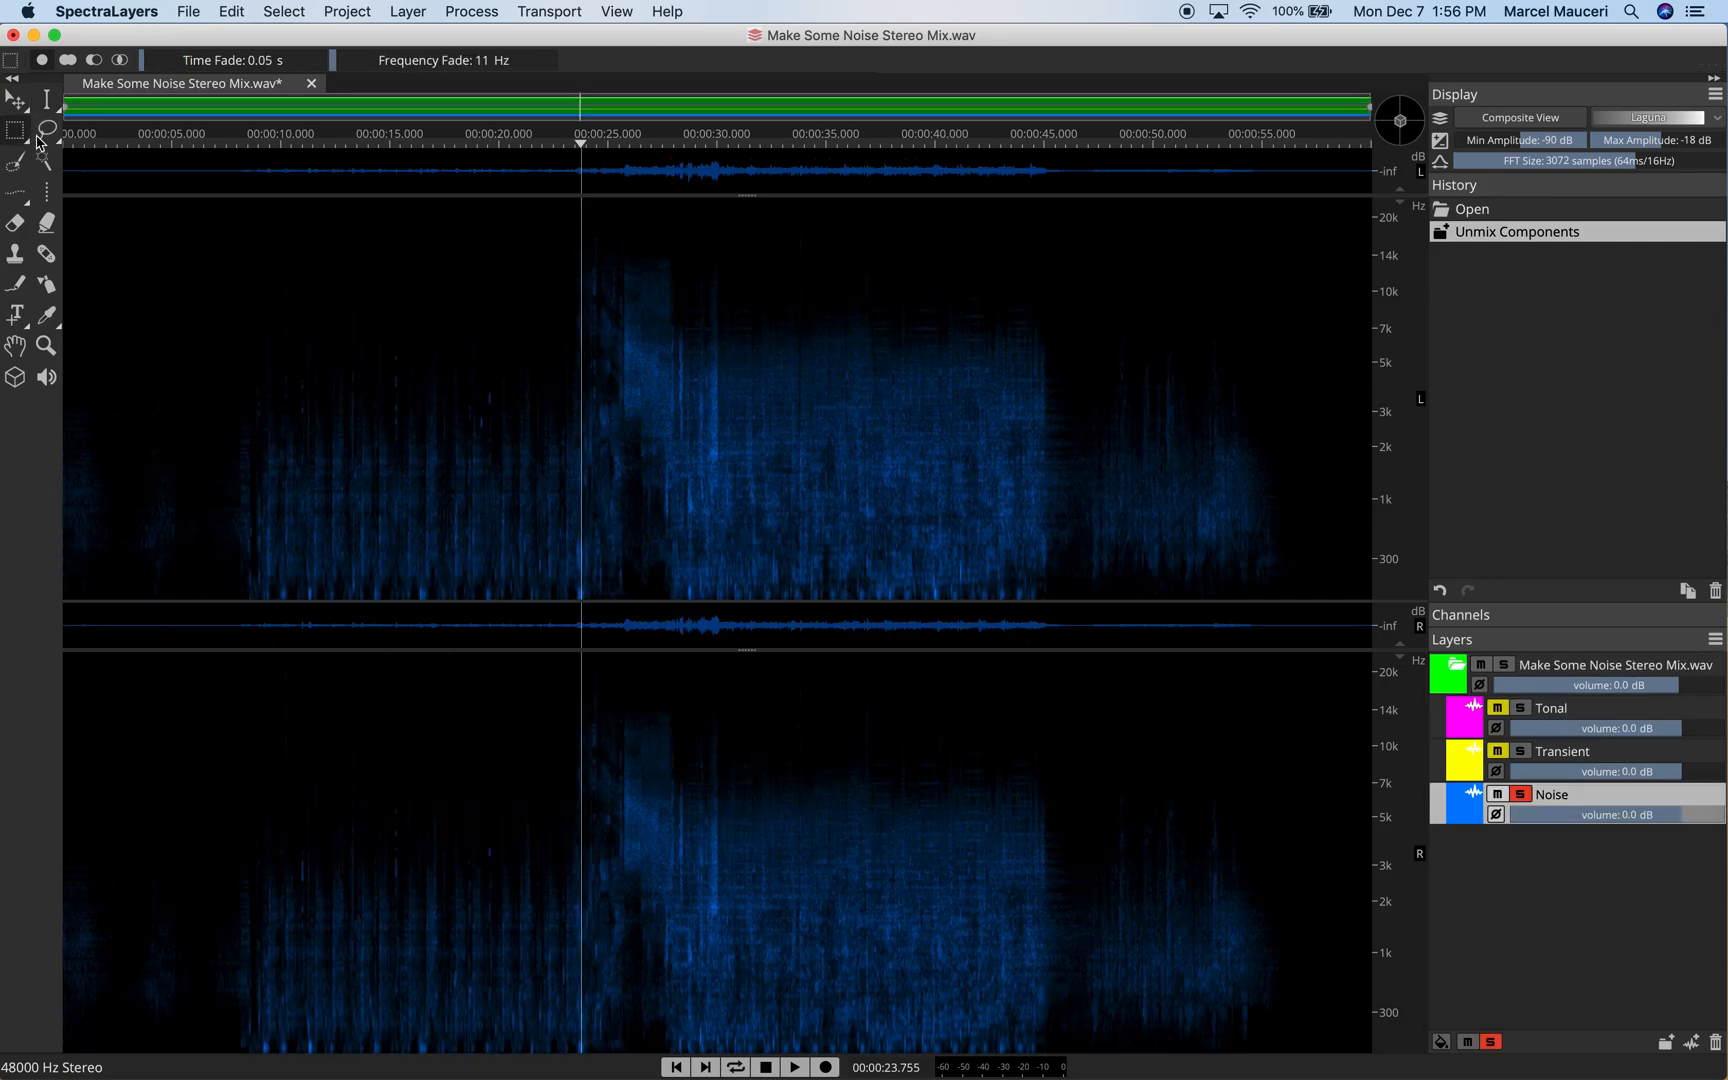
drag(581, 391, 705, 570)
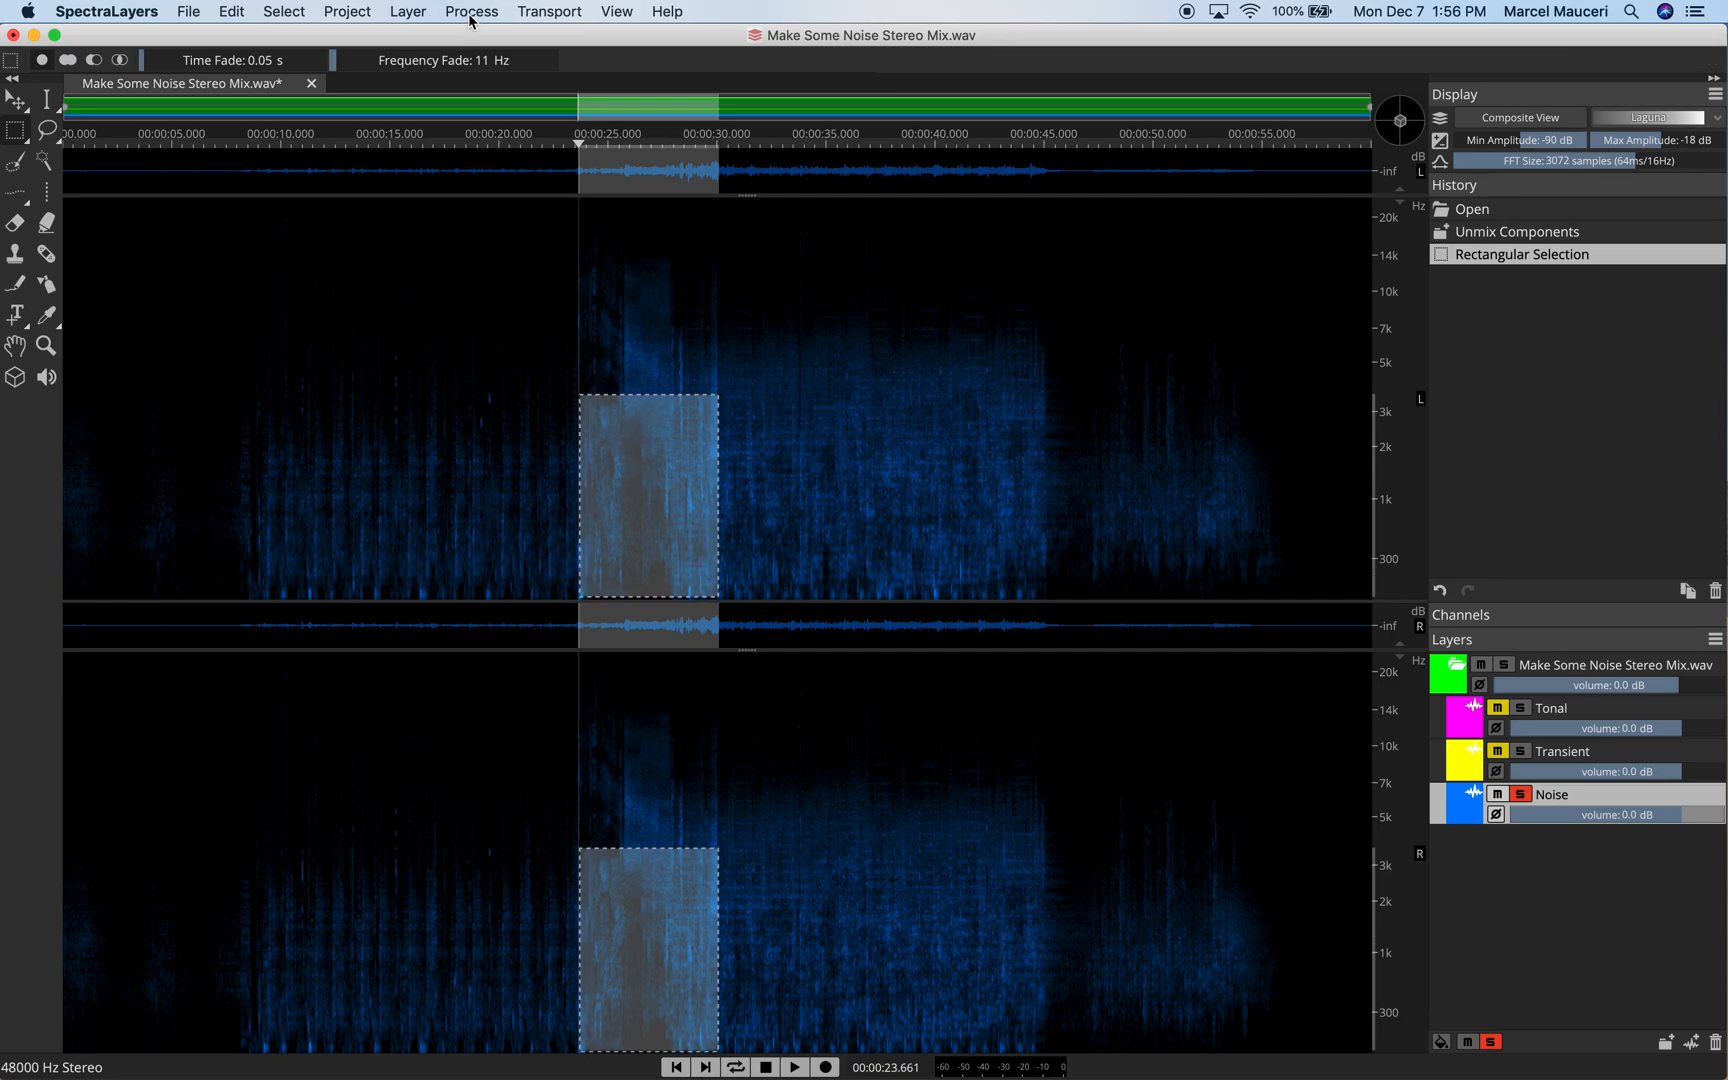
- Apply Generate > Silence to the 23.66–30.07 s region of the Noise layer
click(471, 11)
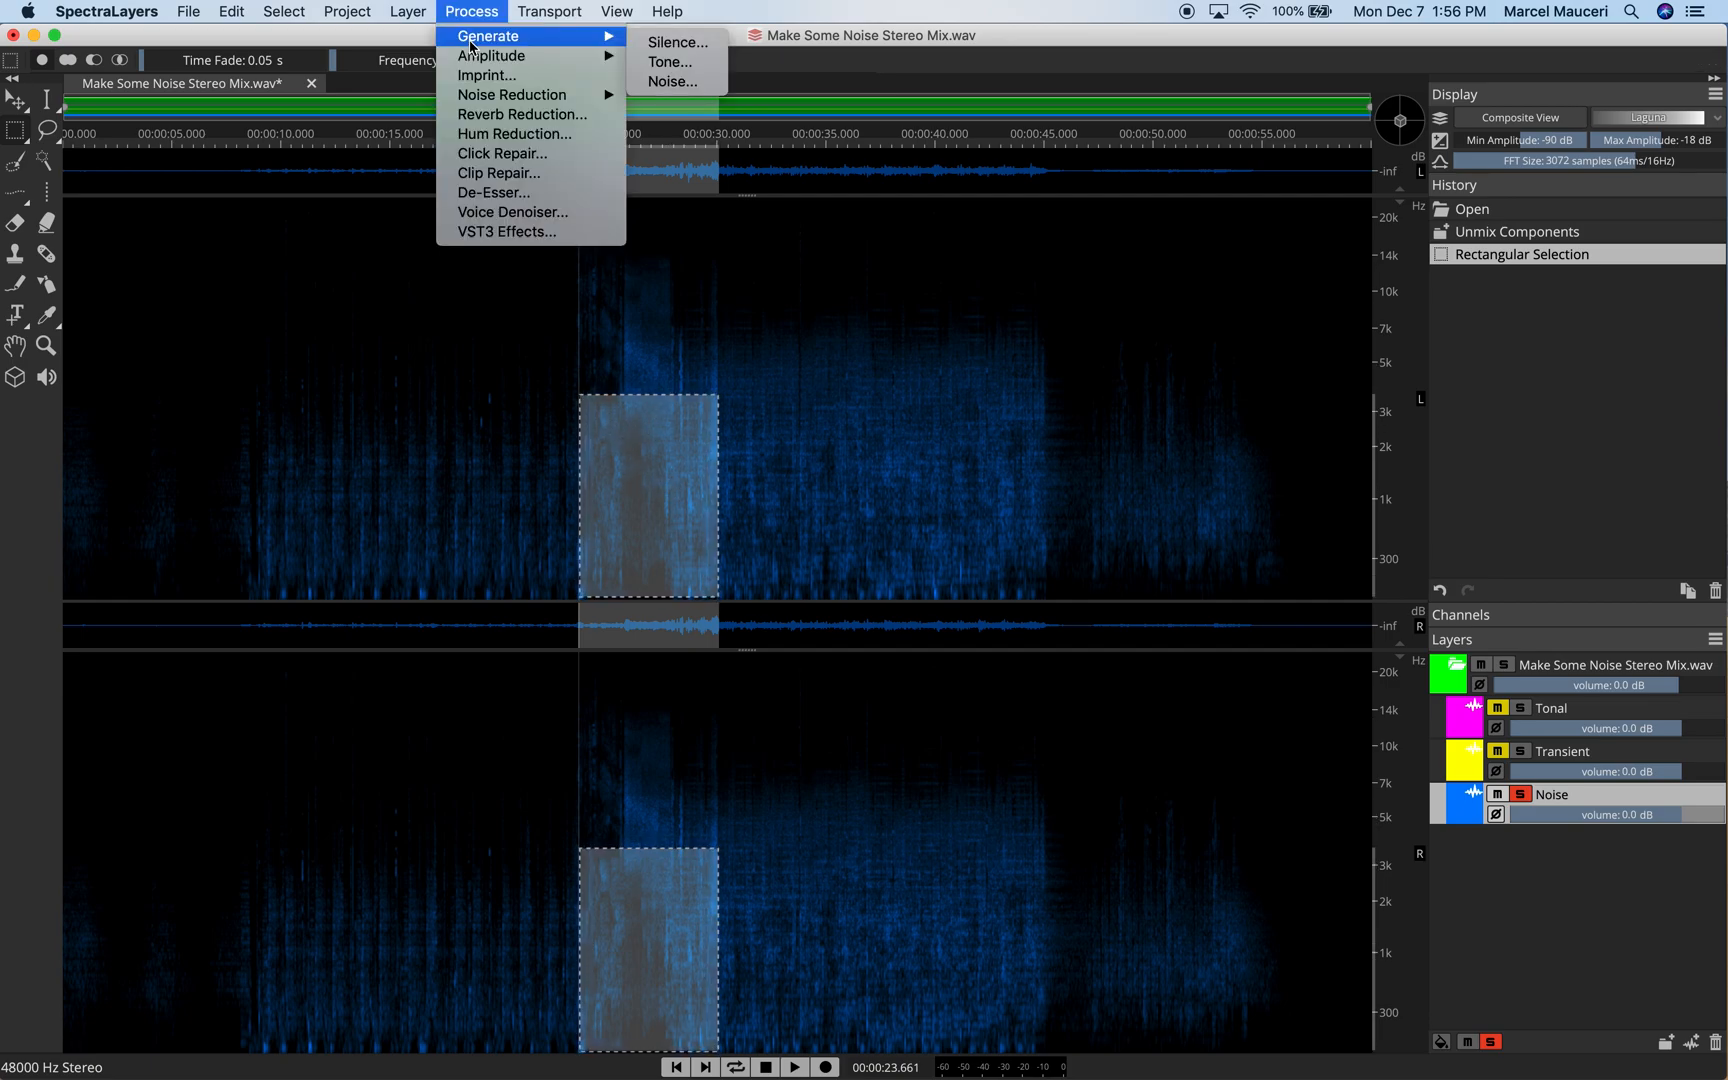
mouse_move(670, 62)
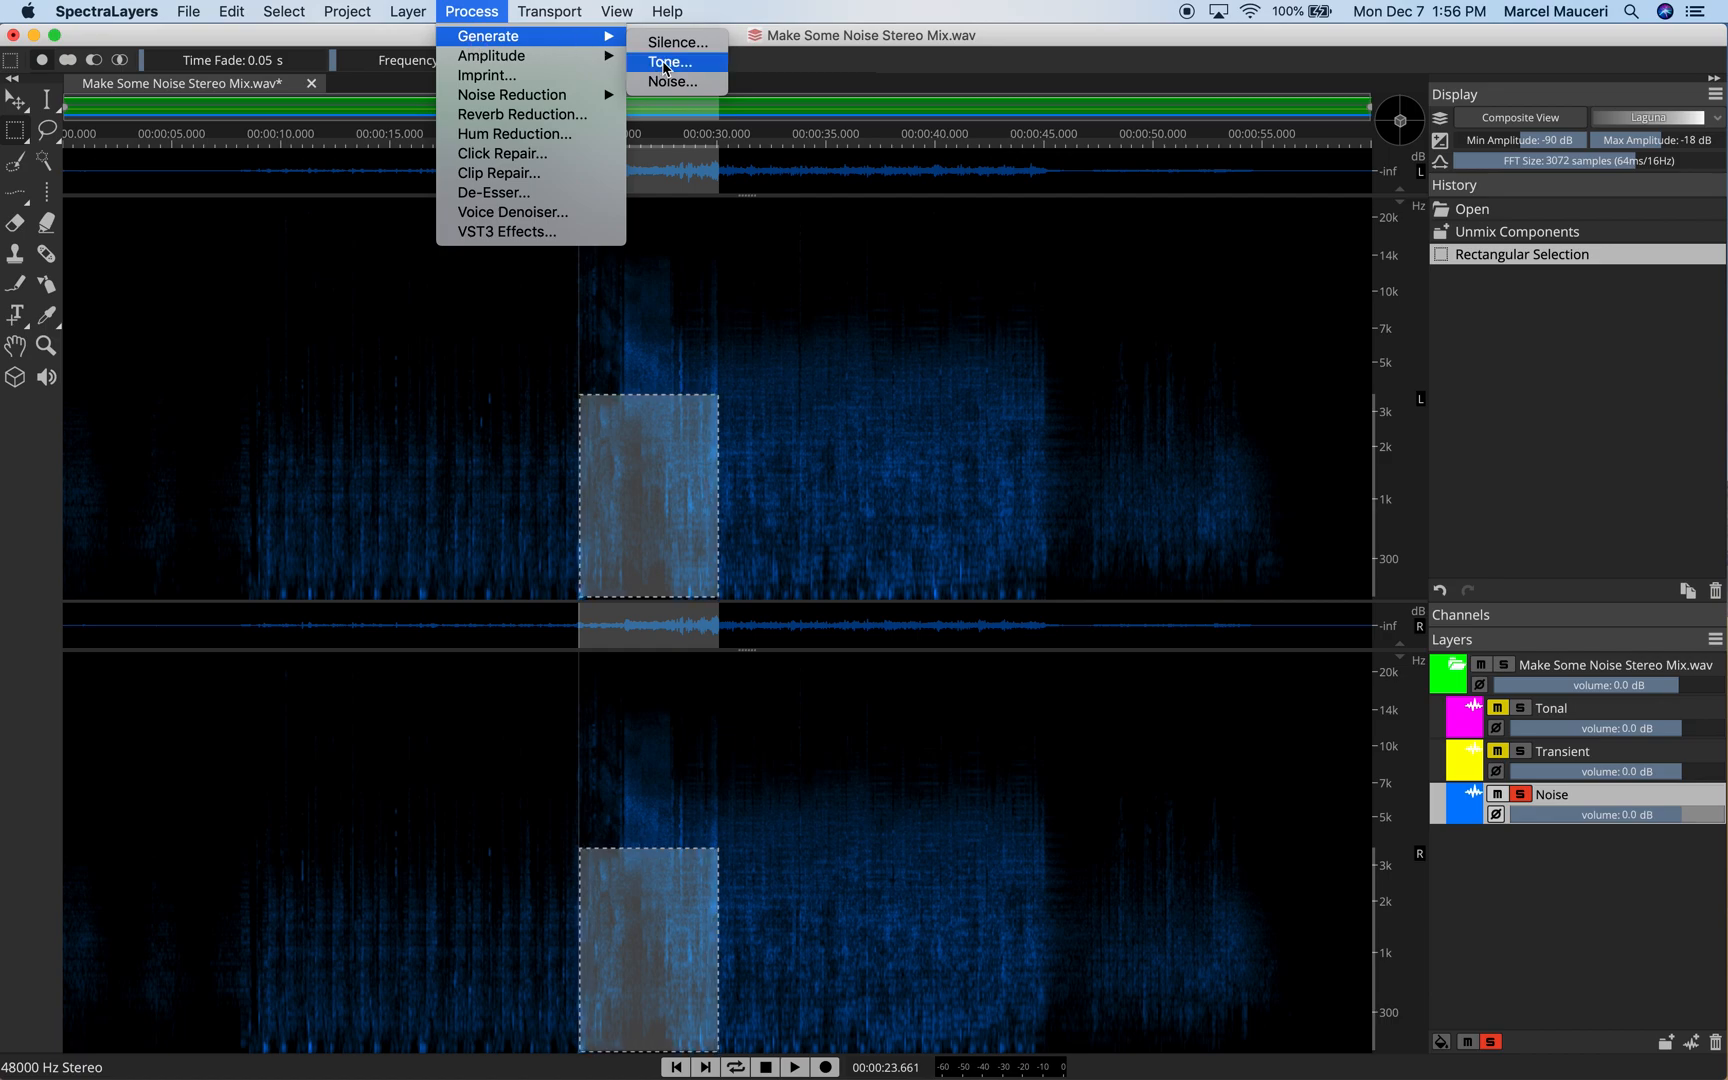
mouse_move(676, 42)
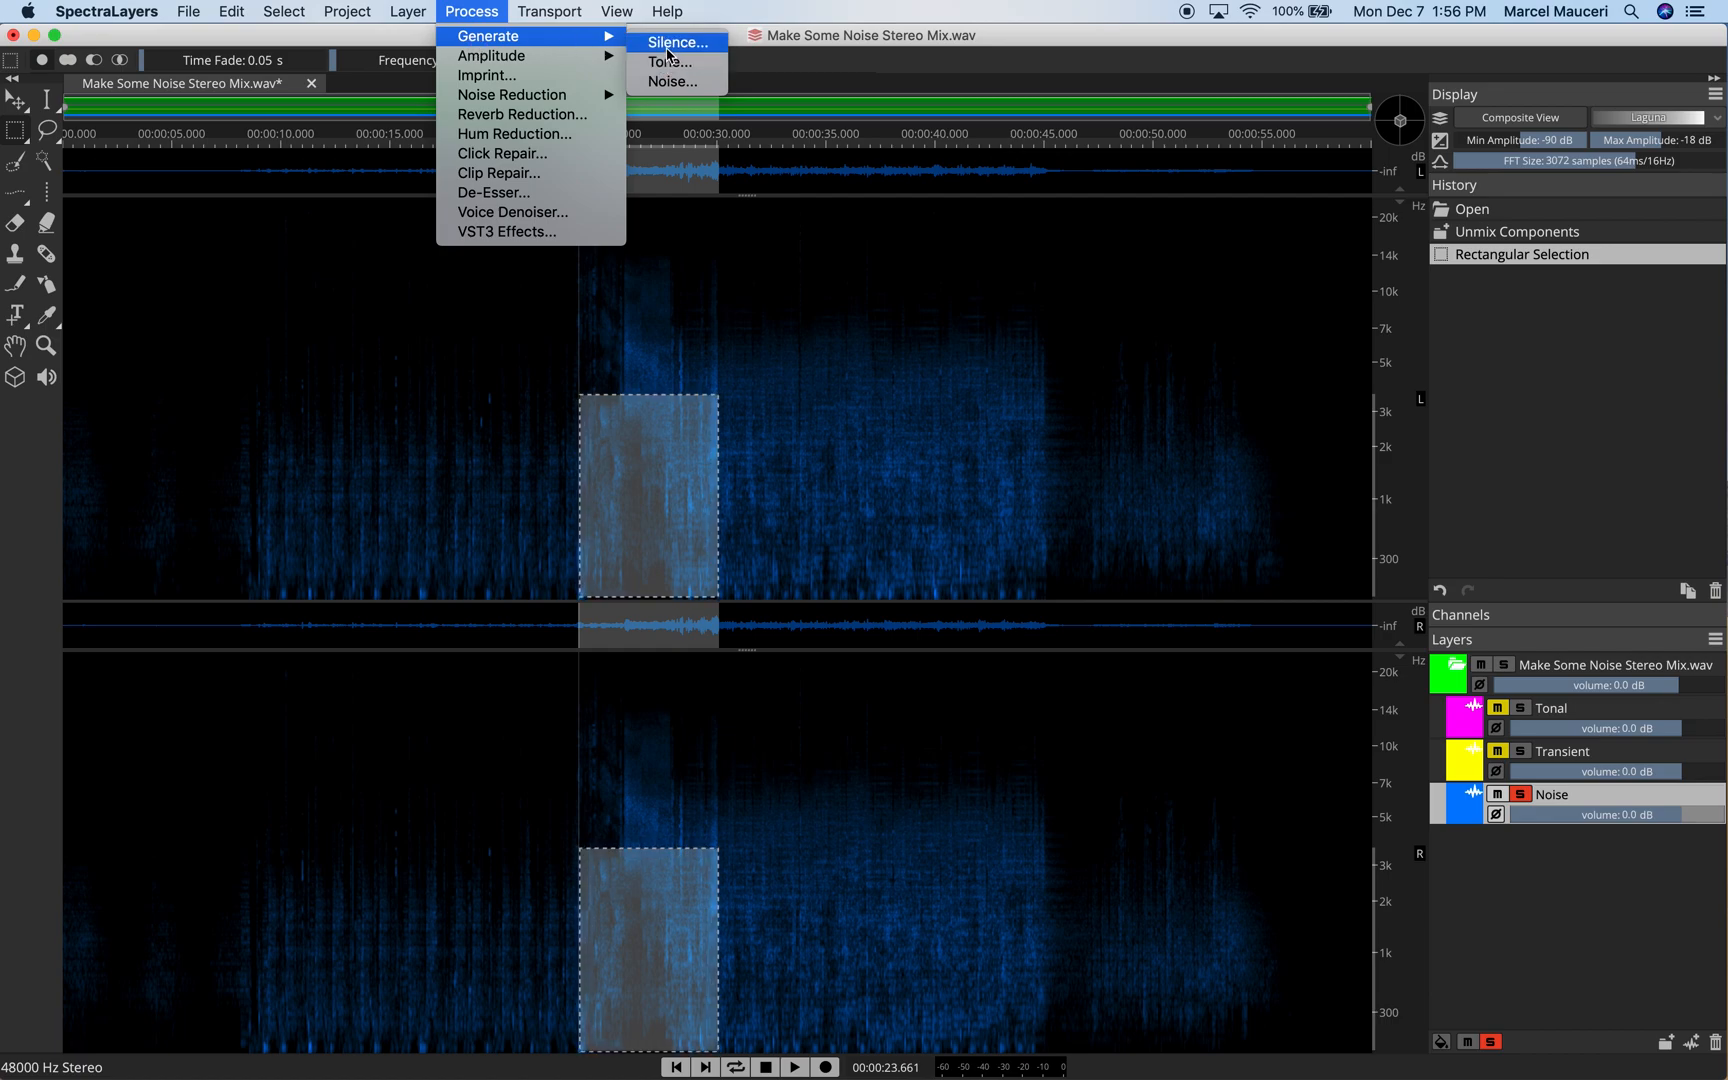
click(677, 42)
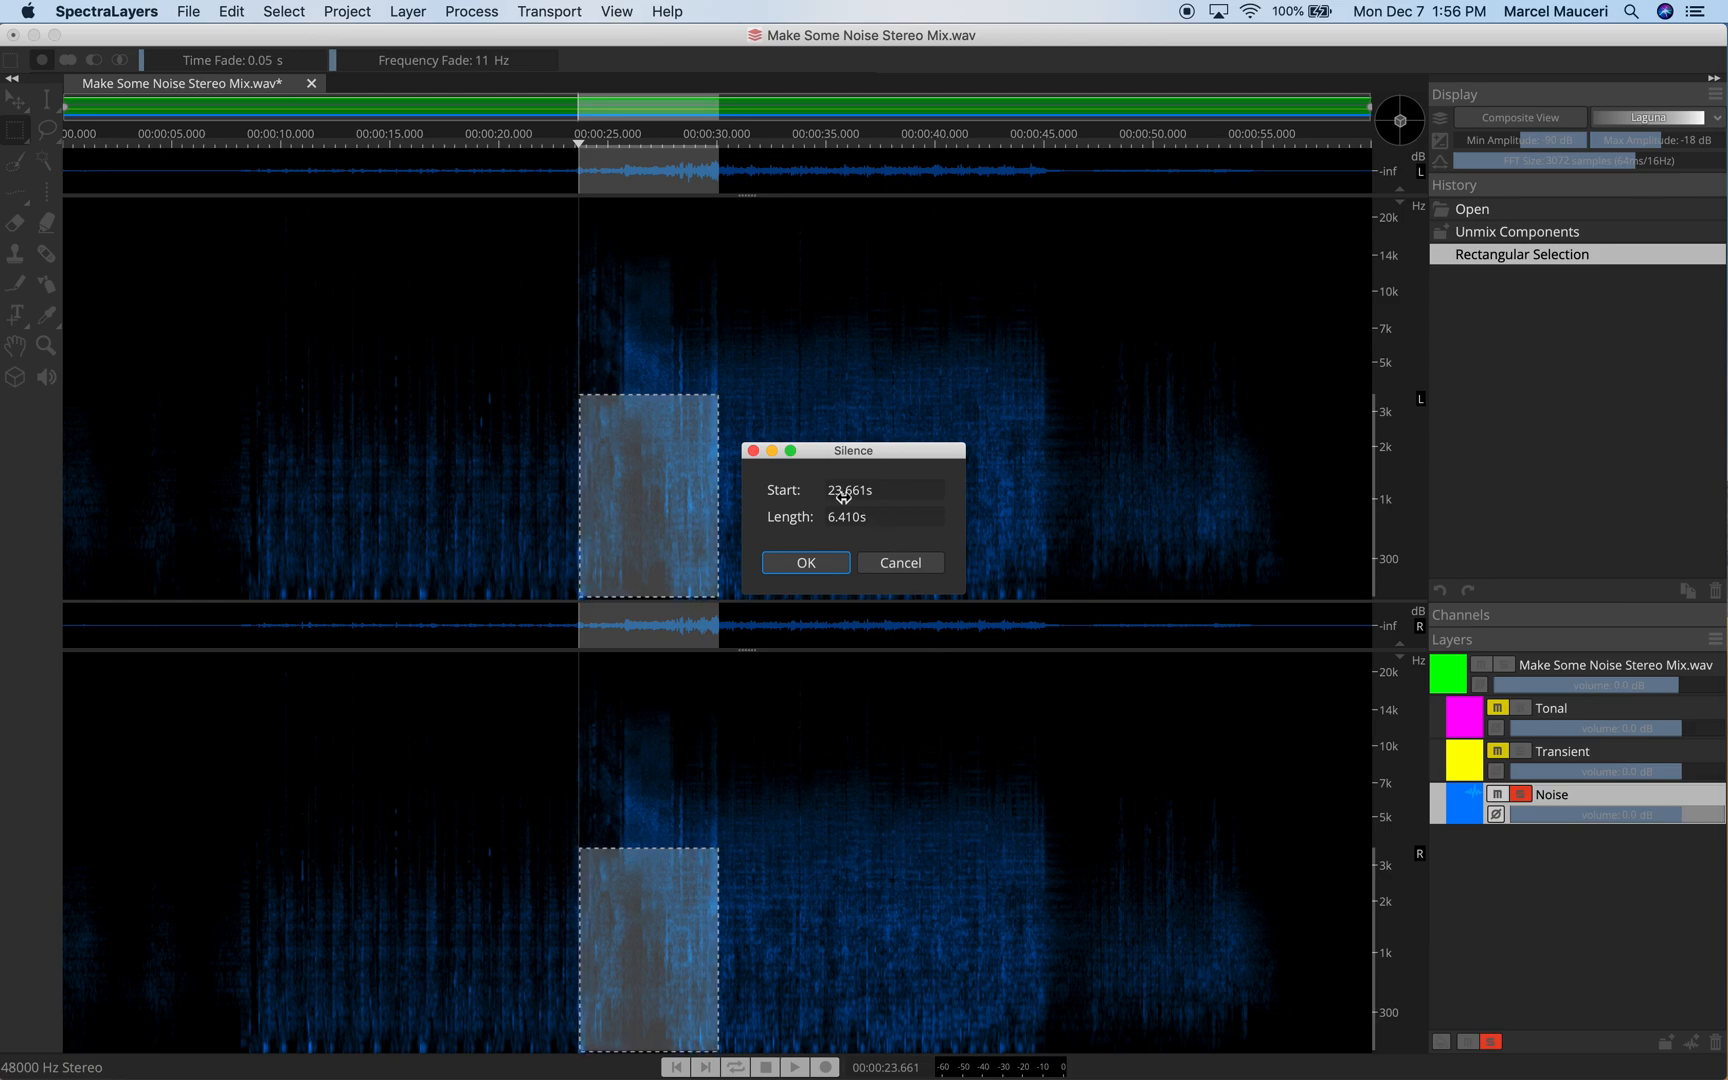
mouse_move(810, 541)
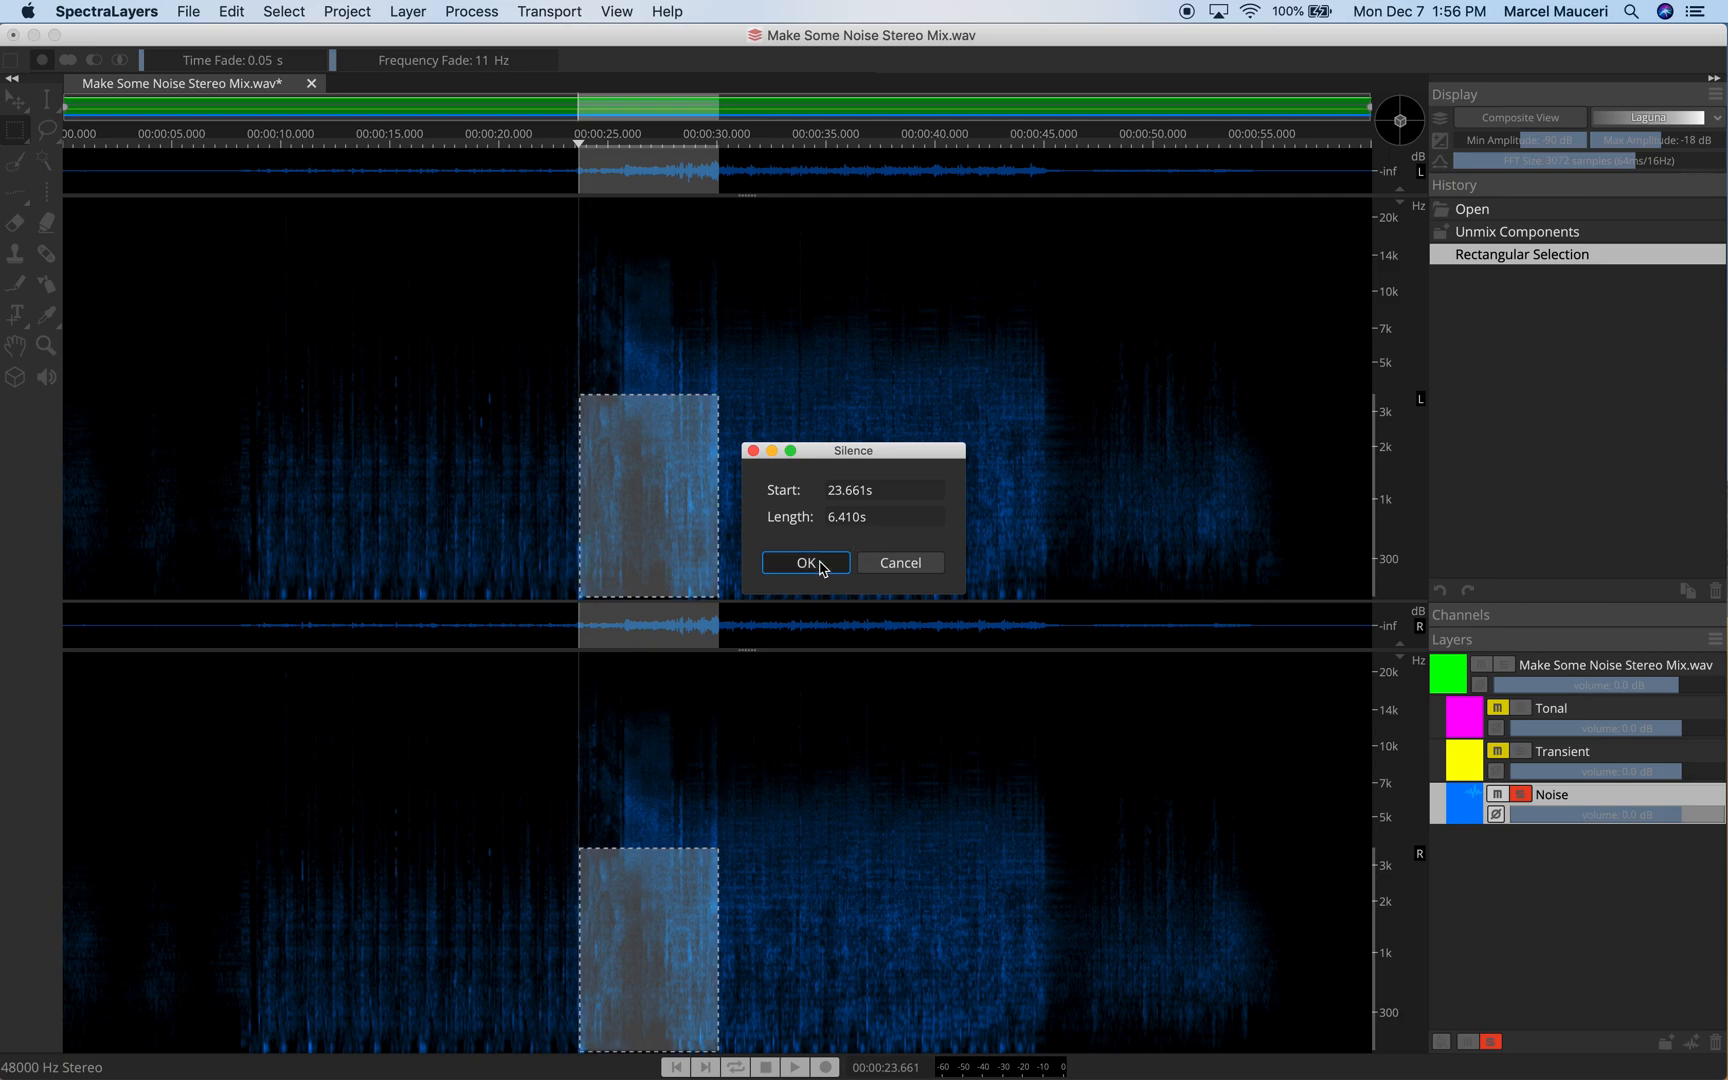
click(804, 563)
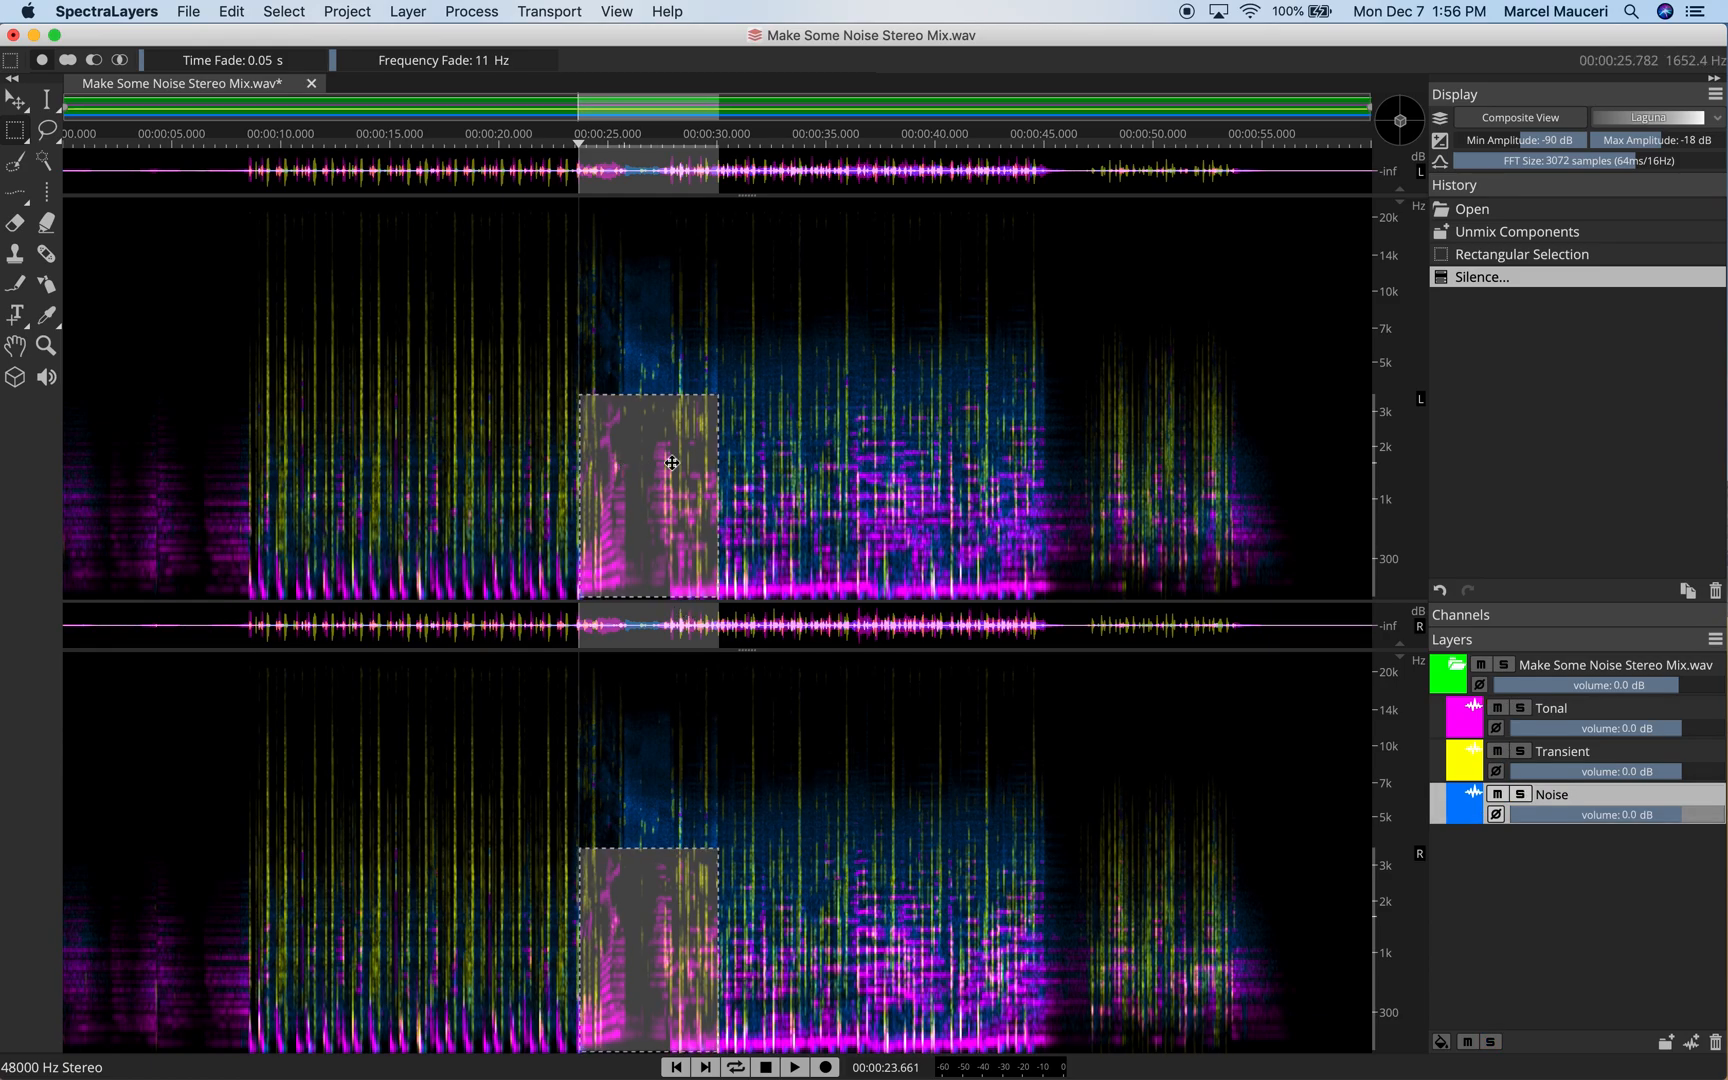
mouse_move(1532, 709)
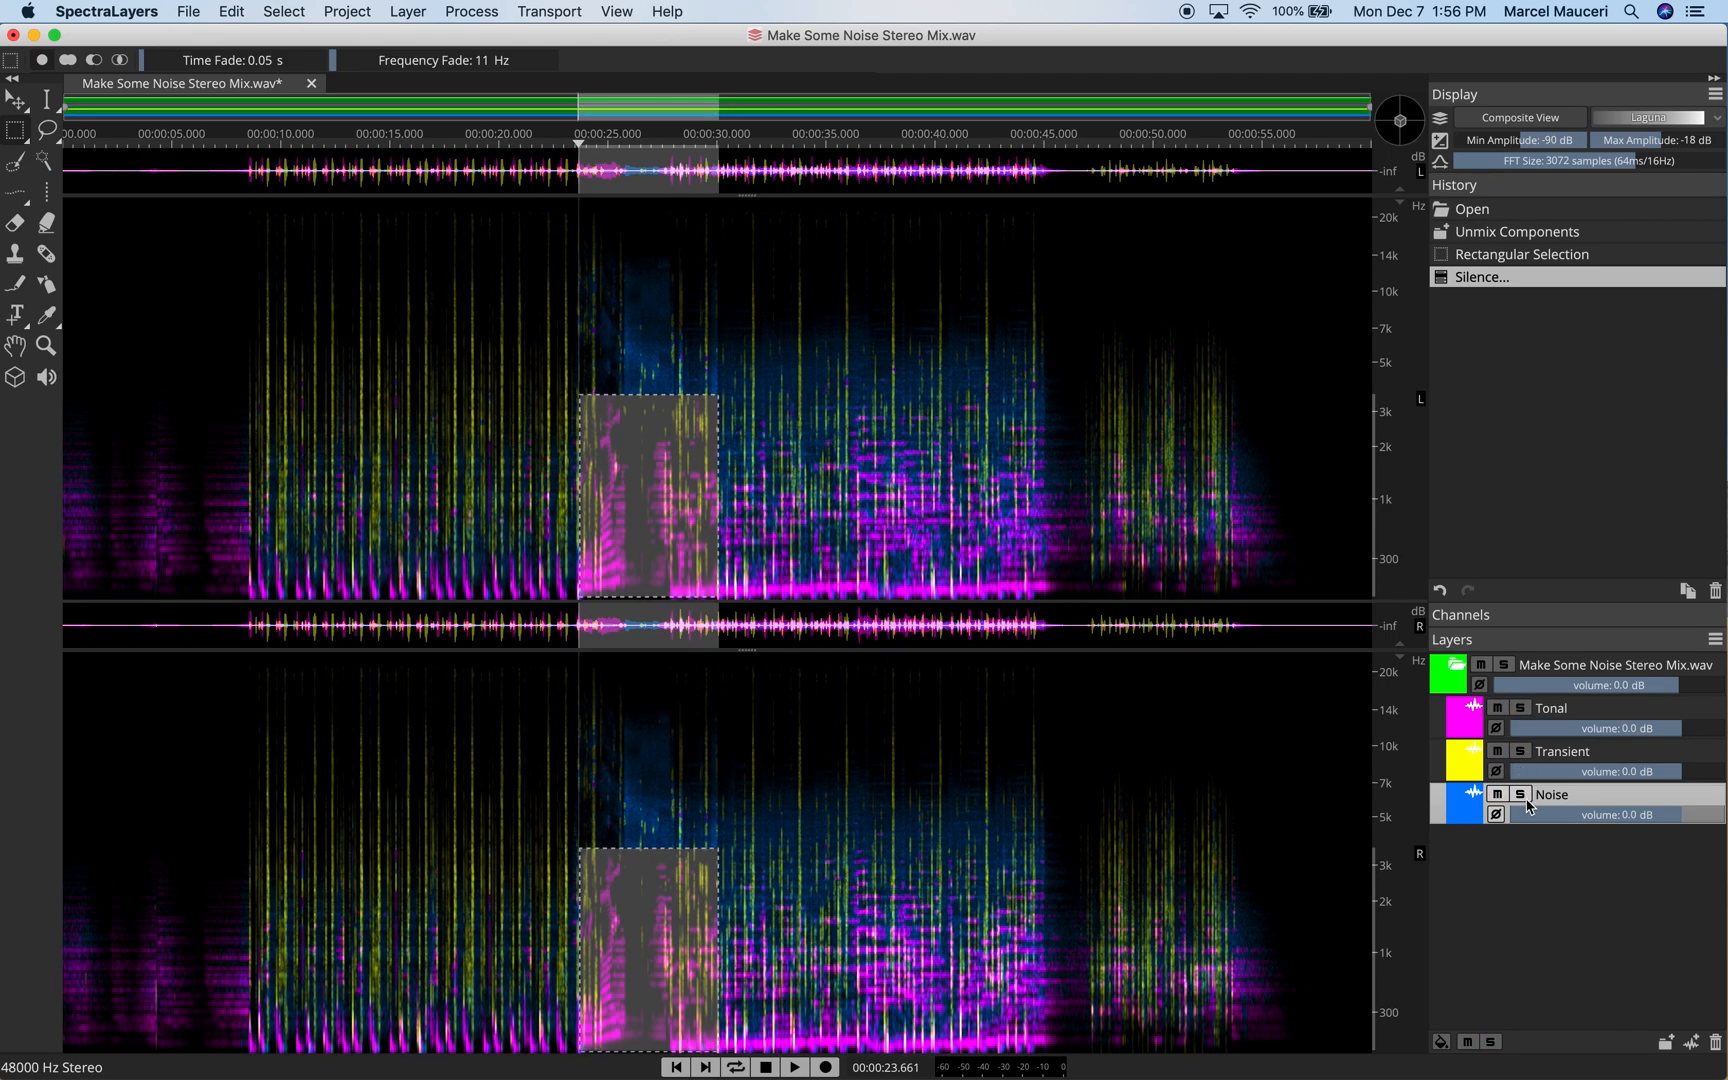
- Re-solo Noise and generate a previewed 440 Hz sine tone at -6 dB into the region
click(1518, 795)
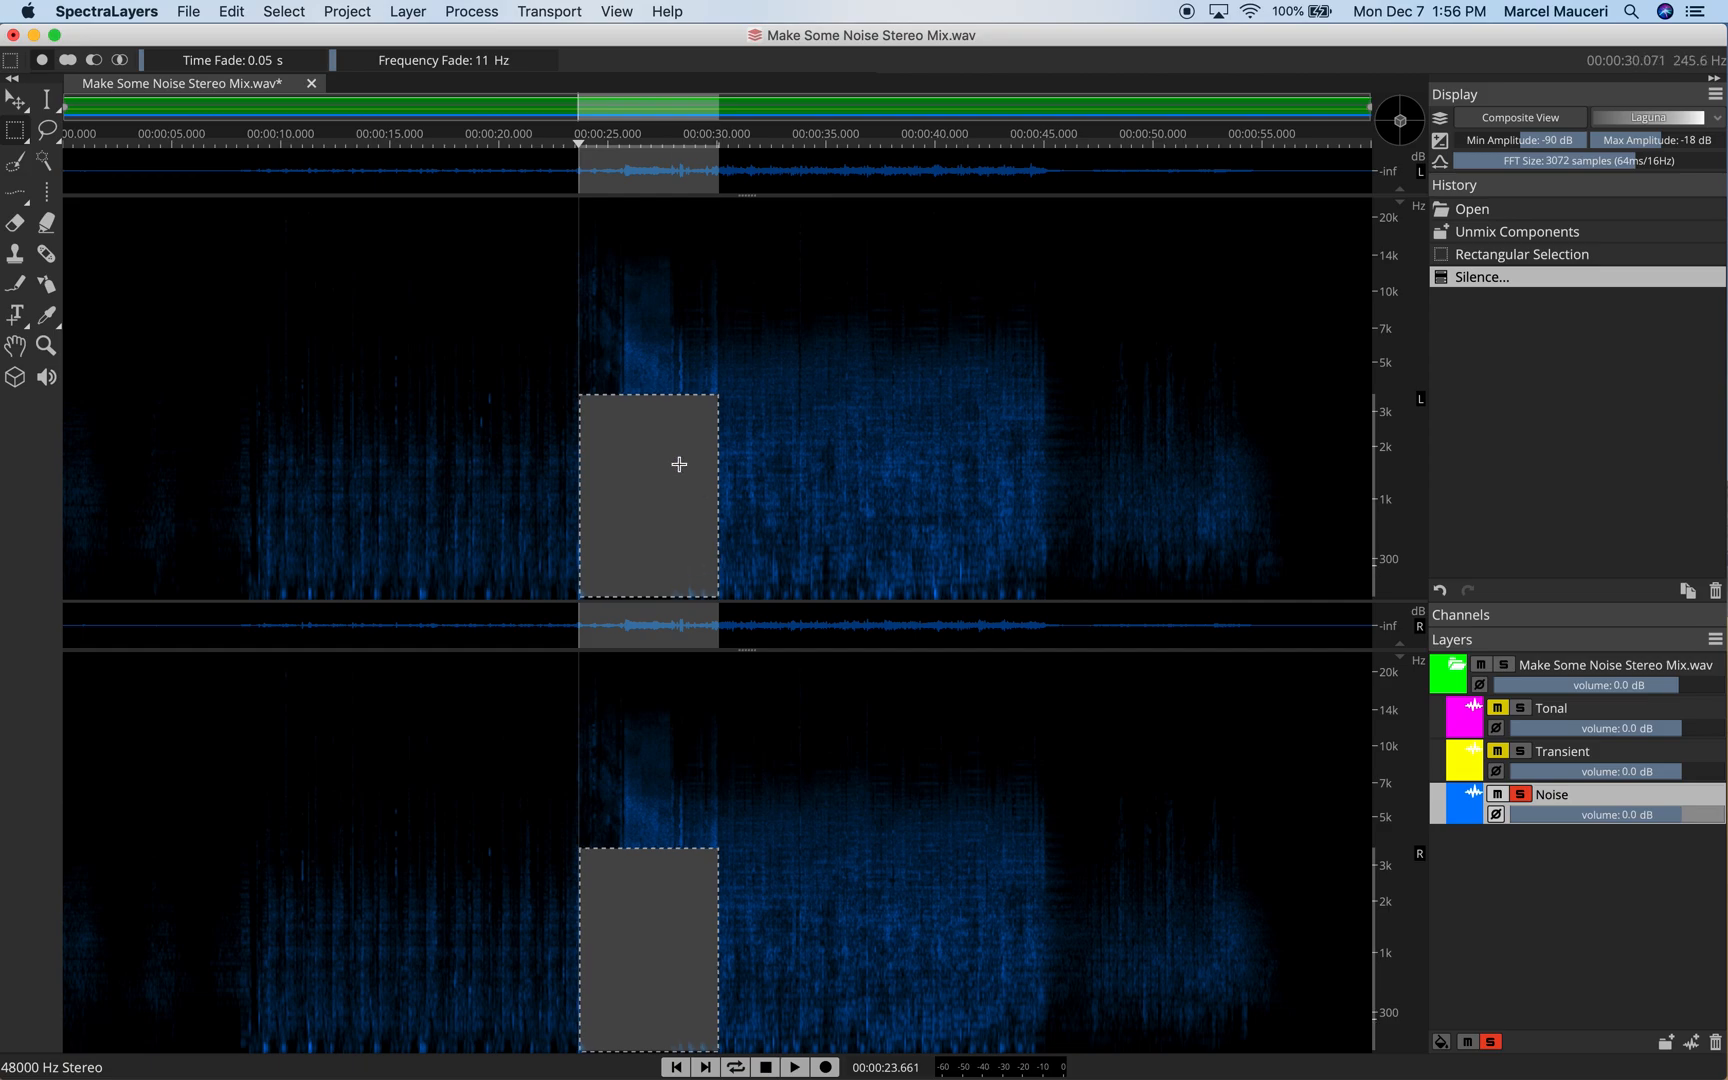
click(471, 11)
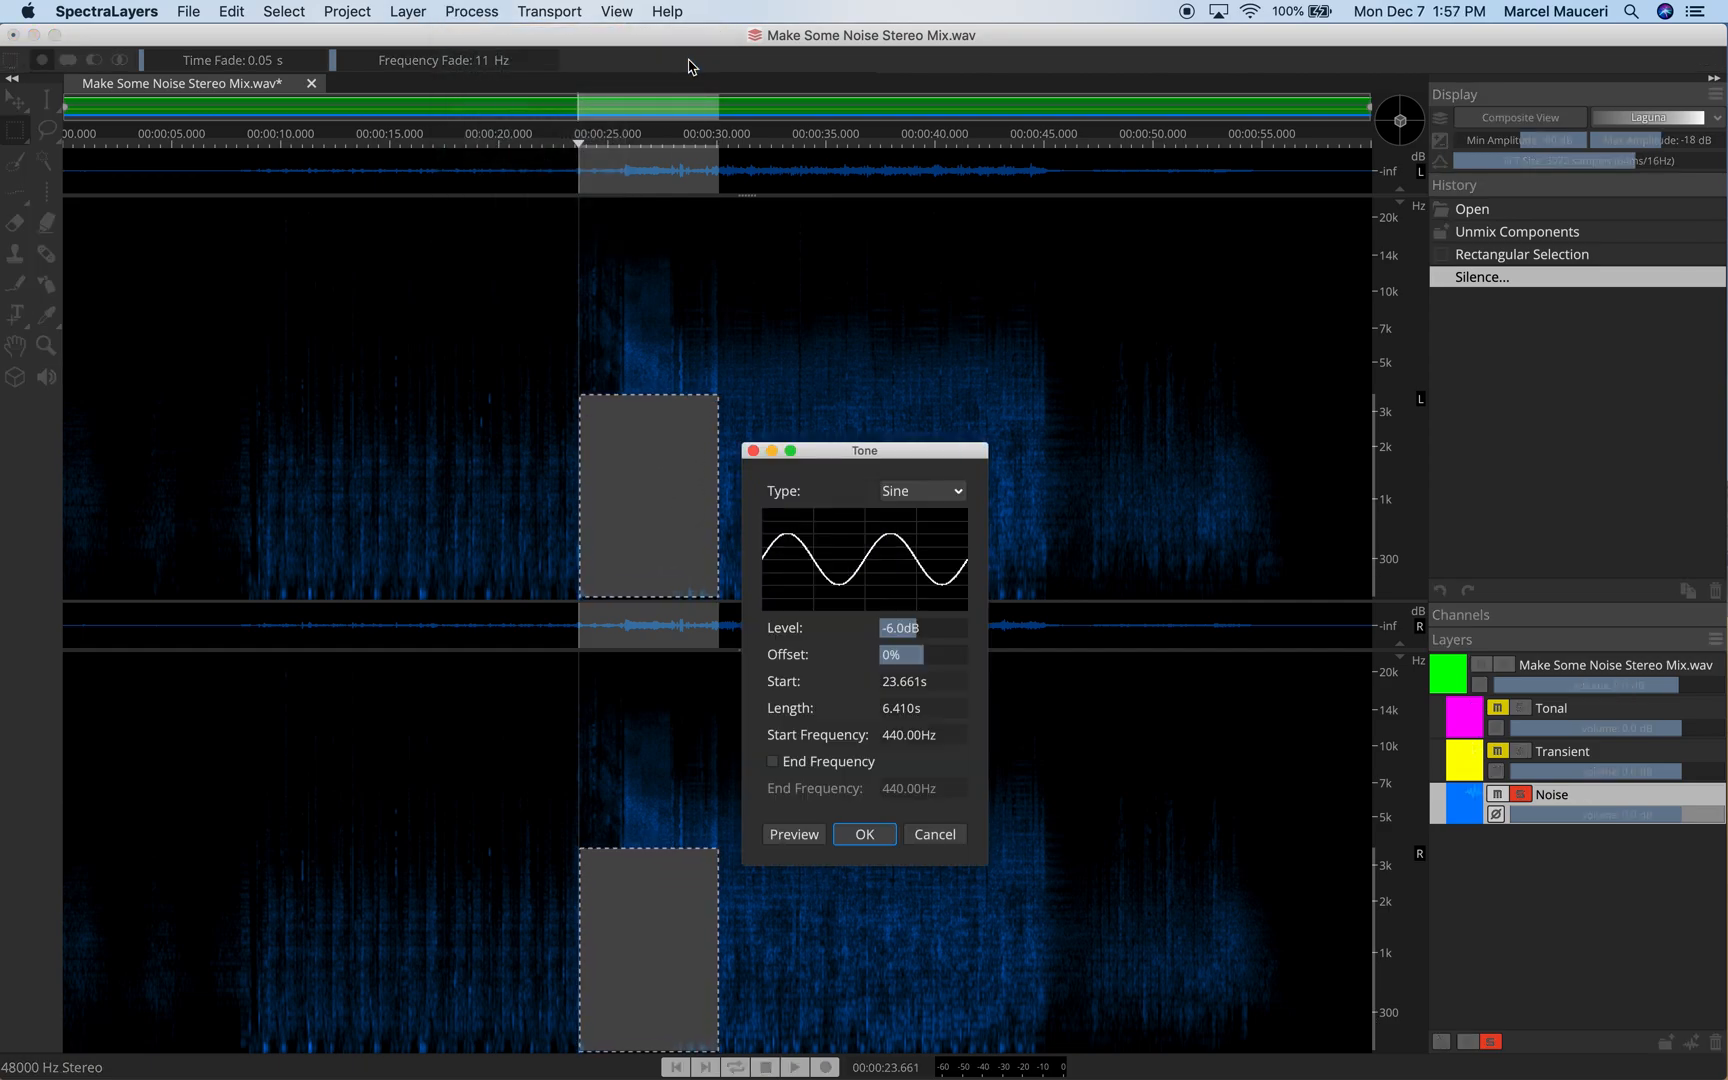
click(920, 490)
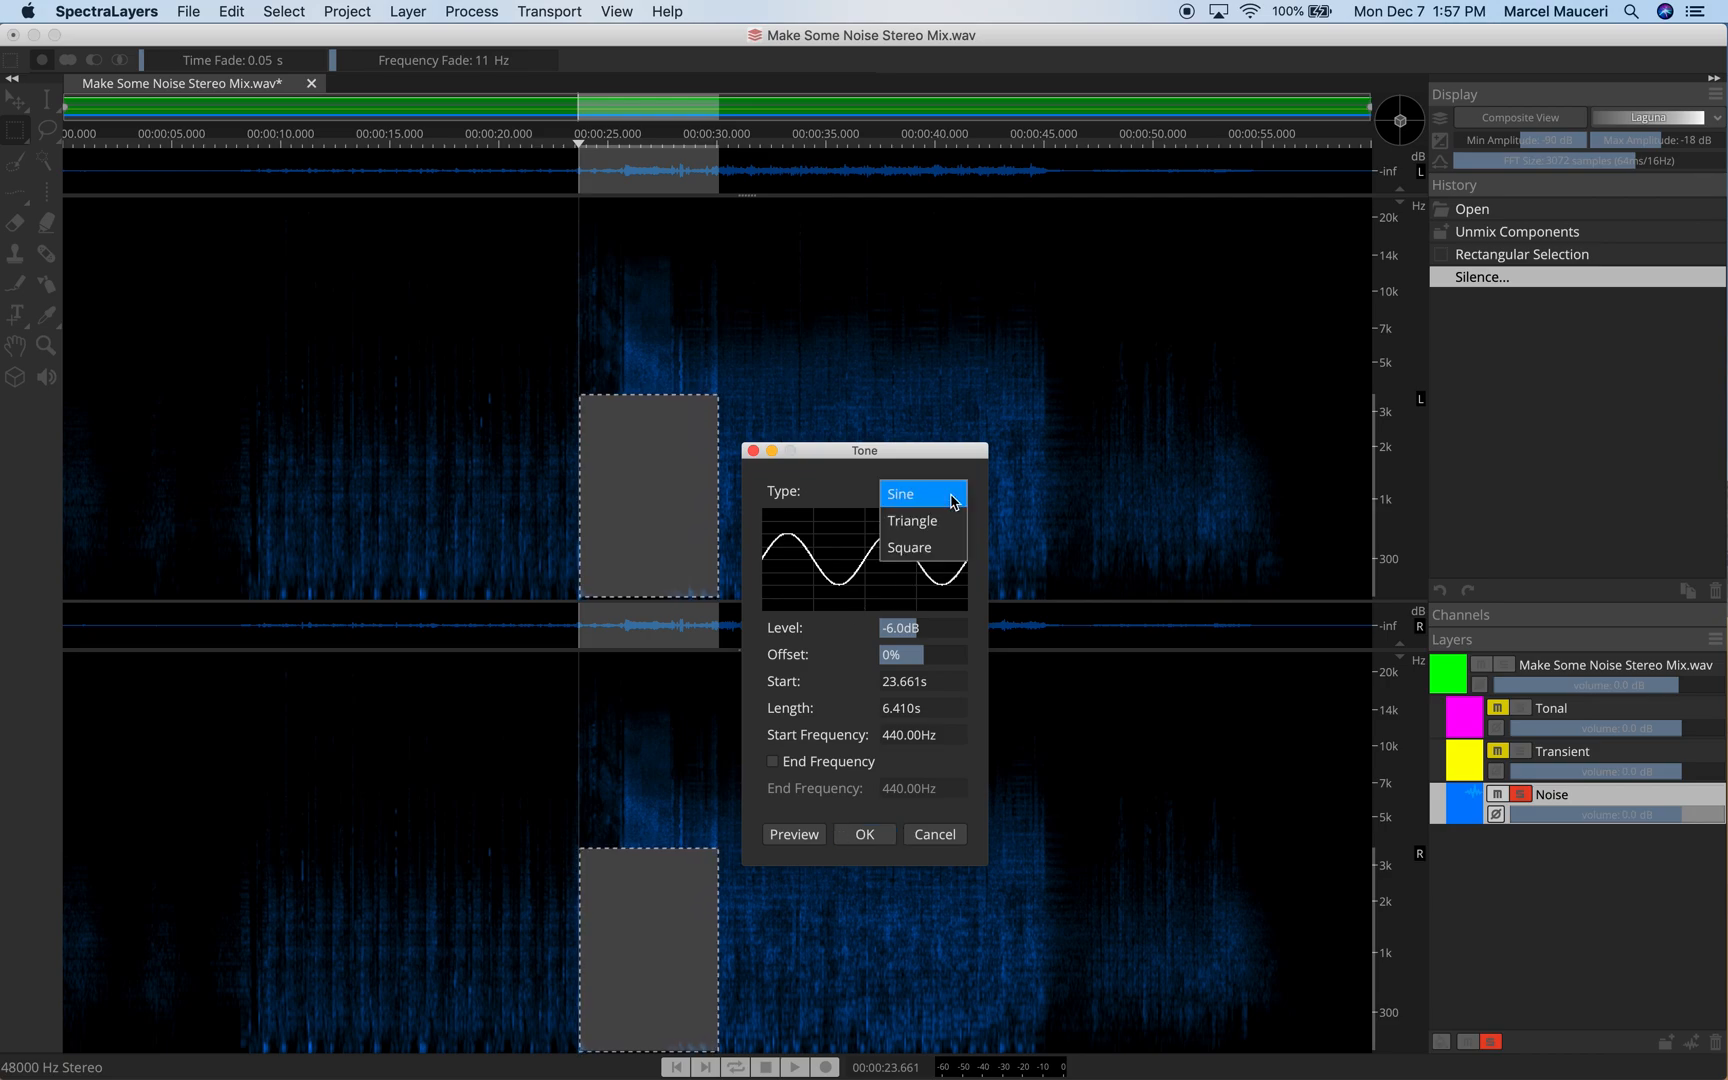
click(898, 493)
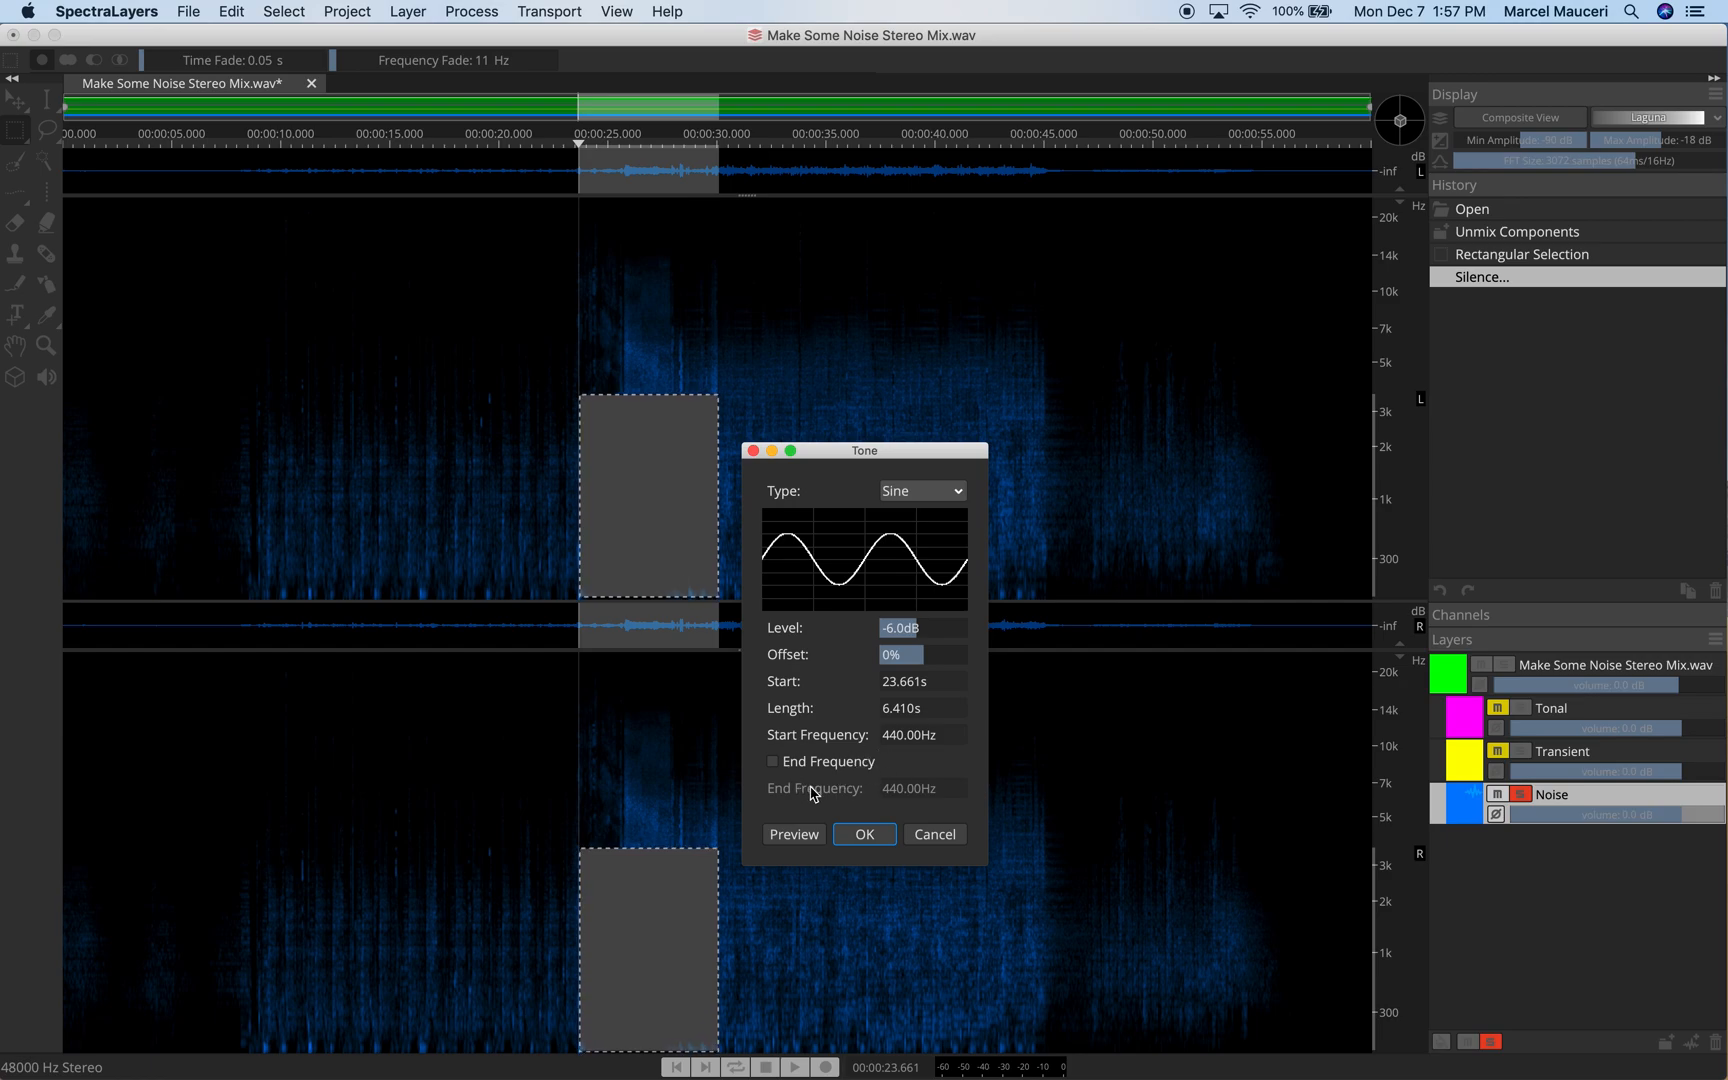
click(792, 834)
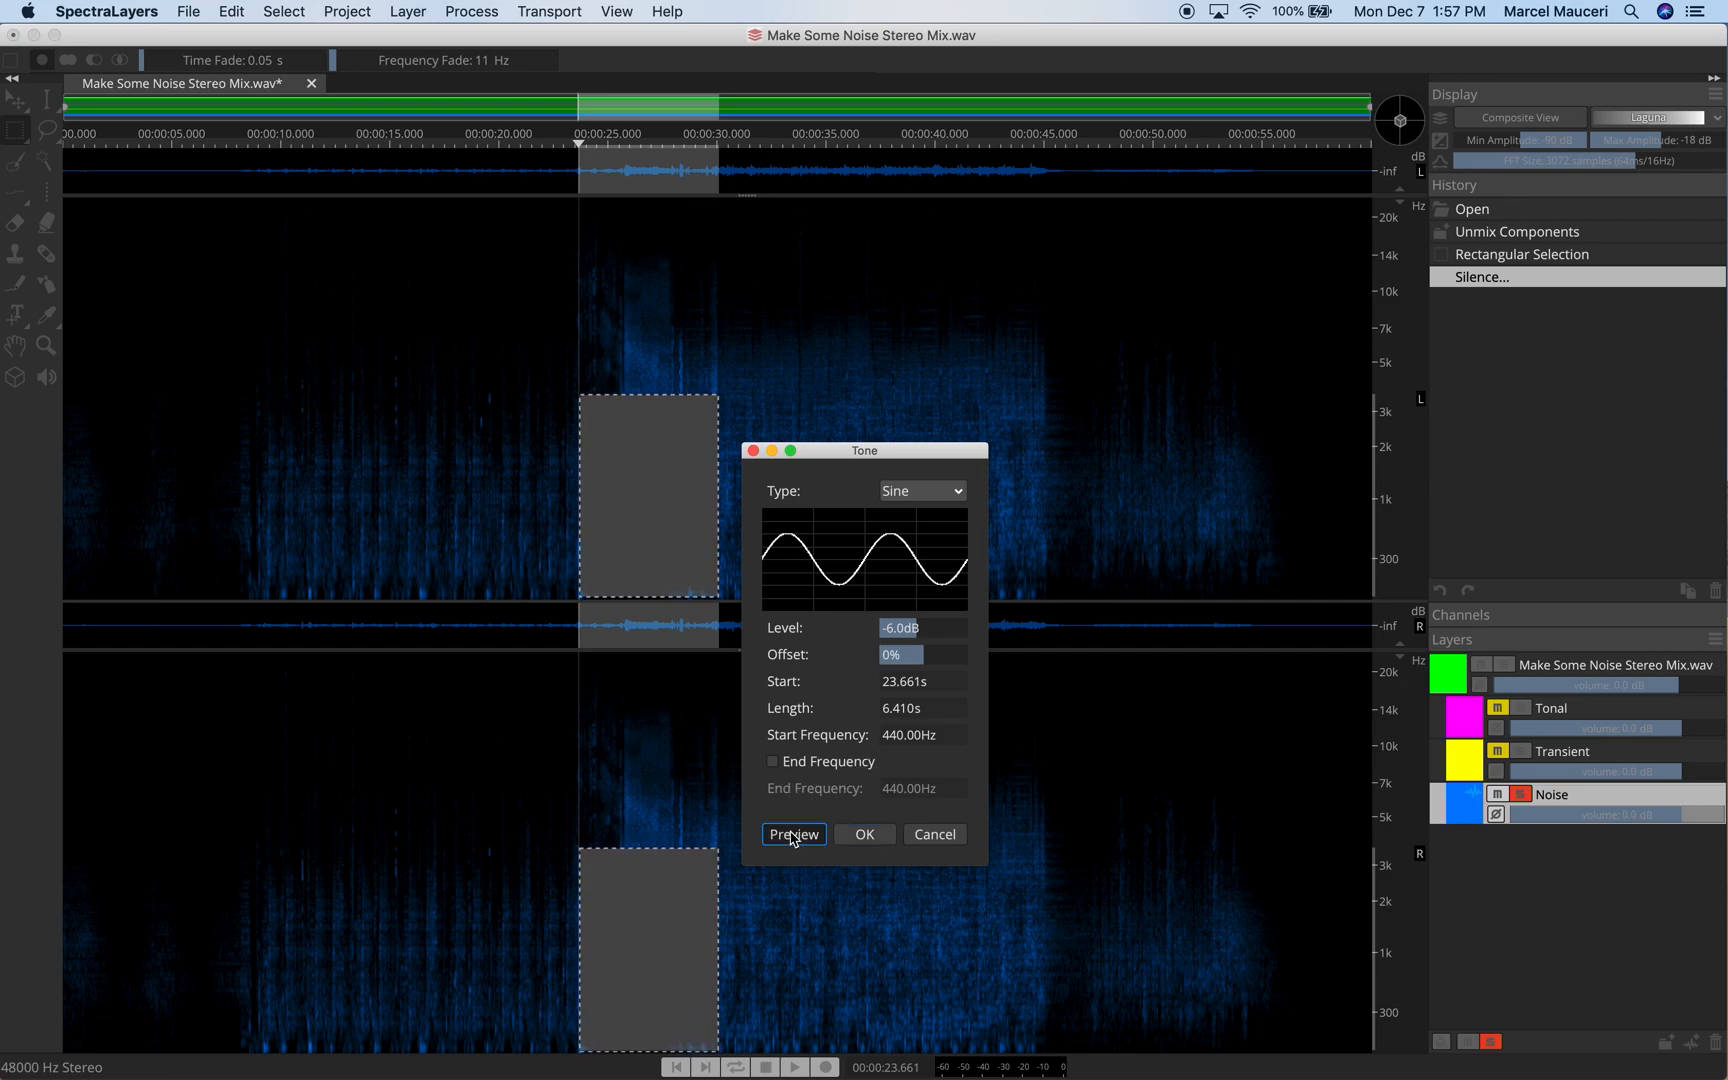
click(792, 834)
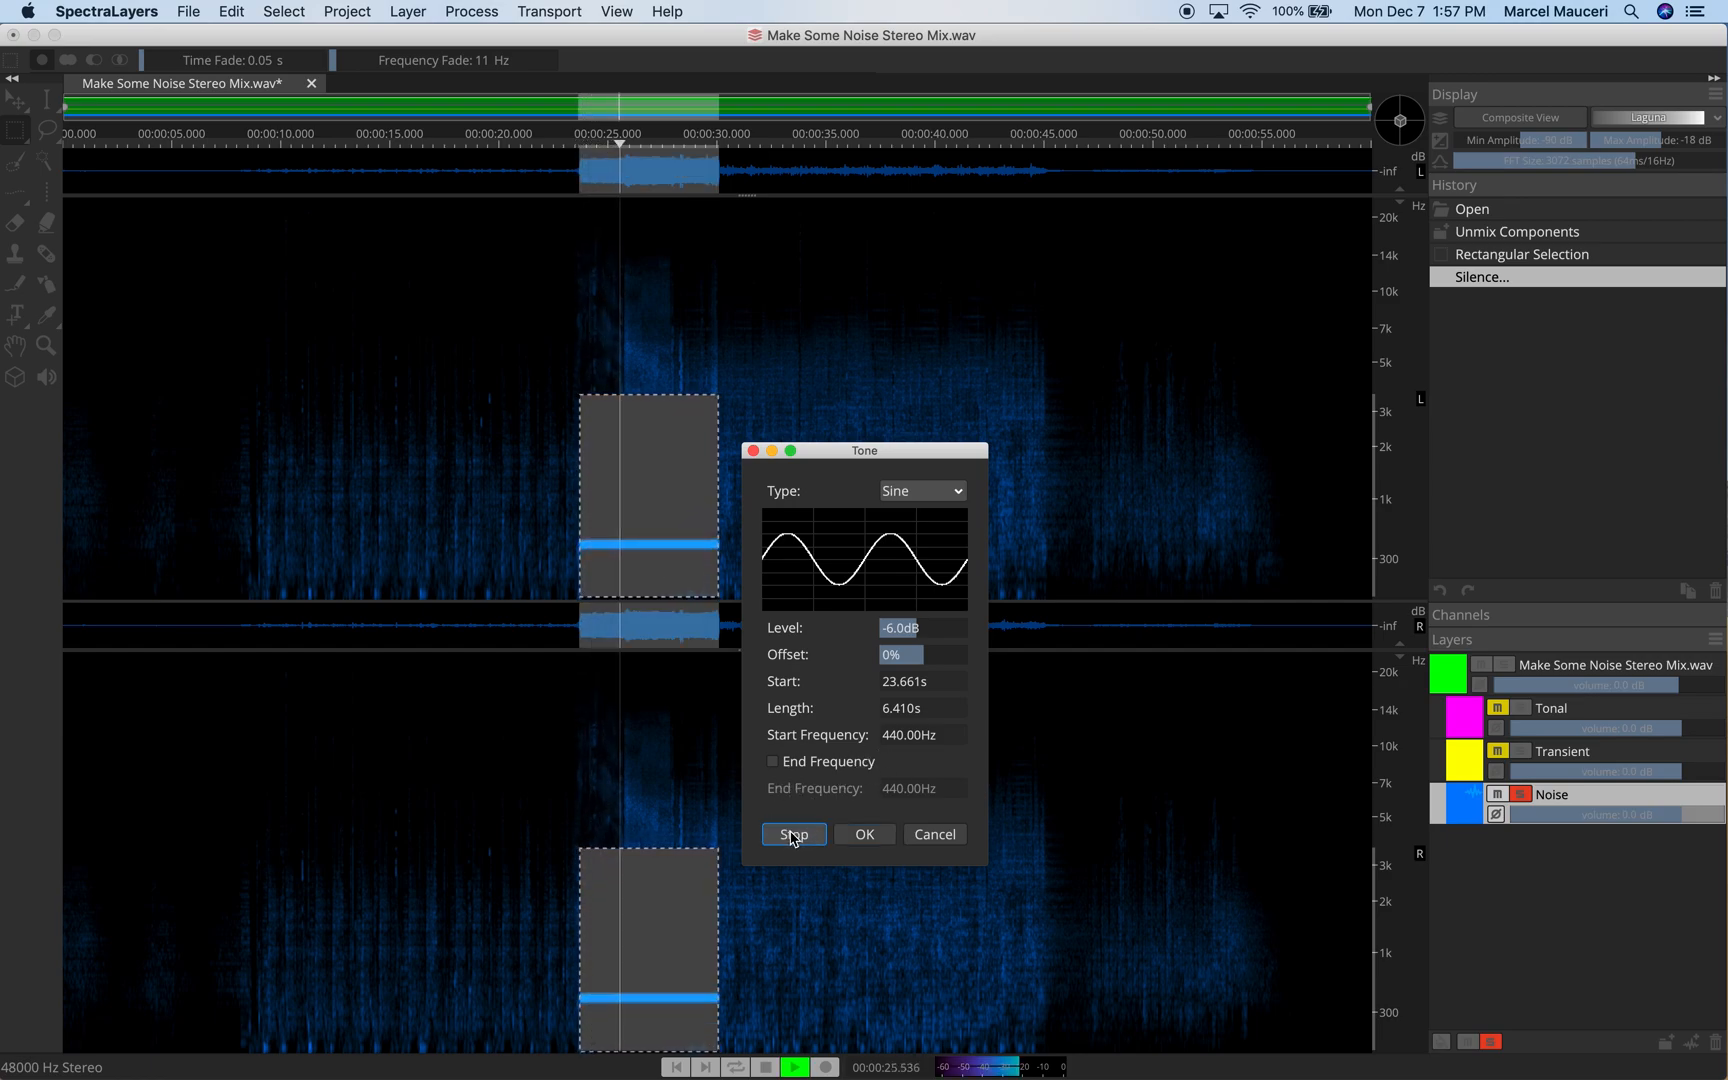
click(792, 834)
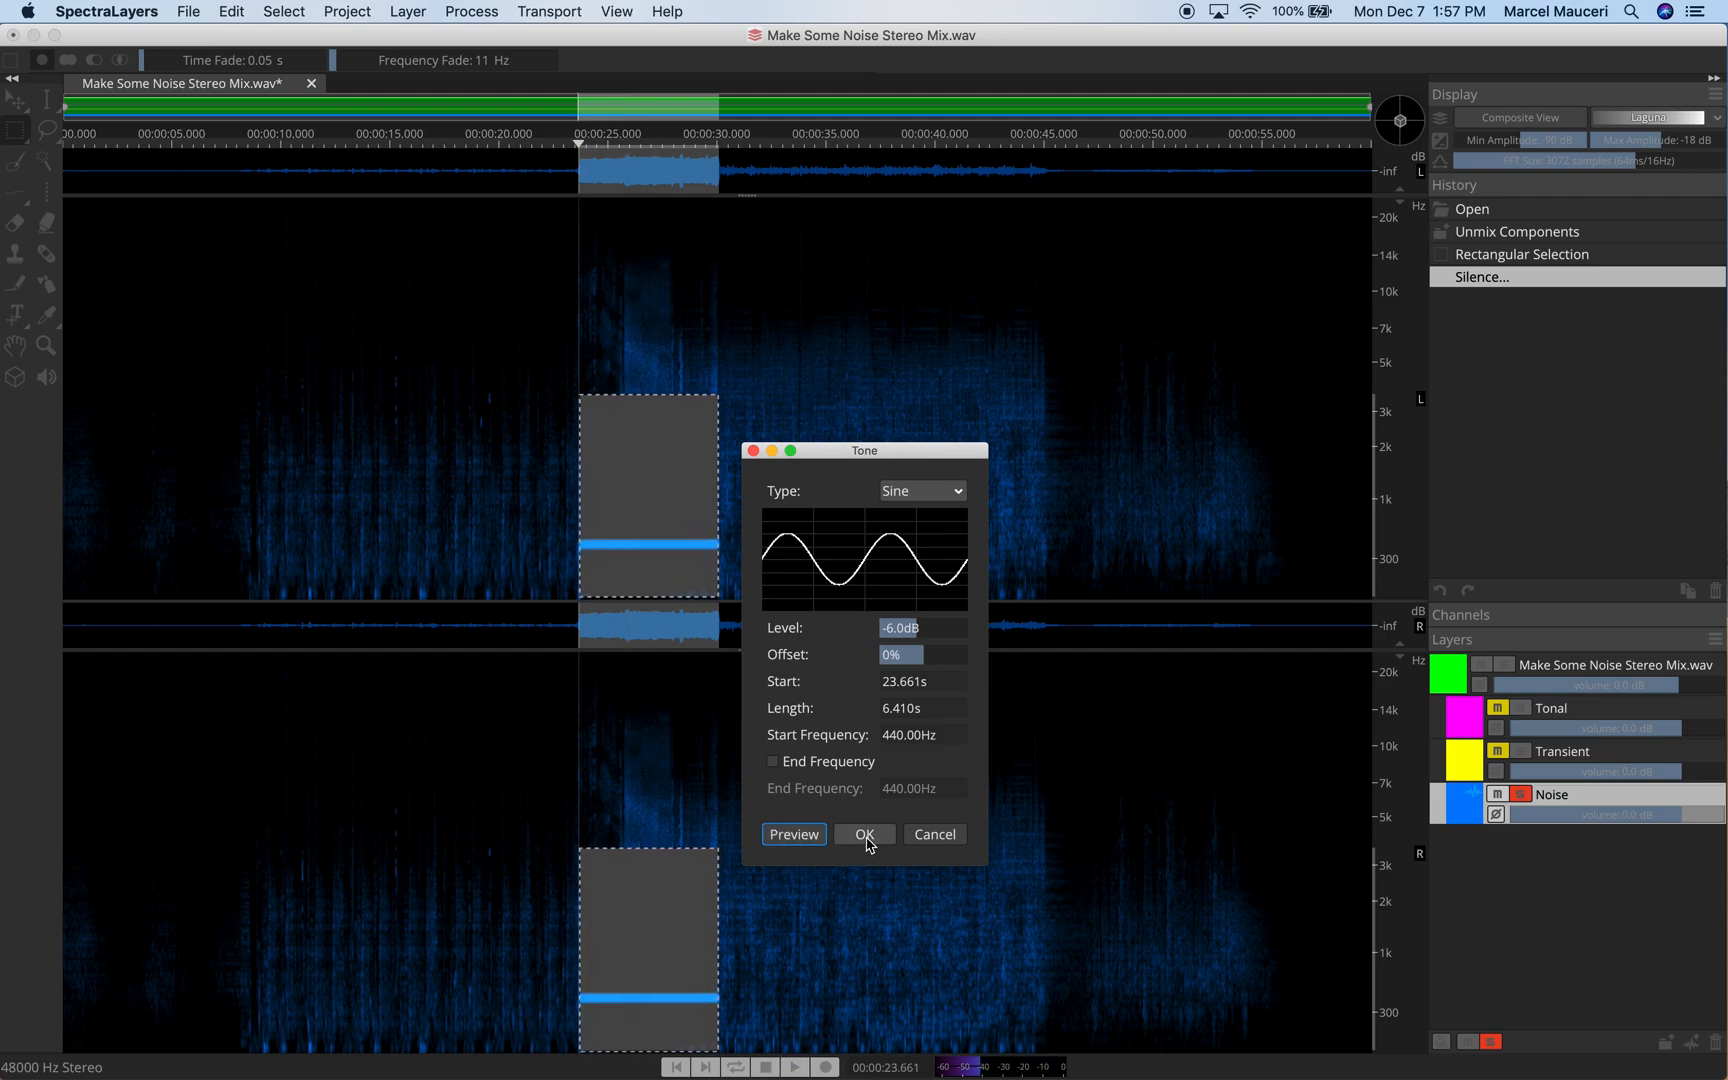
click(864, 834)
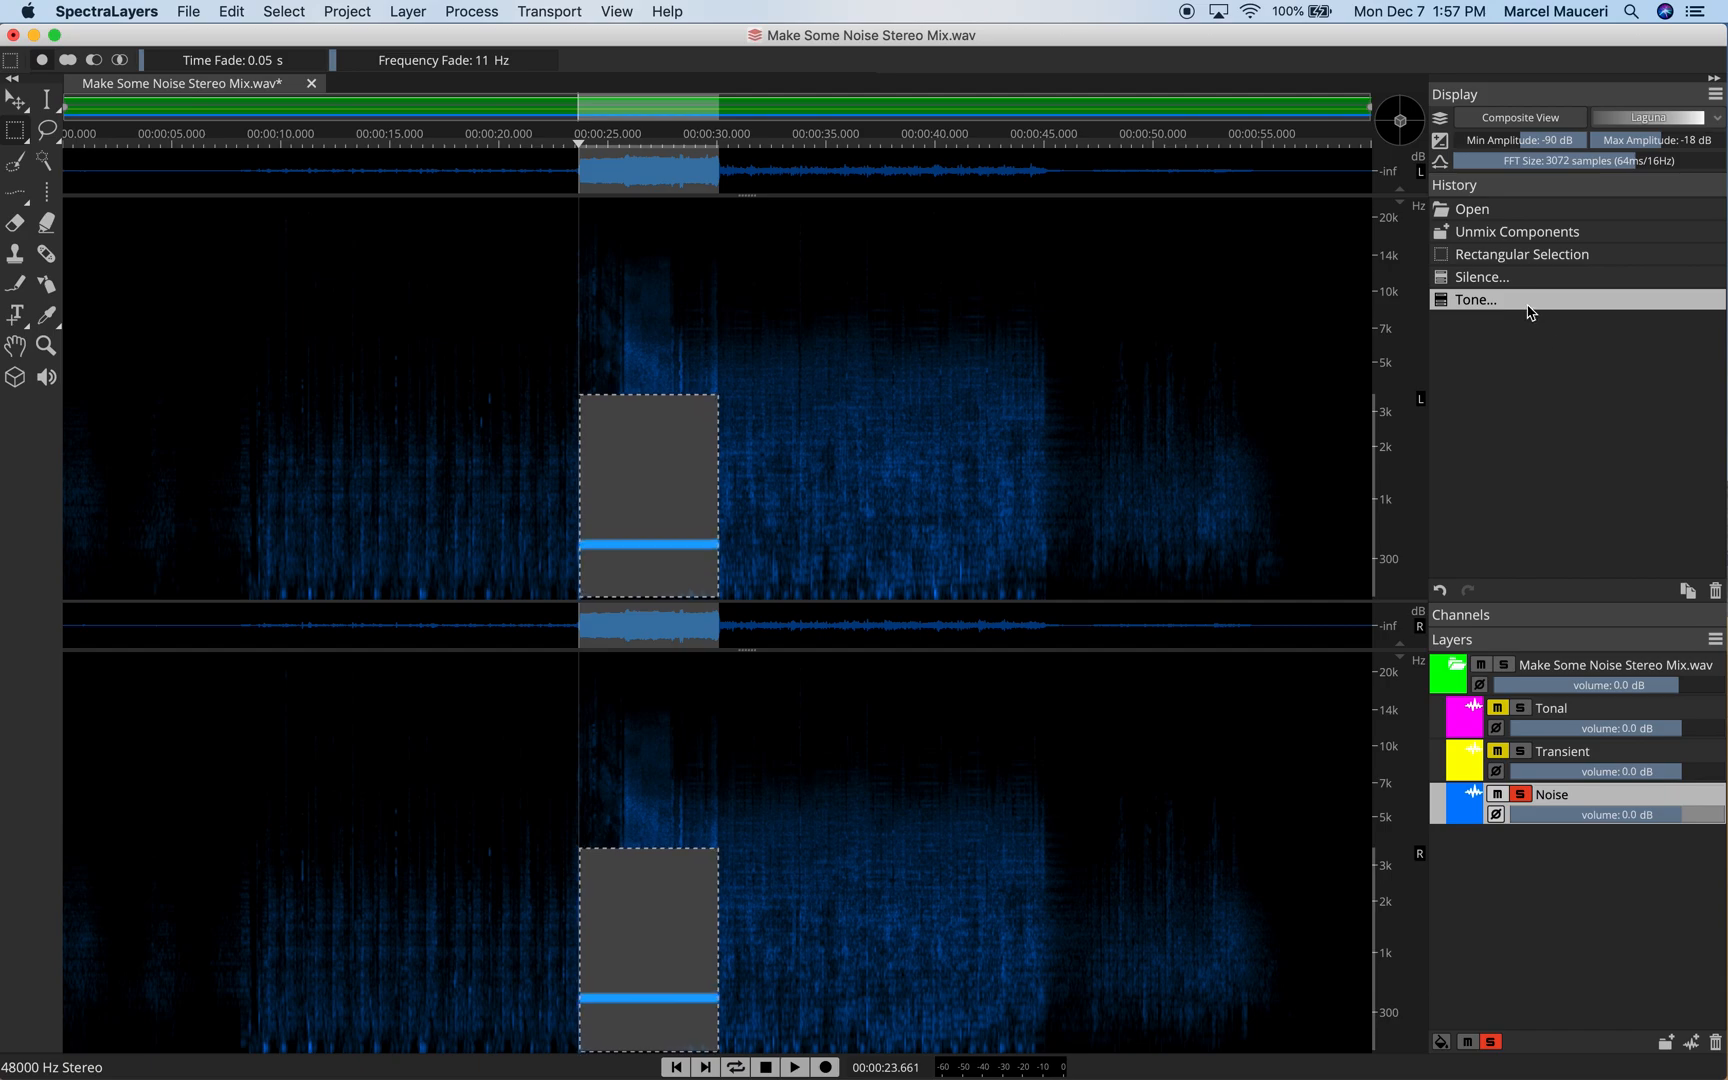
- Undo the tone, then fill the region with previewed Pink noise
click(1481, 277)
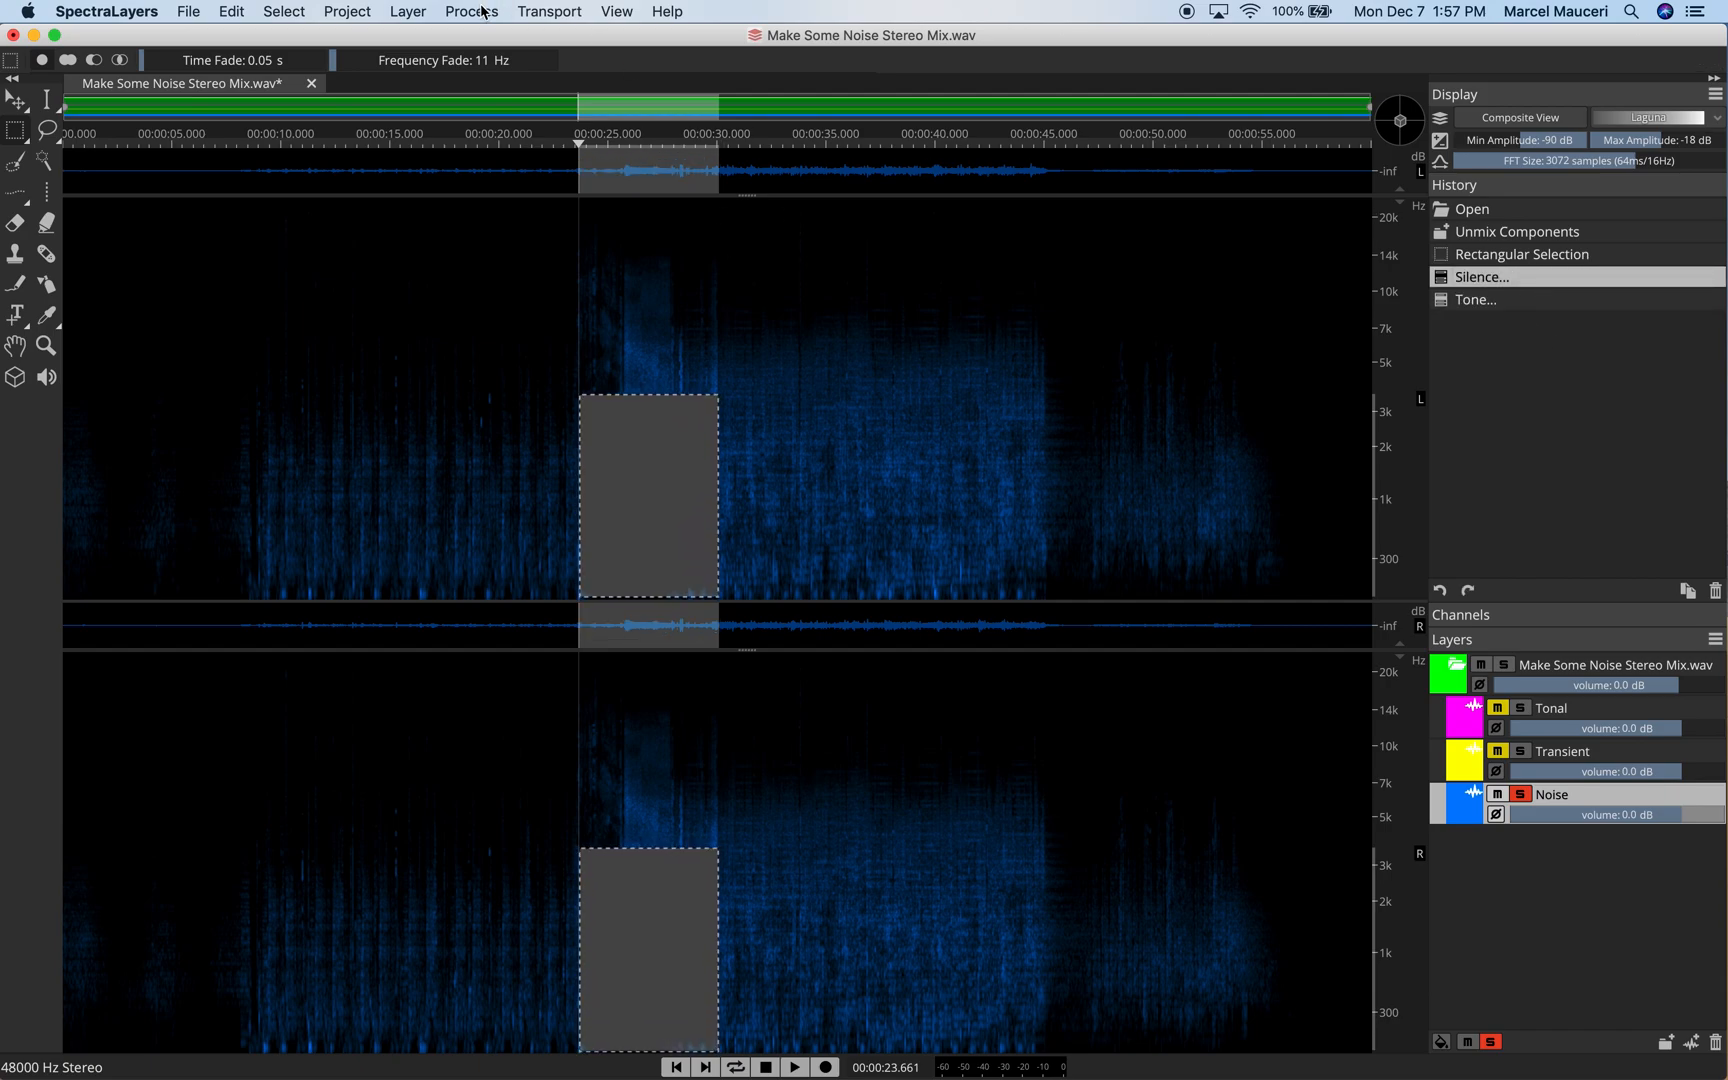
click(471, 11)
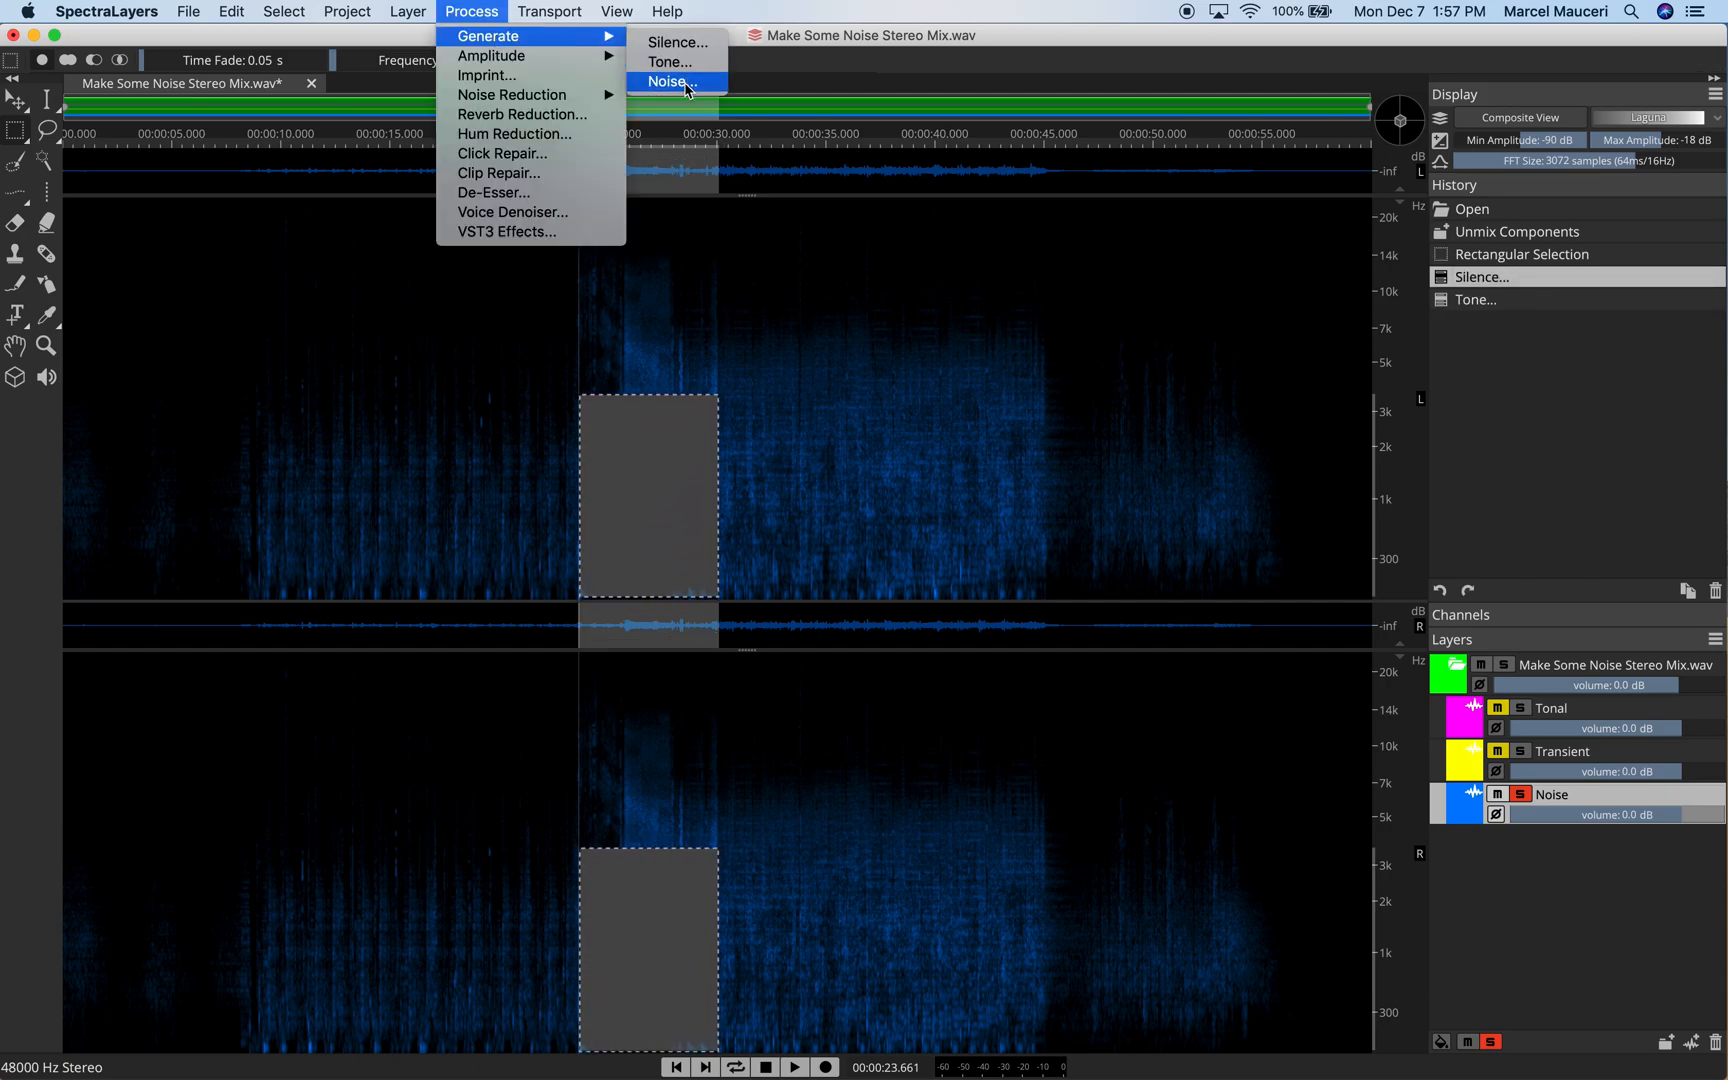
click(671, 82)
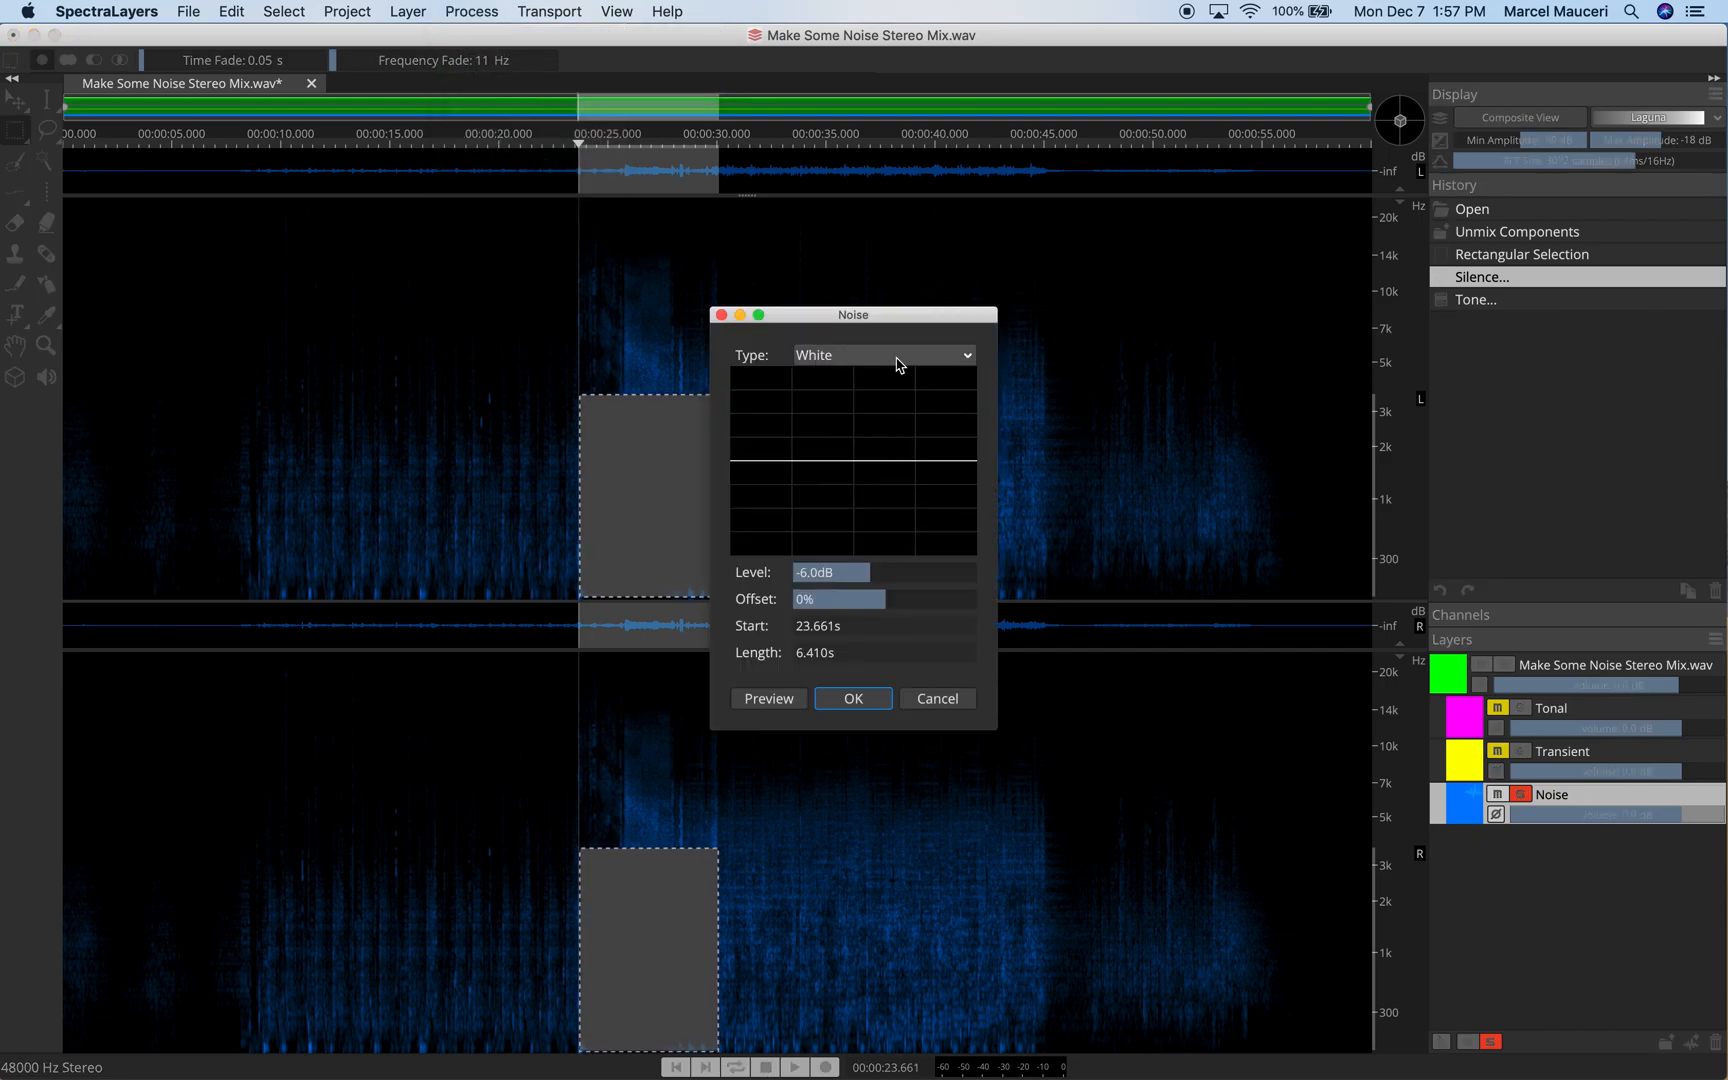
click(881, 355)
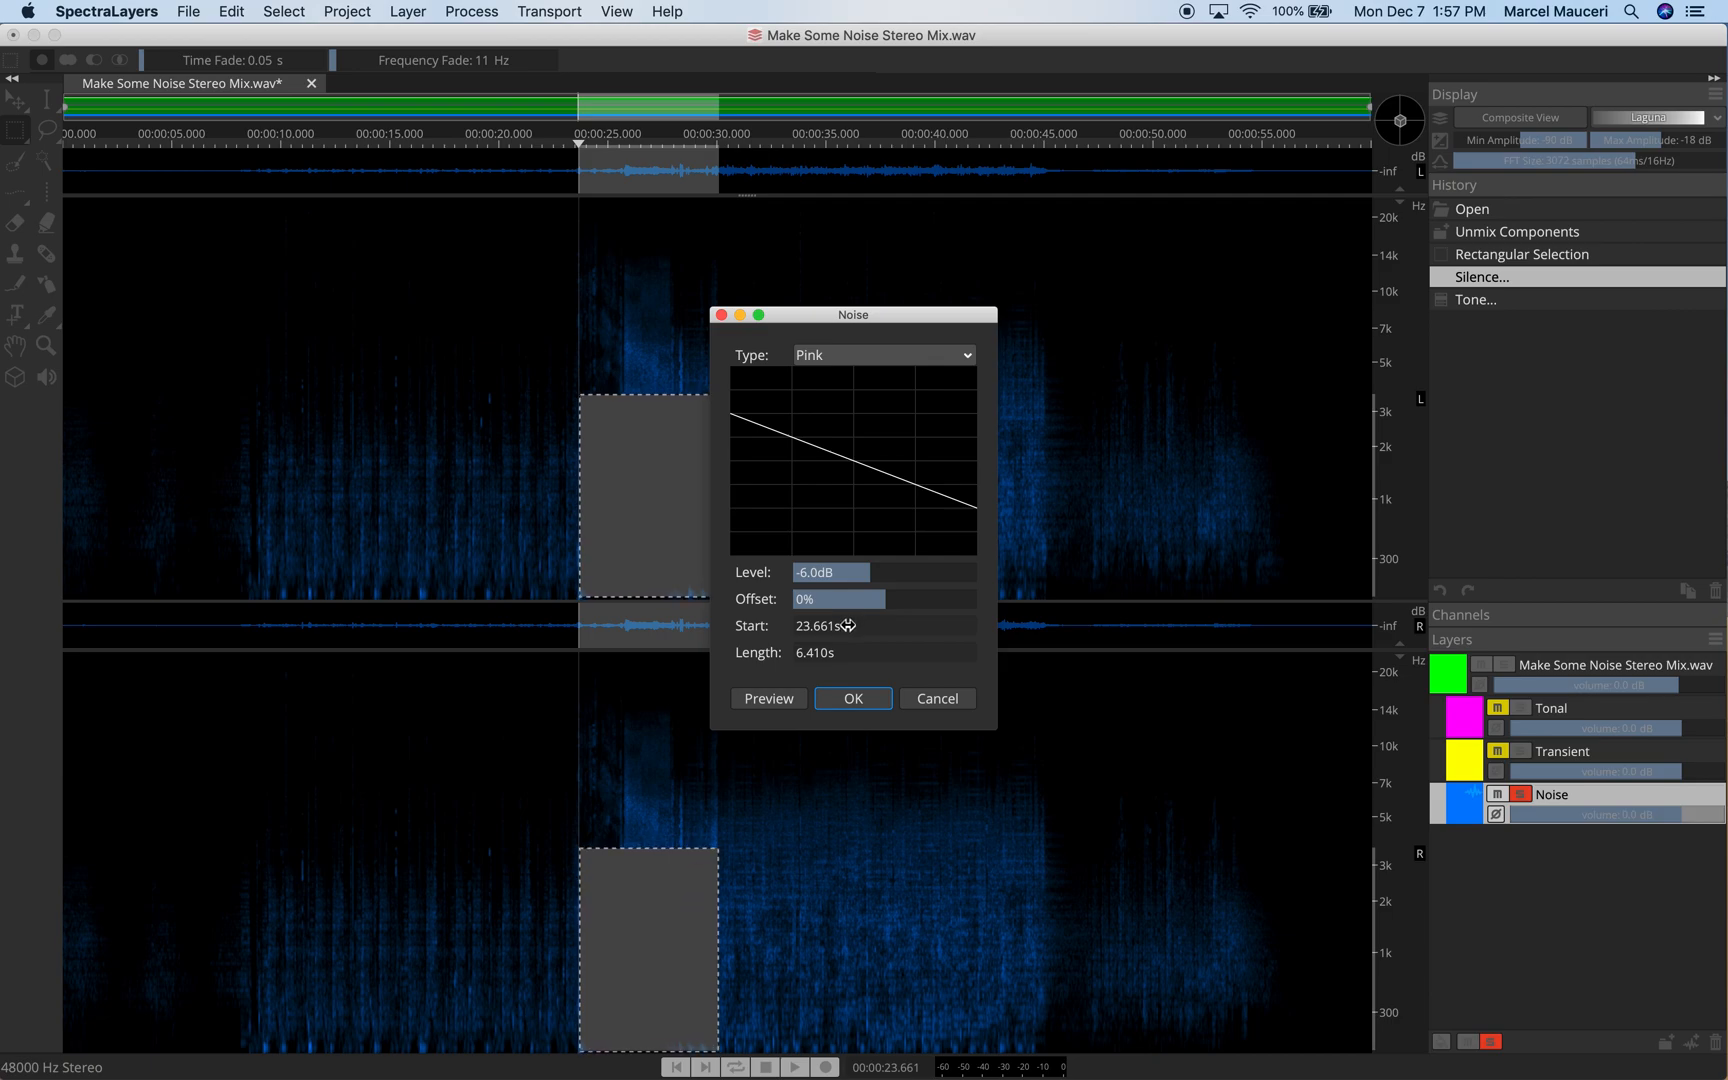
click(767, 698)
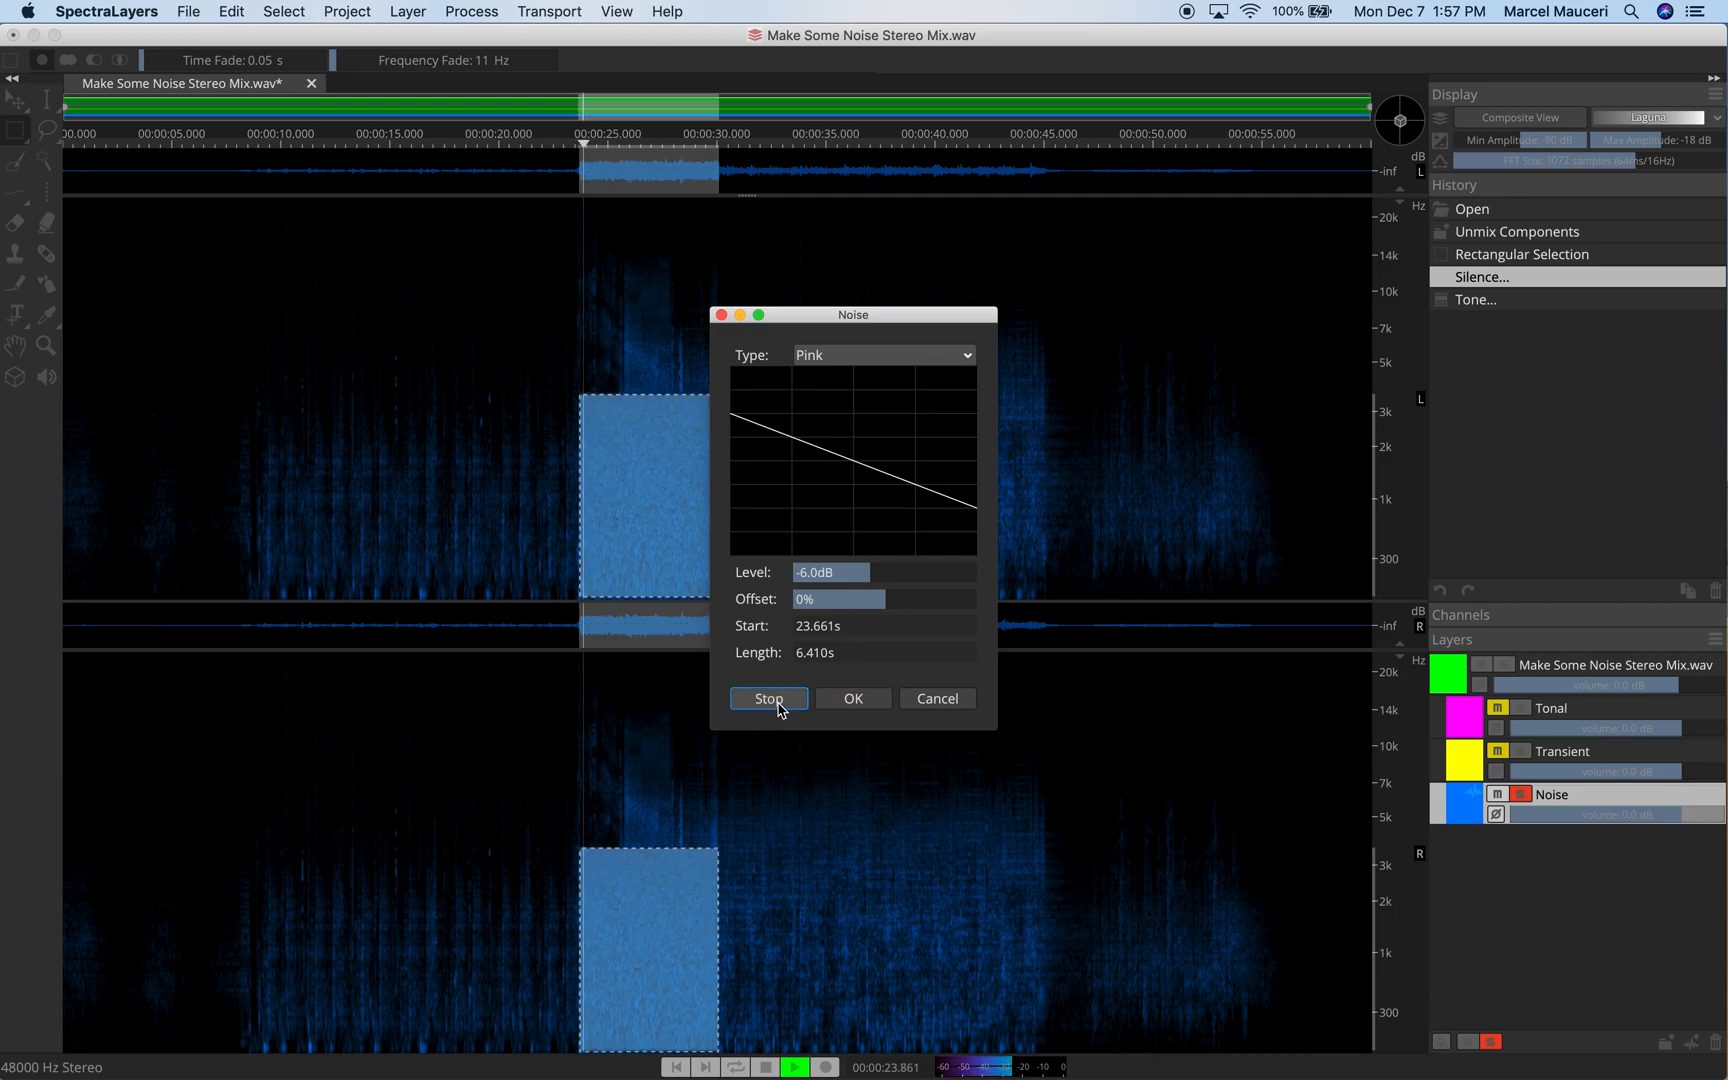
click(767, 698)
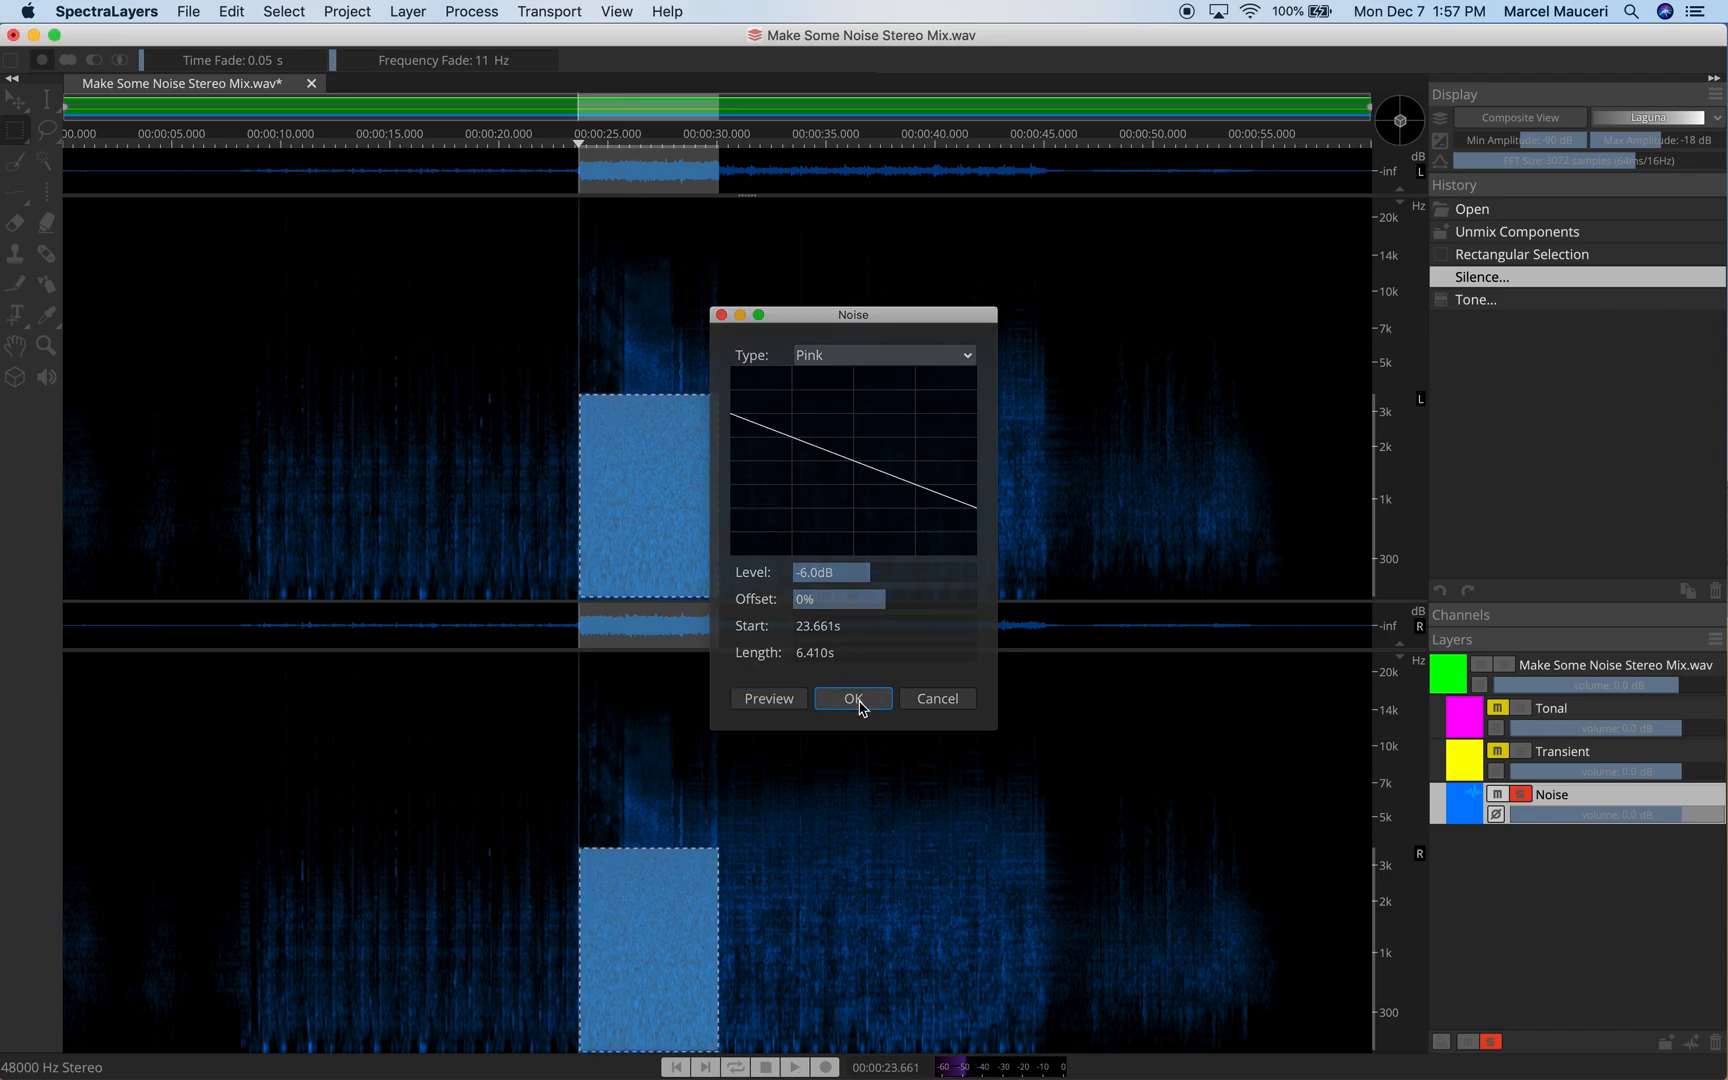
click(852, 698)
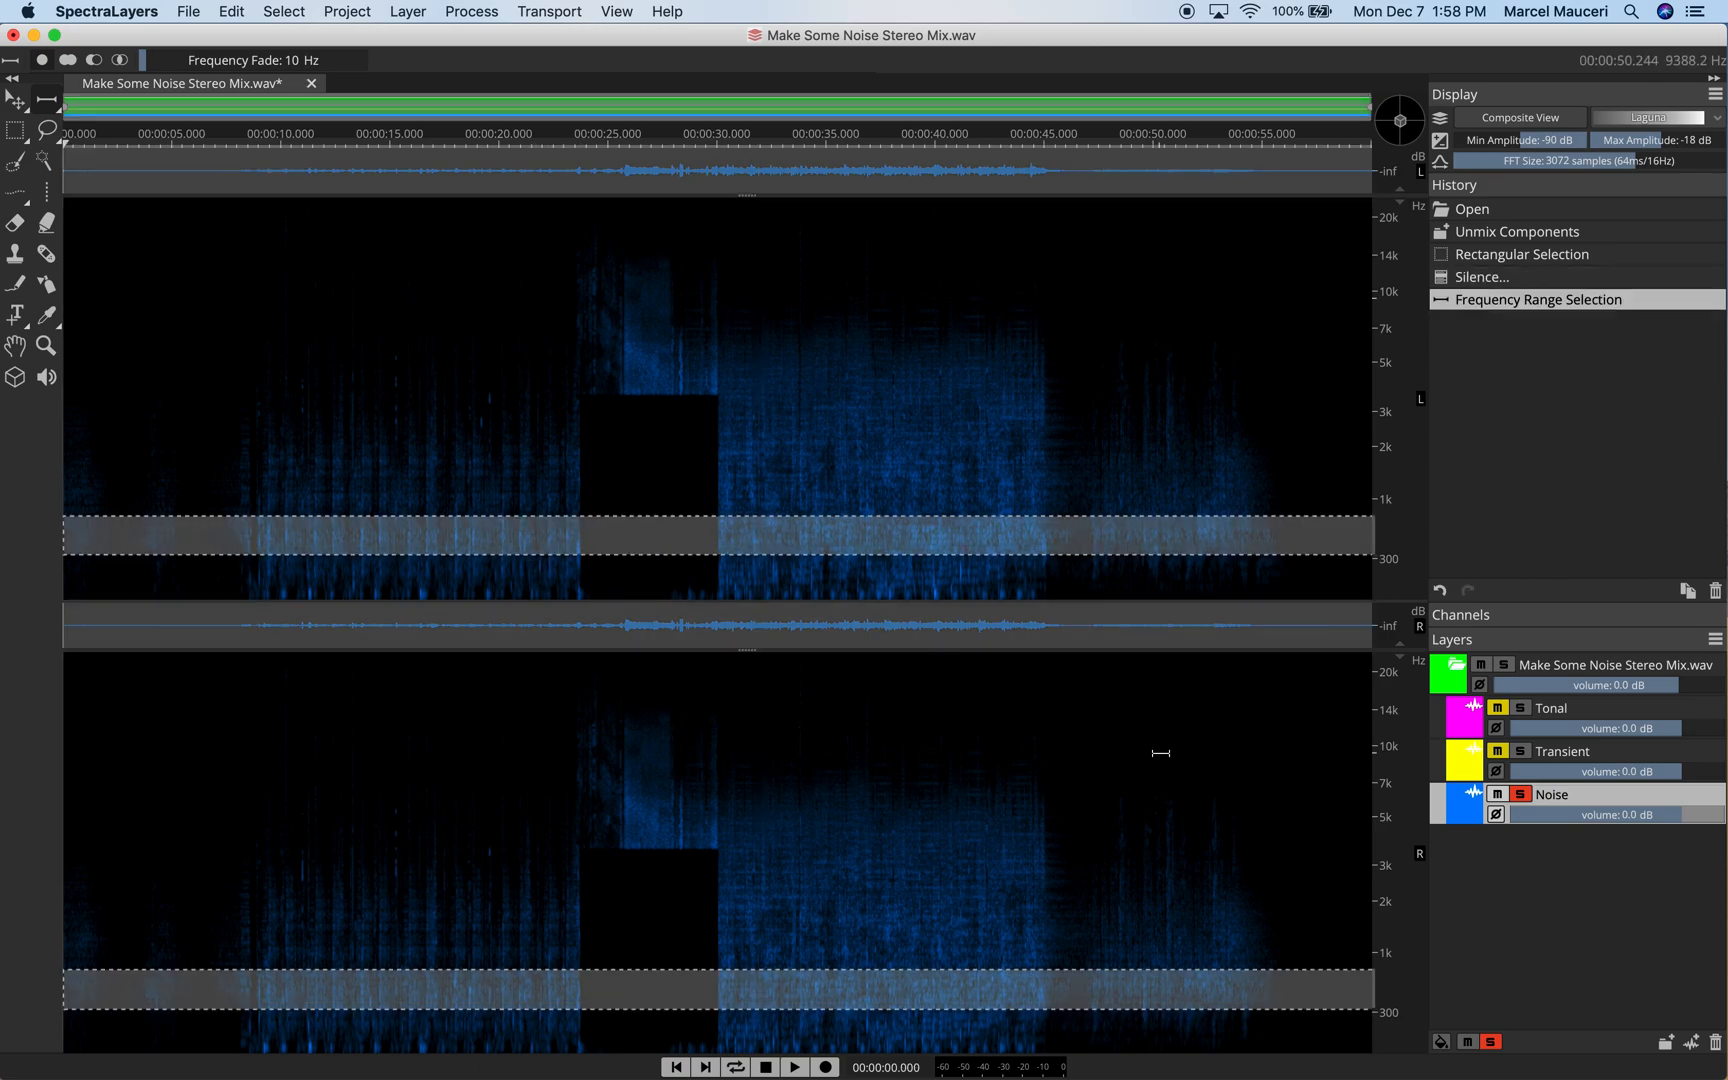
- Solo the Transient layer with the 300–800 Hz band still selected, and open the Layer menu
click(1518, 795)
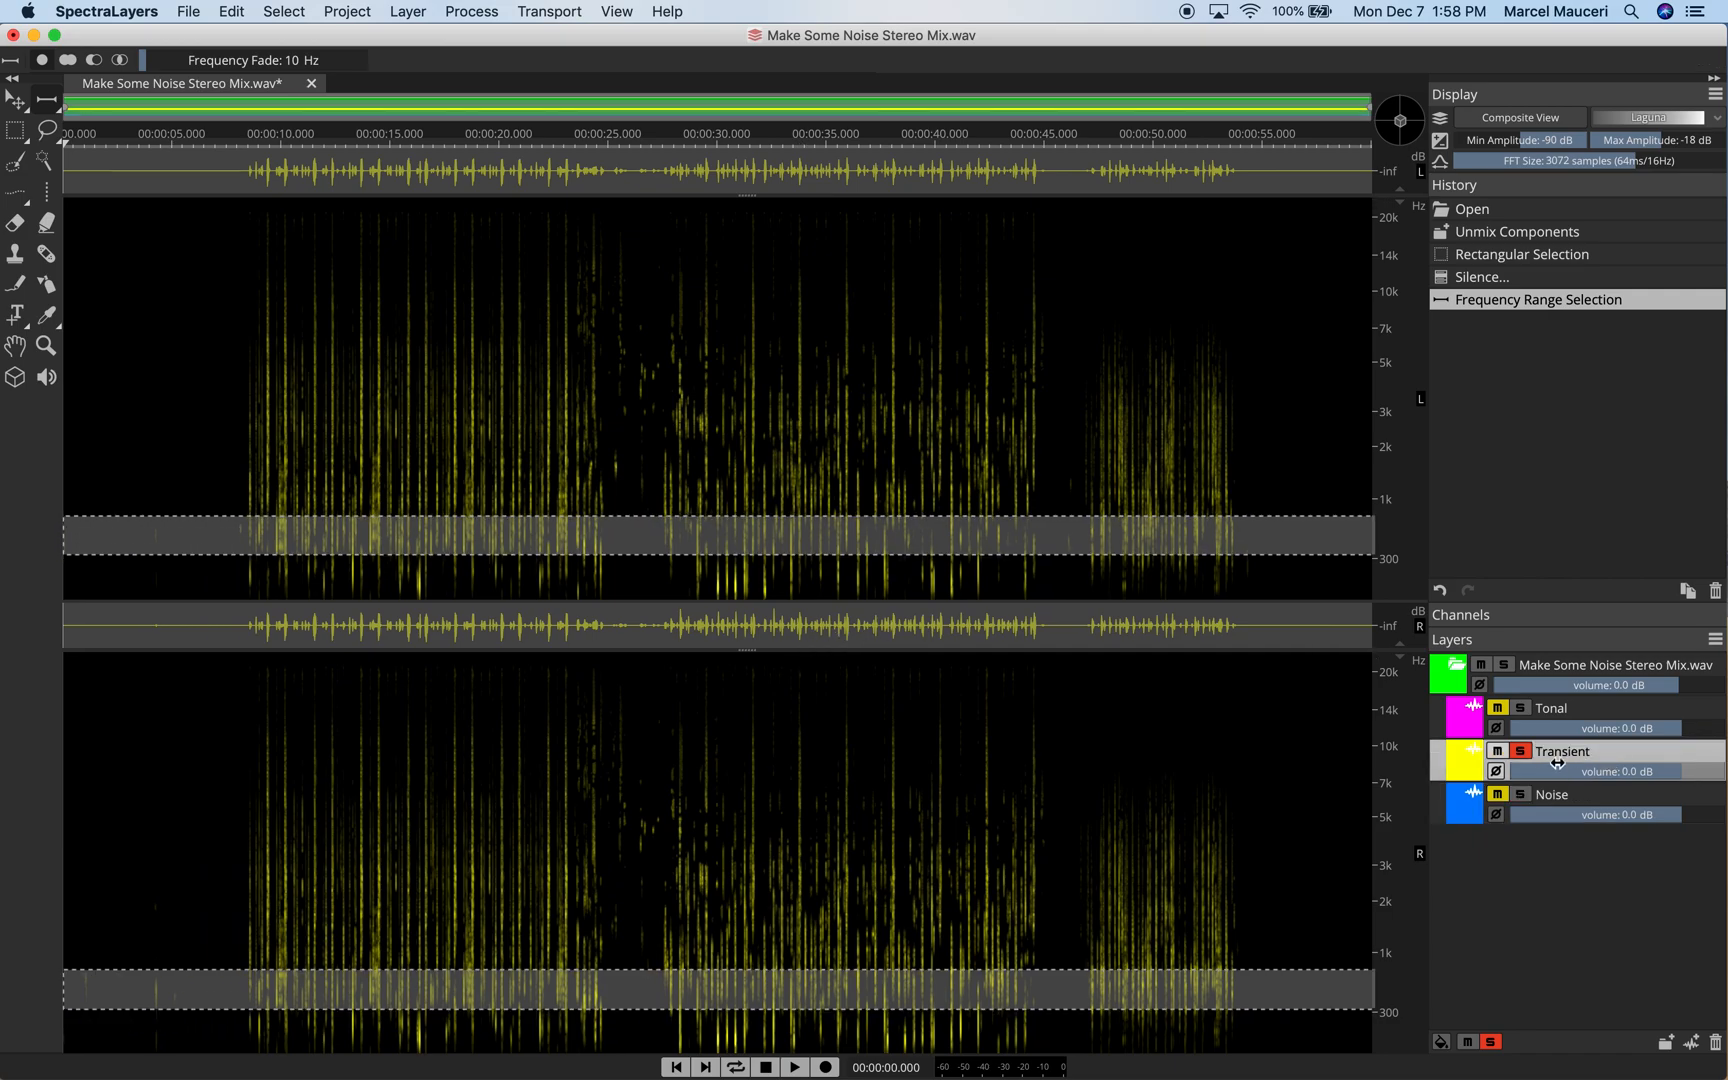
click(407, 11)
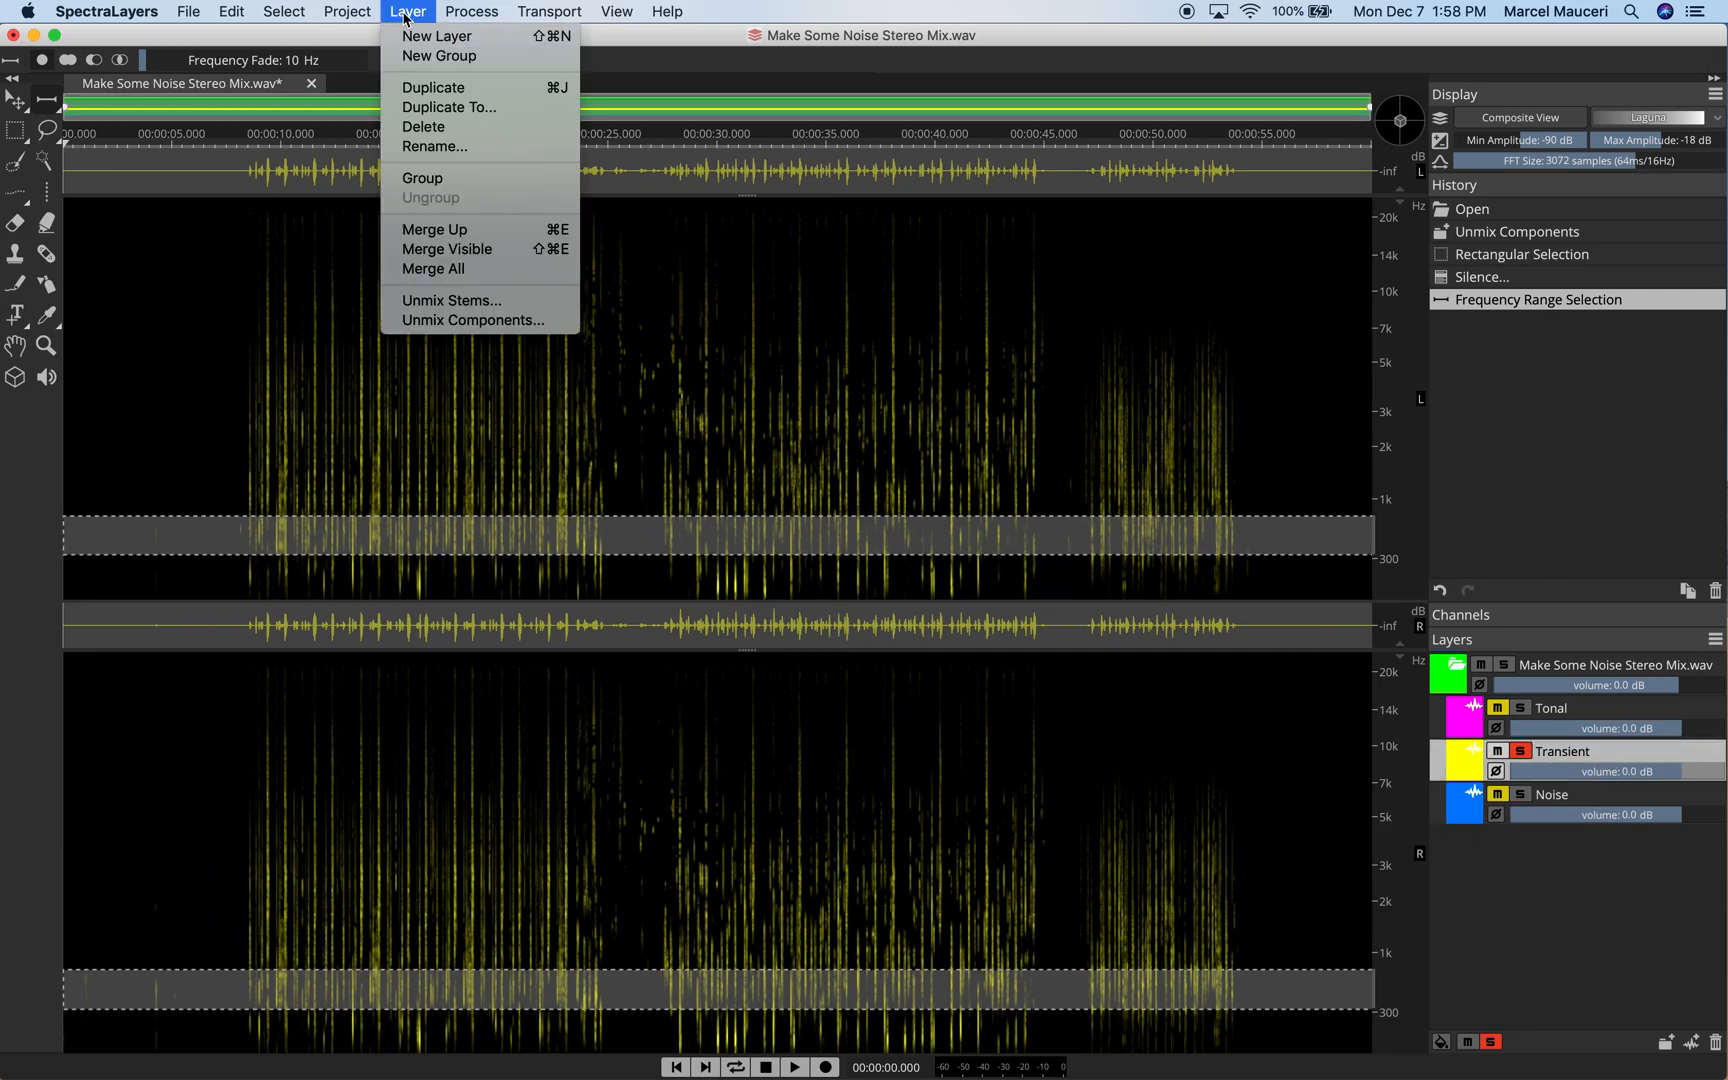
- Boost the 300–800 Hz Transient band by 24 dB, comparing via Bypass, then play from ~10 s
click(471, 11)
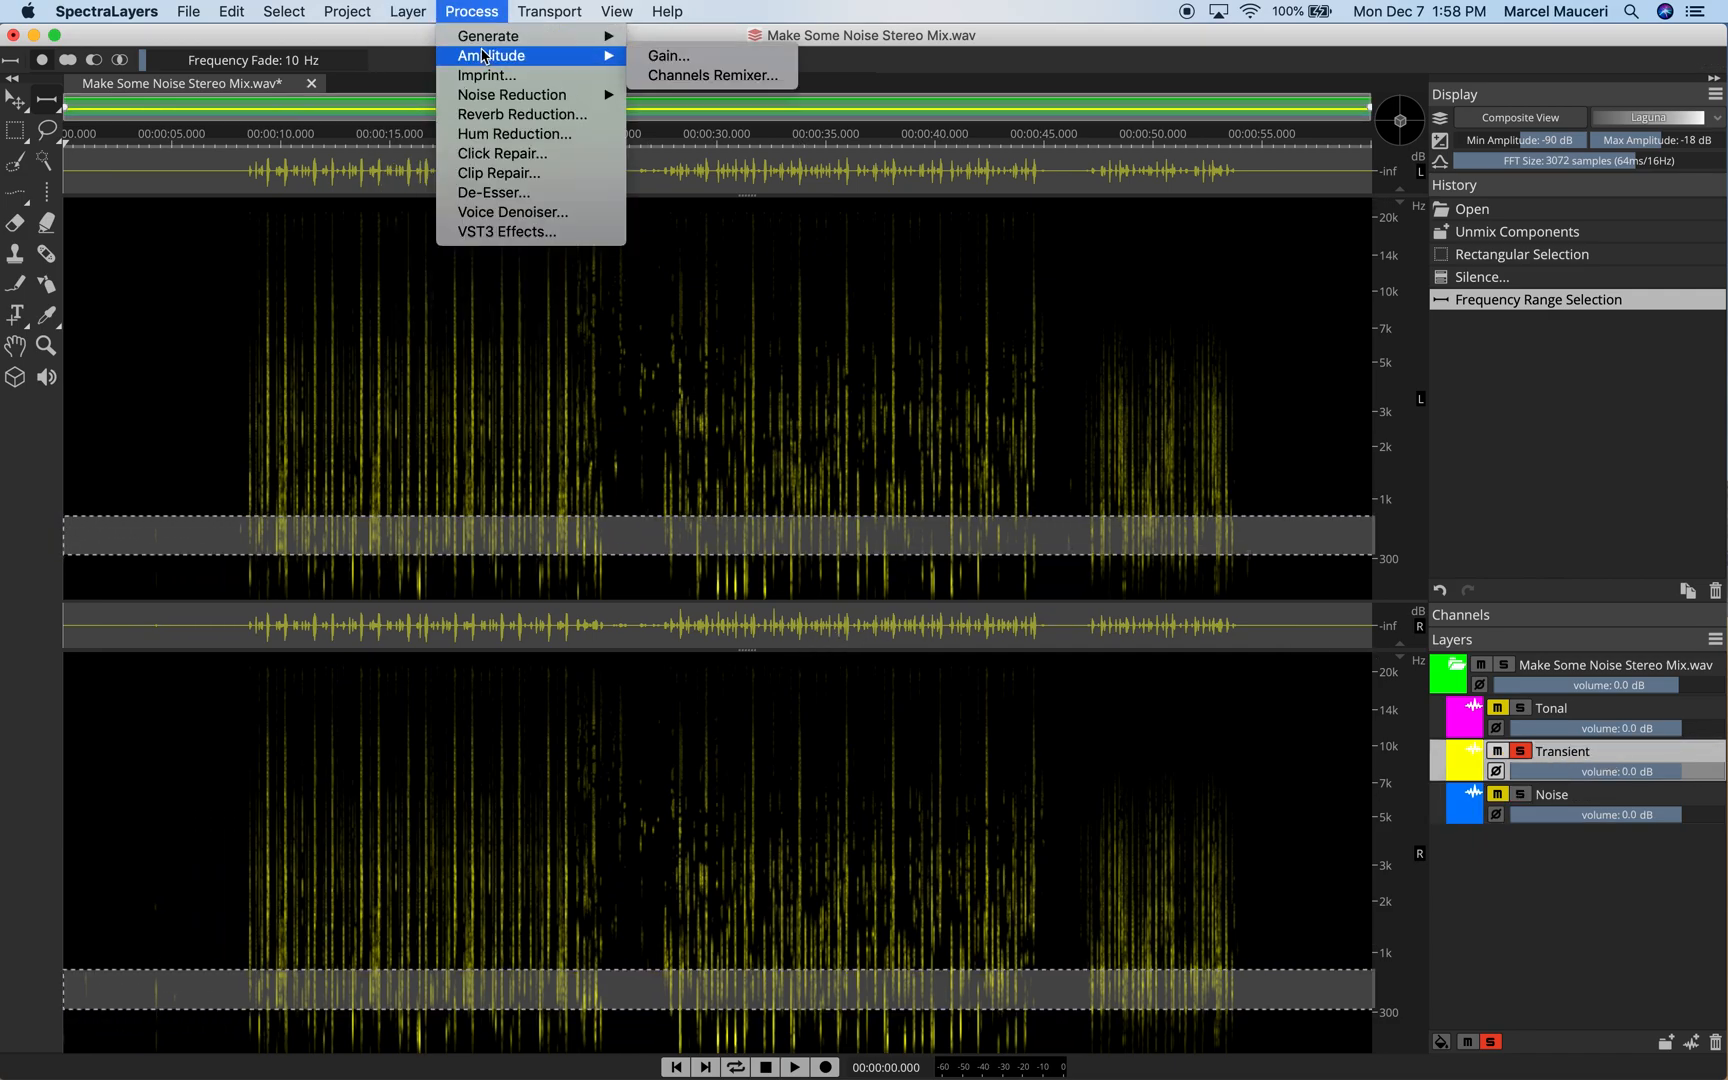
click(666, 55)
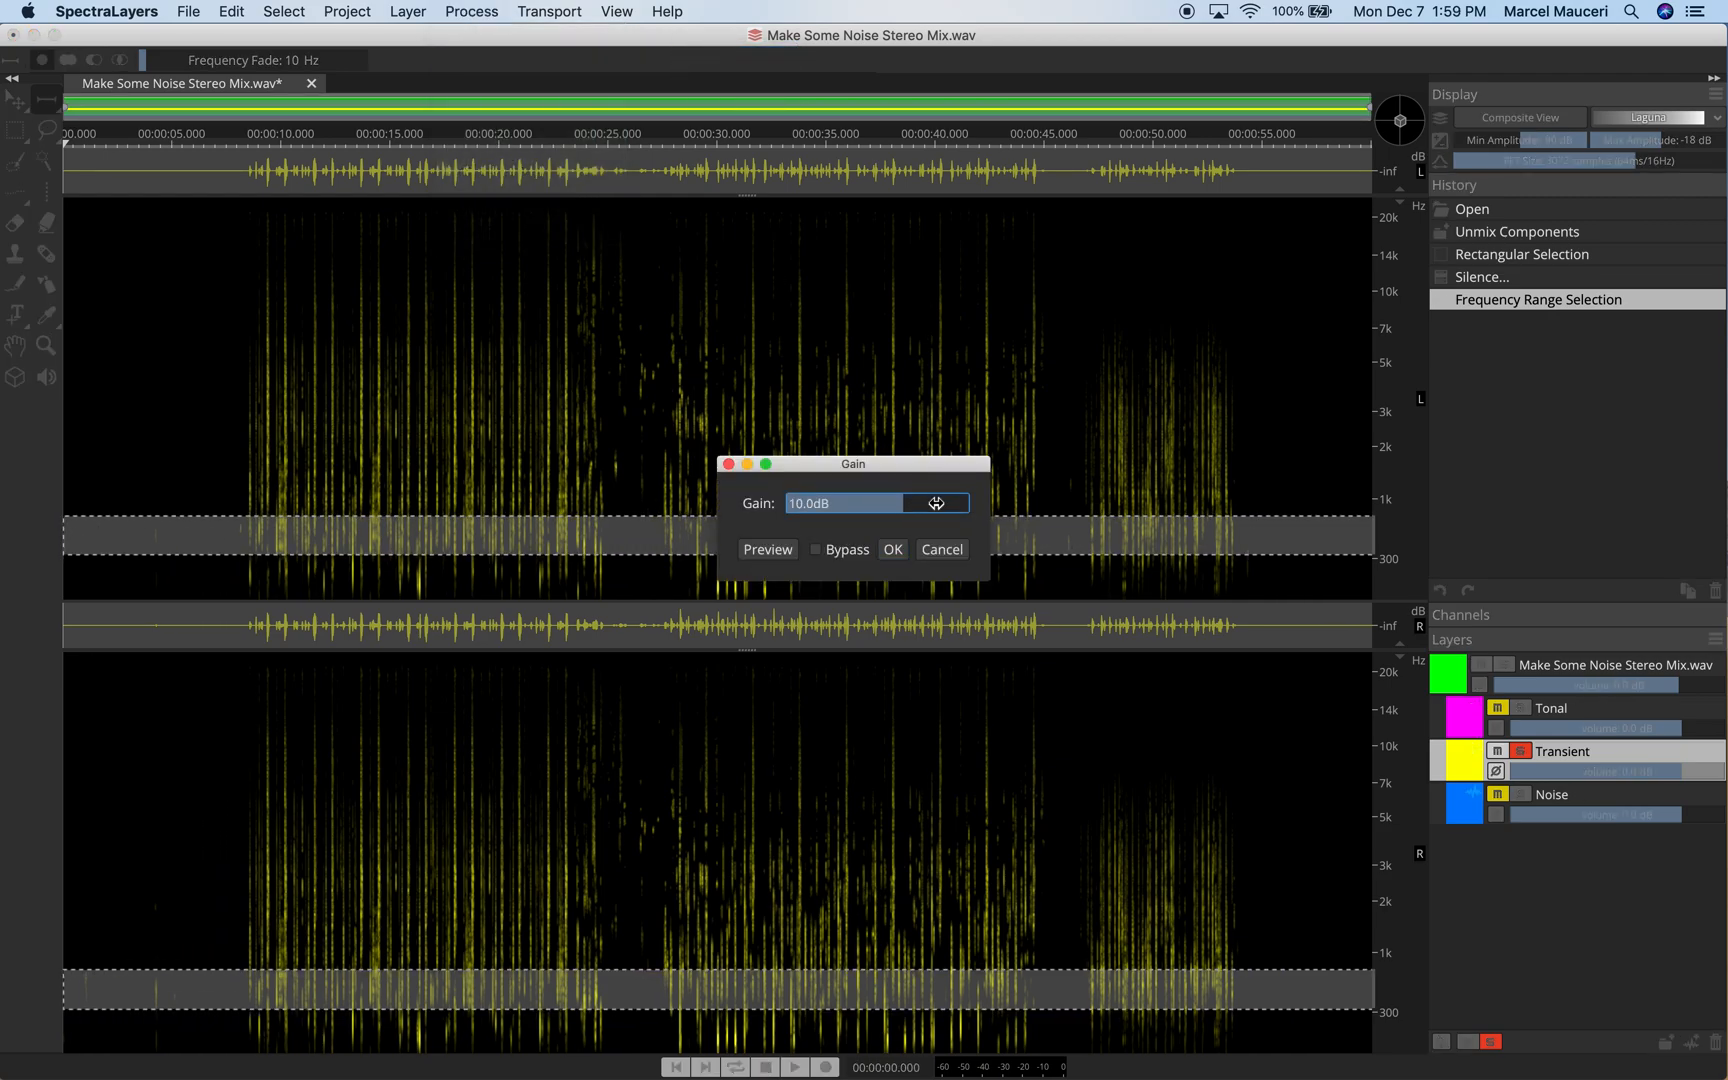
click(893, 549)
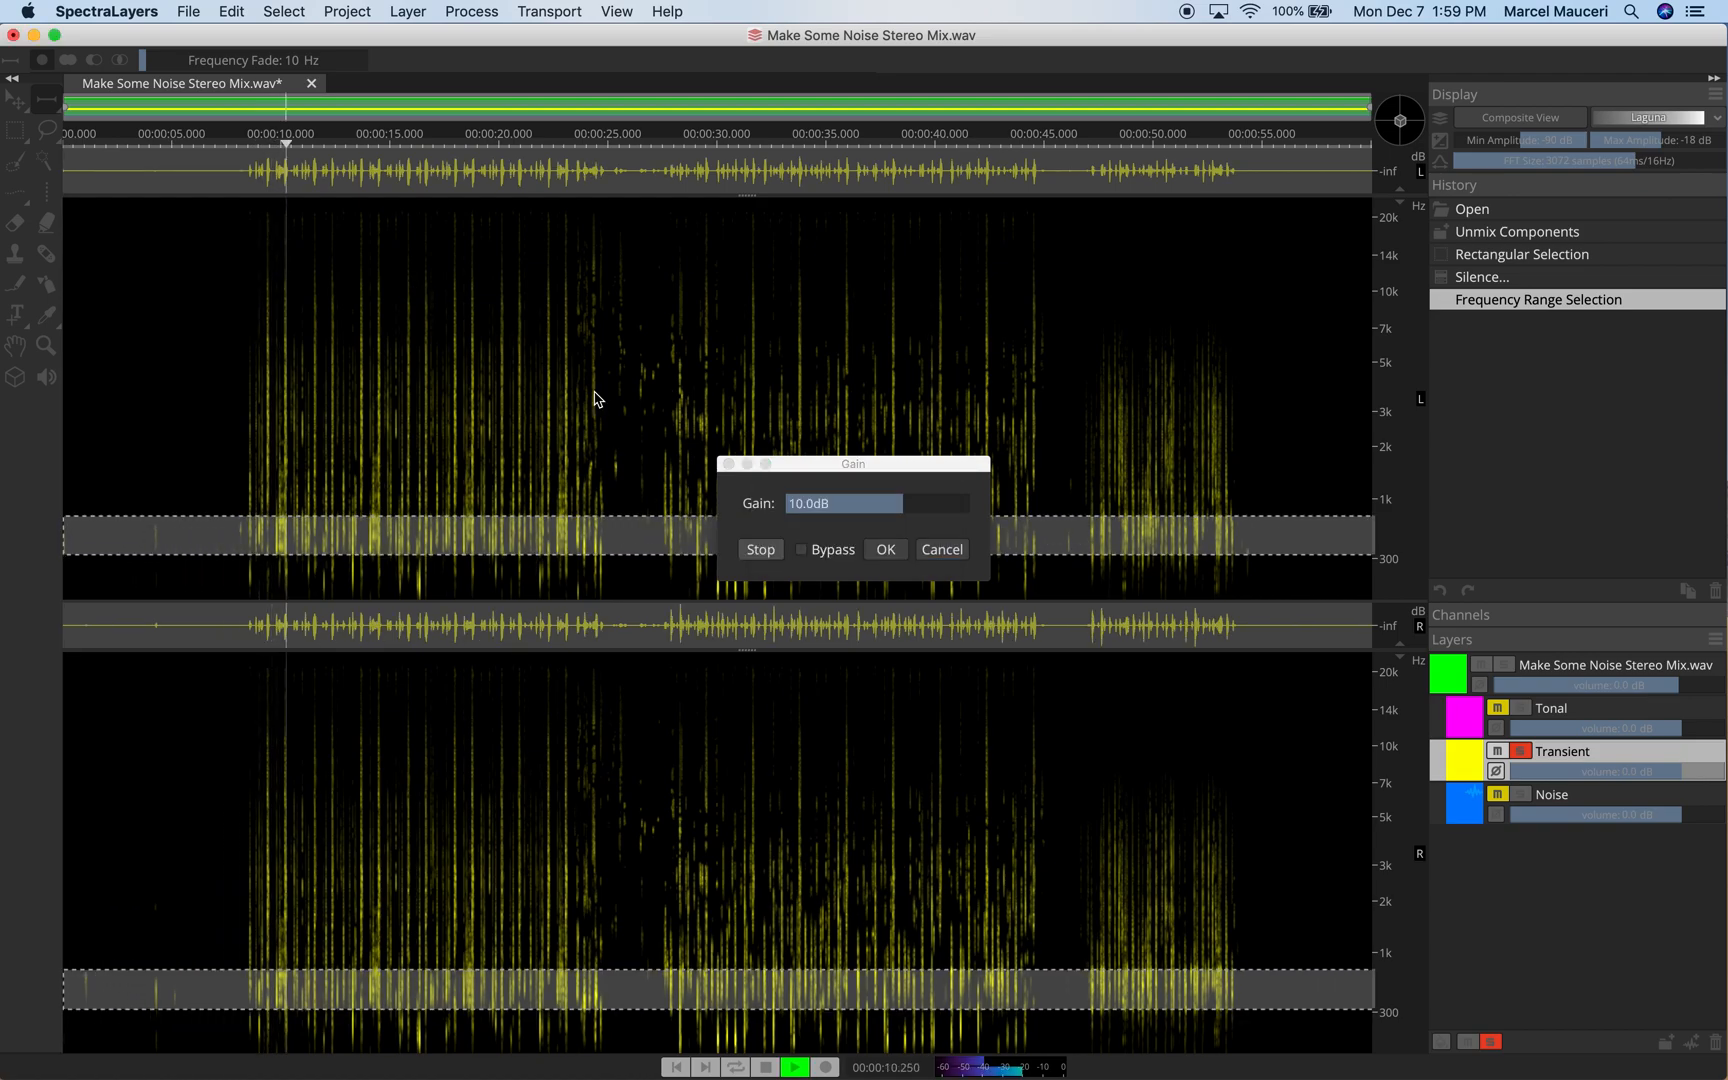
click(950, 504)
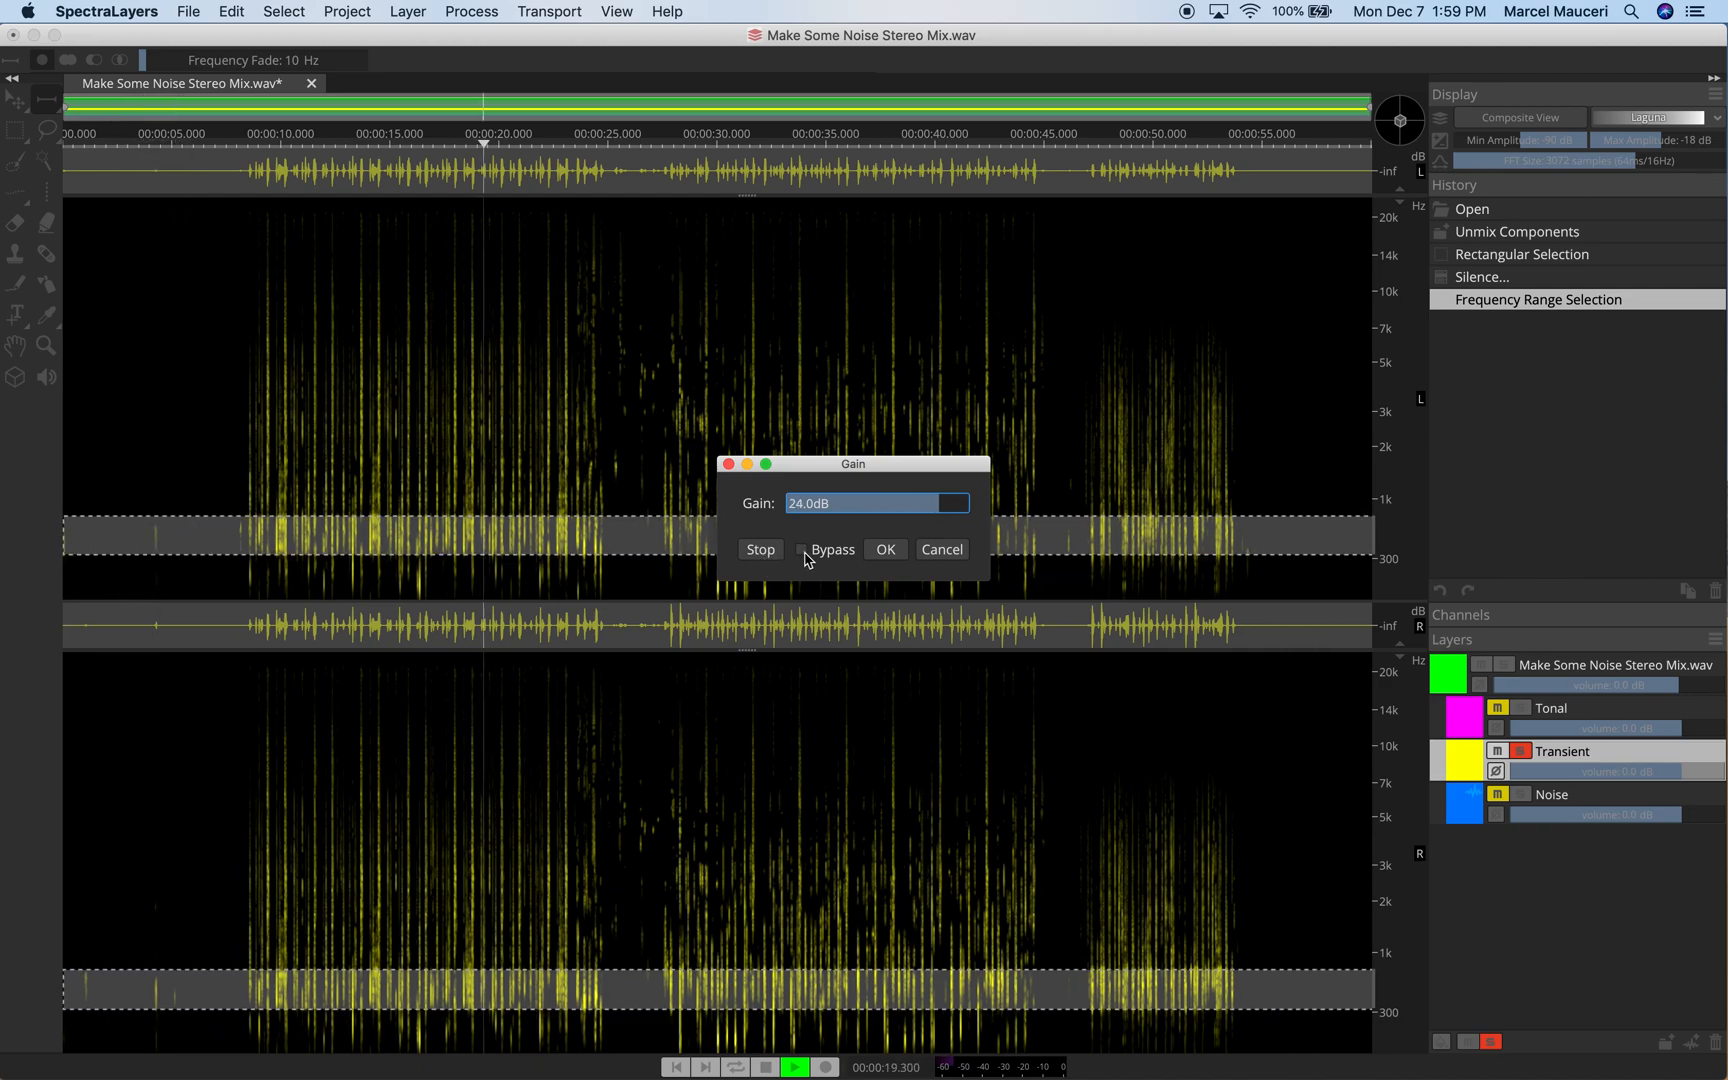
click(806, 550)
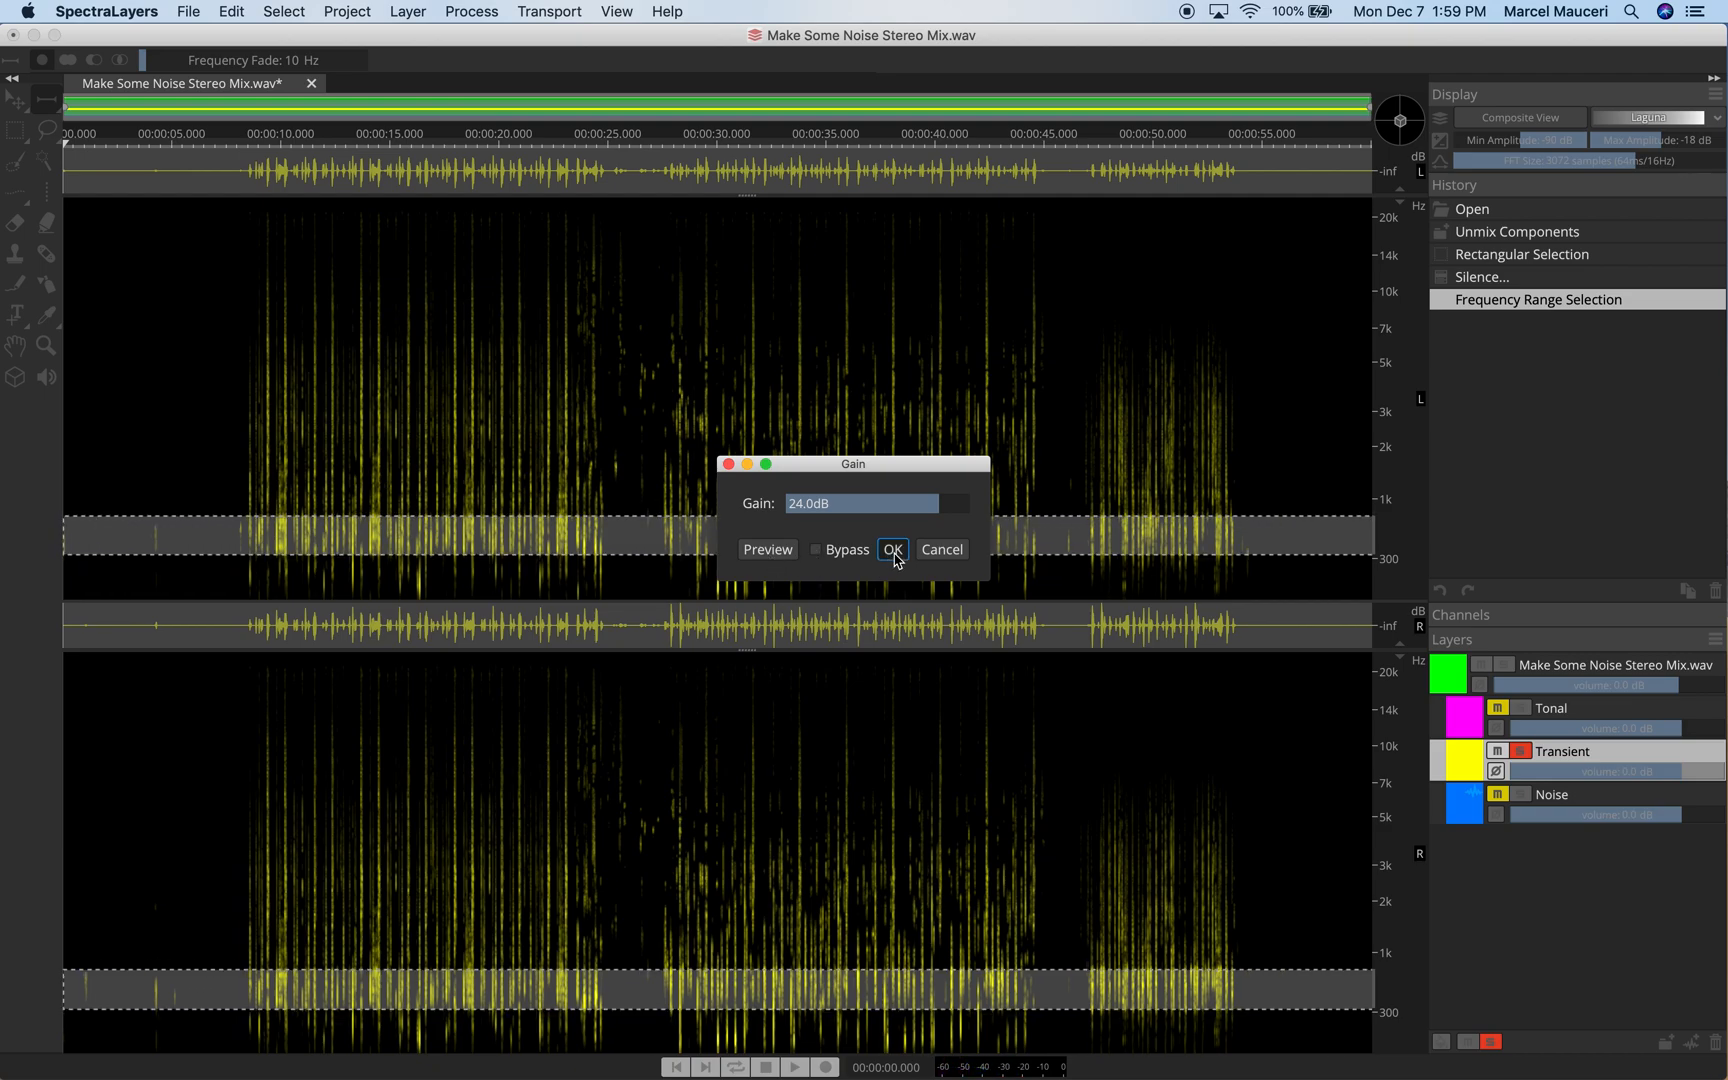
click(892, 549)
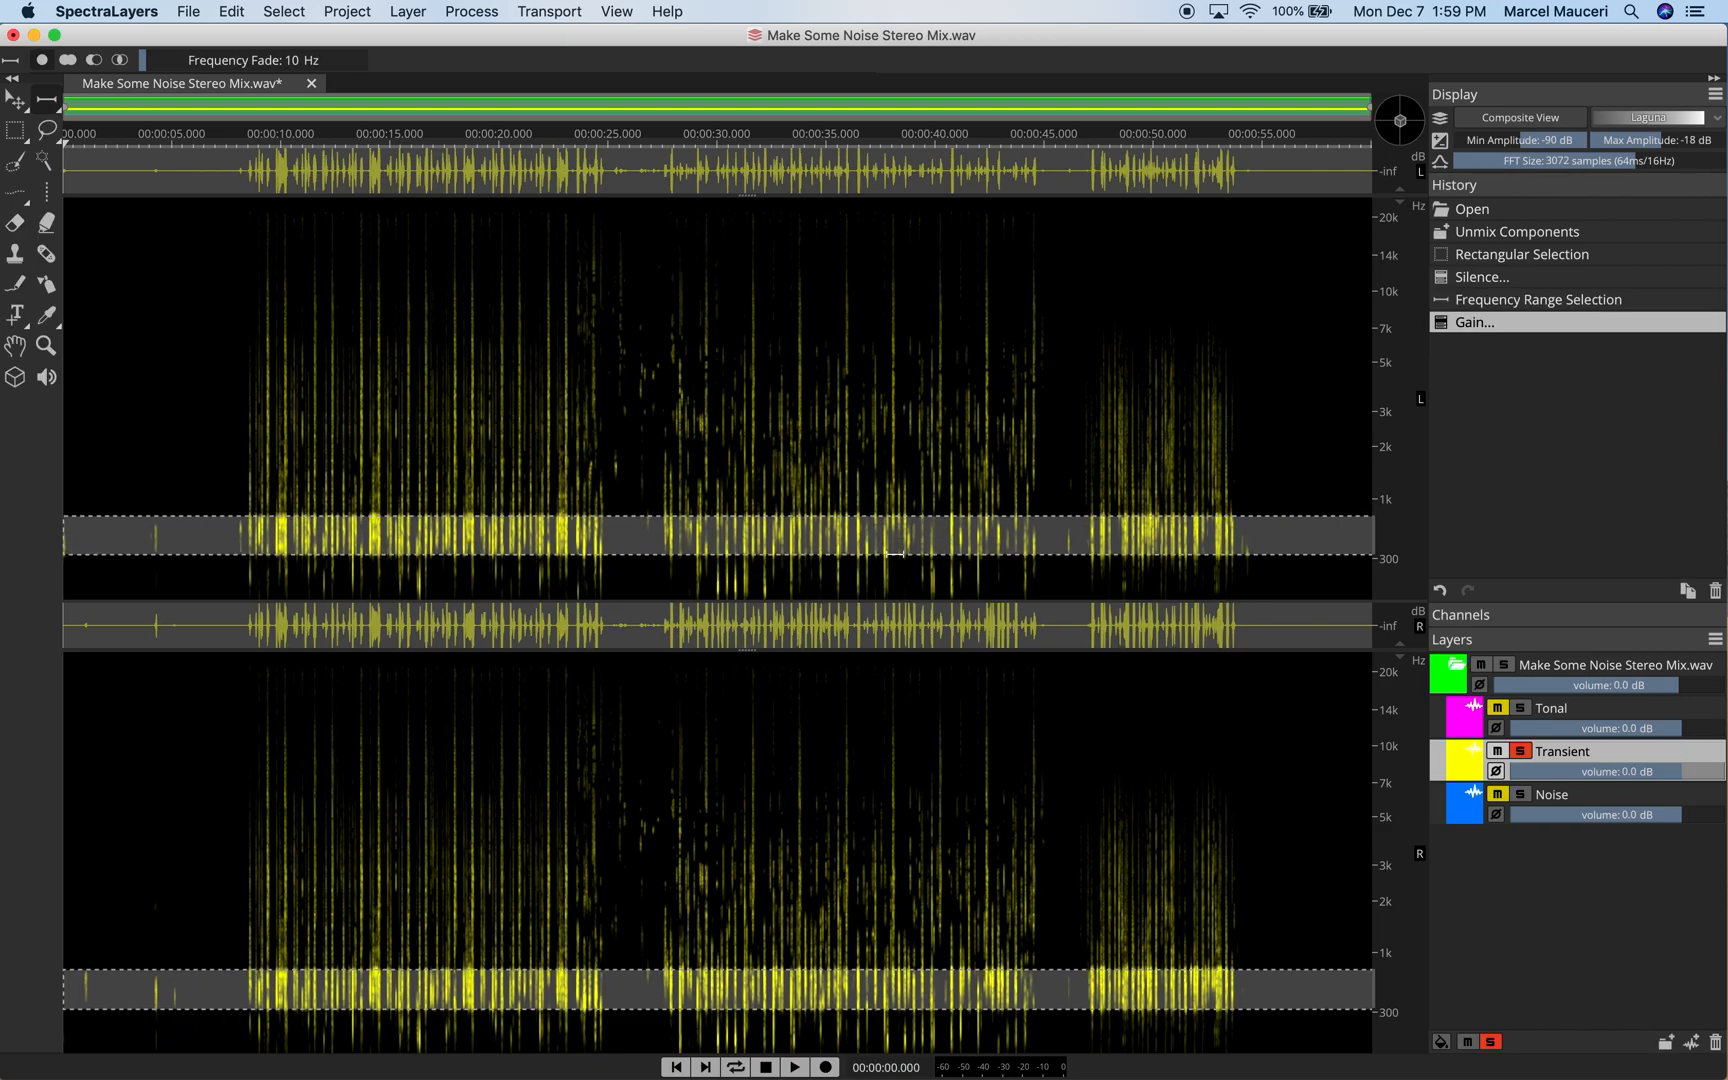
click(791, 1066)
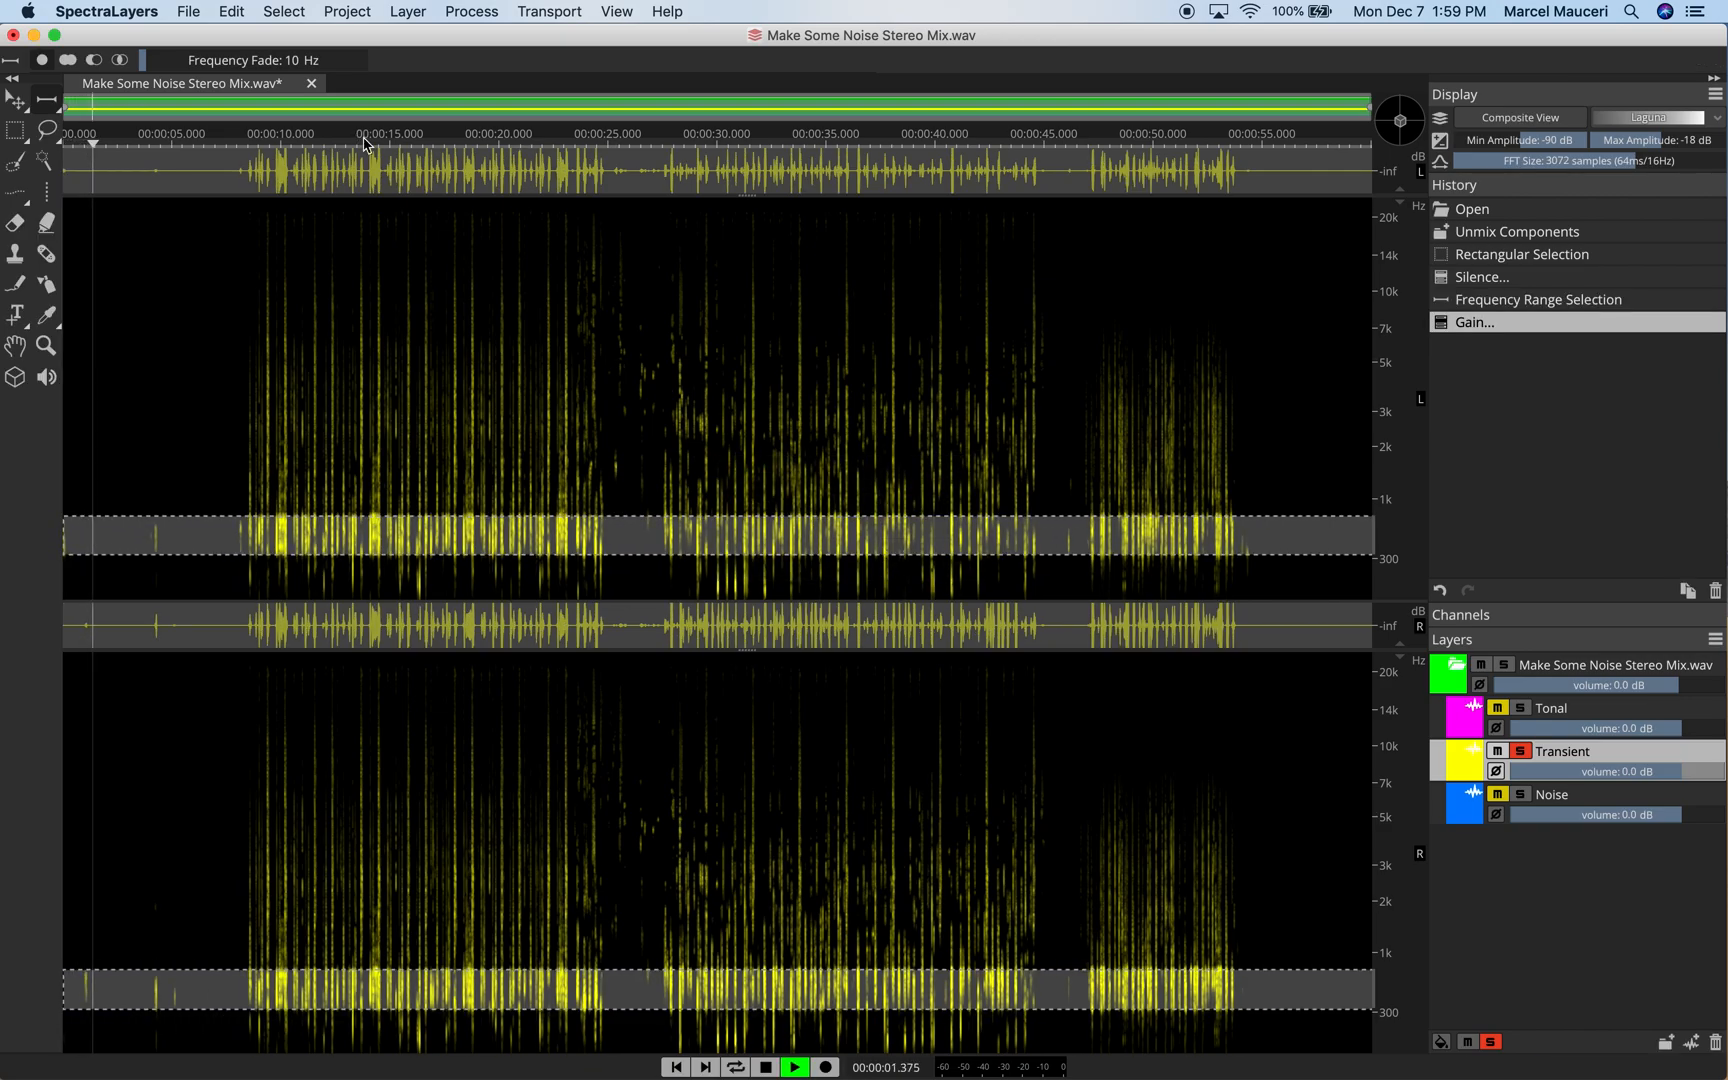
click(314, 133)
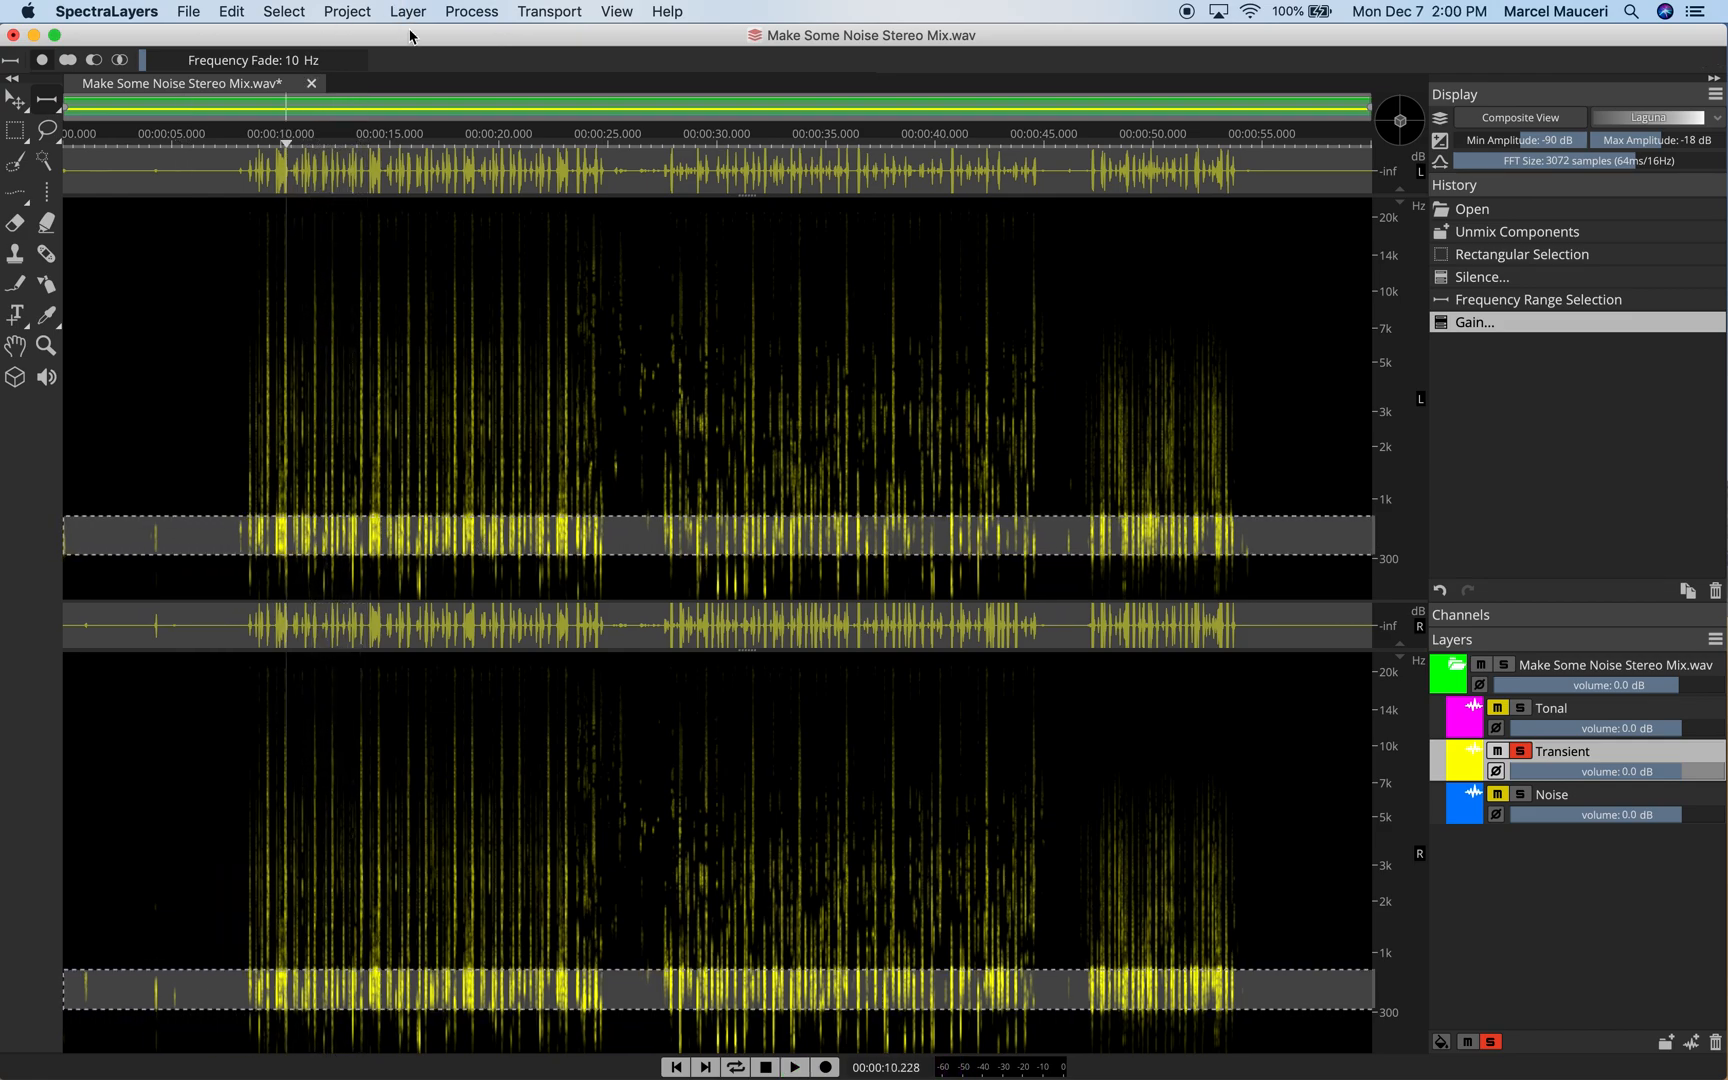
- Apply Channels Remixer to the Transient layer, then return to the Process menu
click(471, 11)
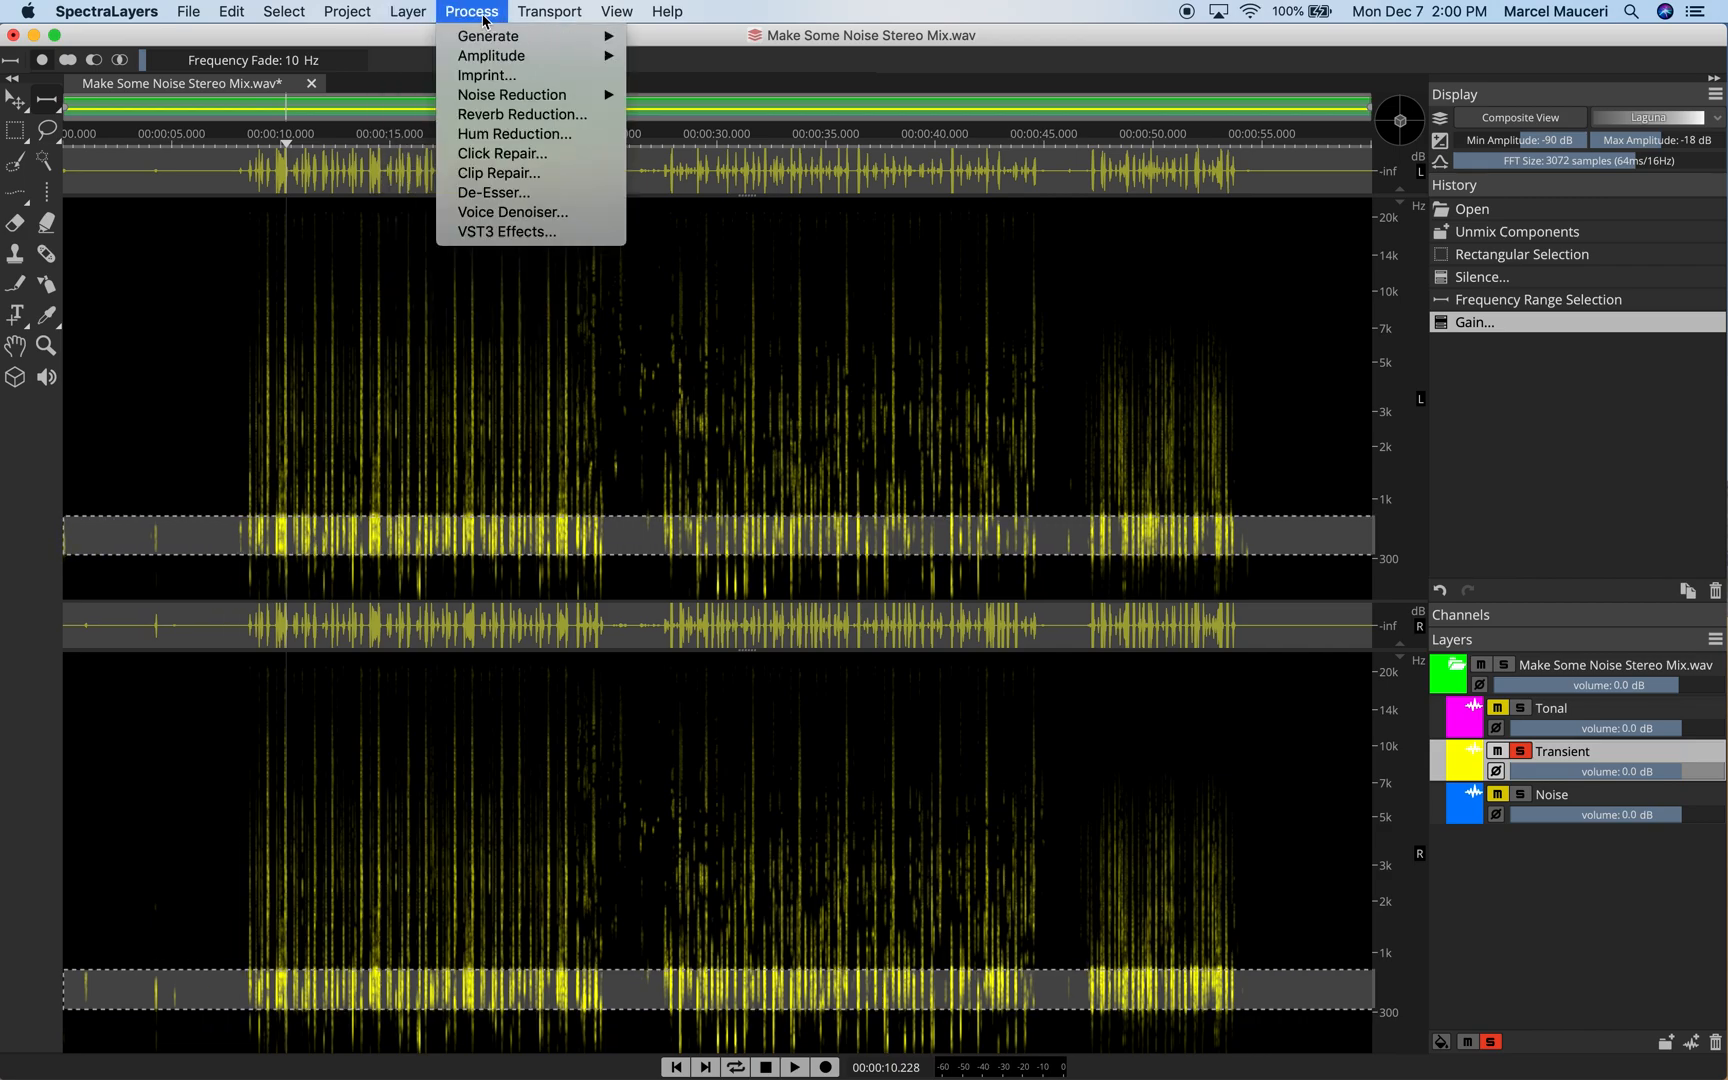
mouse_move(490, 55)
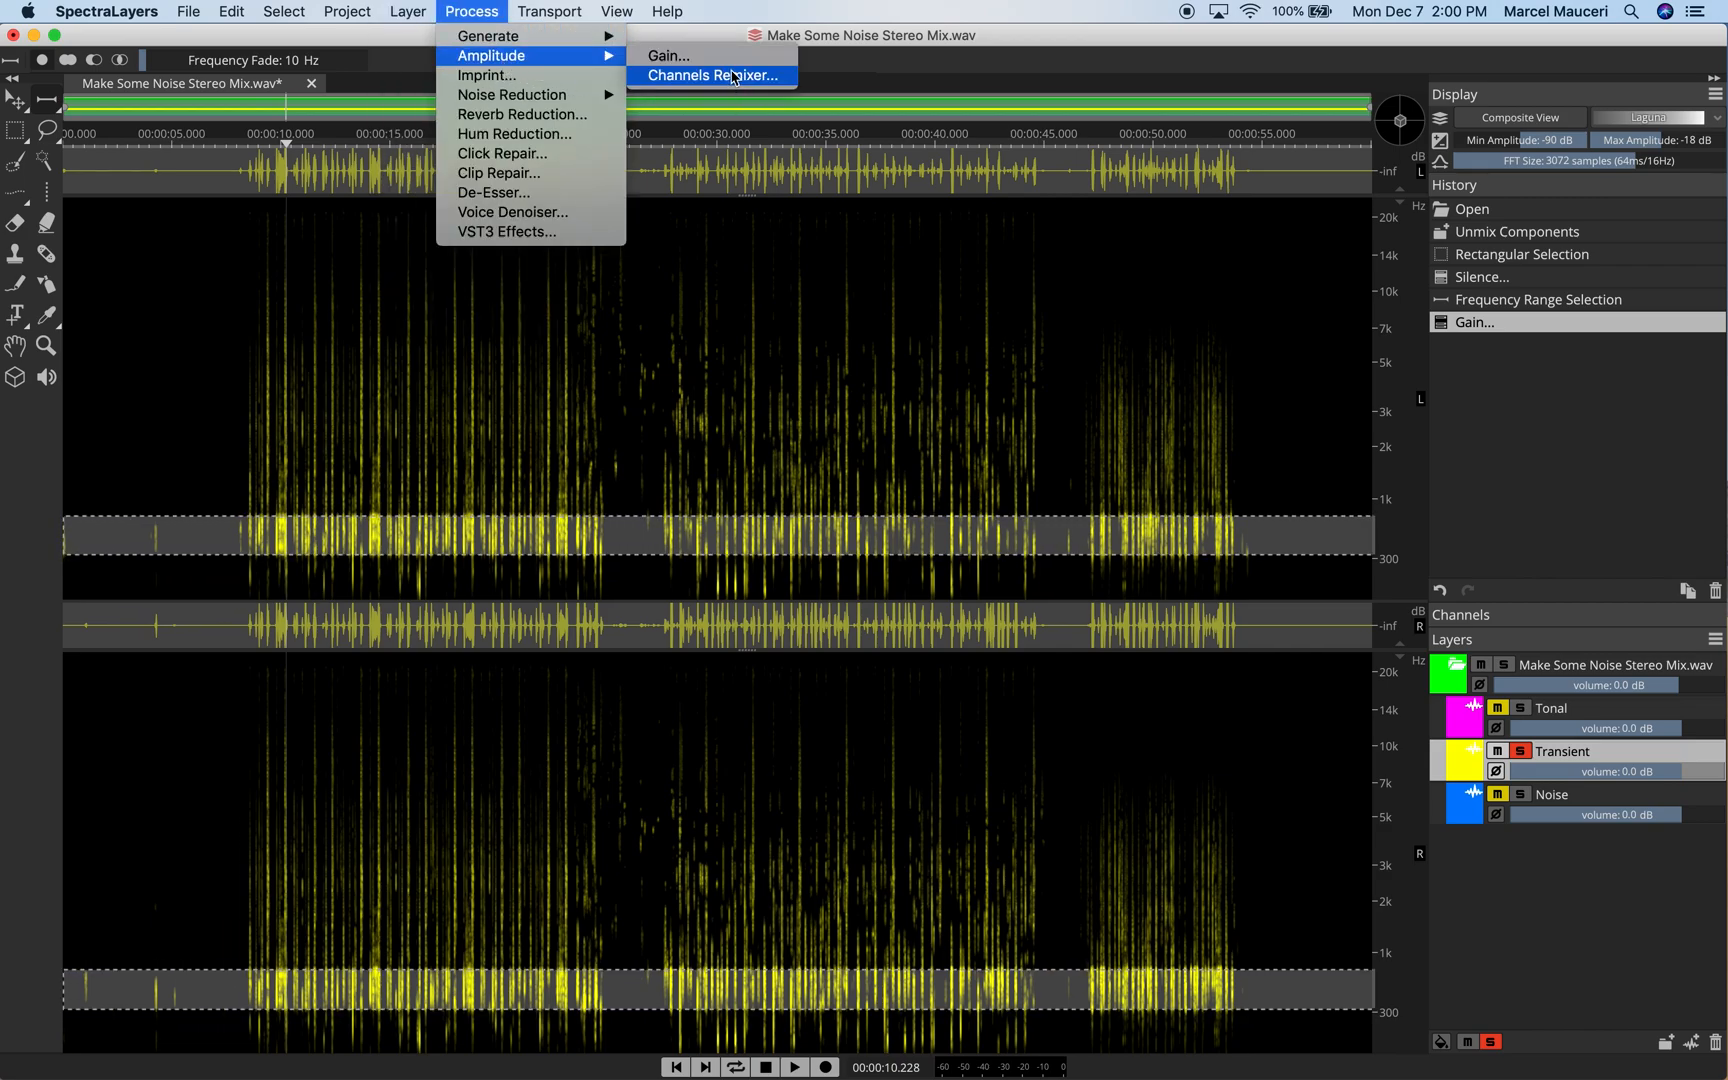
click(712, 75)
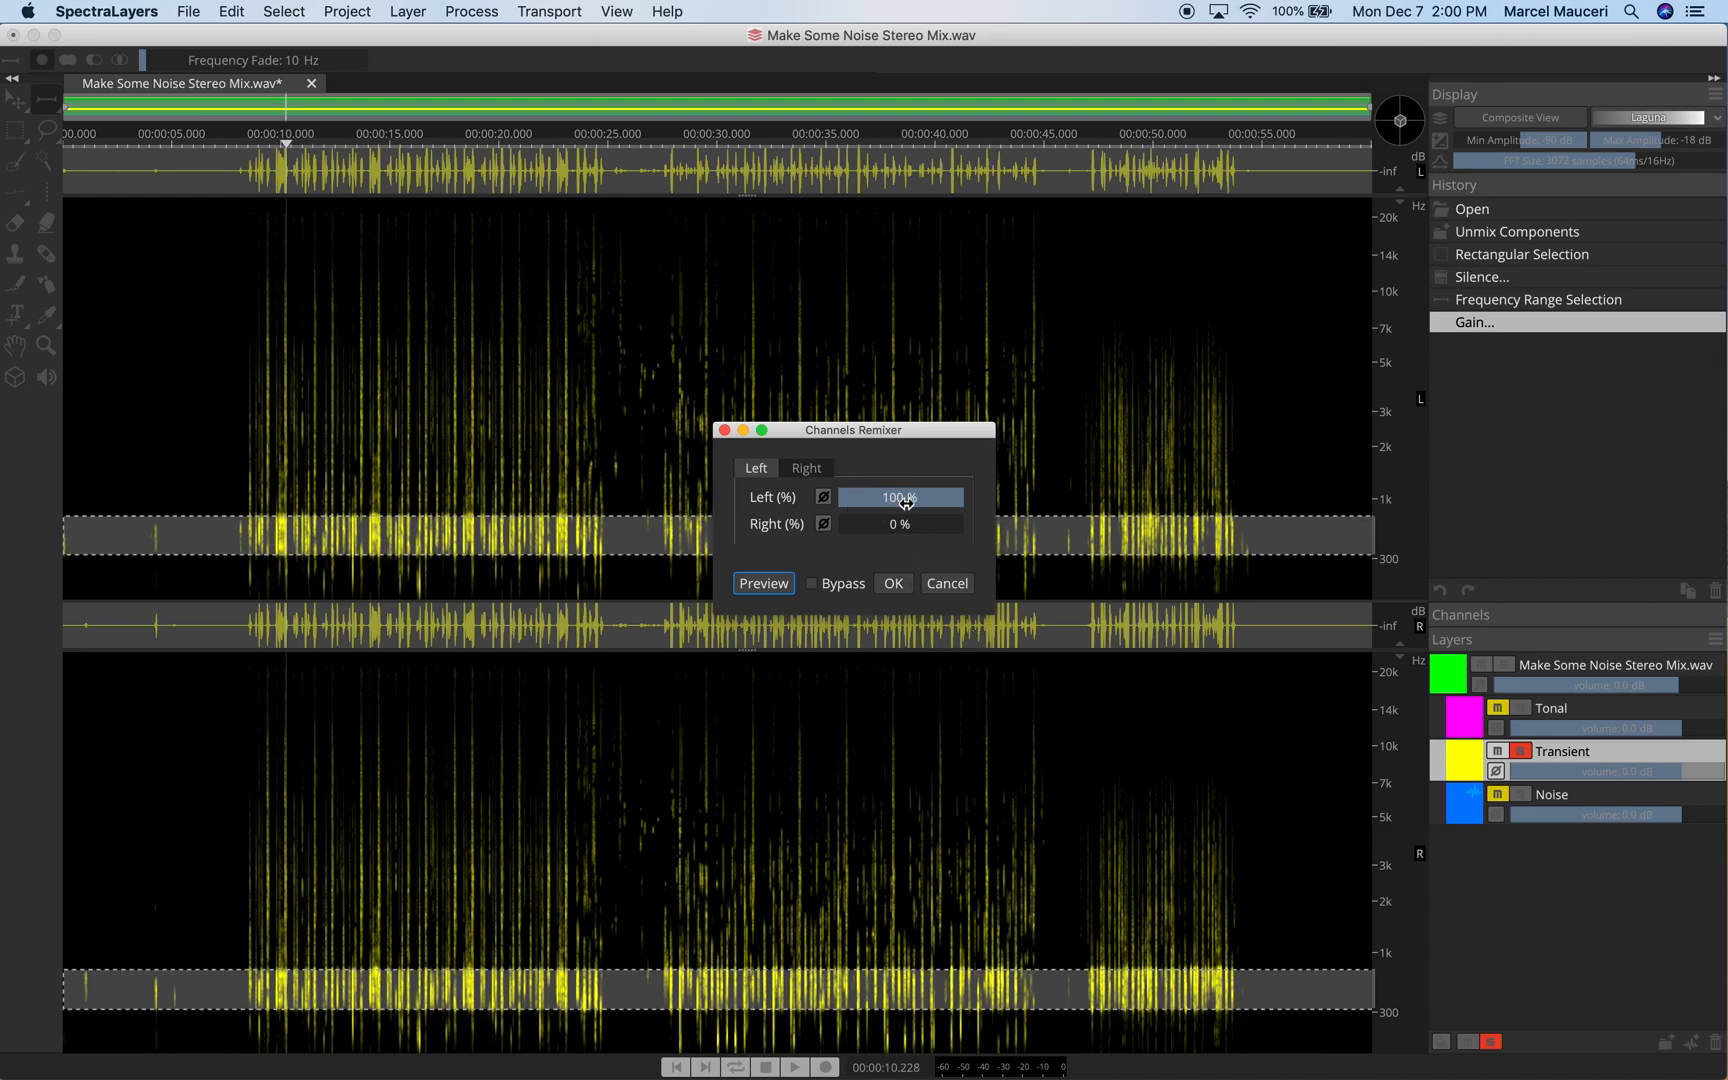
mouse_move(908, 509)
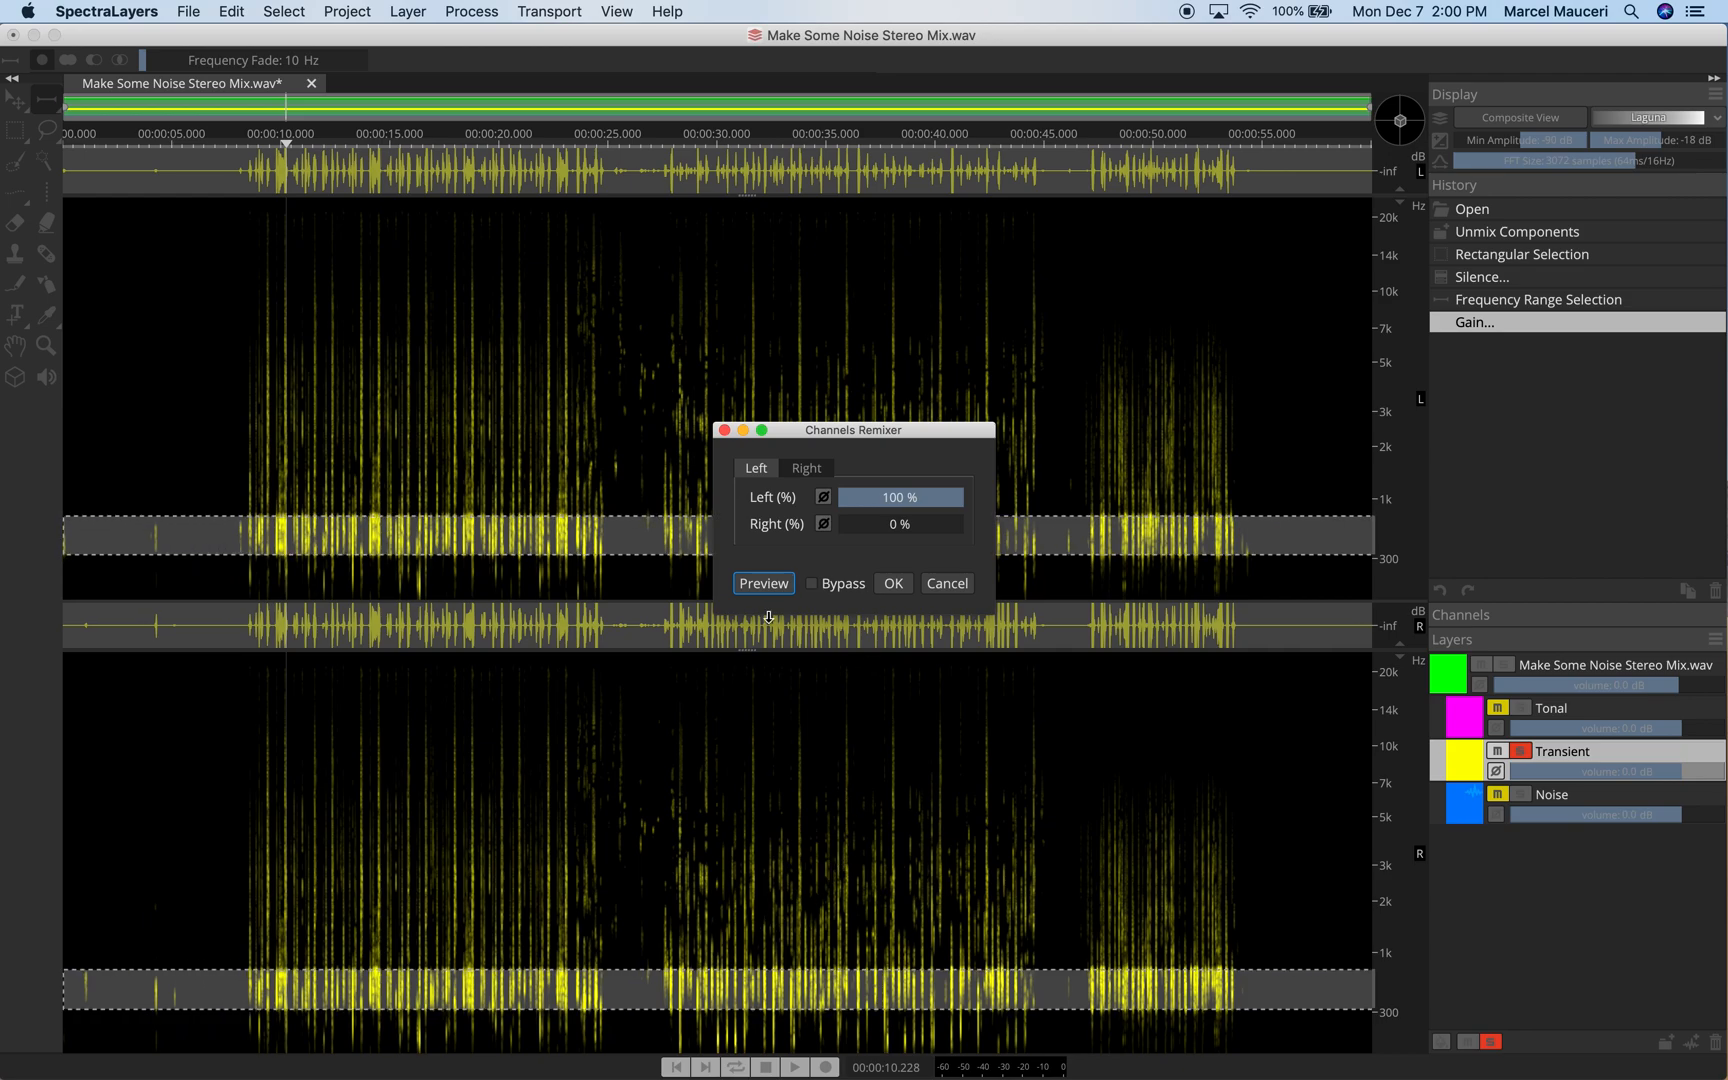
click(471, 11)
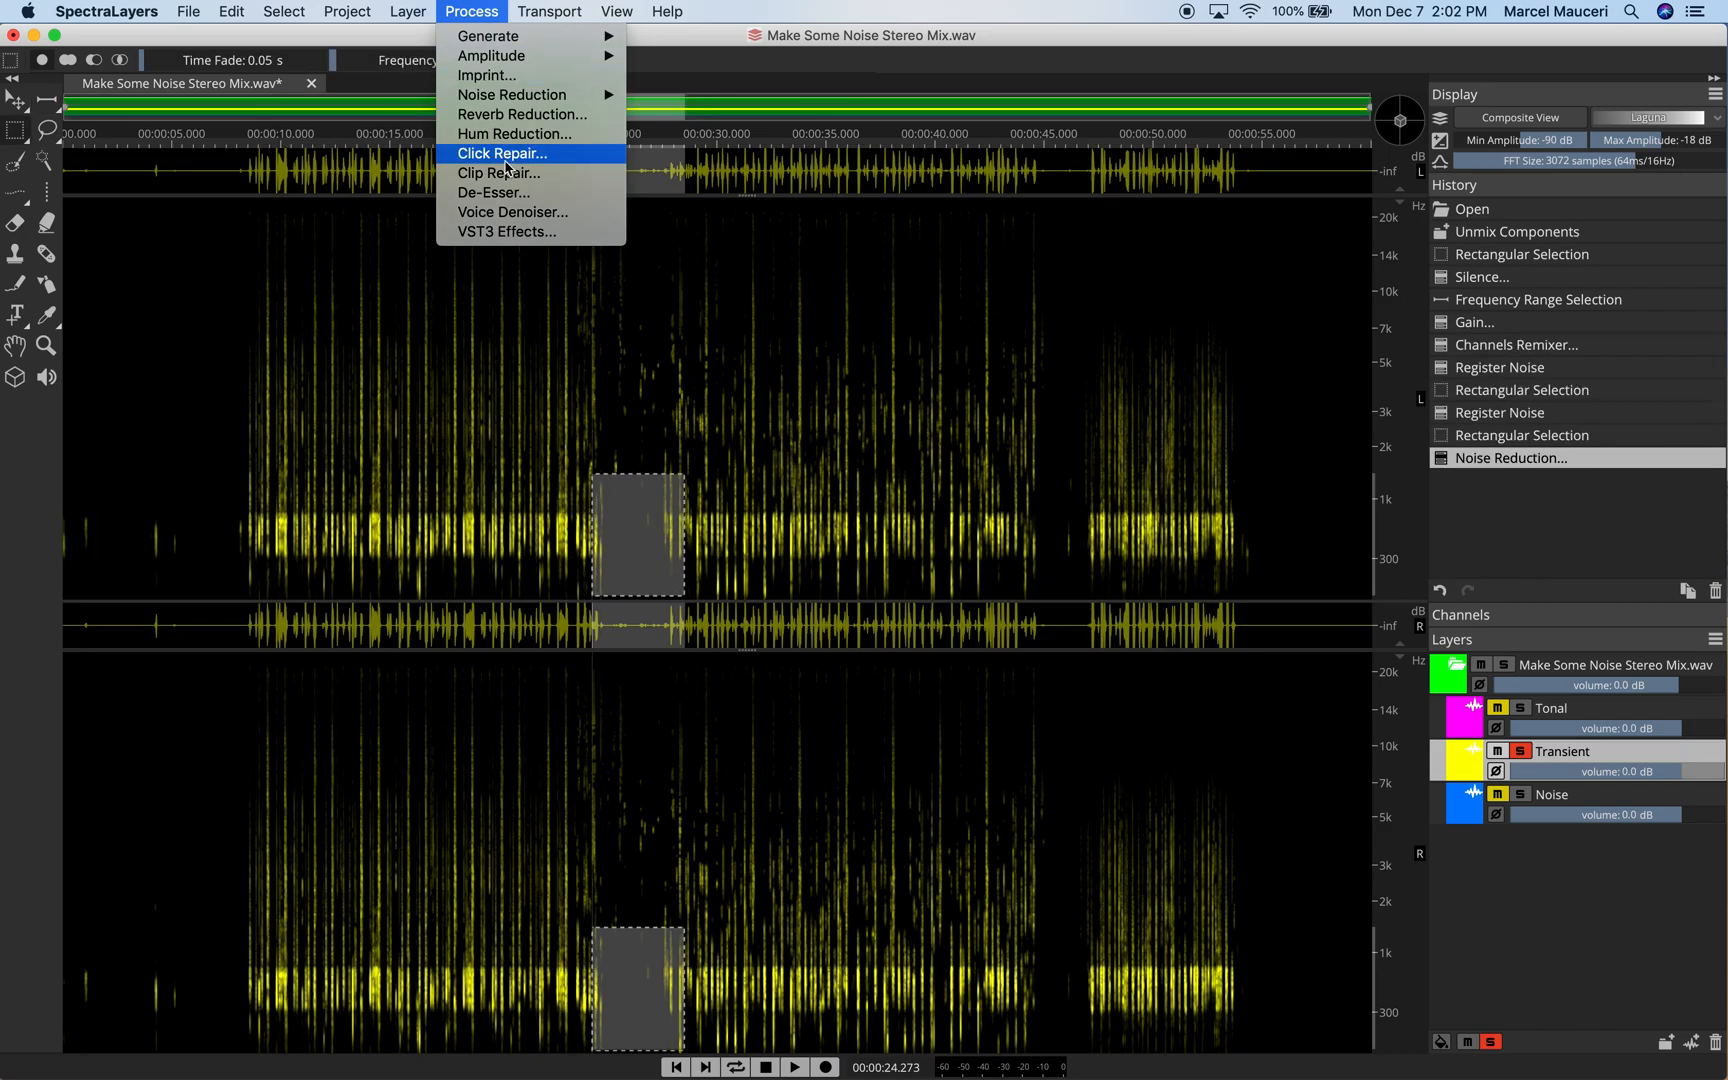
- Dismiss the Process menu and solo the Noise layer
click(890, 276)
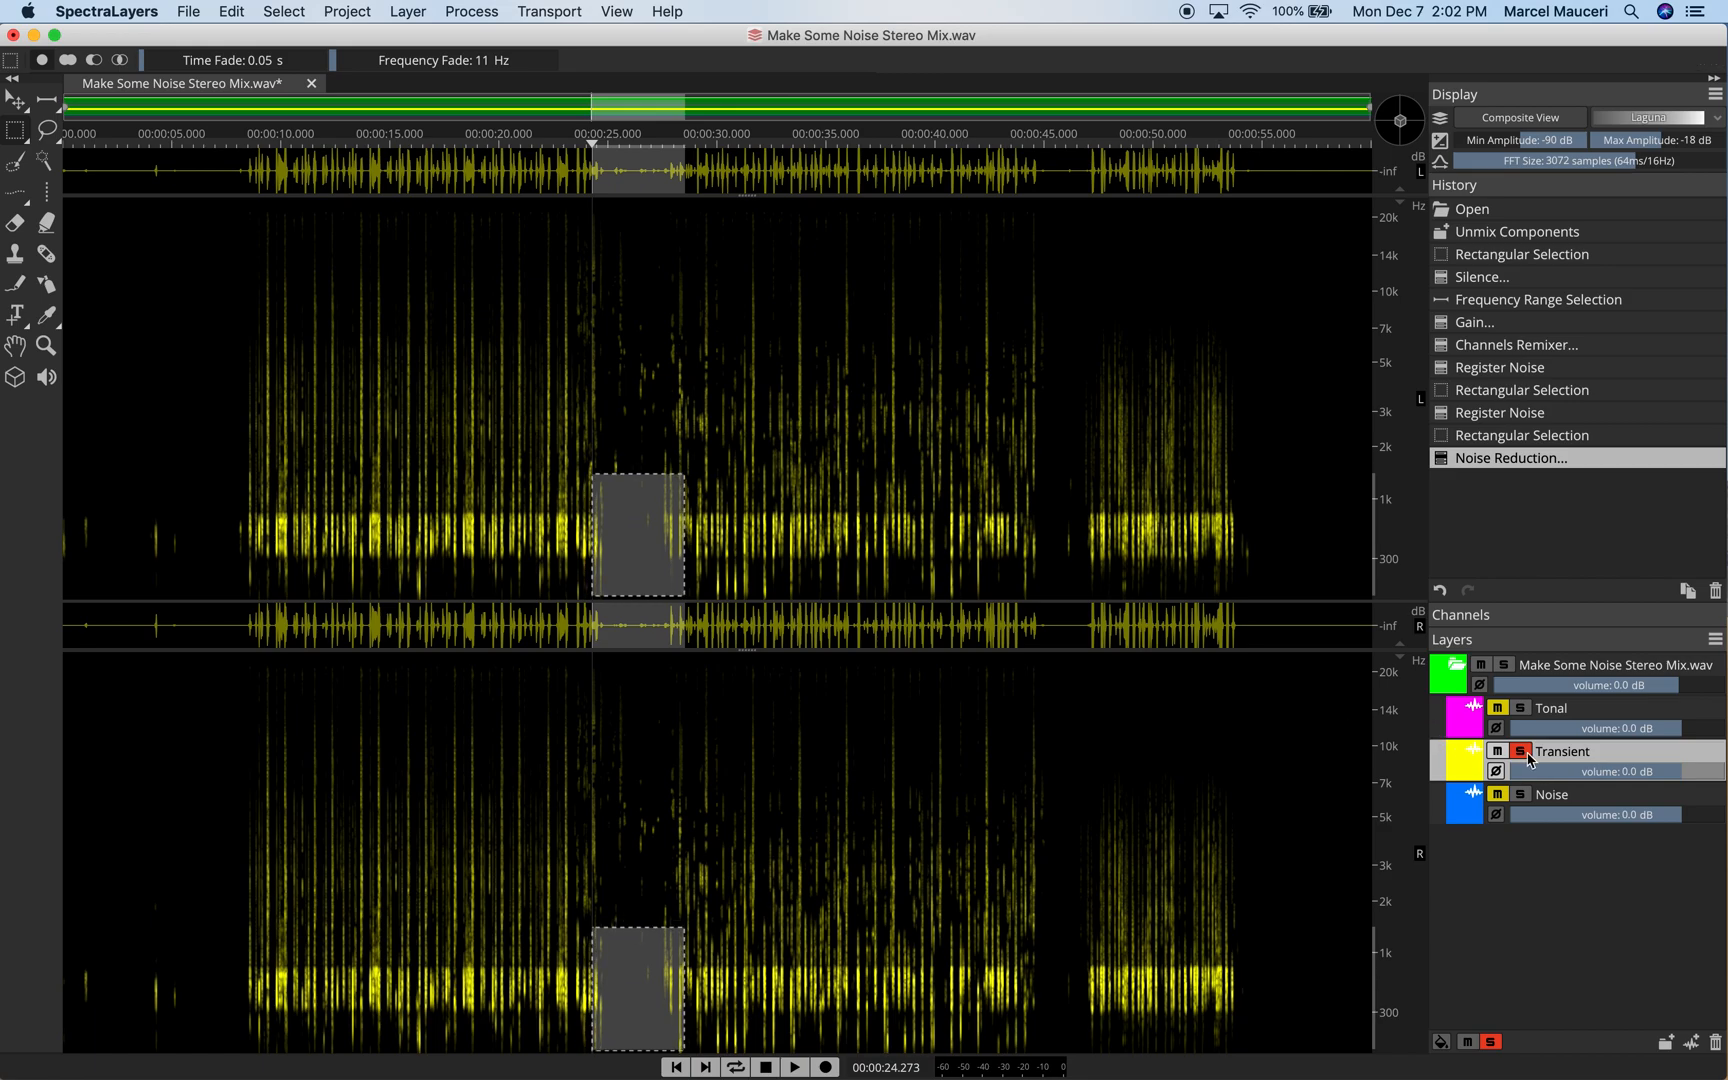
click(1520, 795)
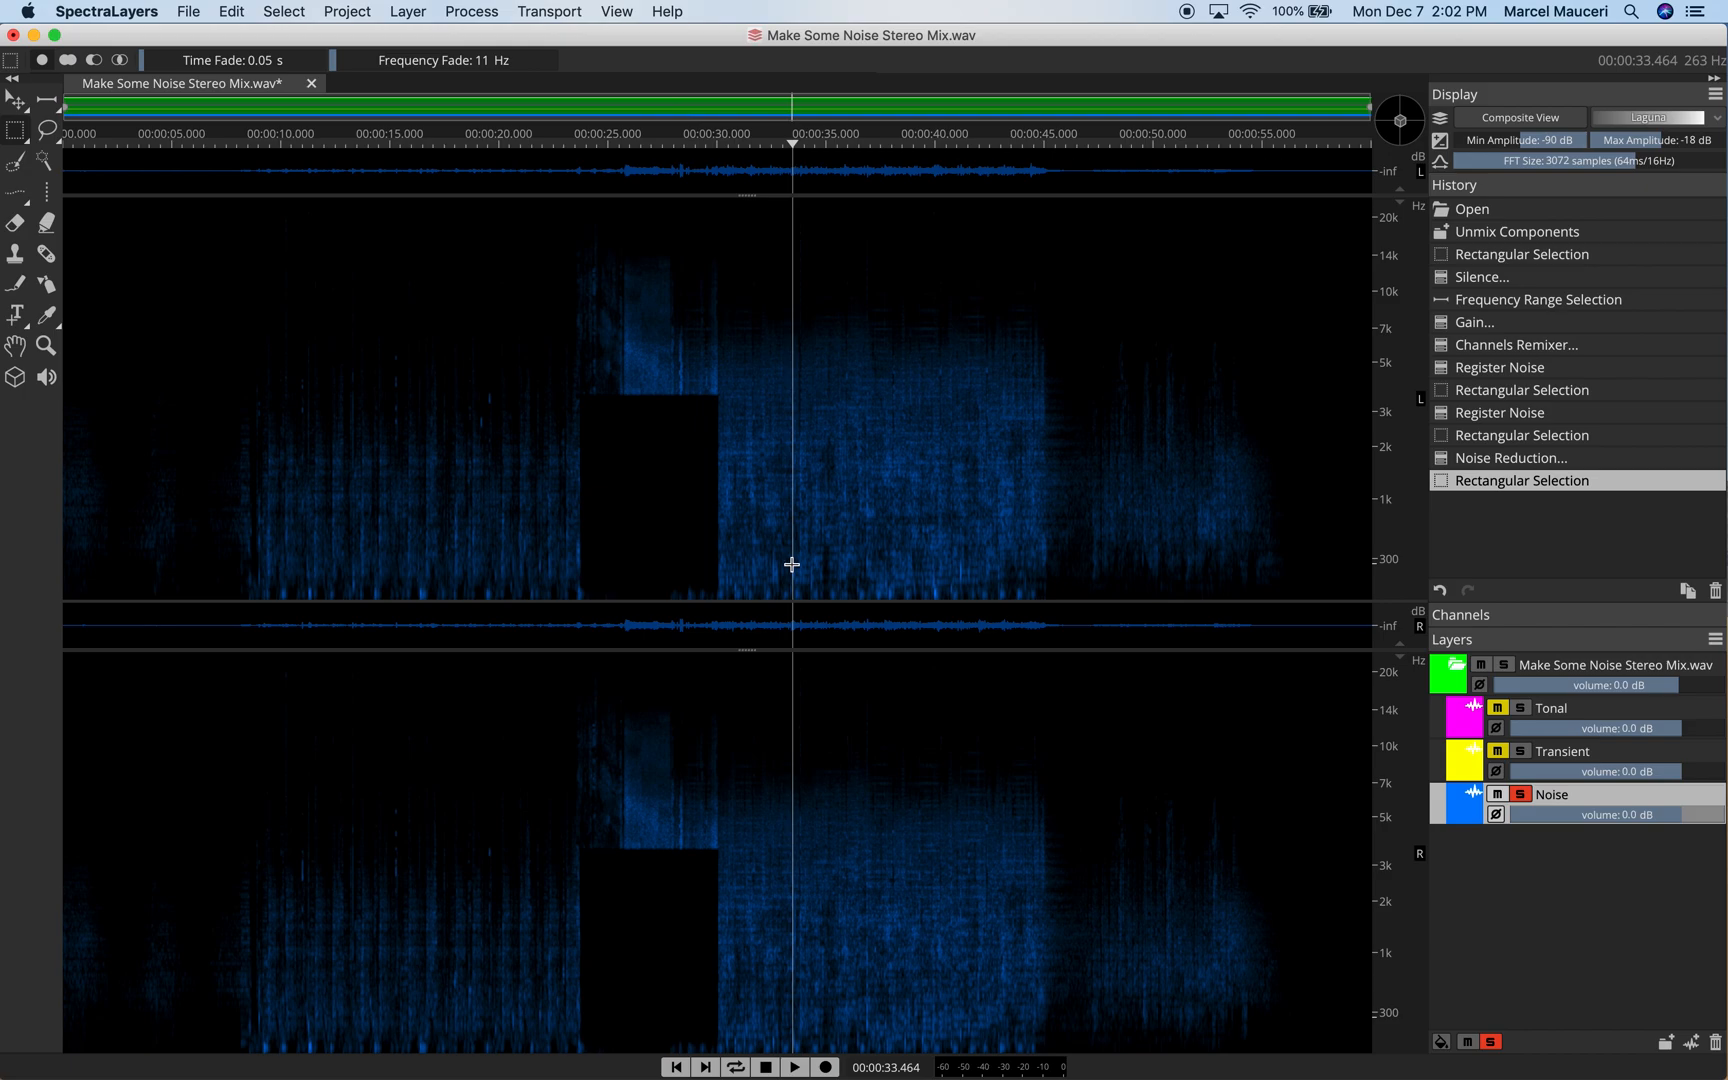
mouse_move(478, 320)
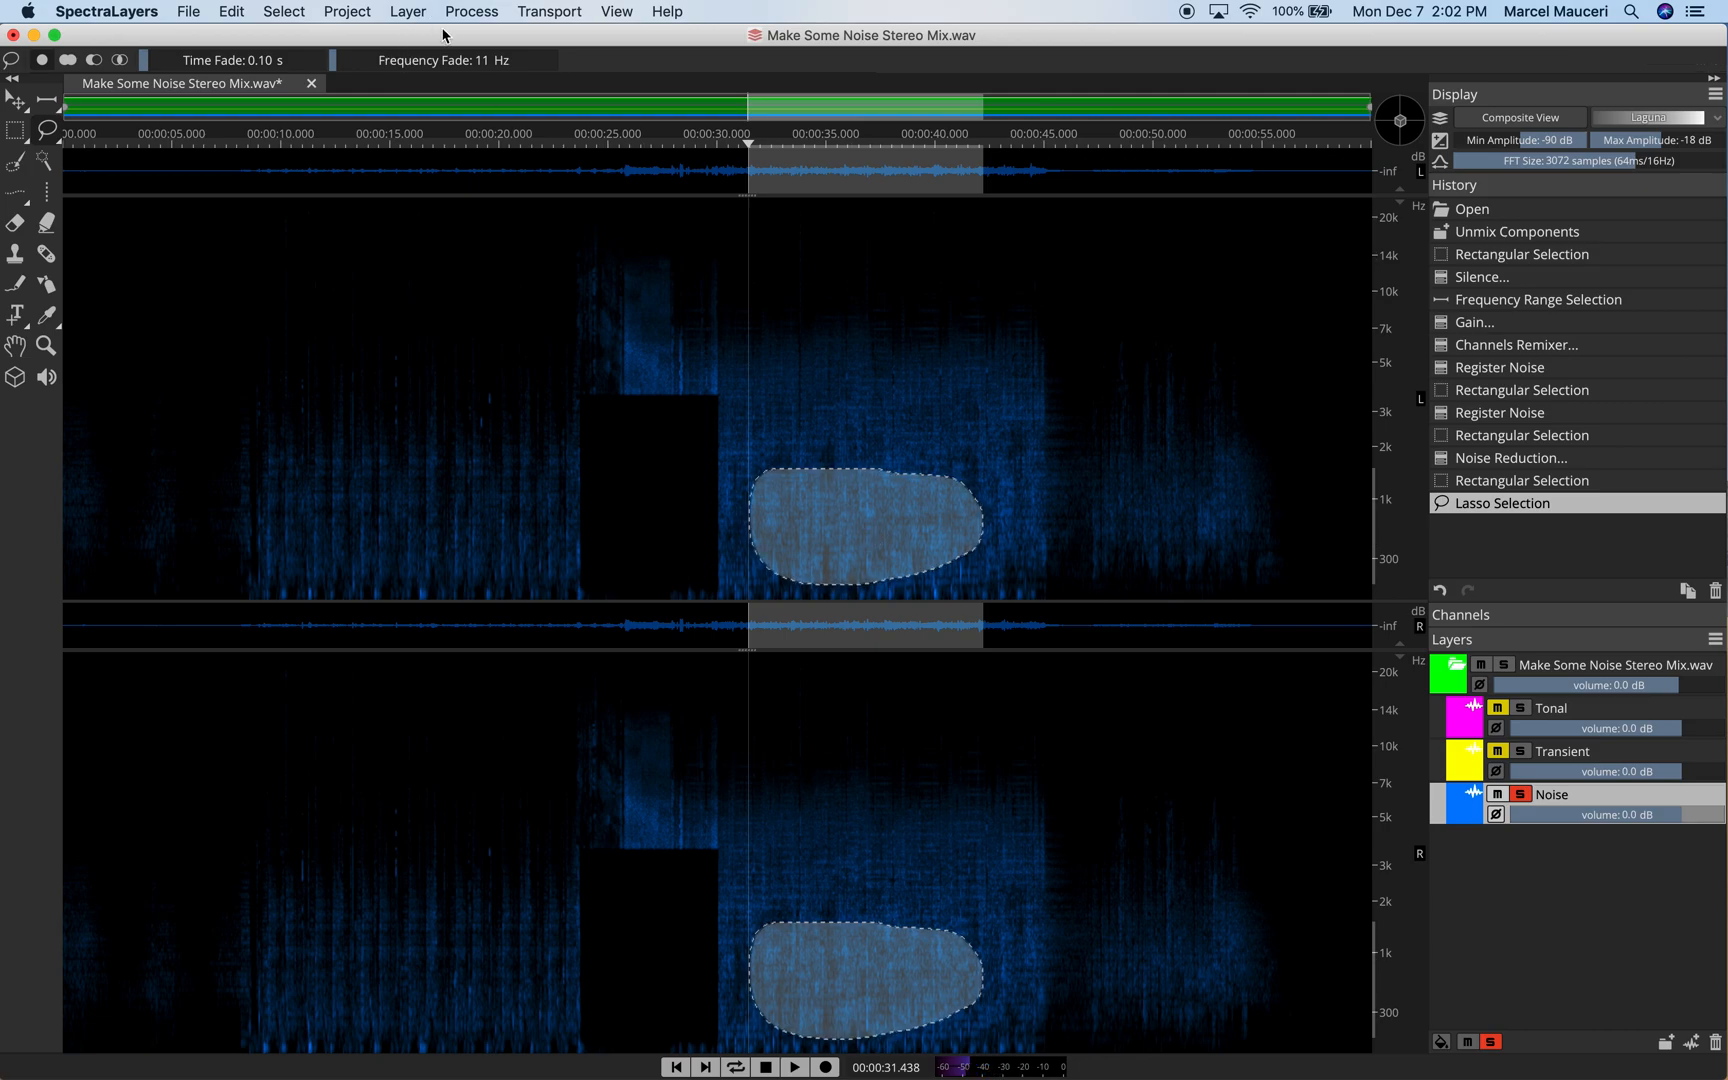
- Register the lassoed region as the noise profile
click(471, 11)
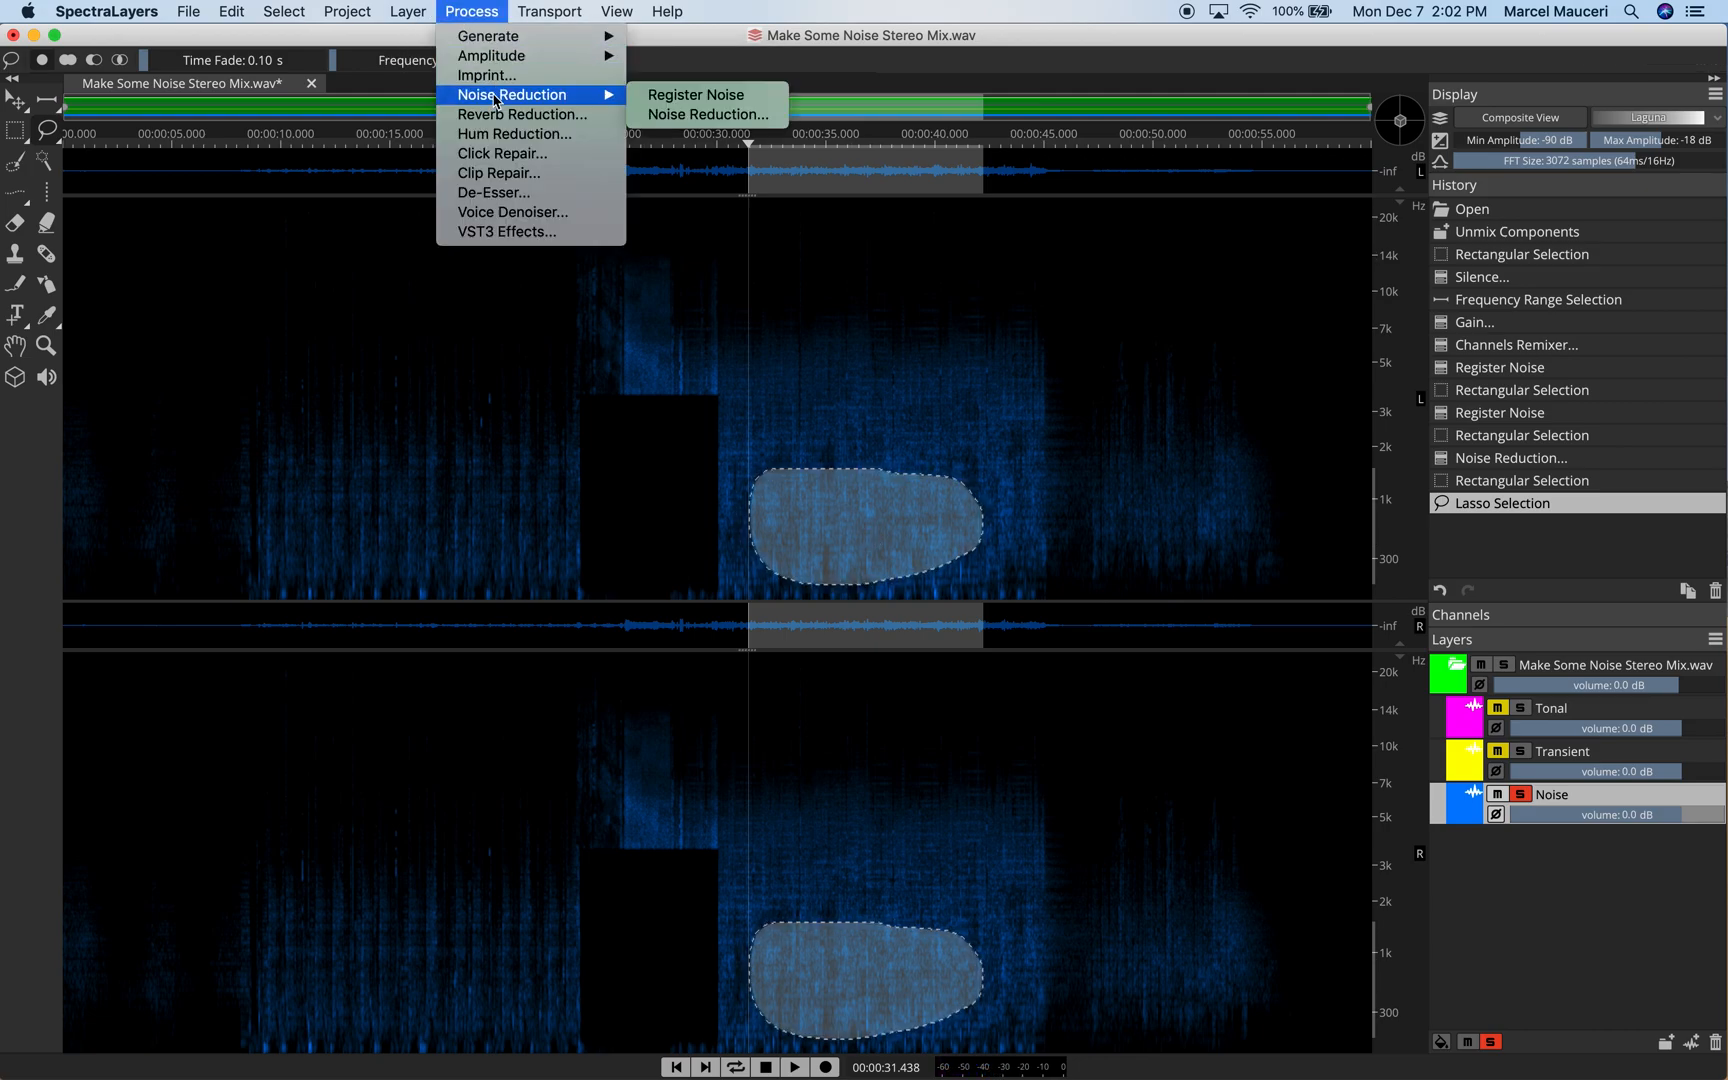
mouse_move(694, 95)
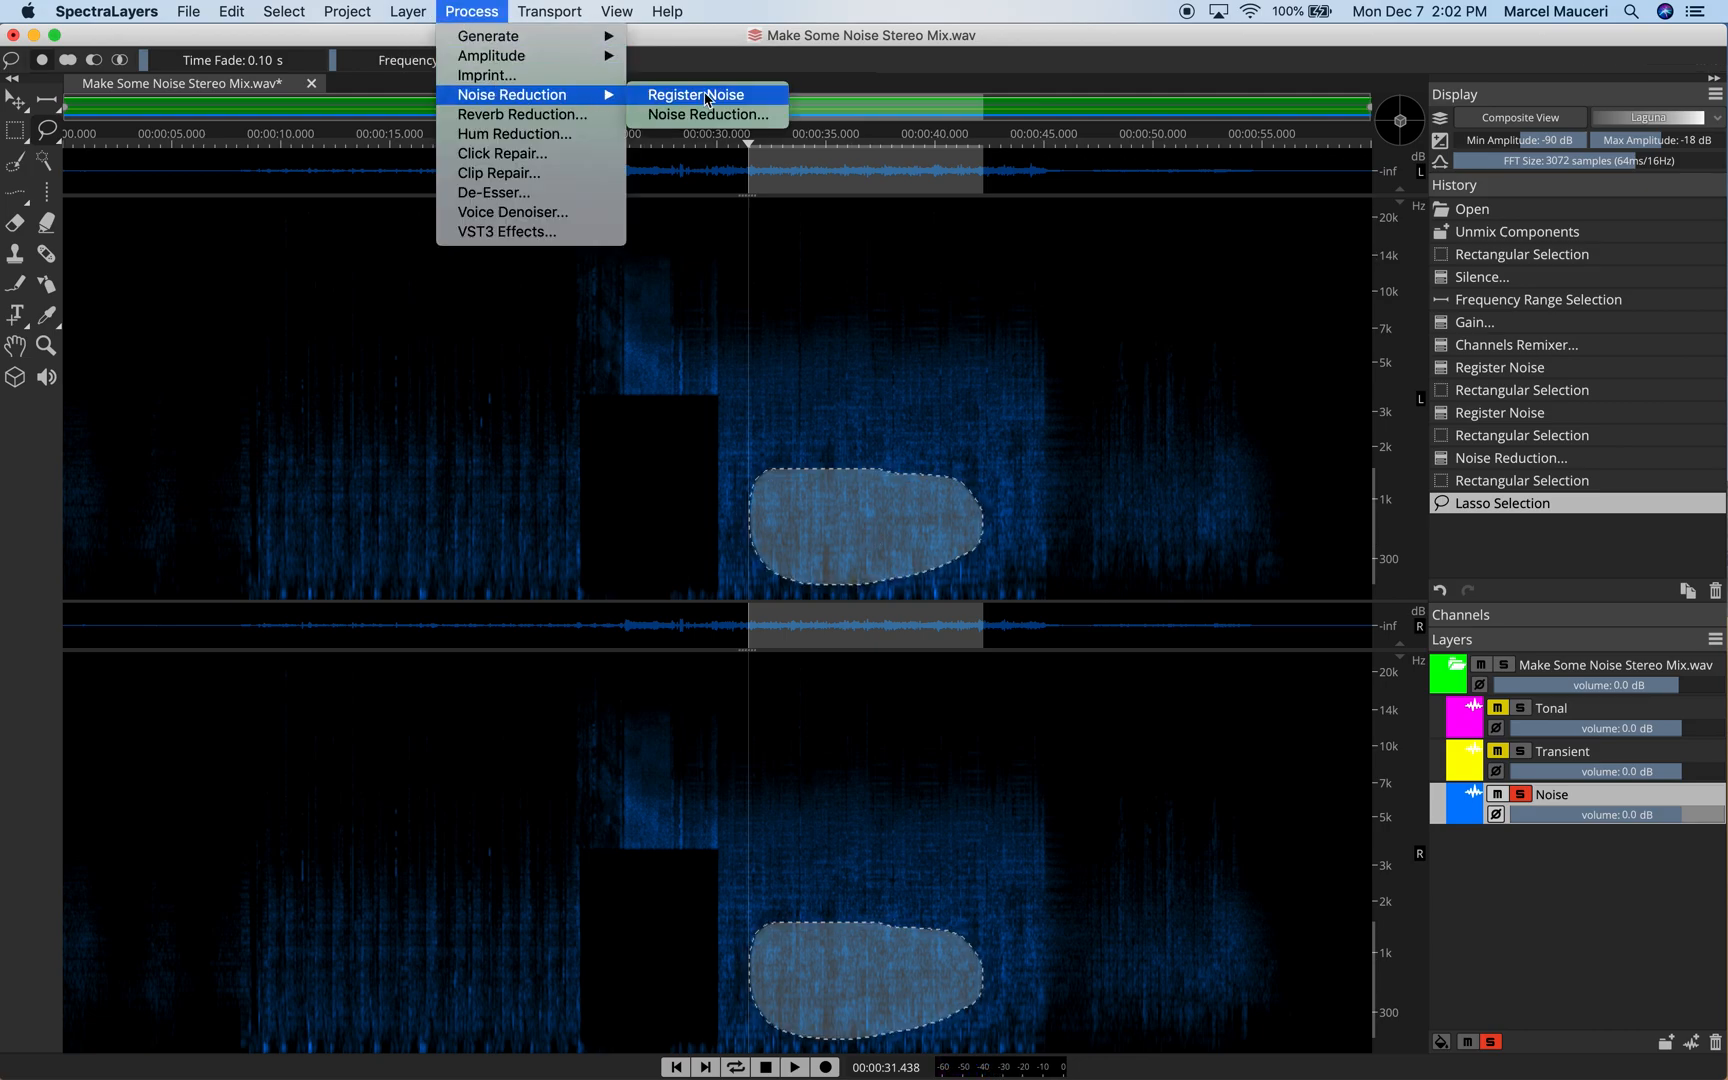
click(694, 95)
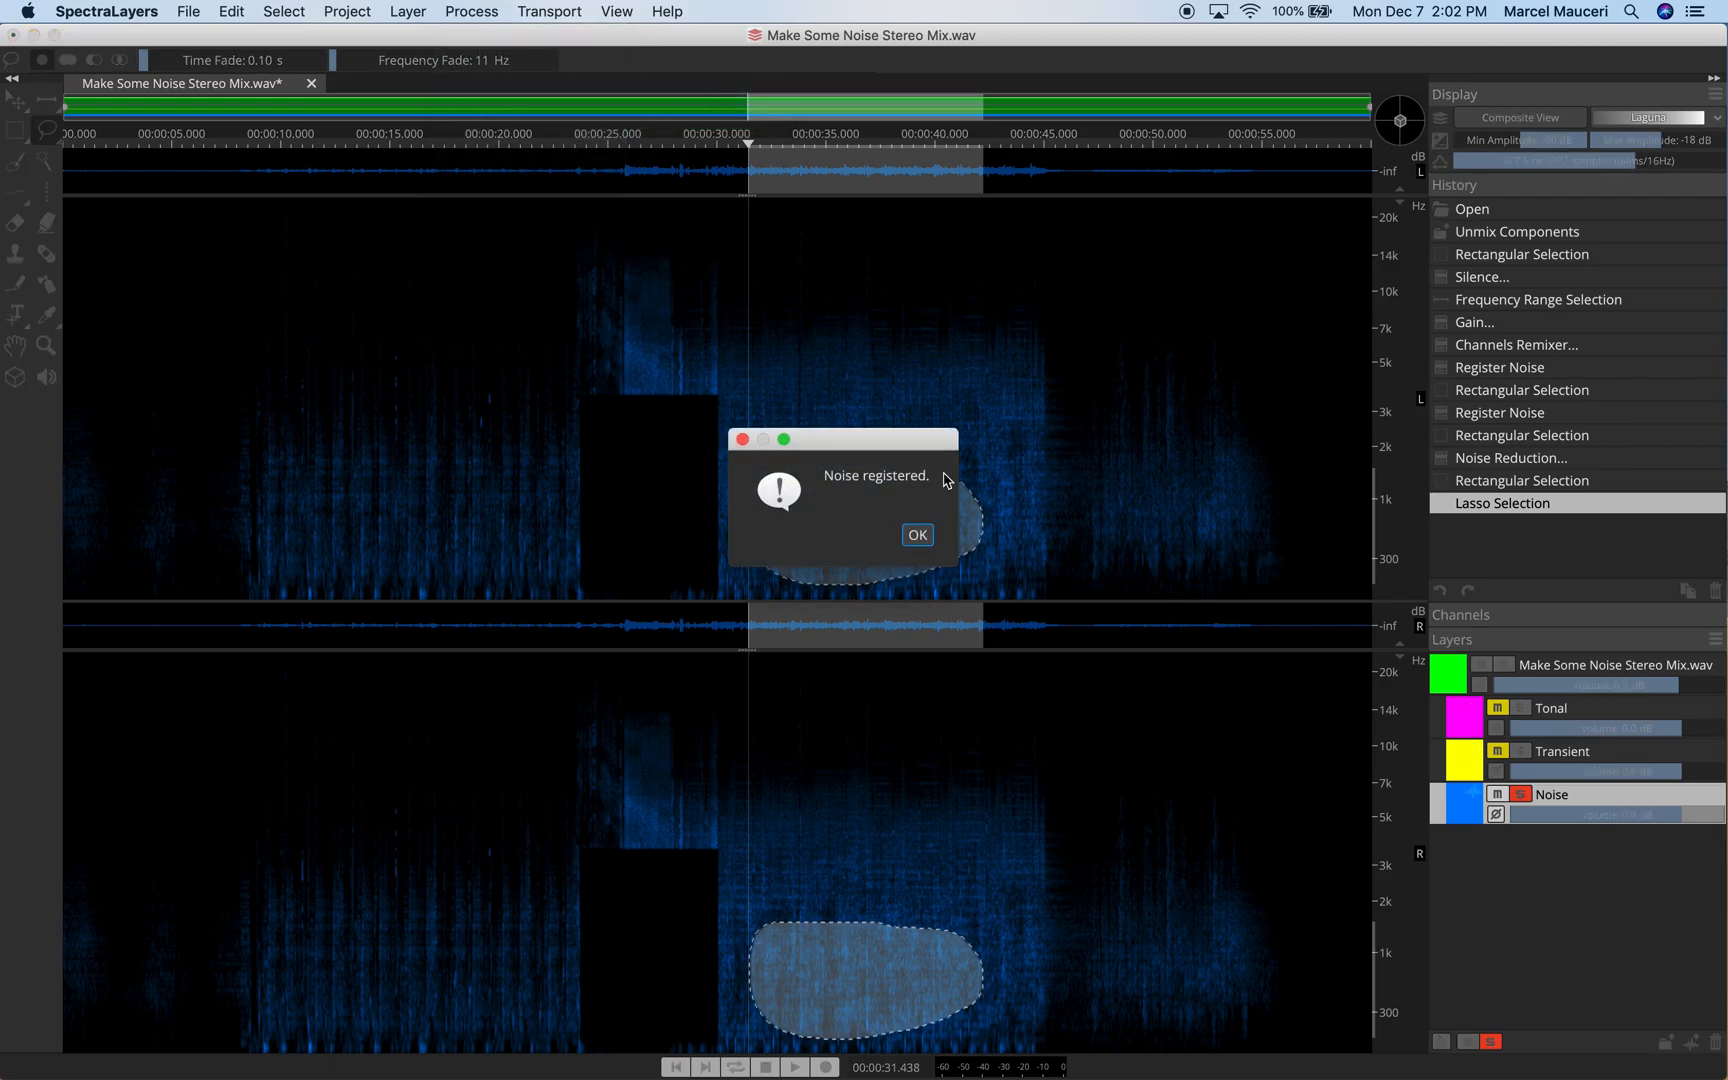
click(916, 534)
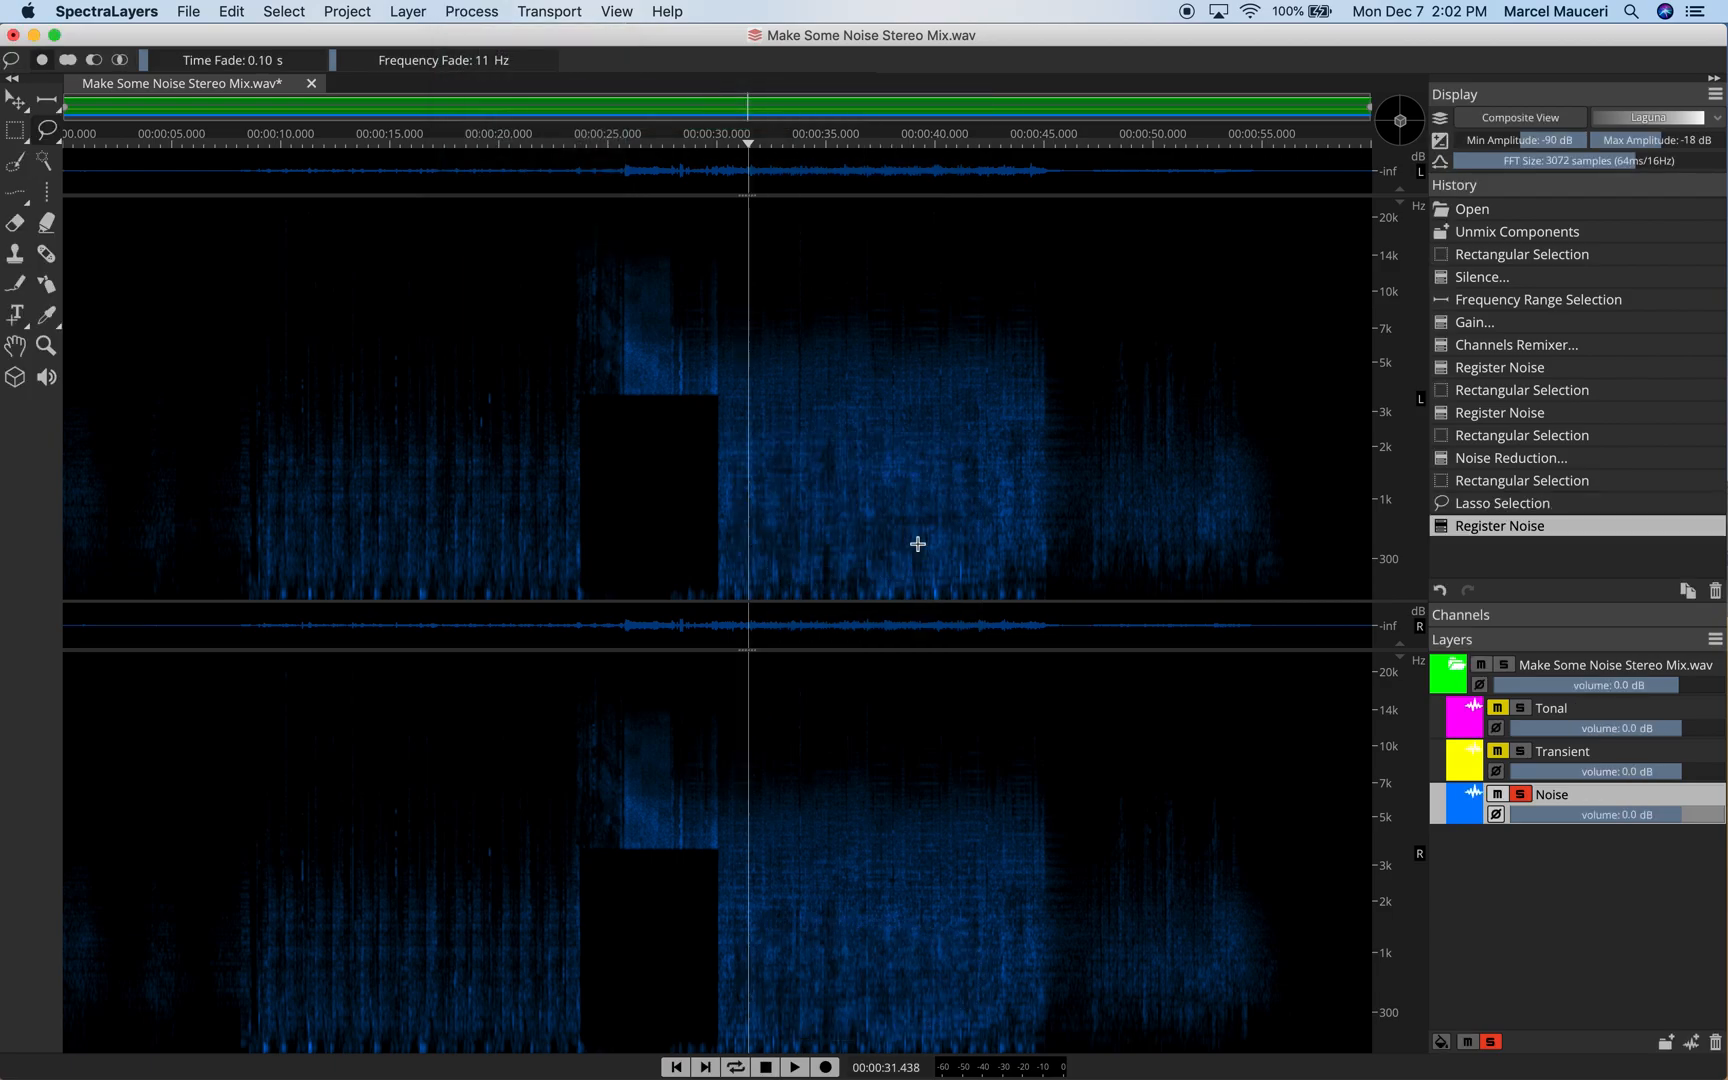
- Apply Noise Reduction in Reduce Noise mode with 6 dB tolerance and 75% ratio
click(471, 12)
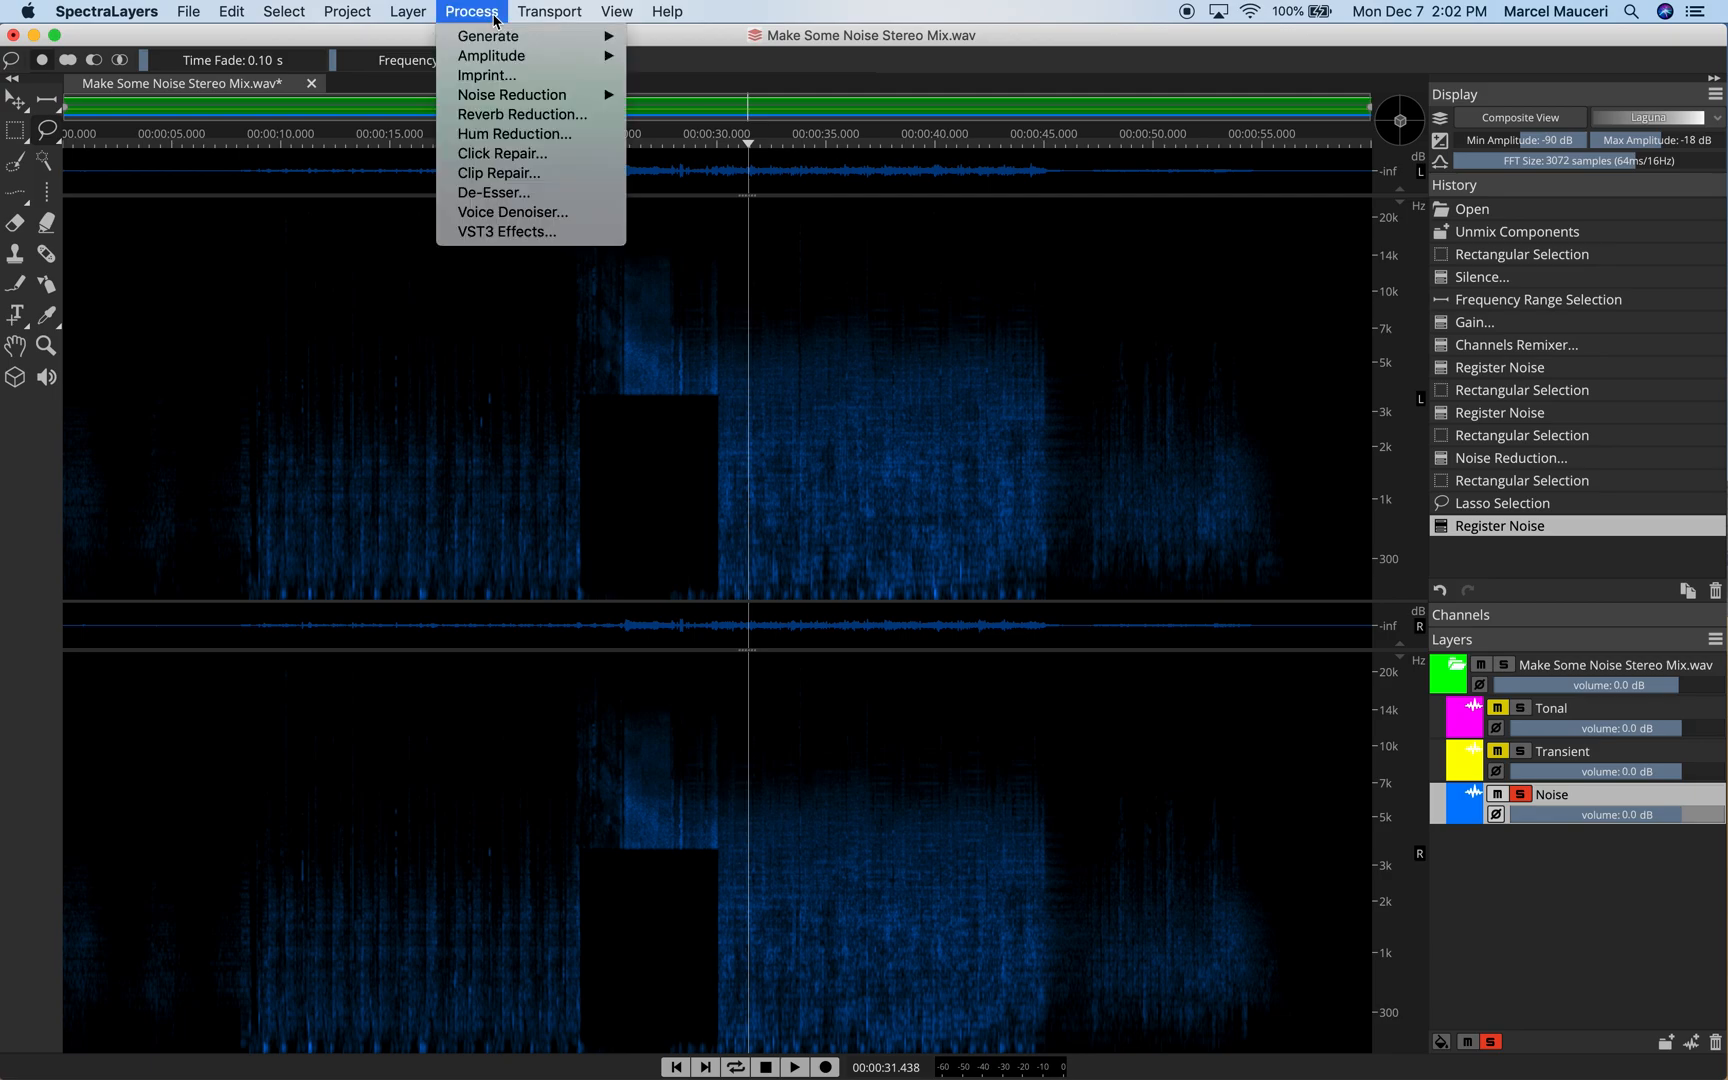
mouse_move(512, 95)
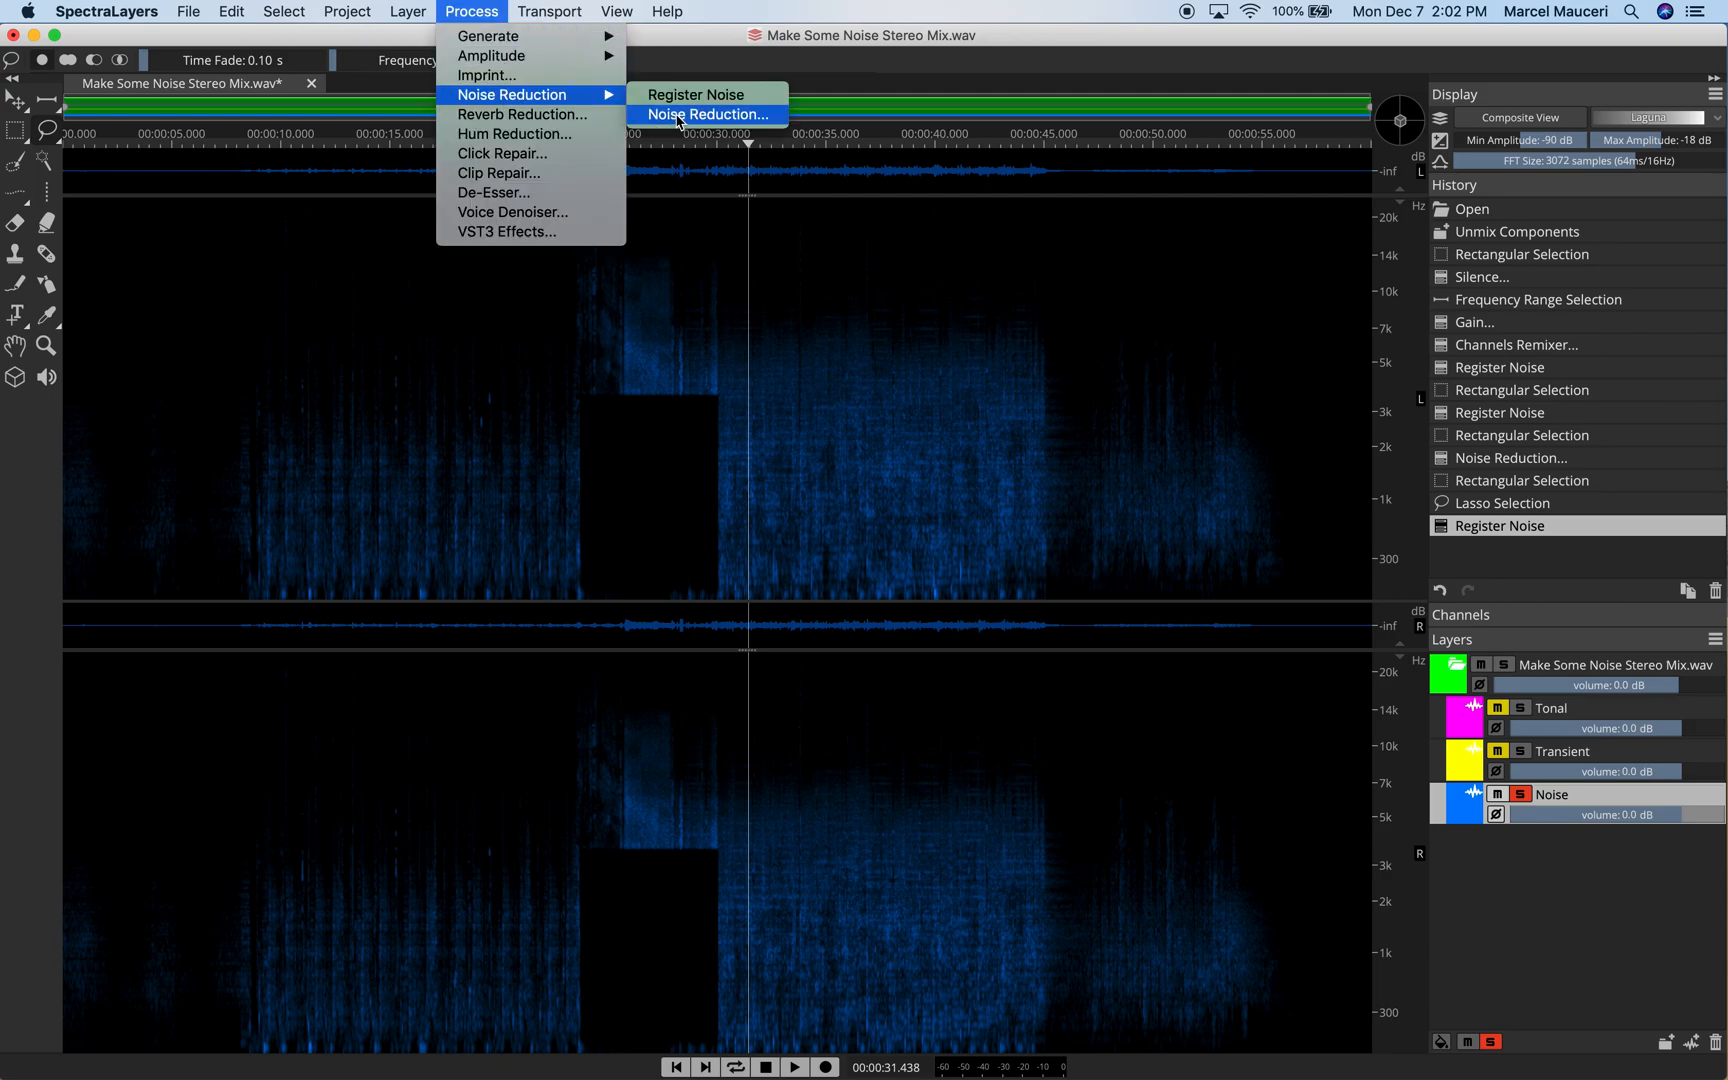
click(706, 115)
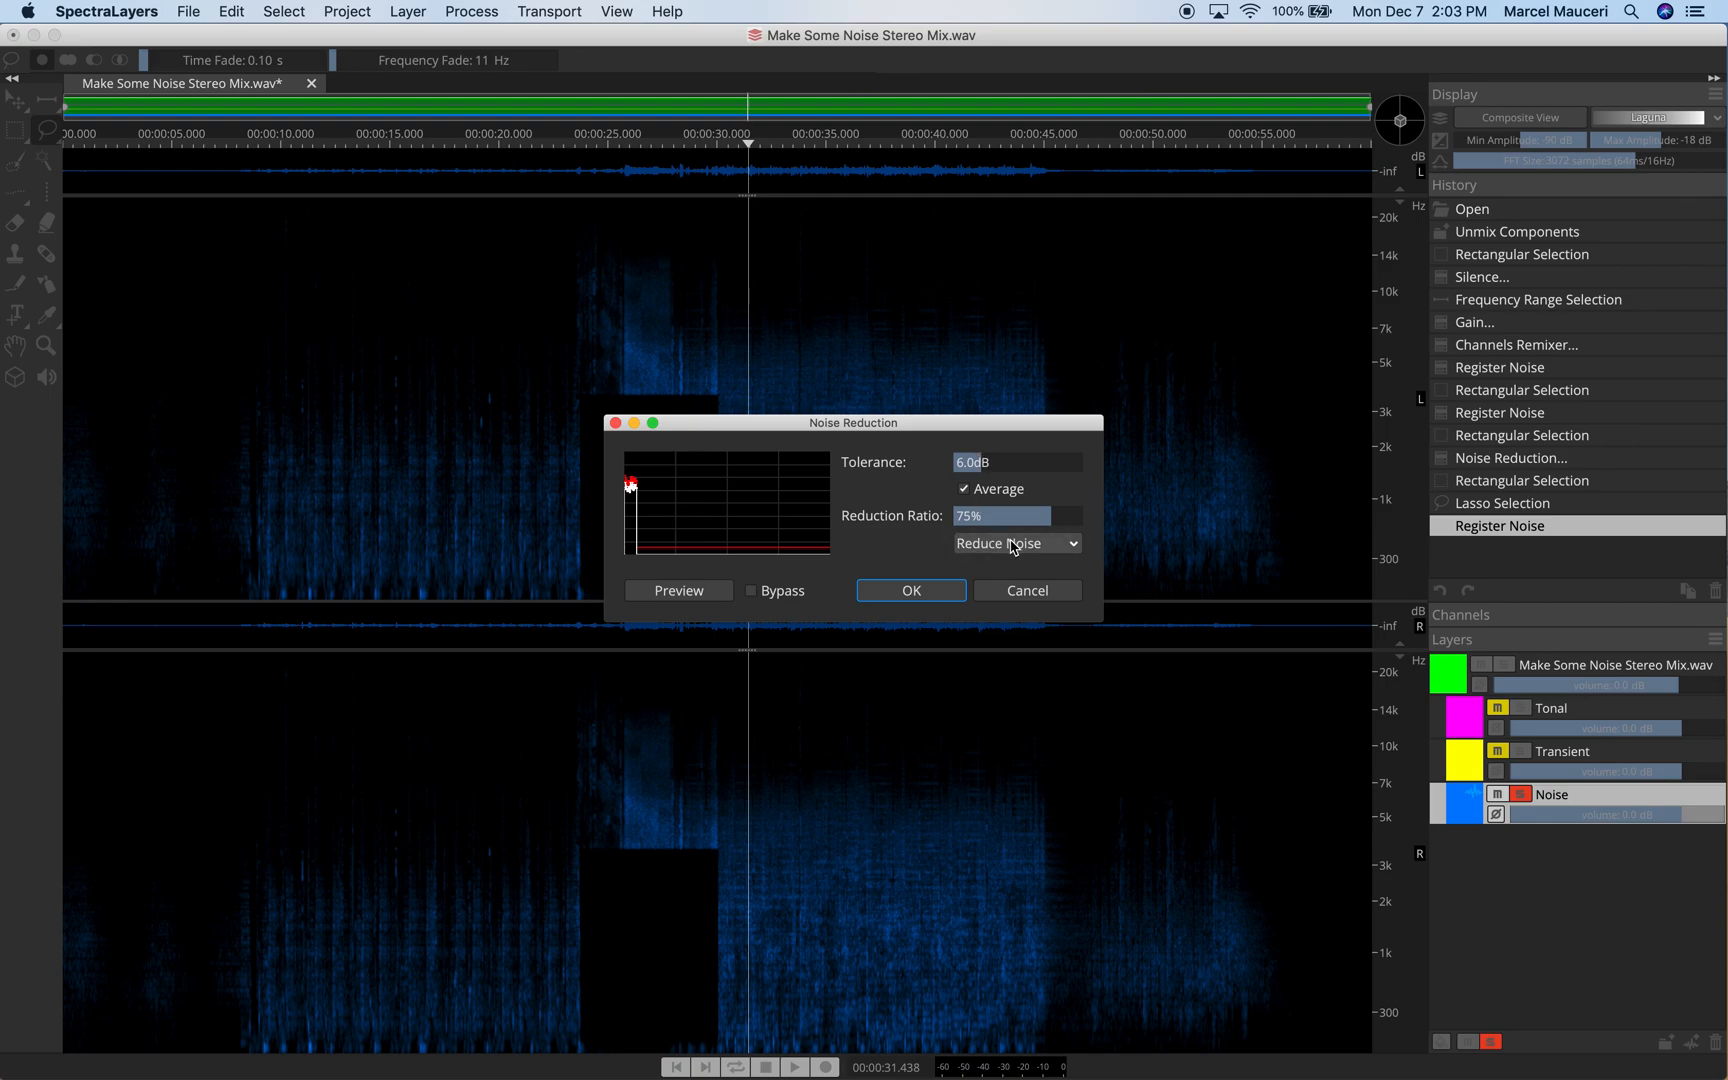
click(1015, 542)
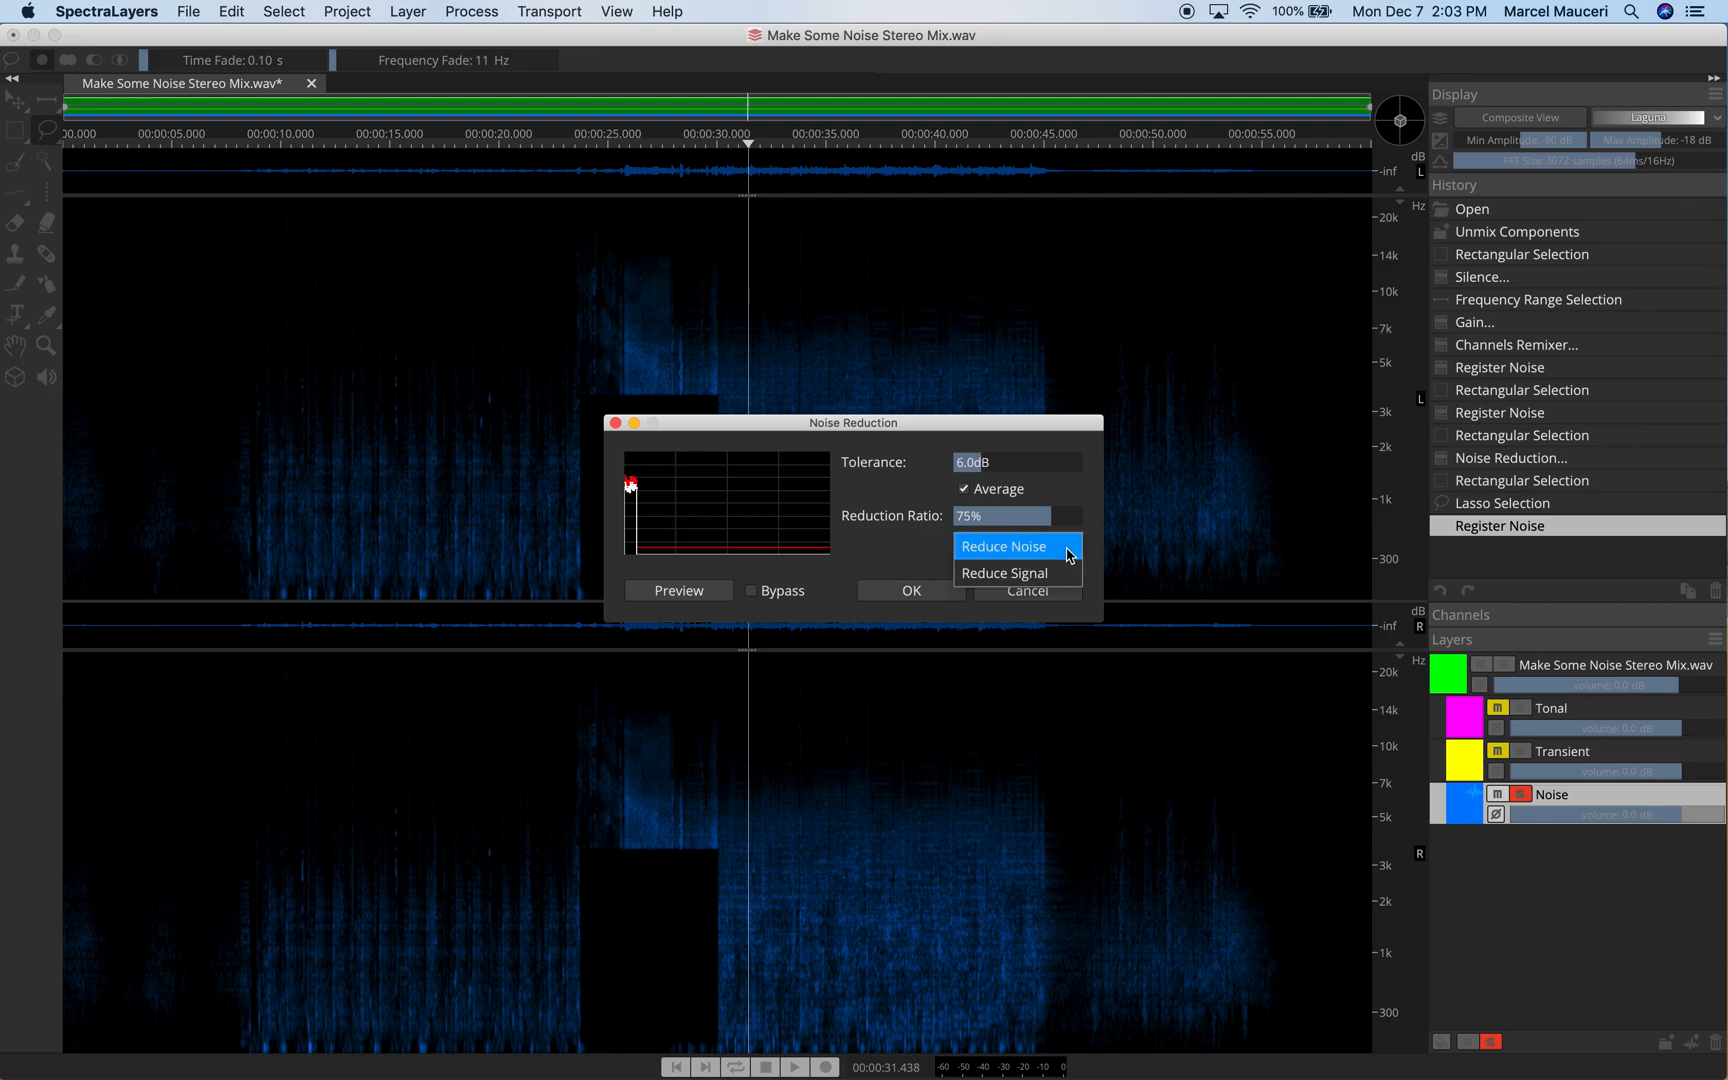
click(1003, 547)
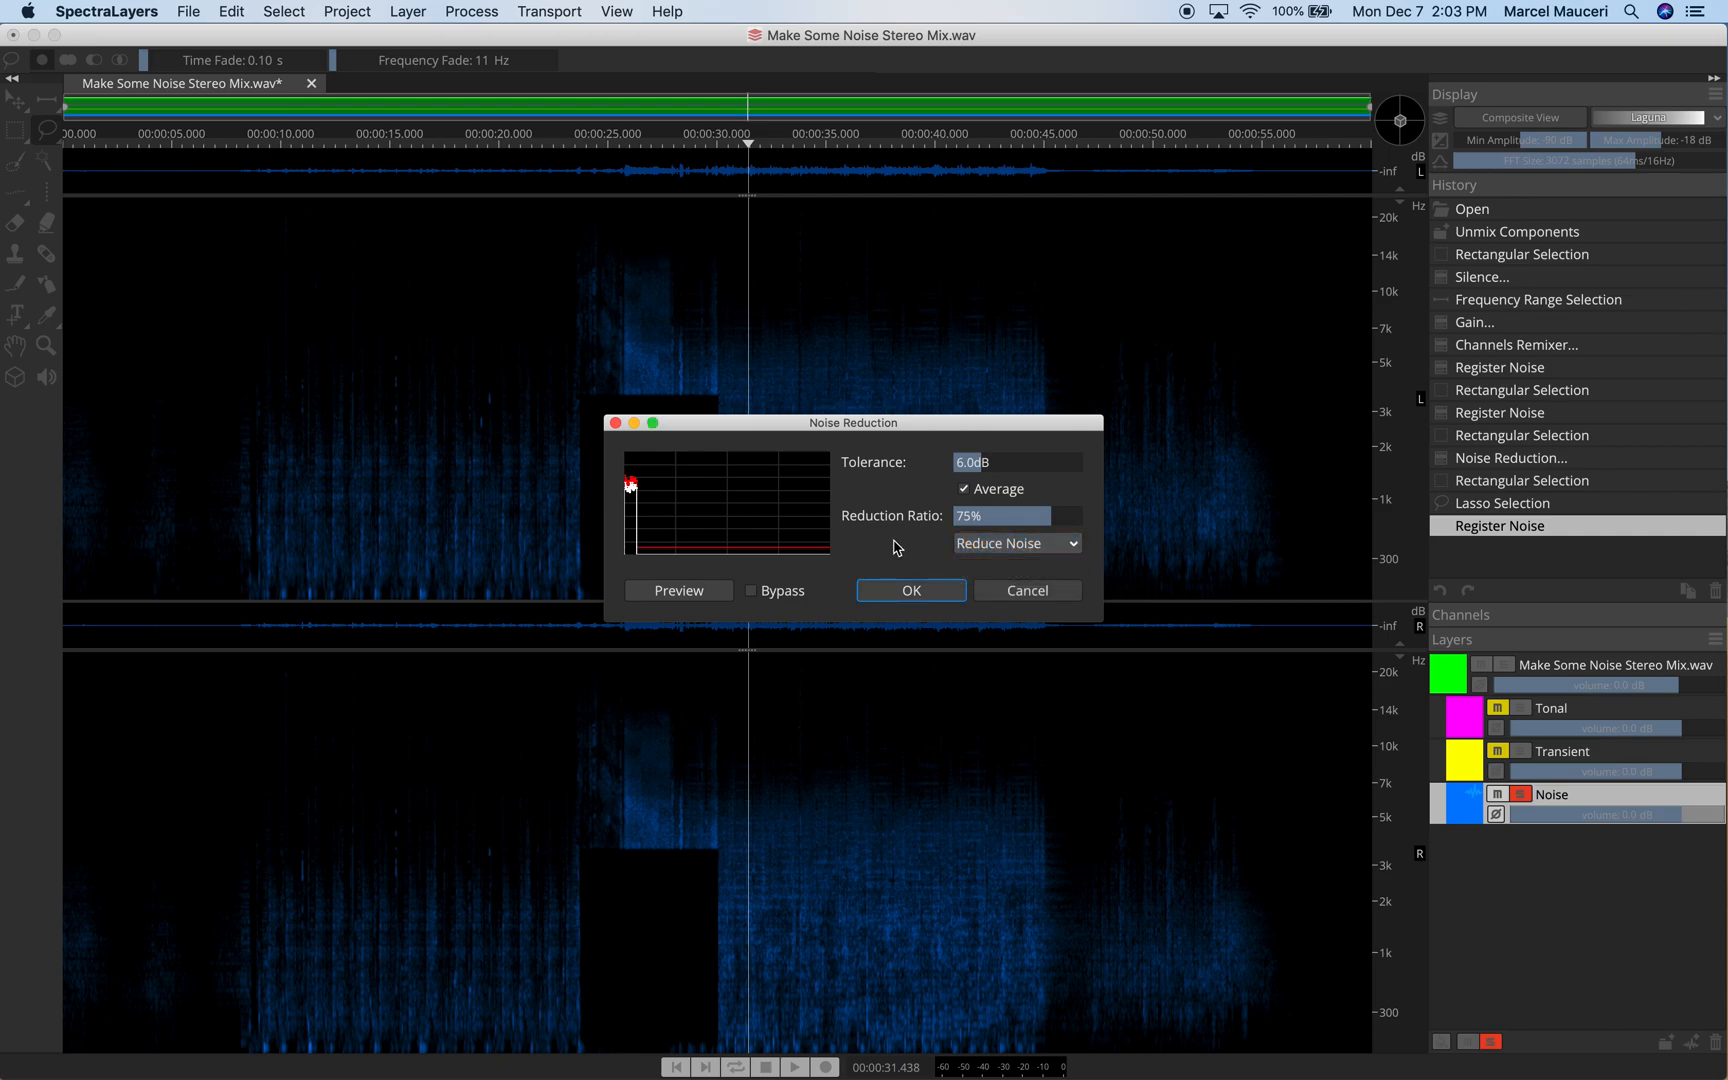
click(678, 590)
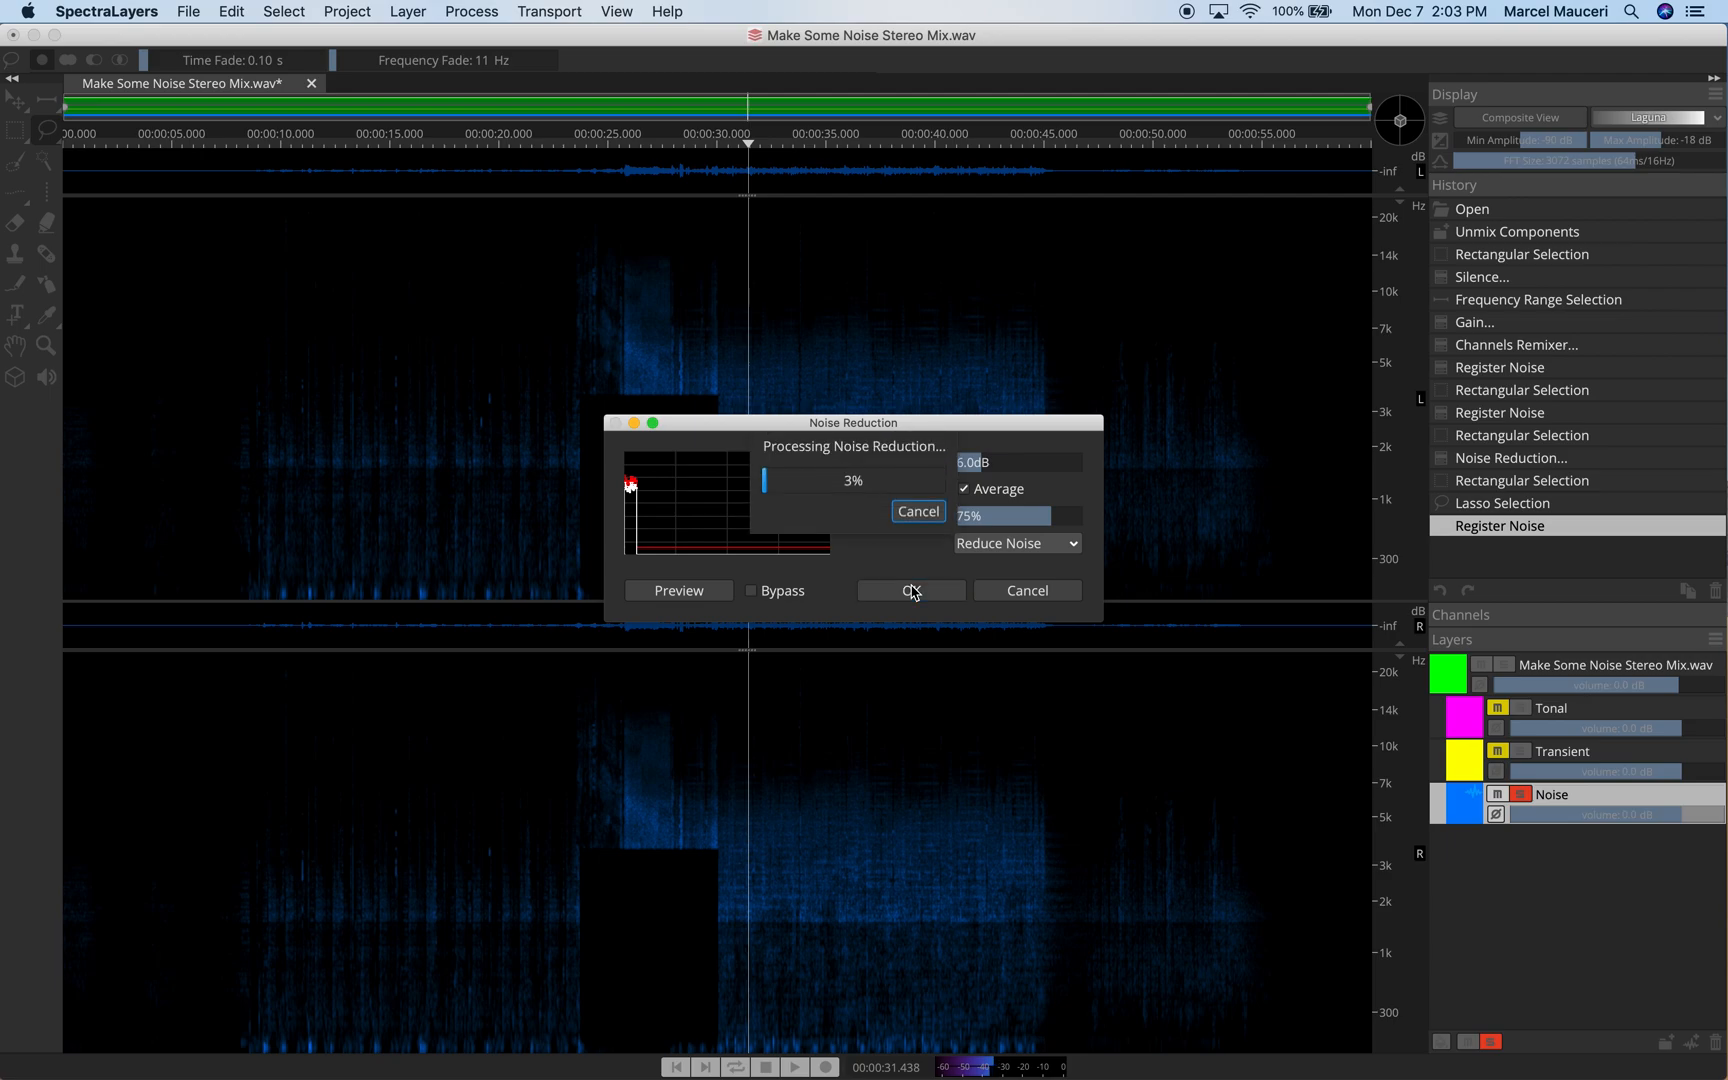
click(471, 11)
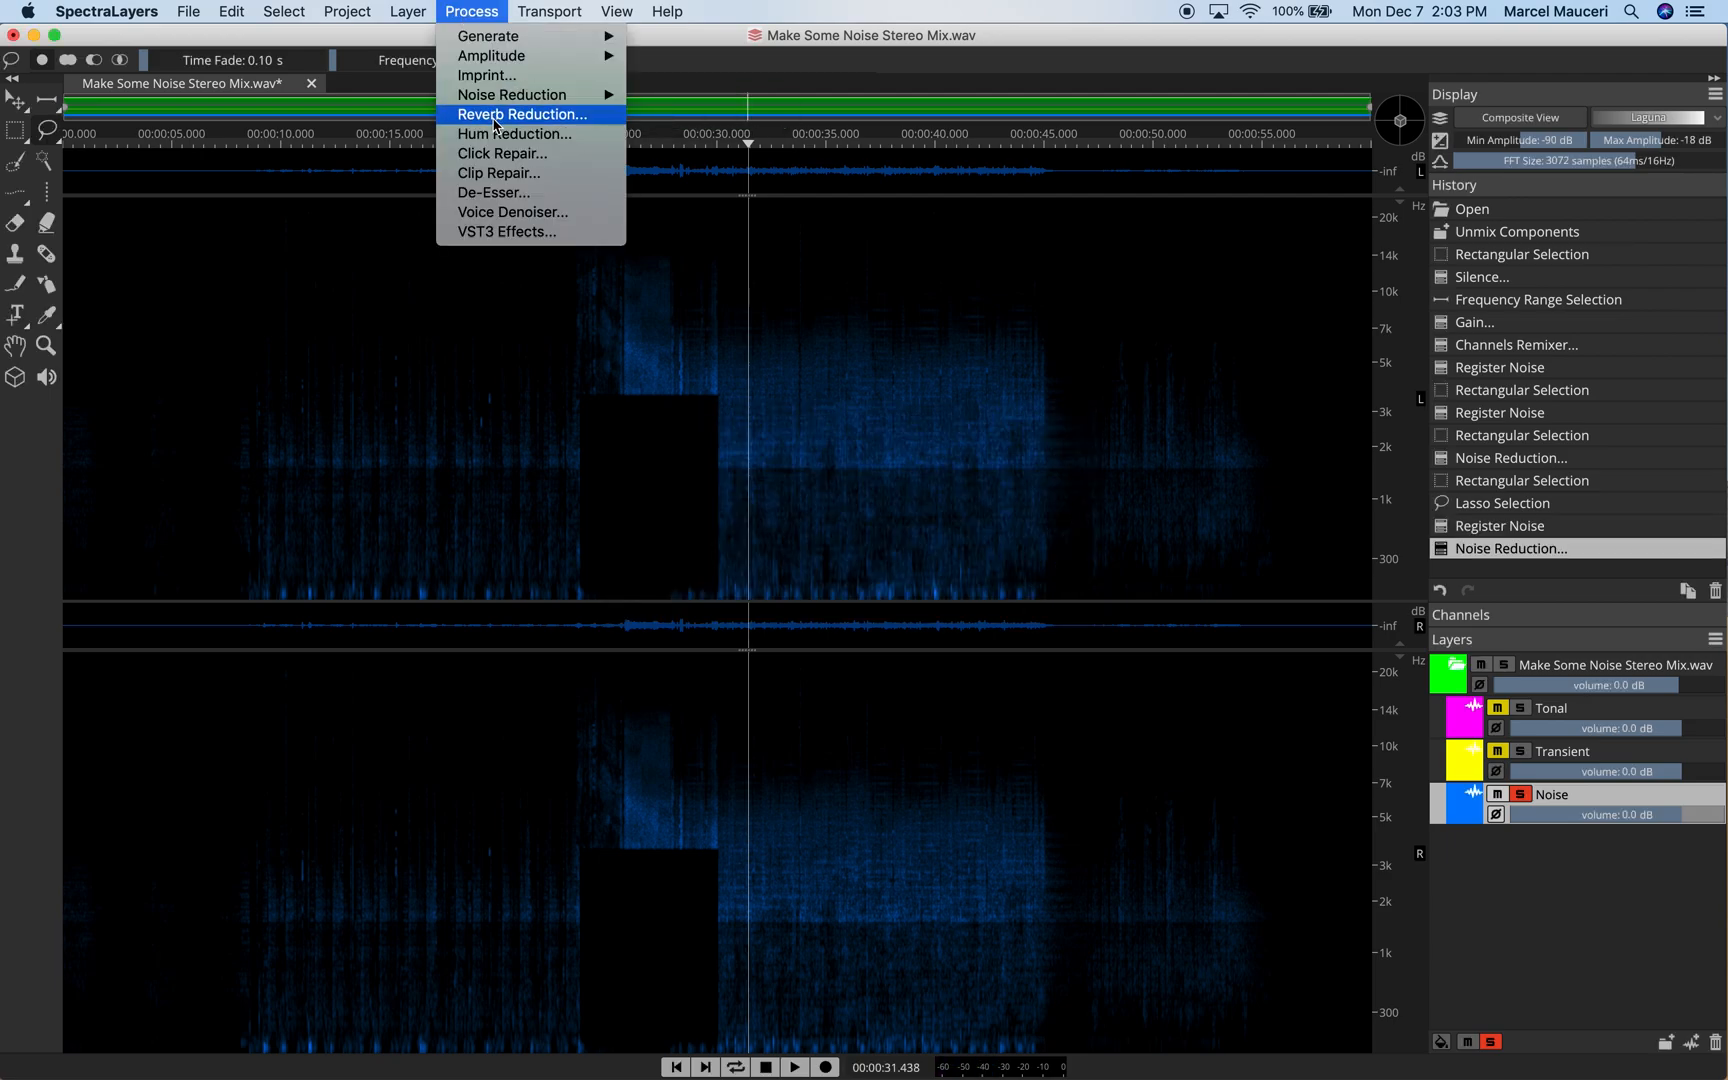
- Analyze the reverb and apply Reverb Reduction: -10 dB threshold, 1.5 s length, 75% ratio
click(522, 114)
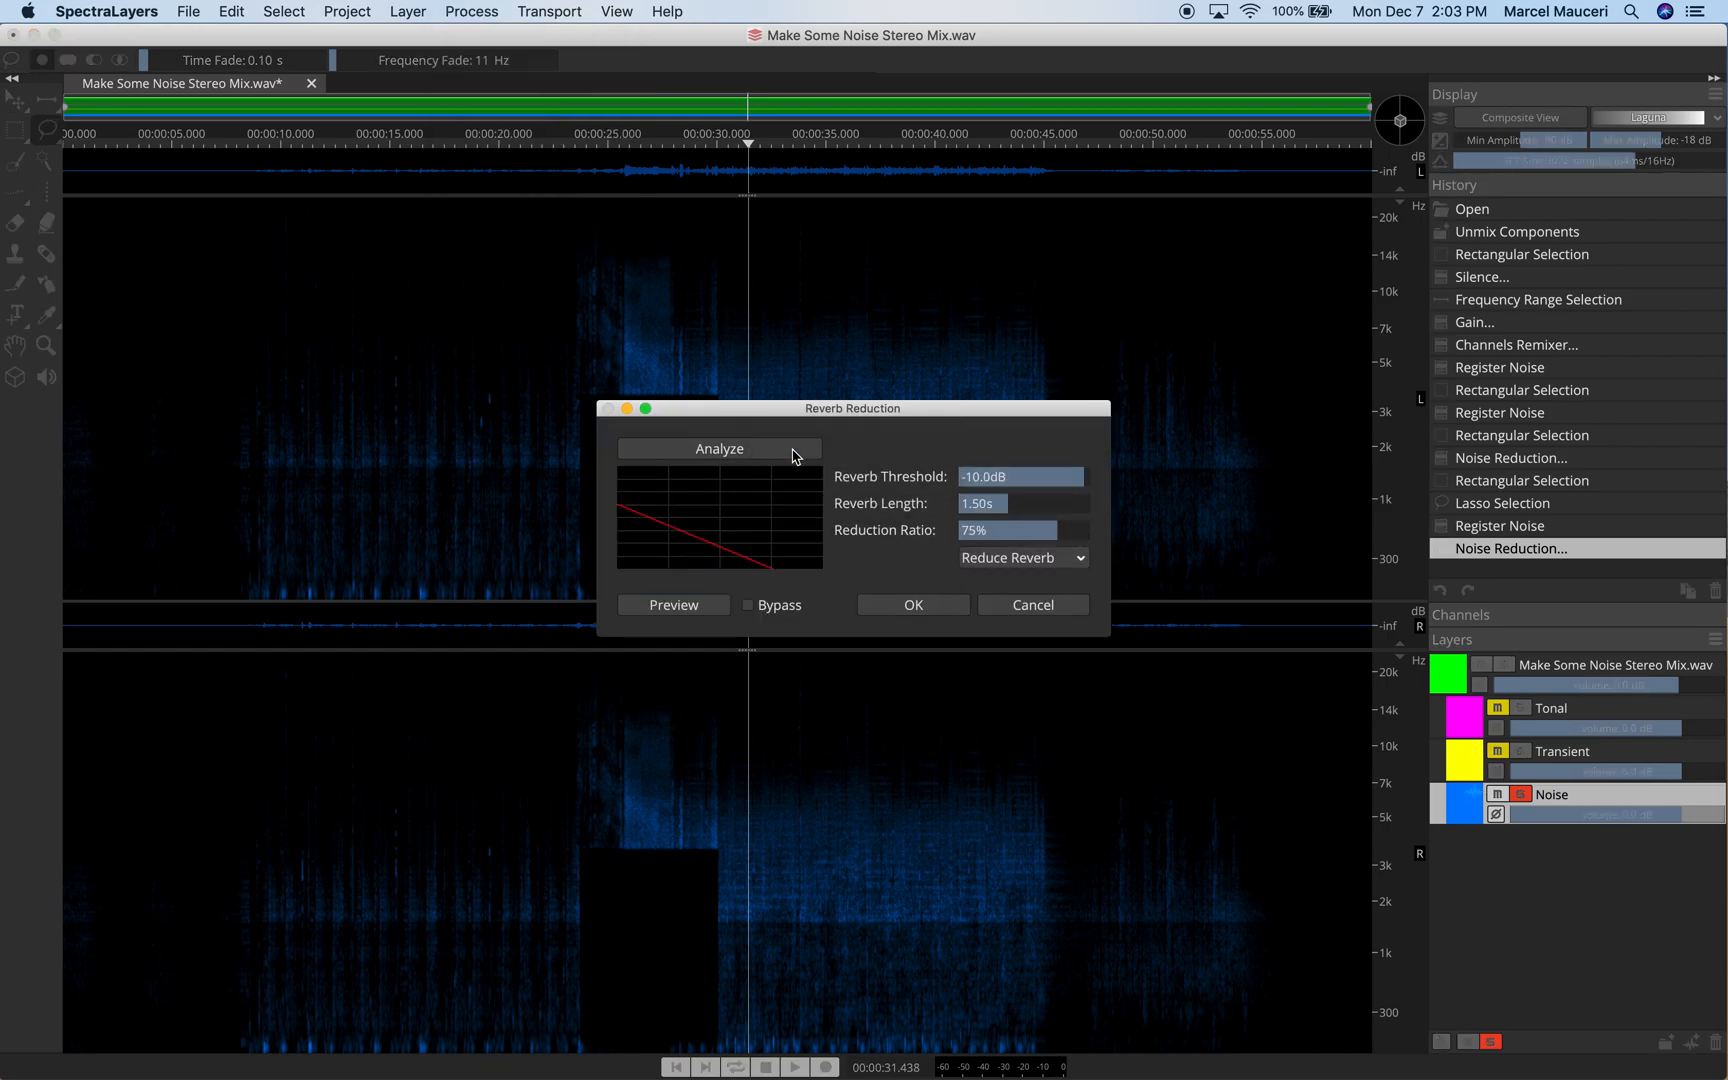
click(717, 449)
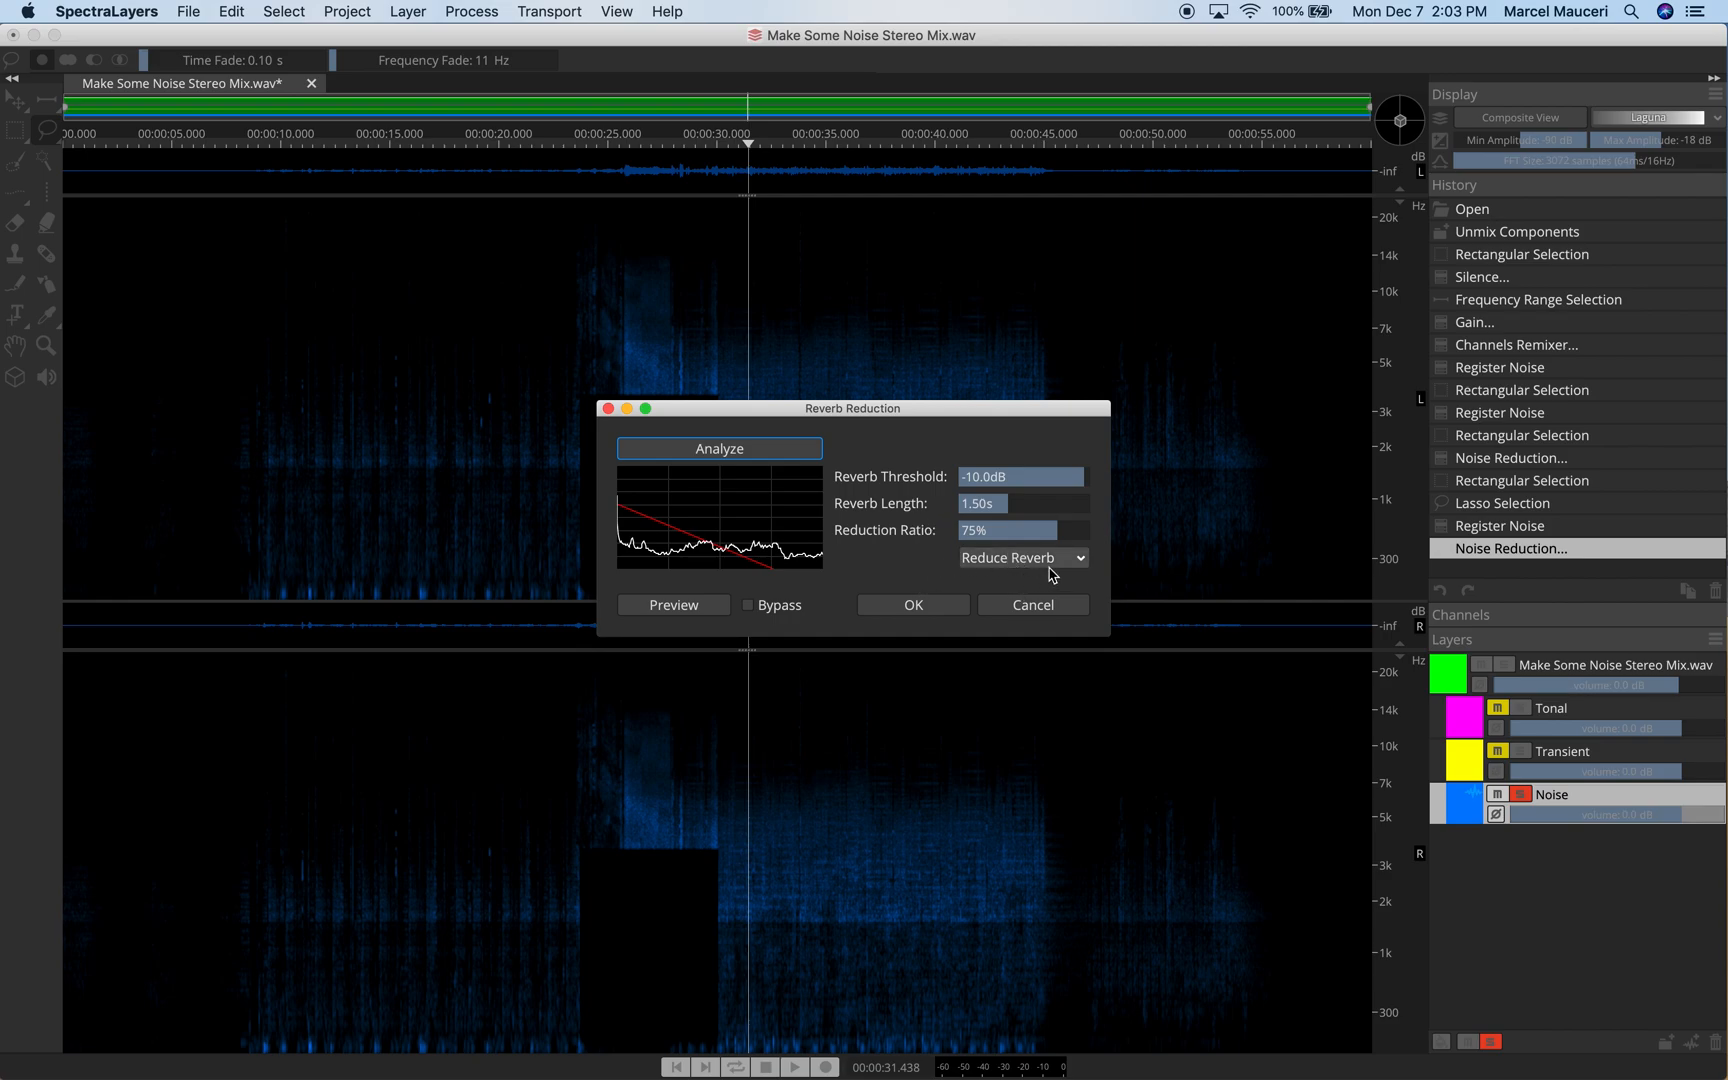
click(1020, 558)
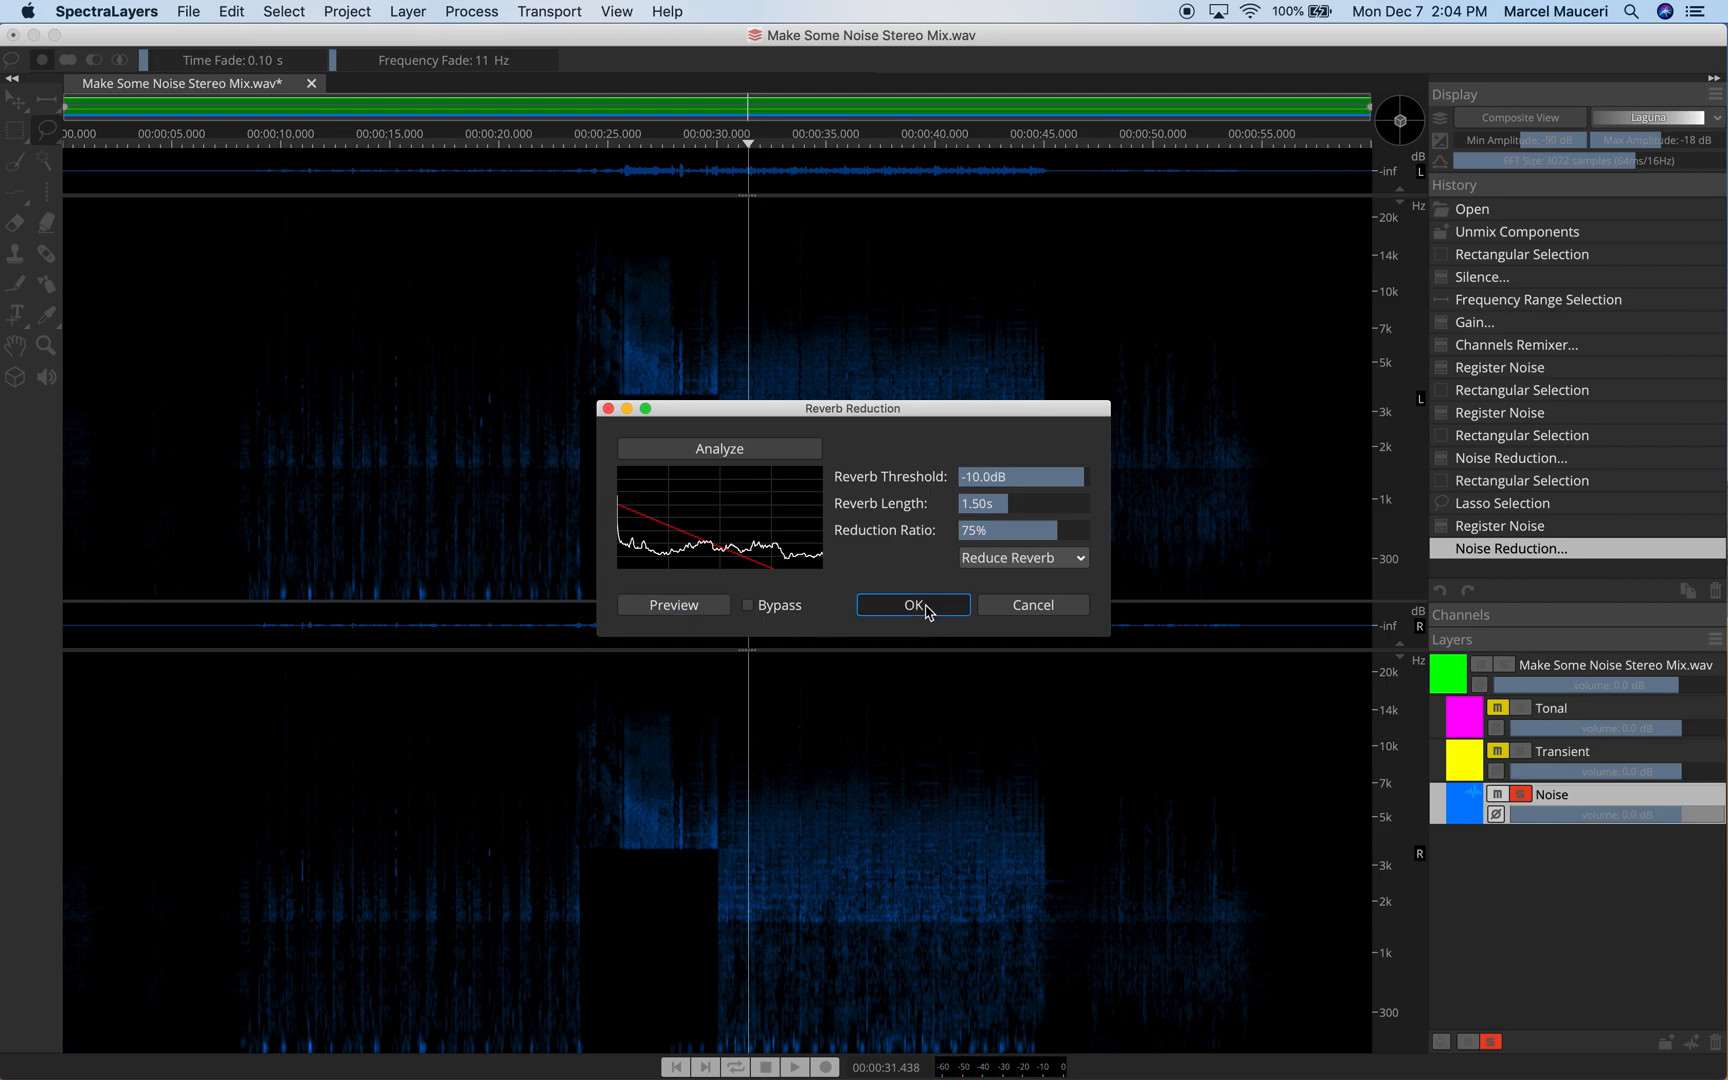
click(911, 604)
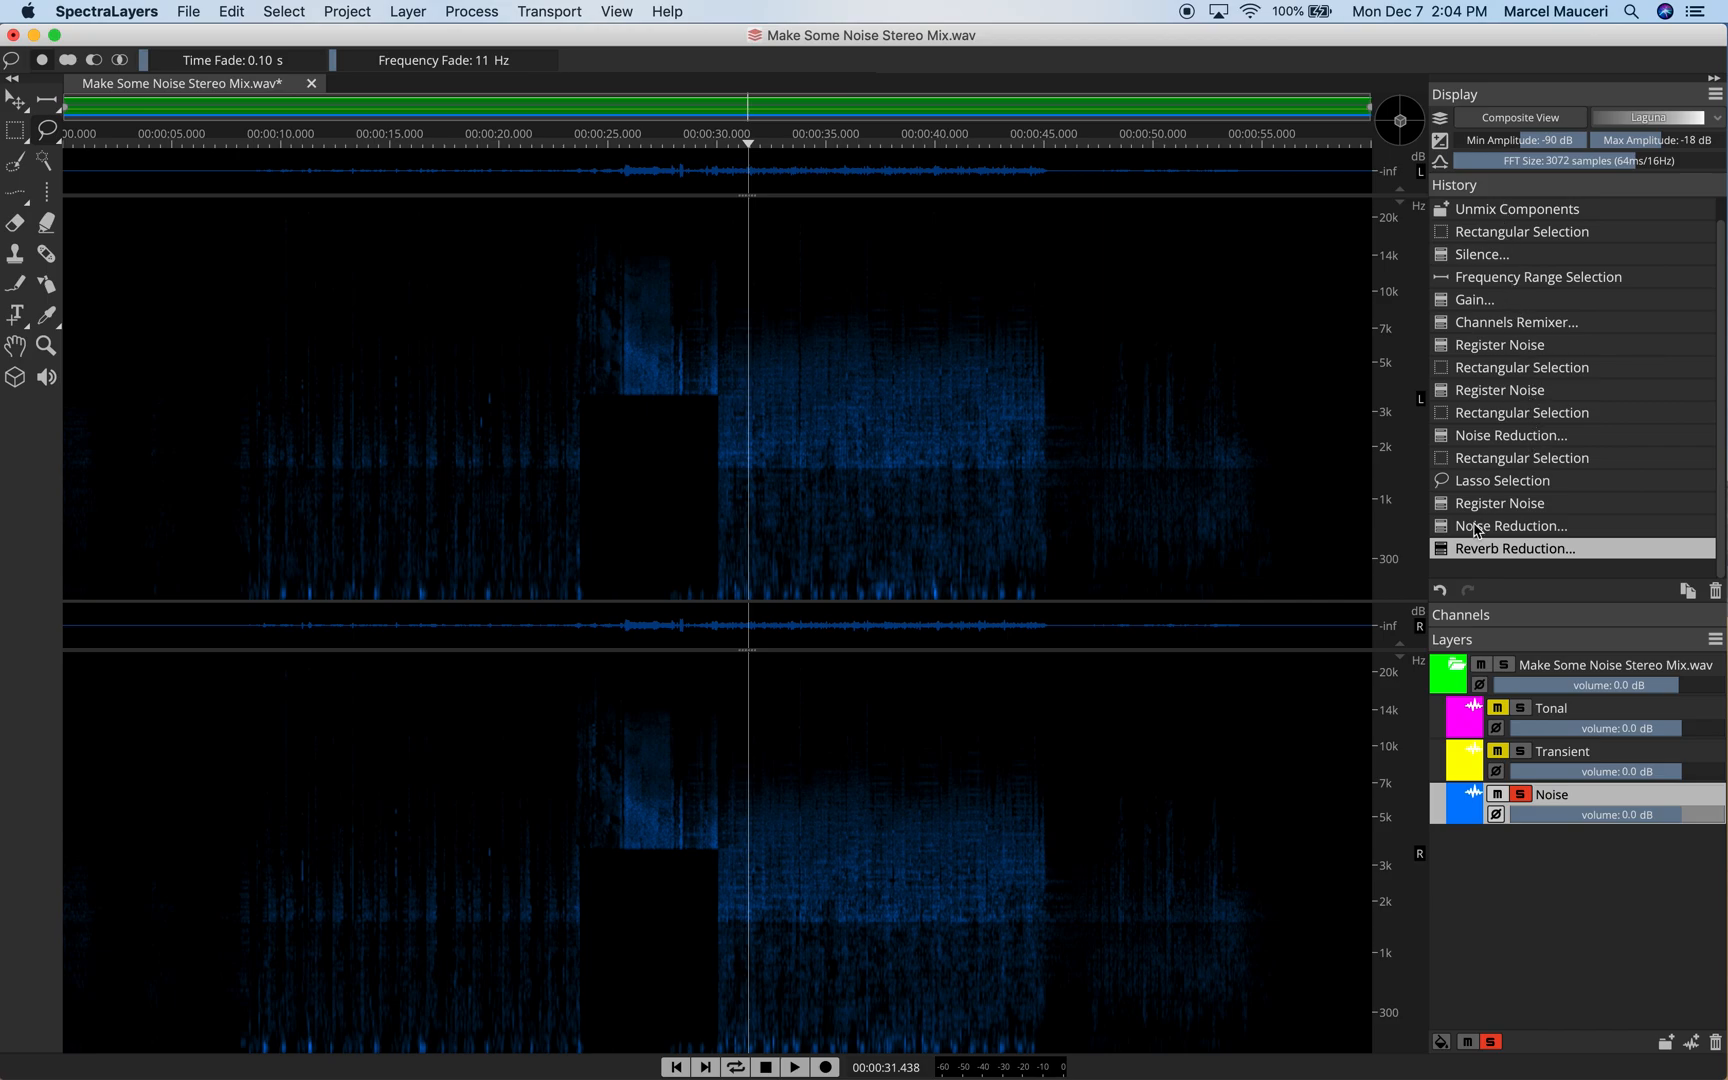
click(471, 11)
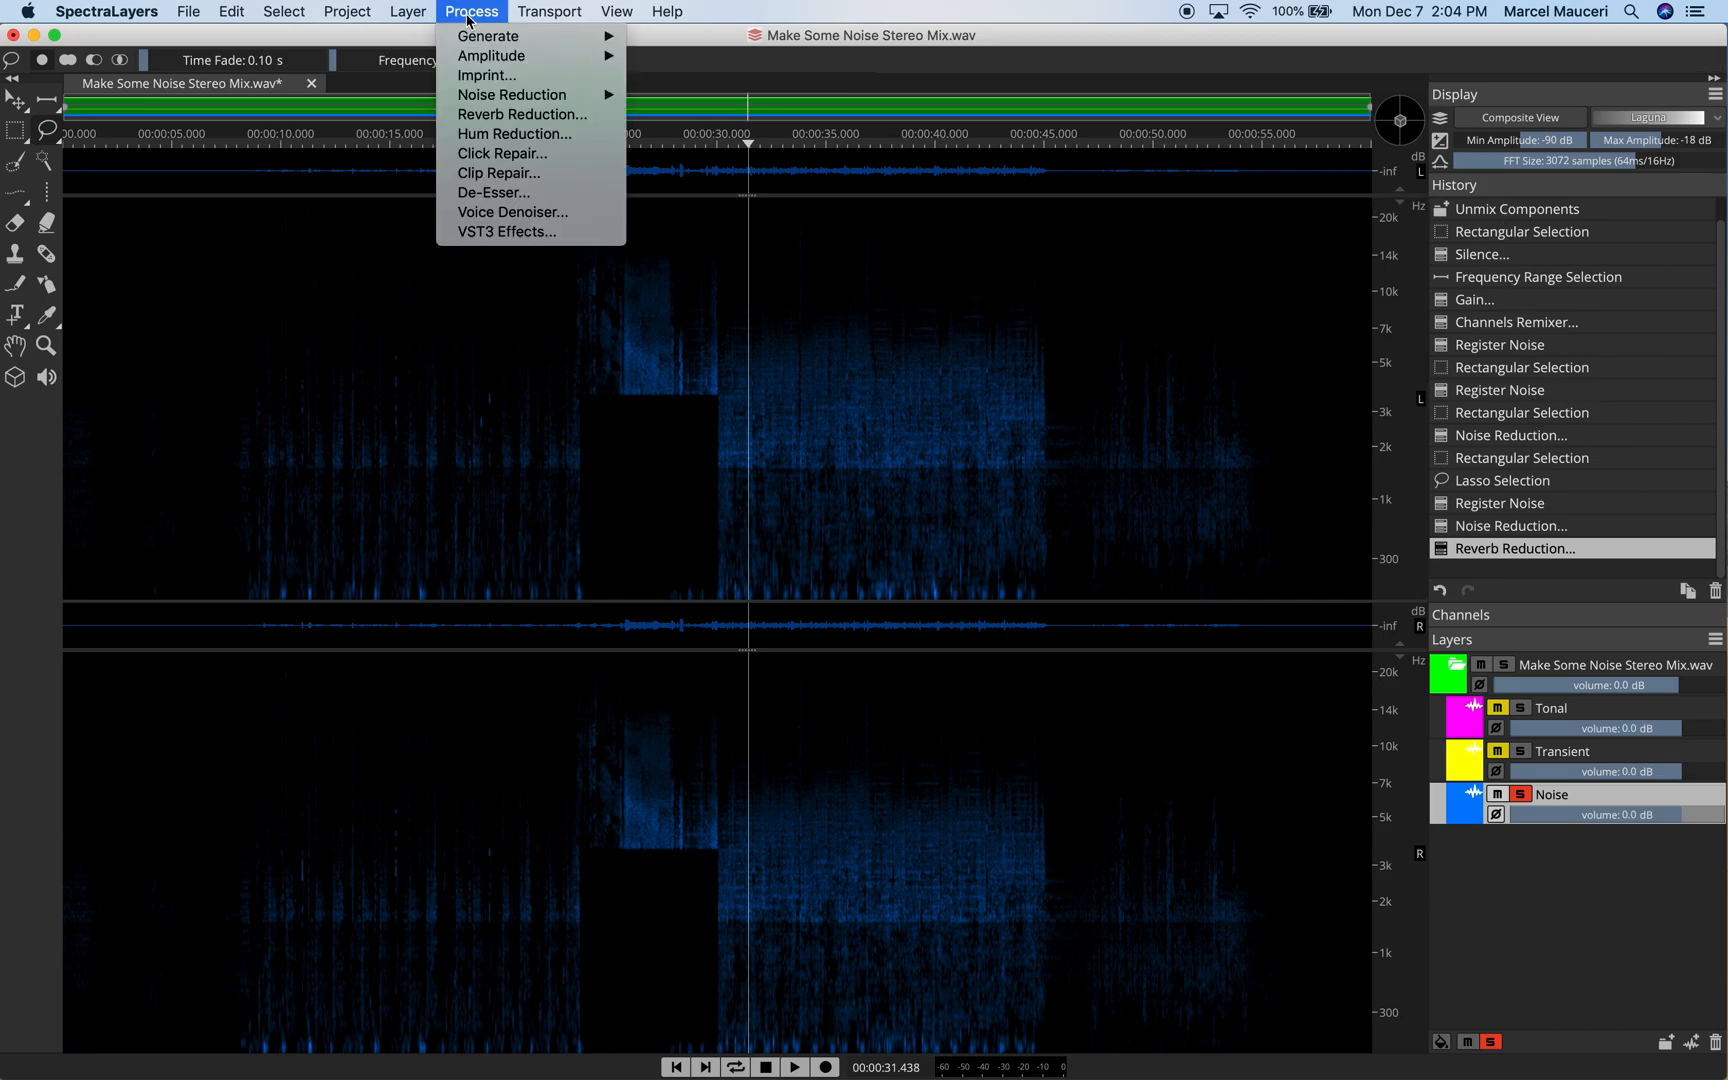
click(514, 133)
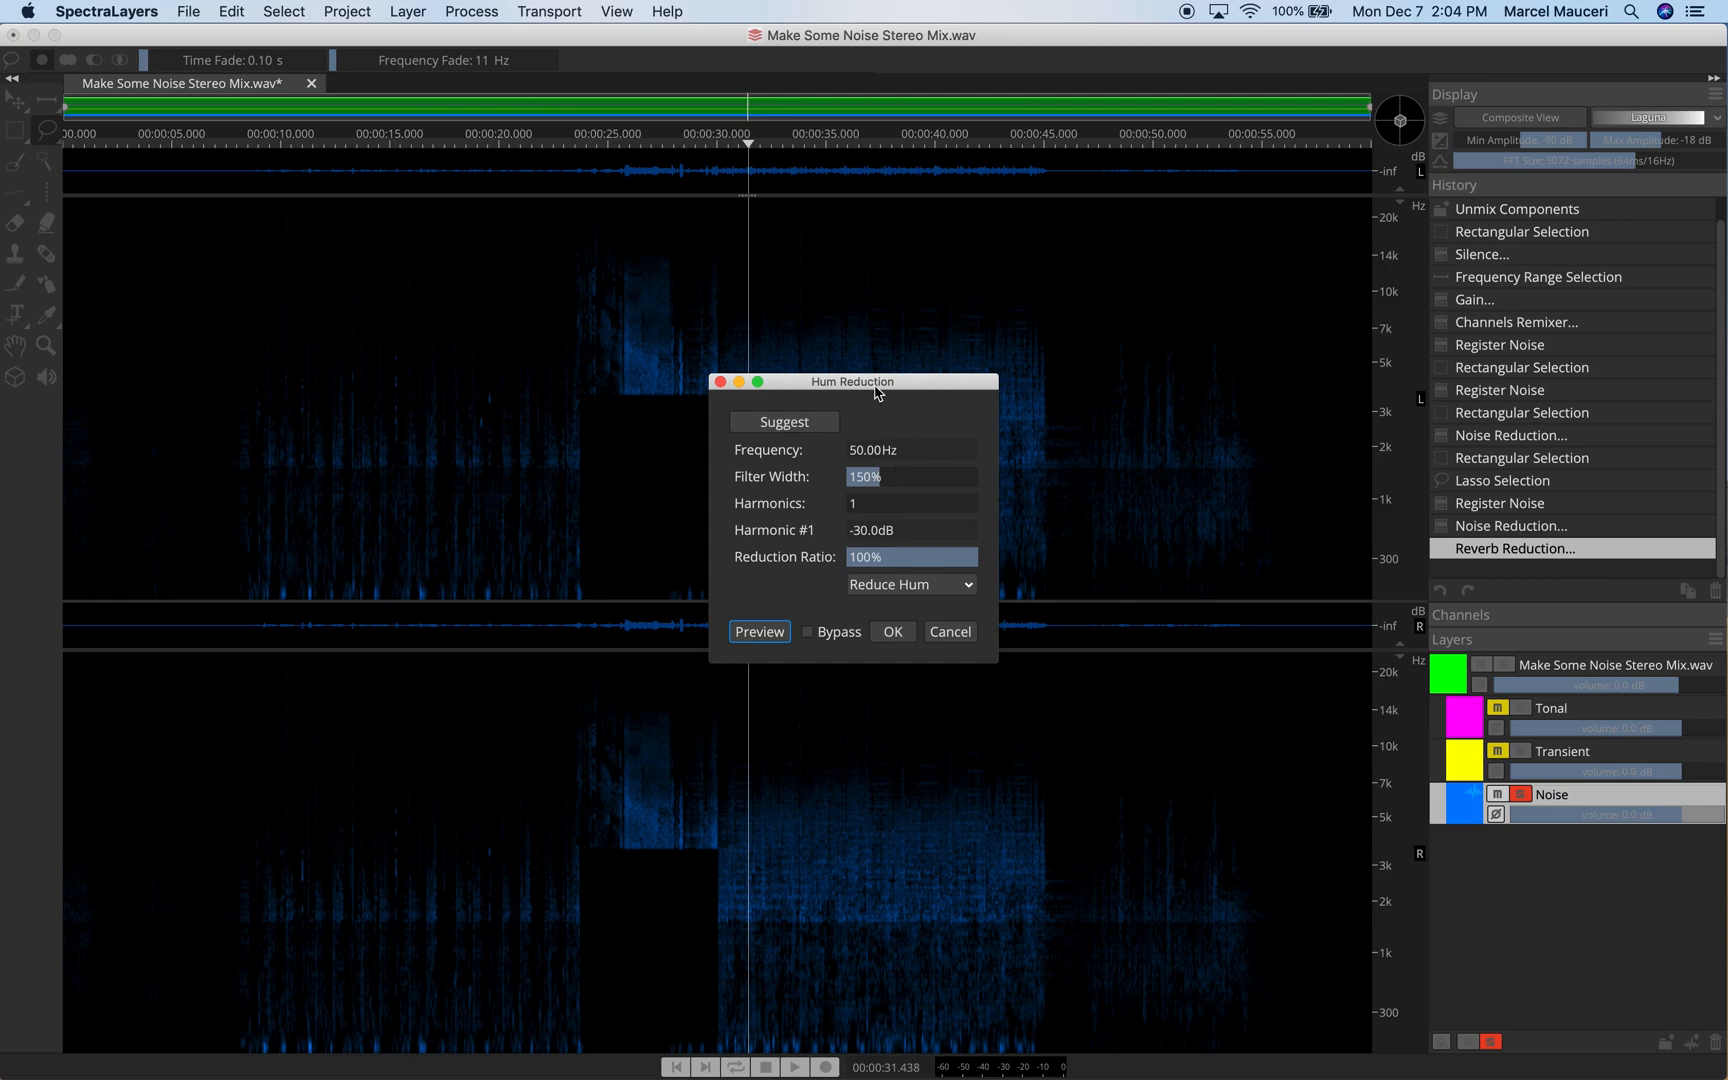
drag(854, 381, 871, 210)
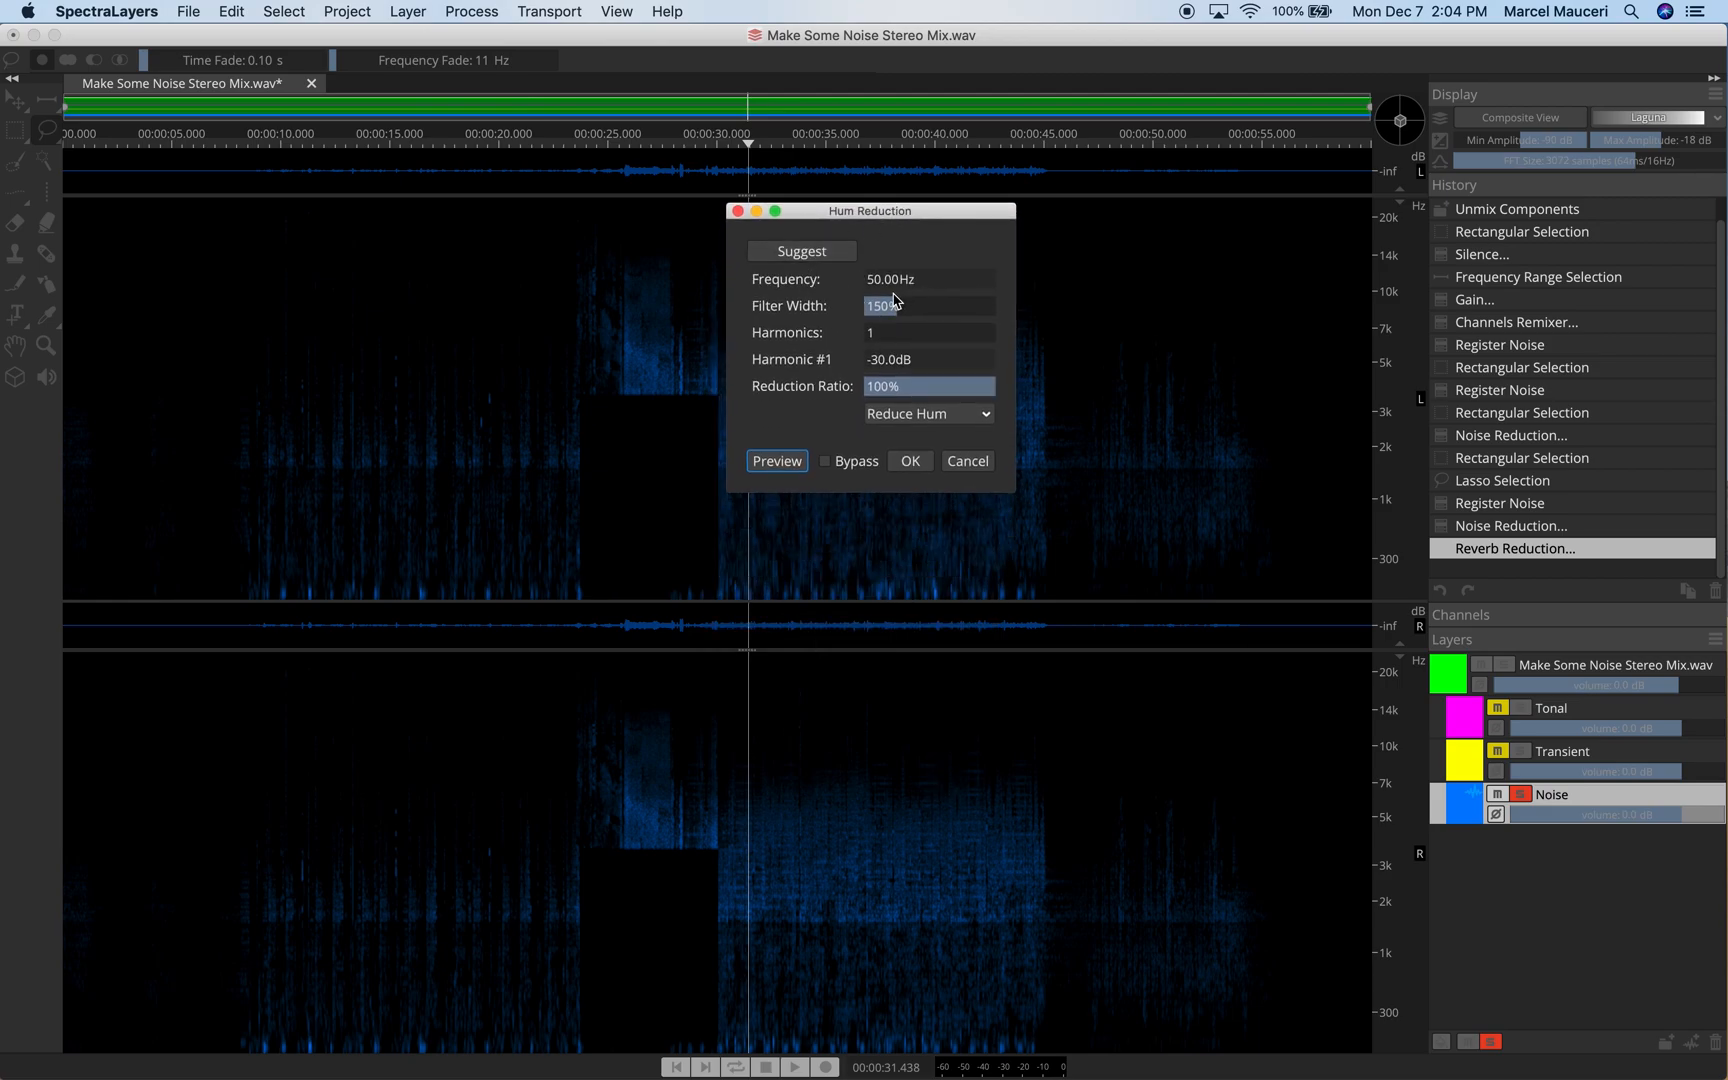
click(801, 250)
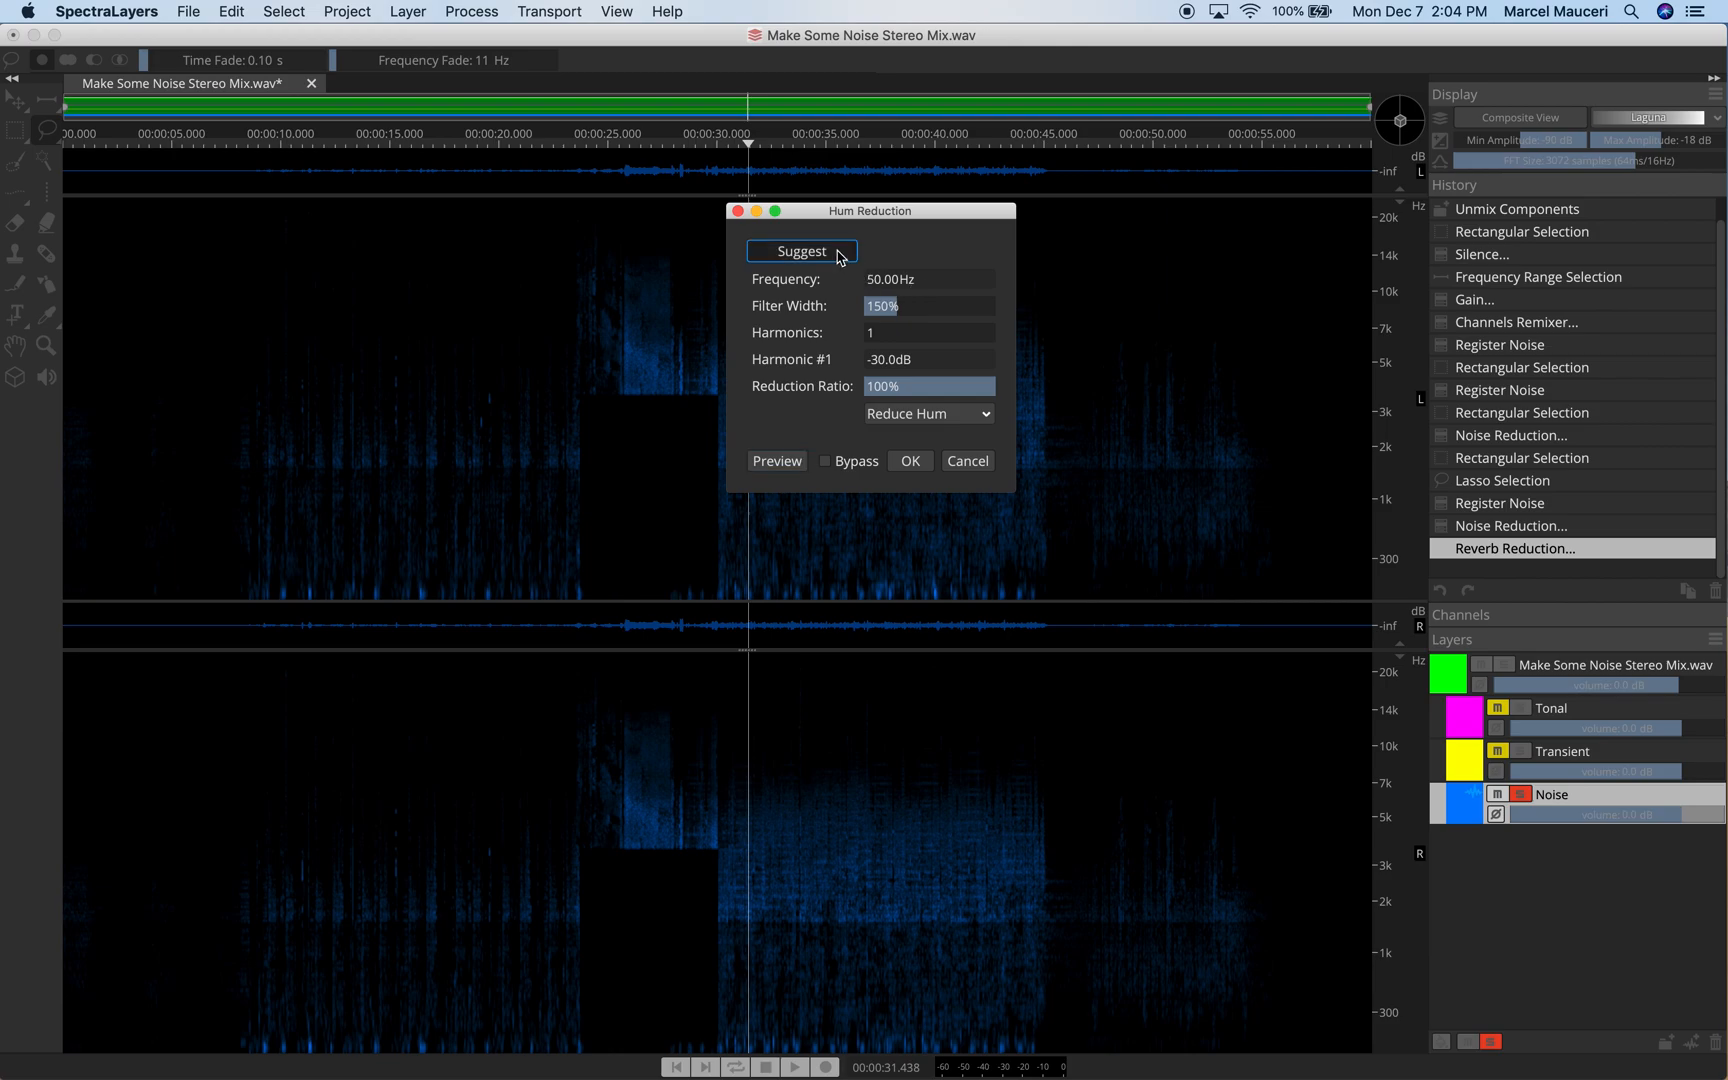
click(801, 250)
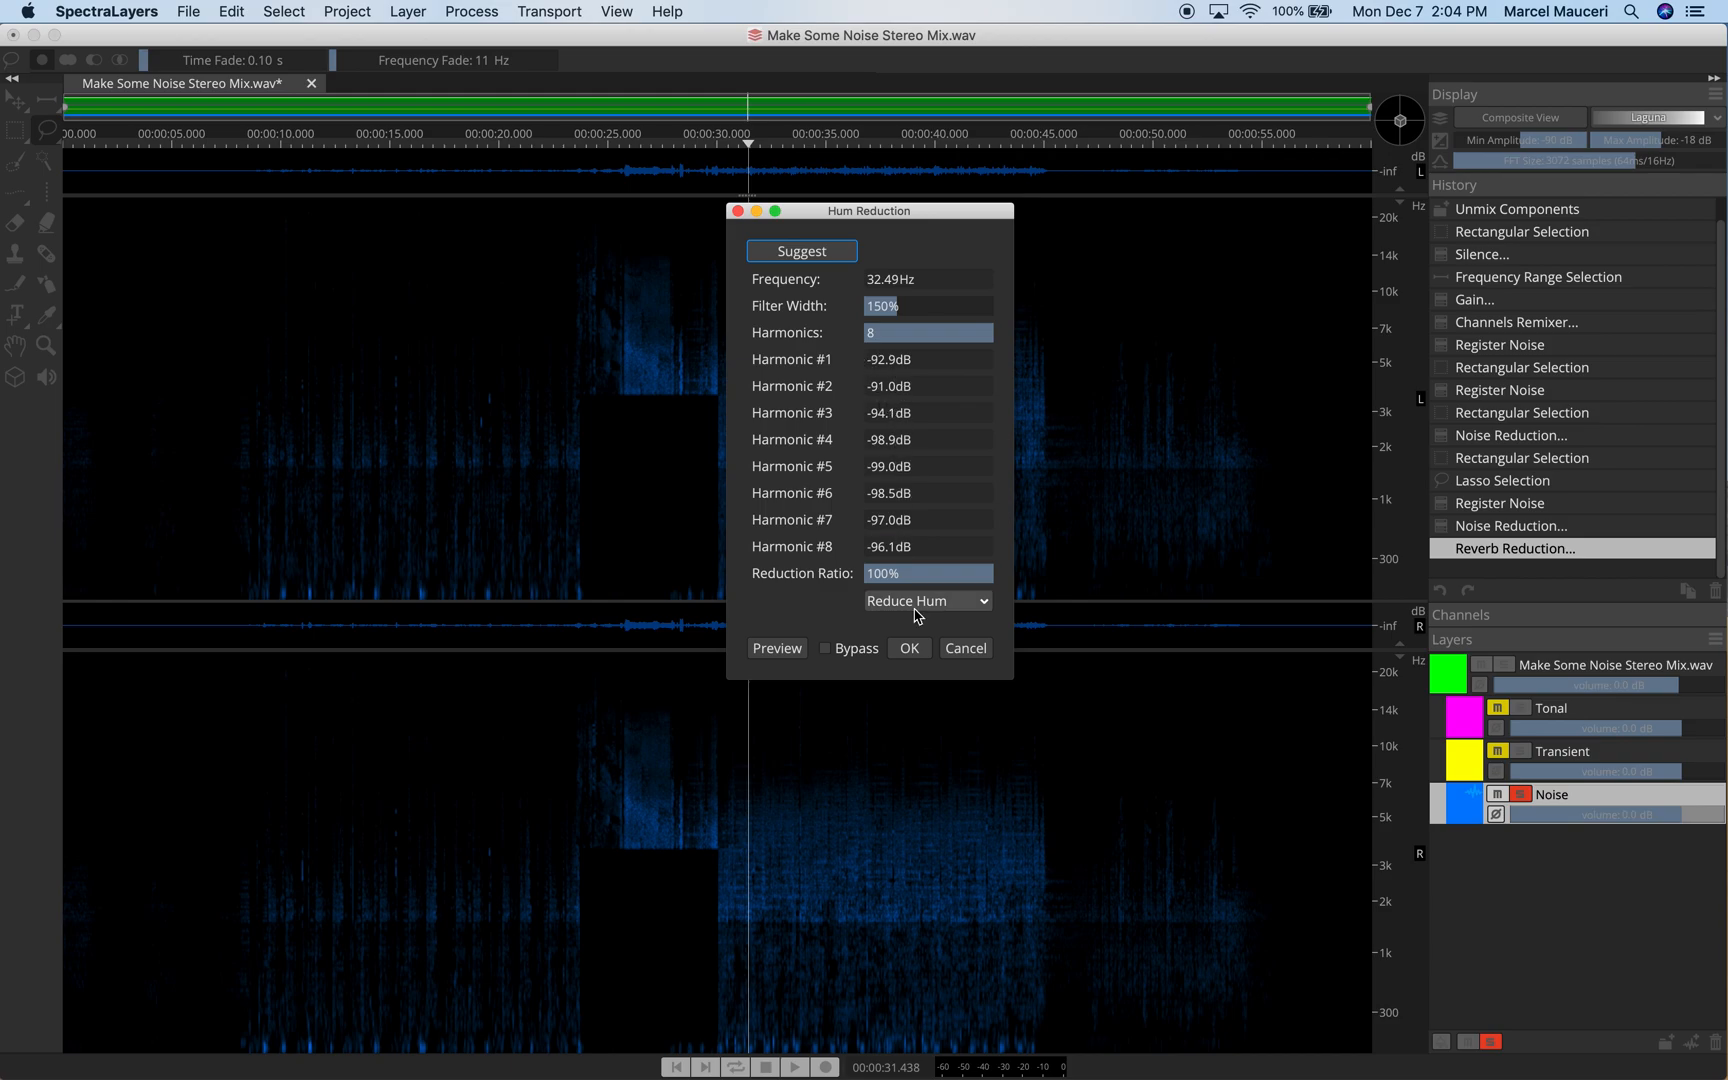
click(469, 11)
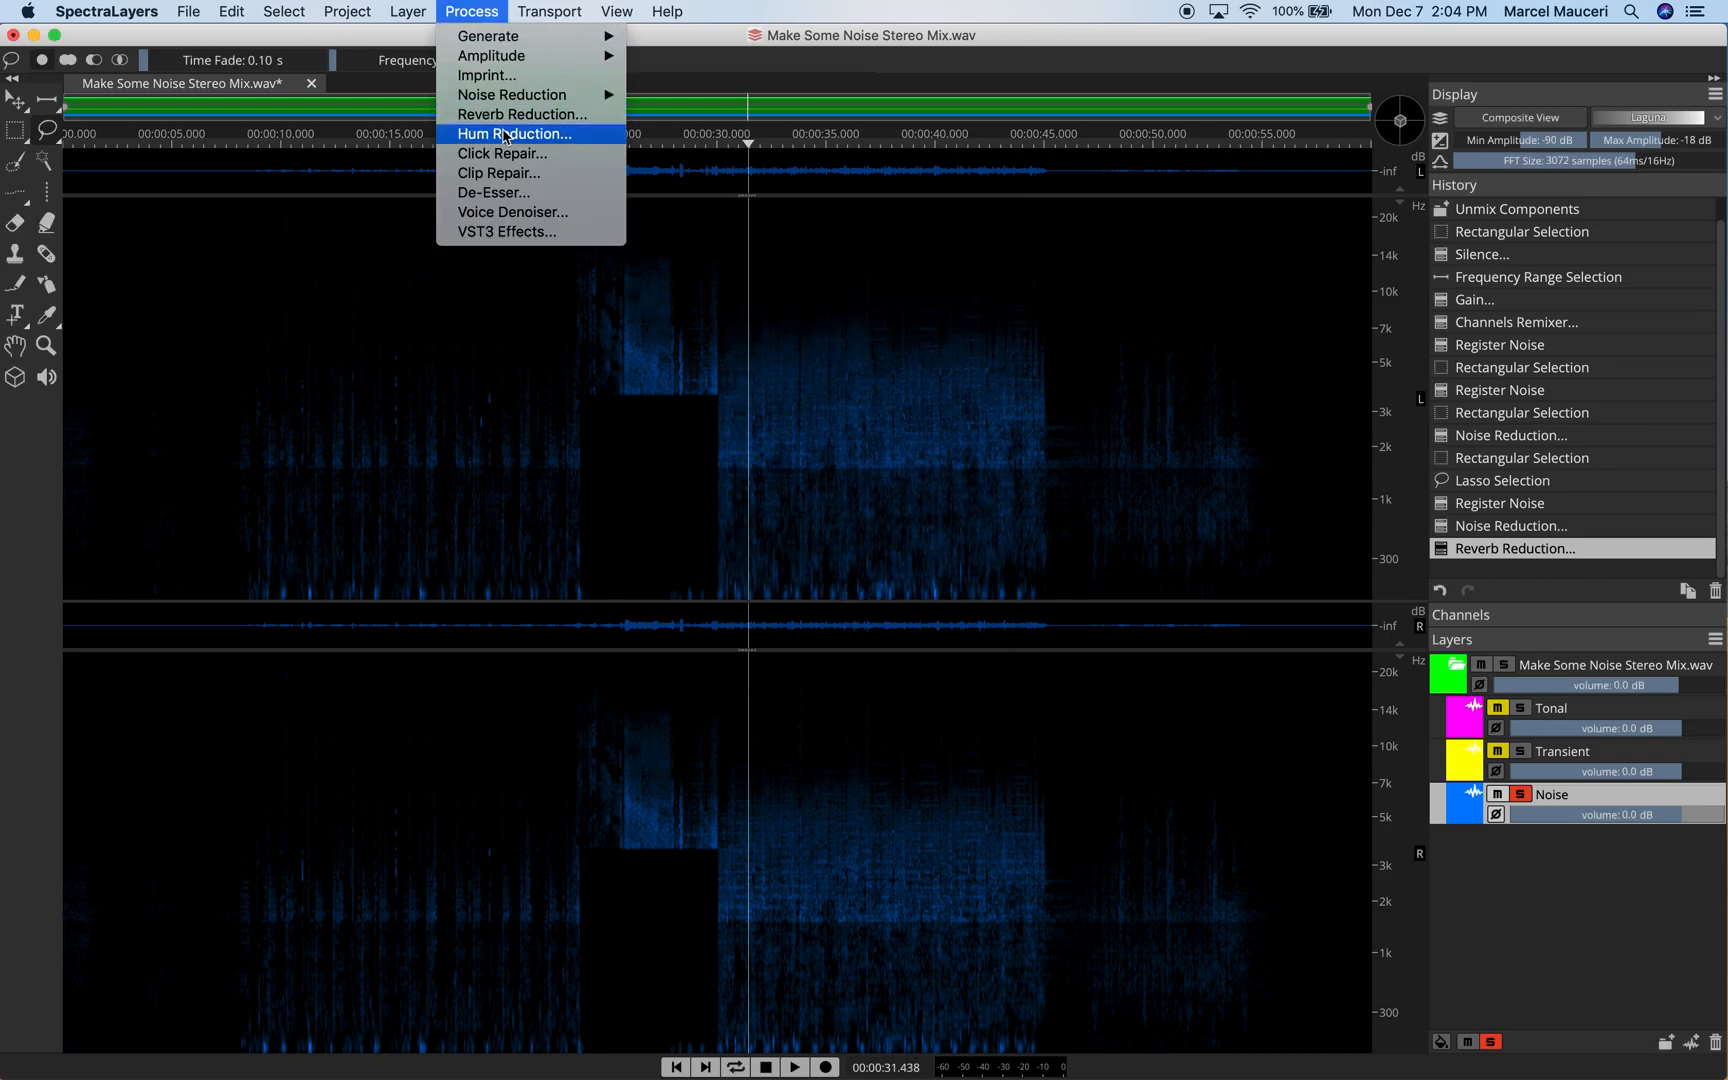
click(499, 154)
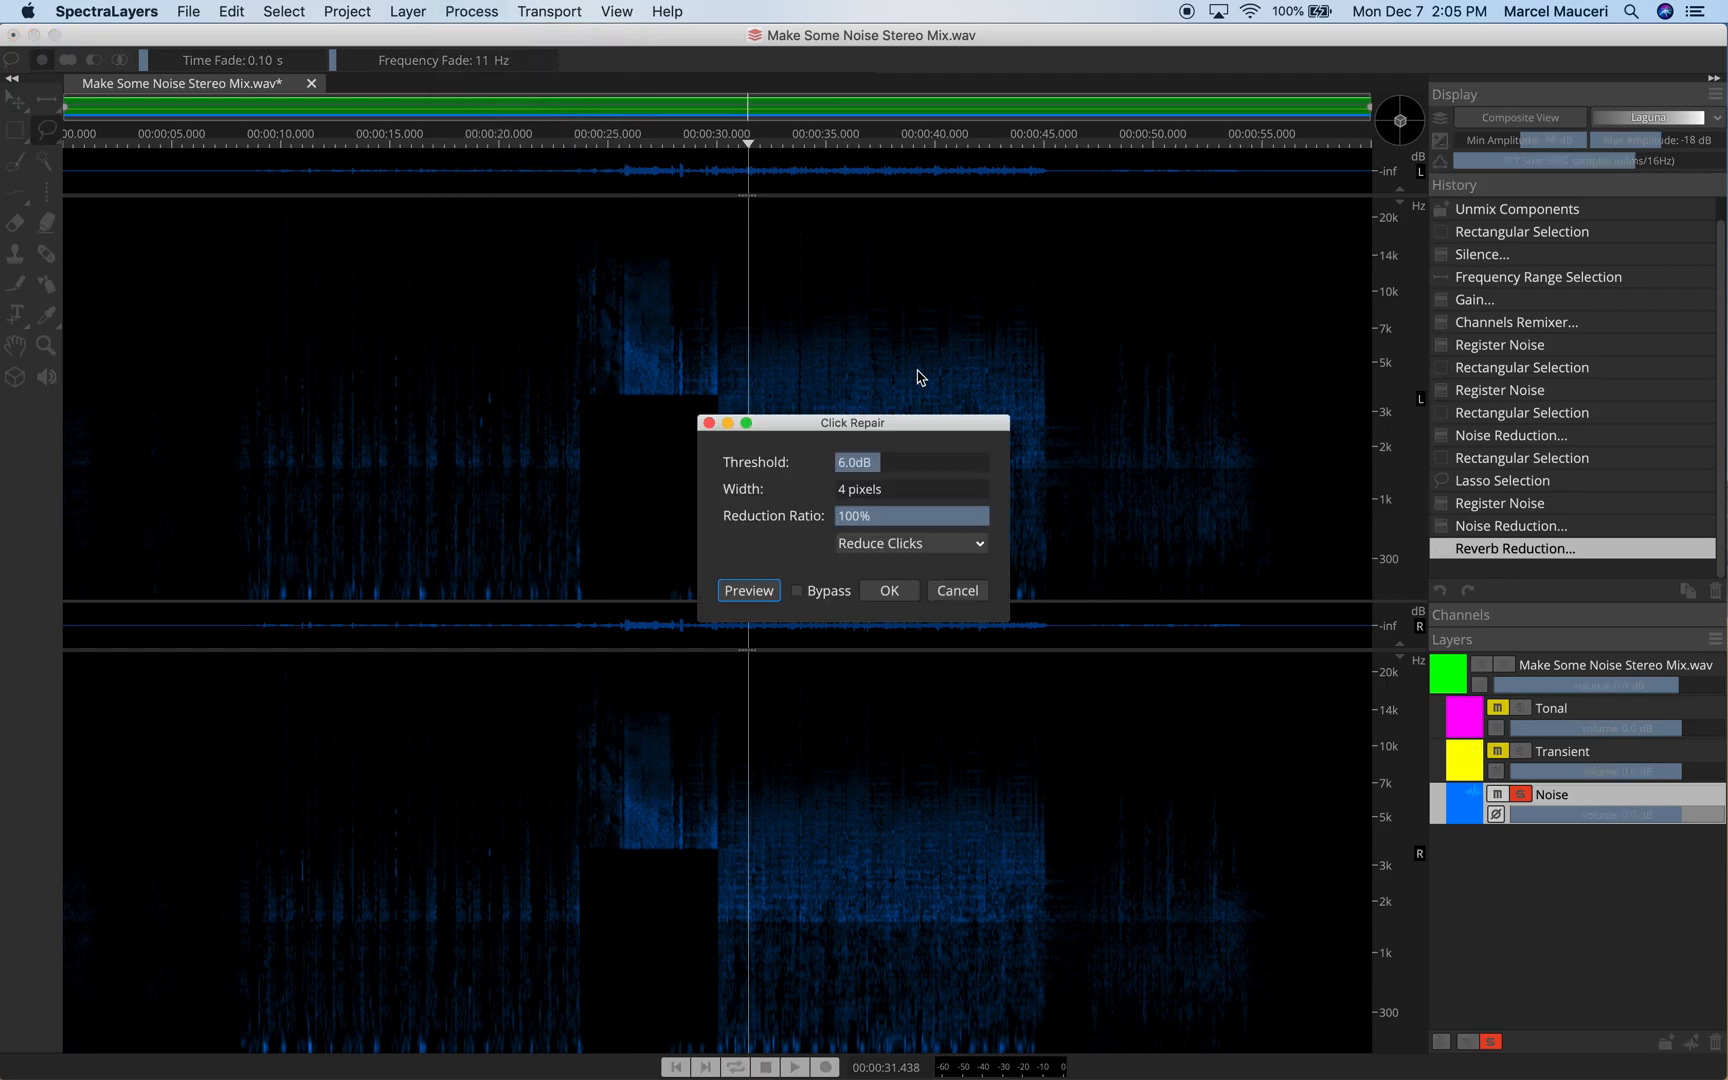
drag(851, 422, 856, 400)
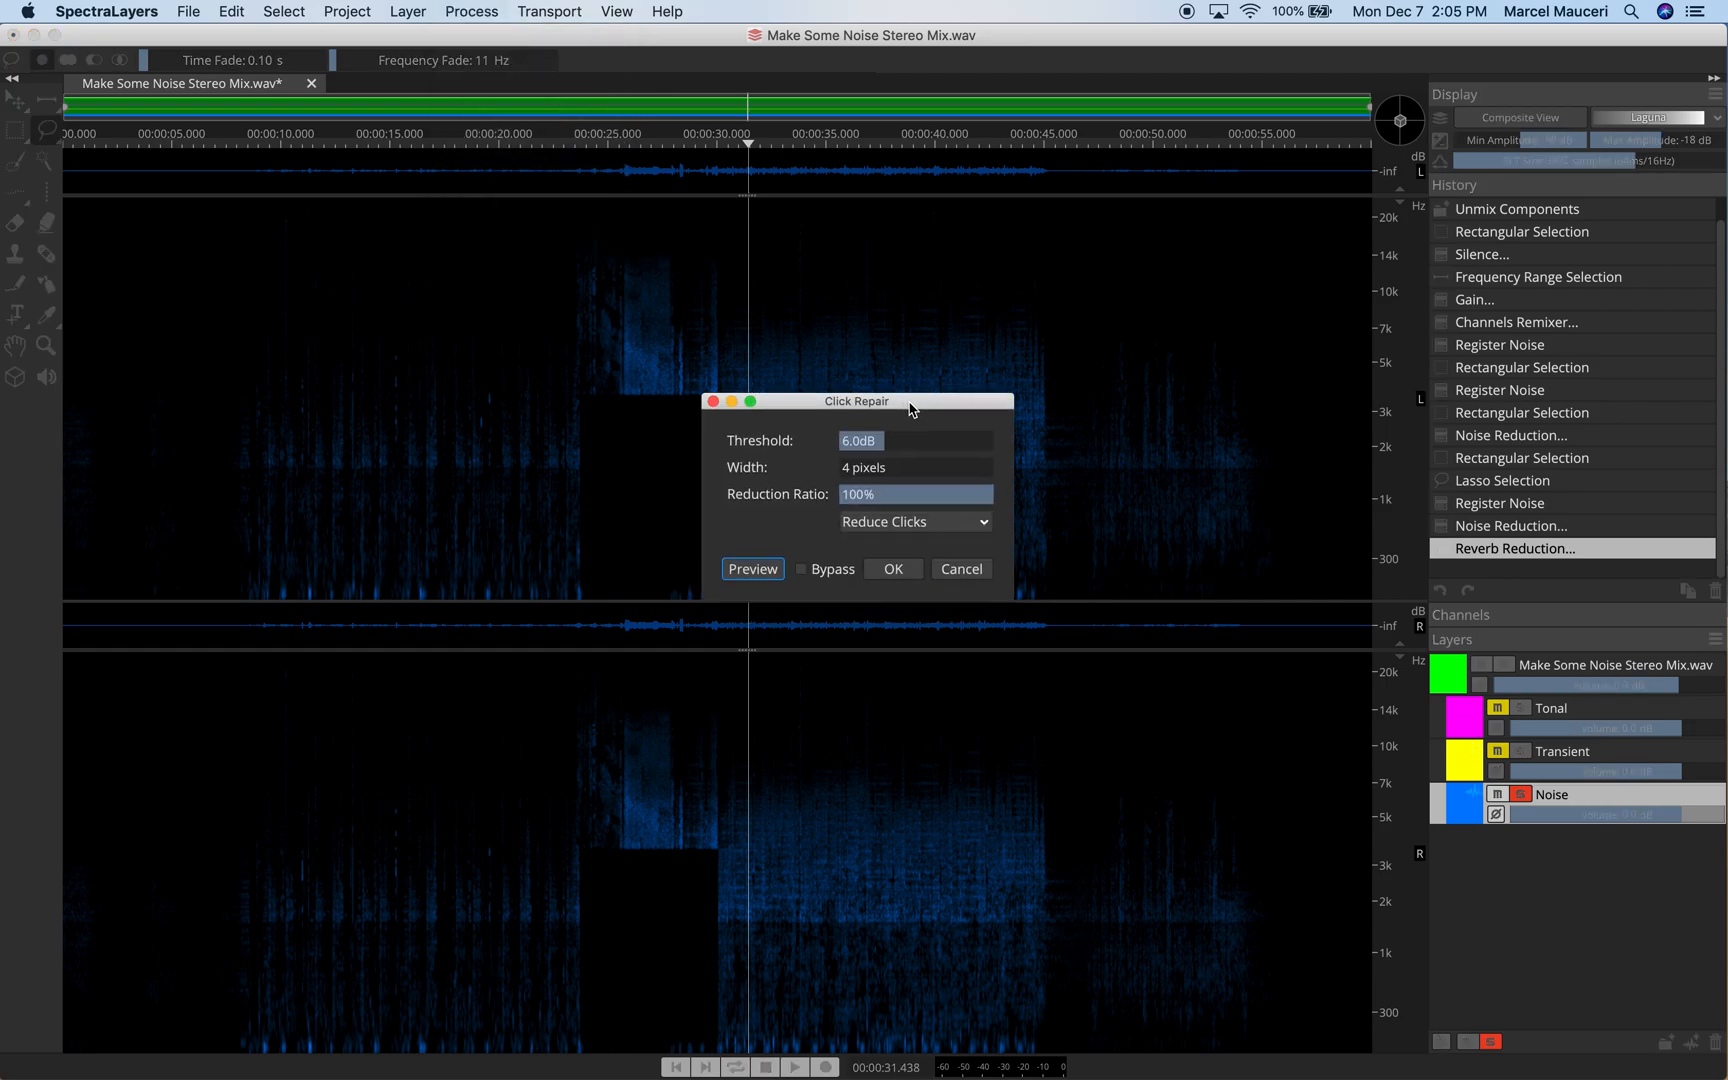
click(958, 569)
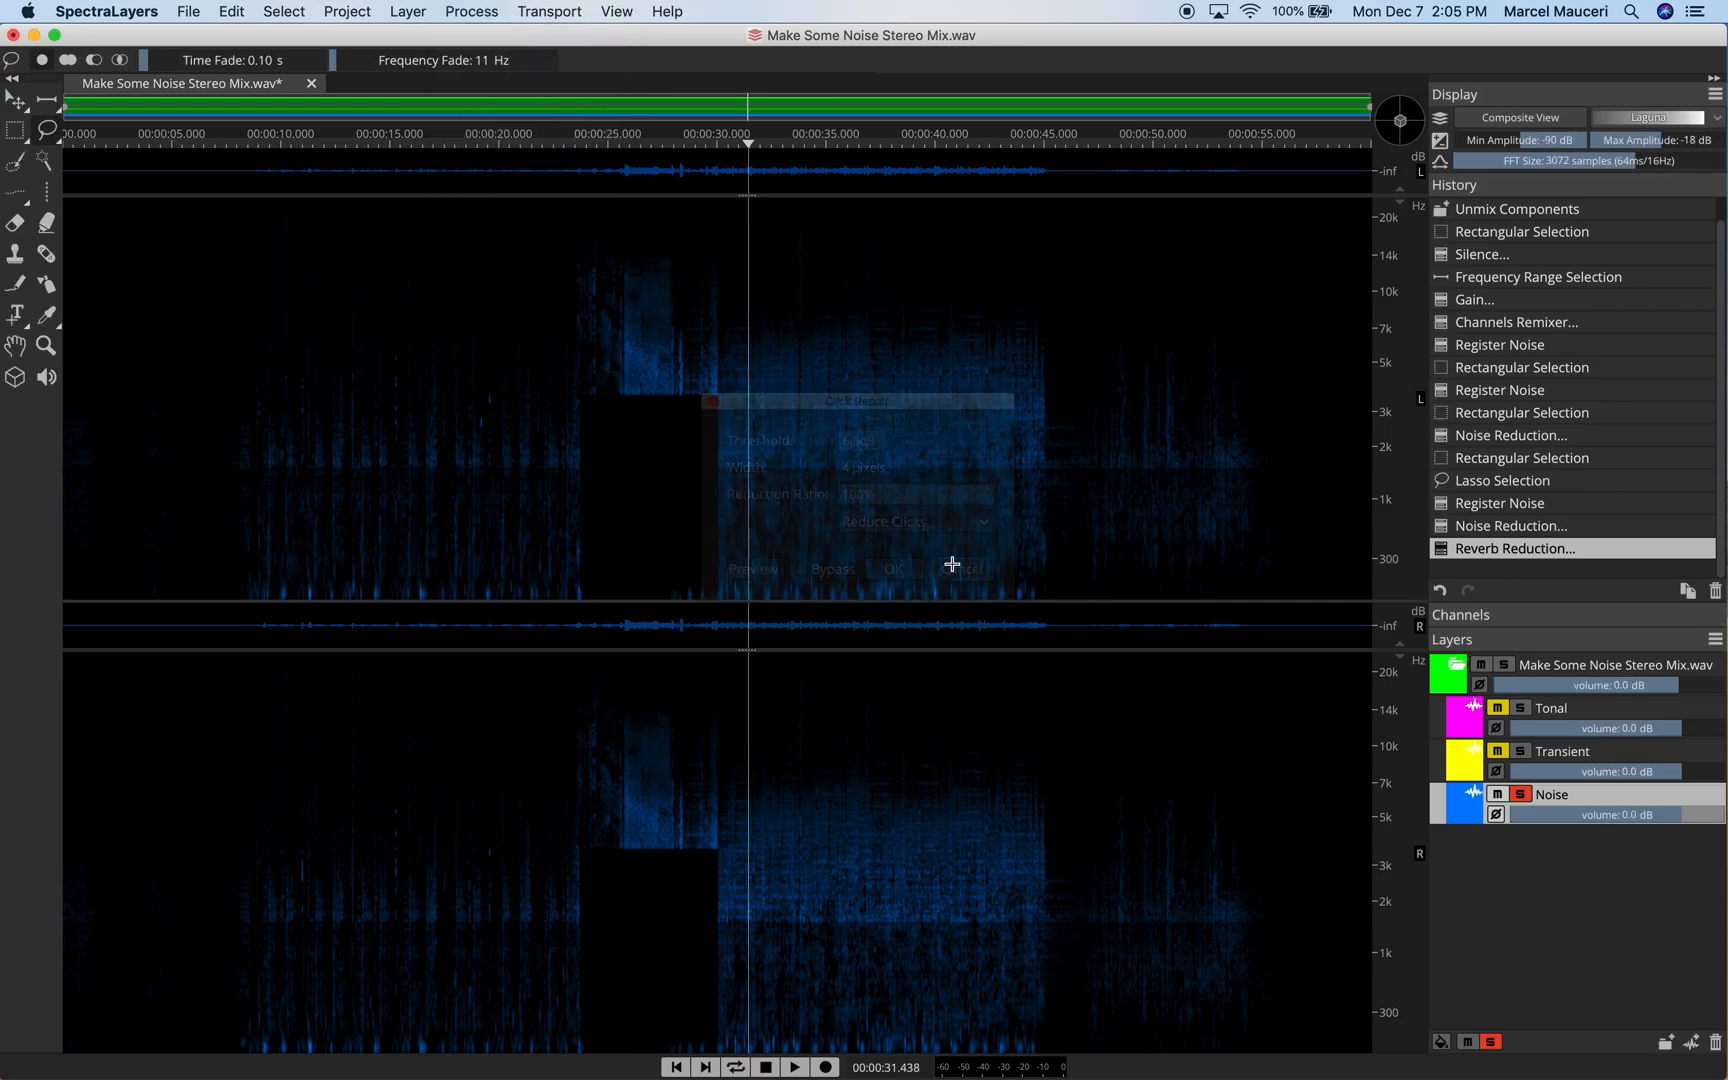
click(471, 11)
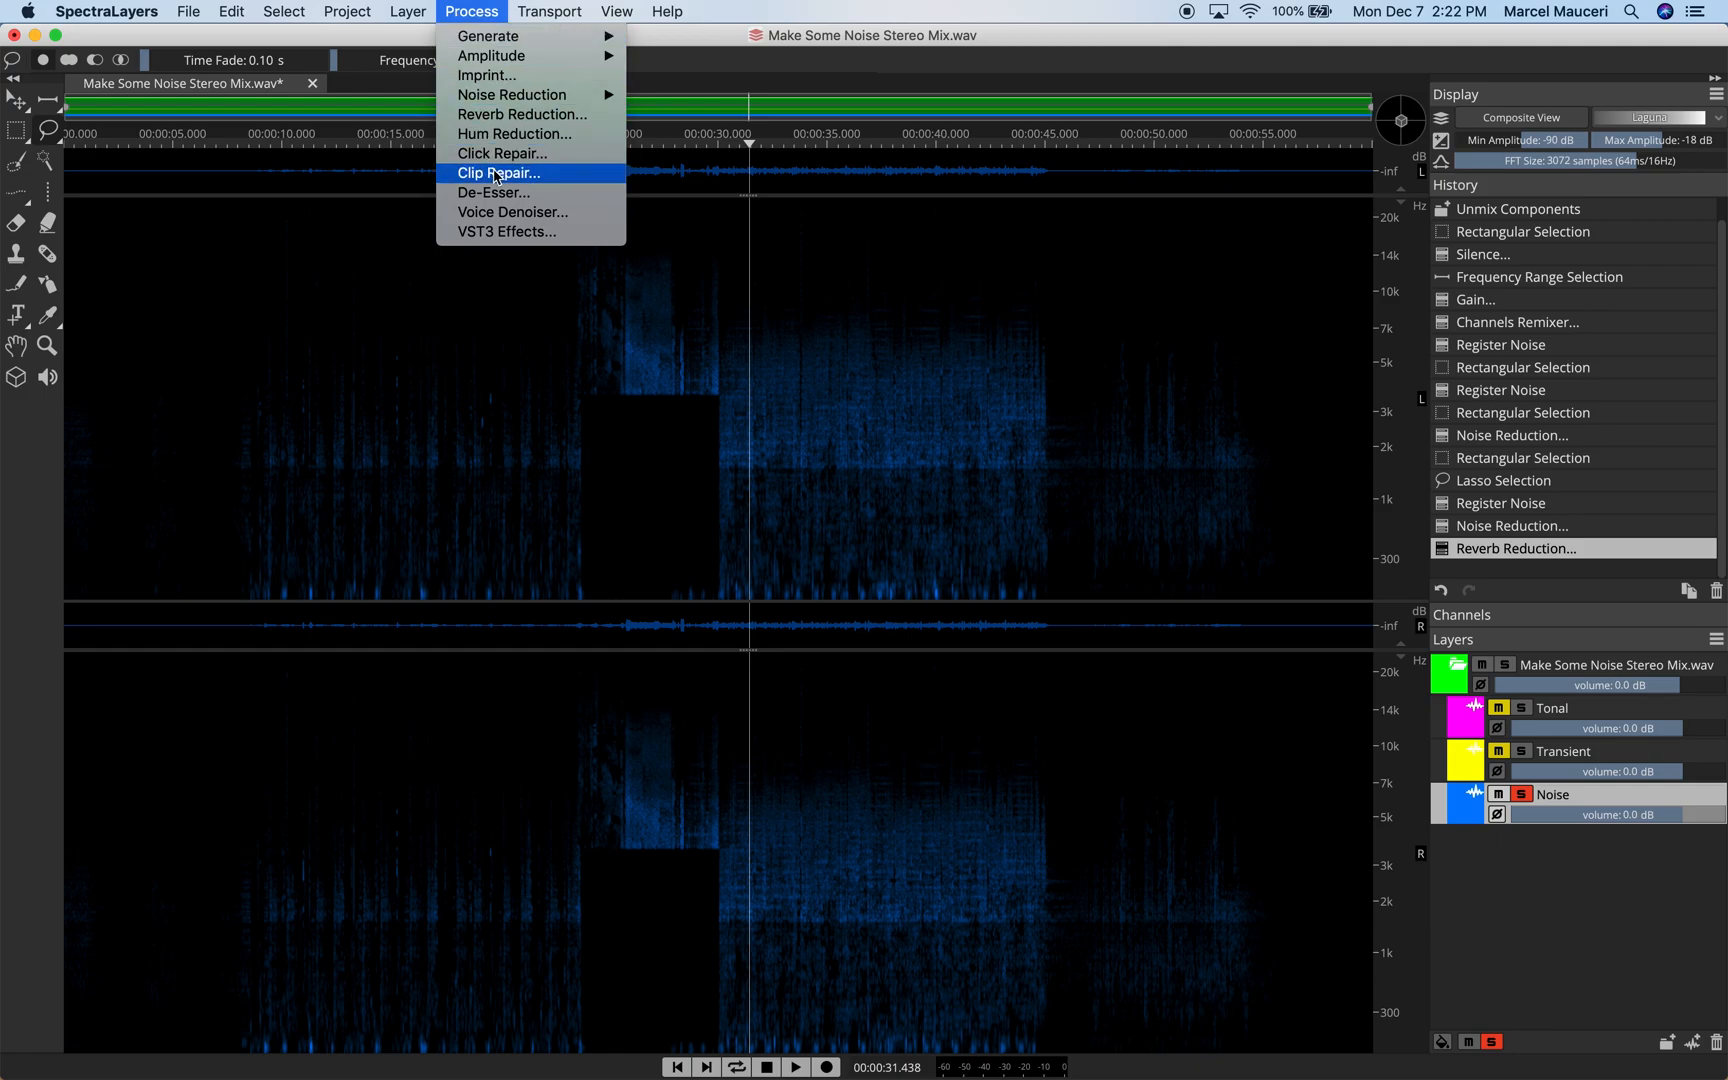
click(498, 173)
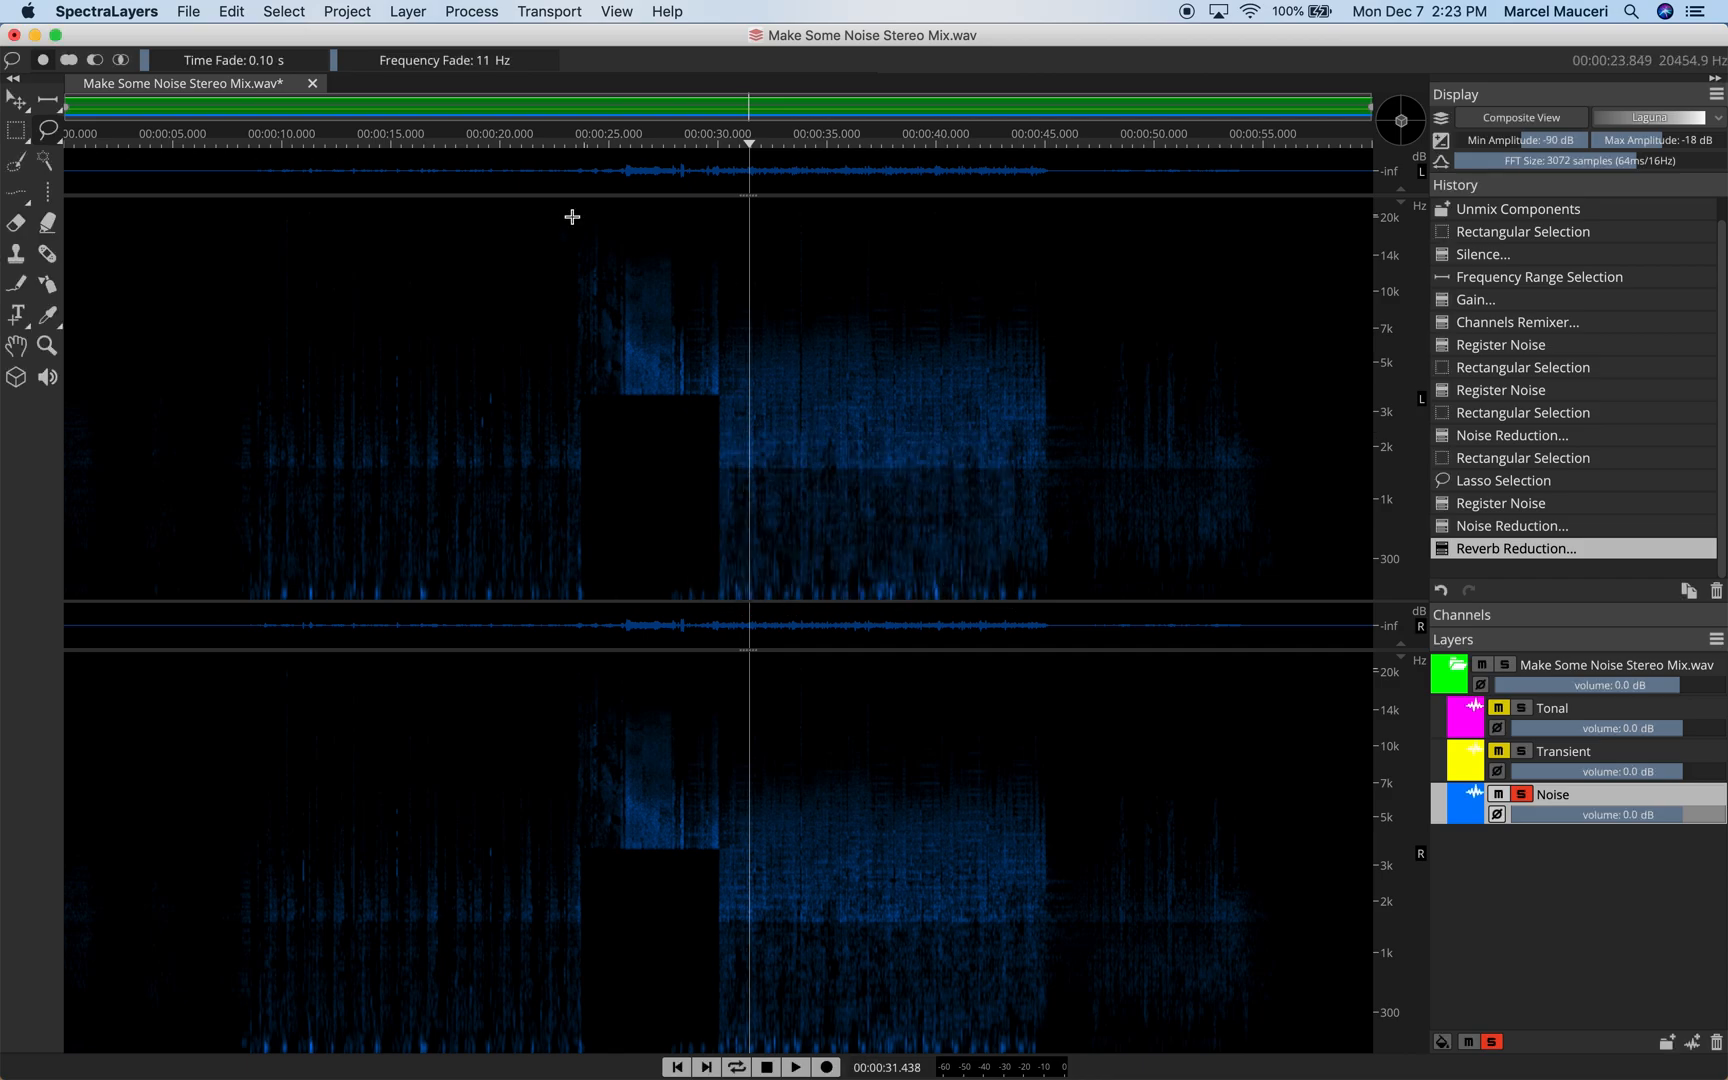
click(471, 11)
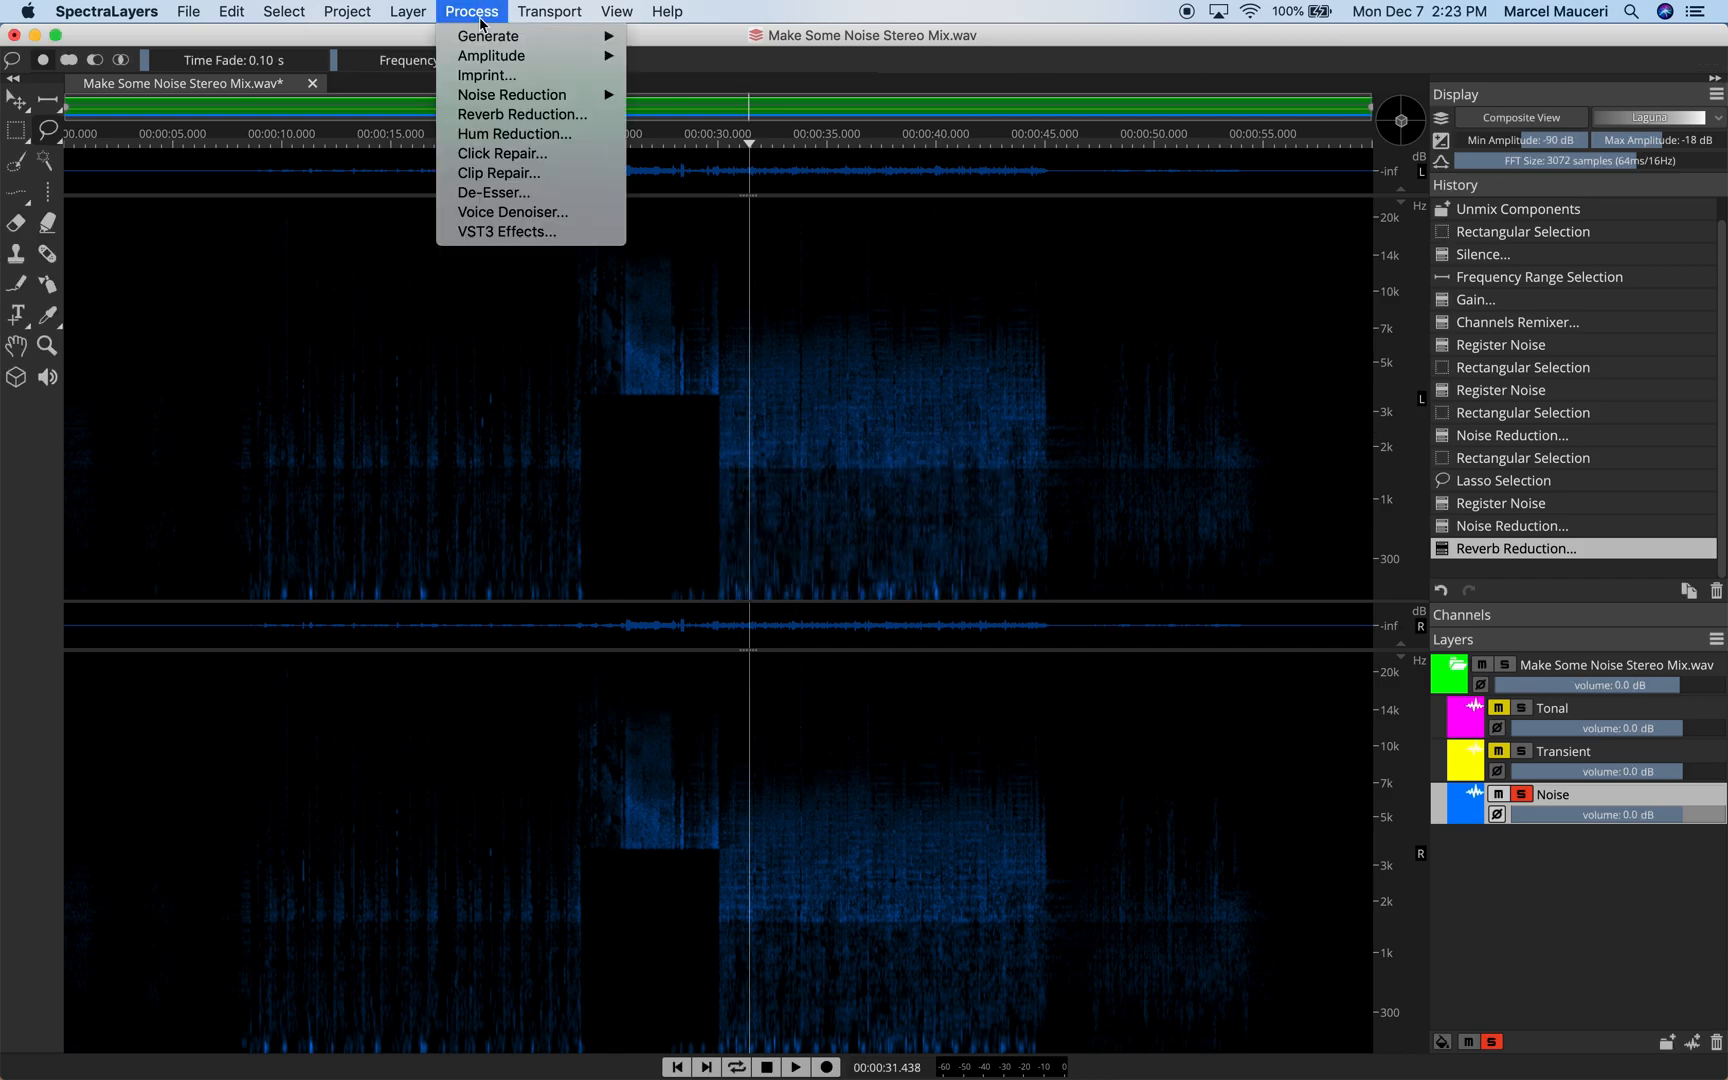
click(494, 192)
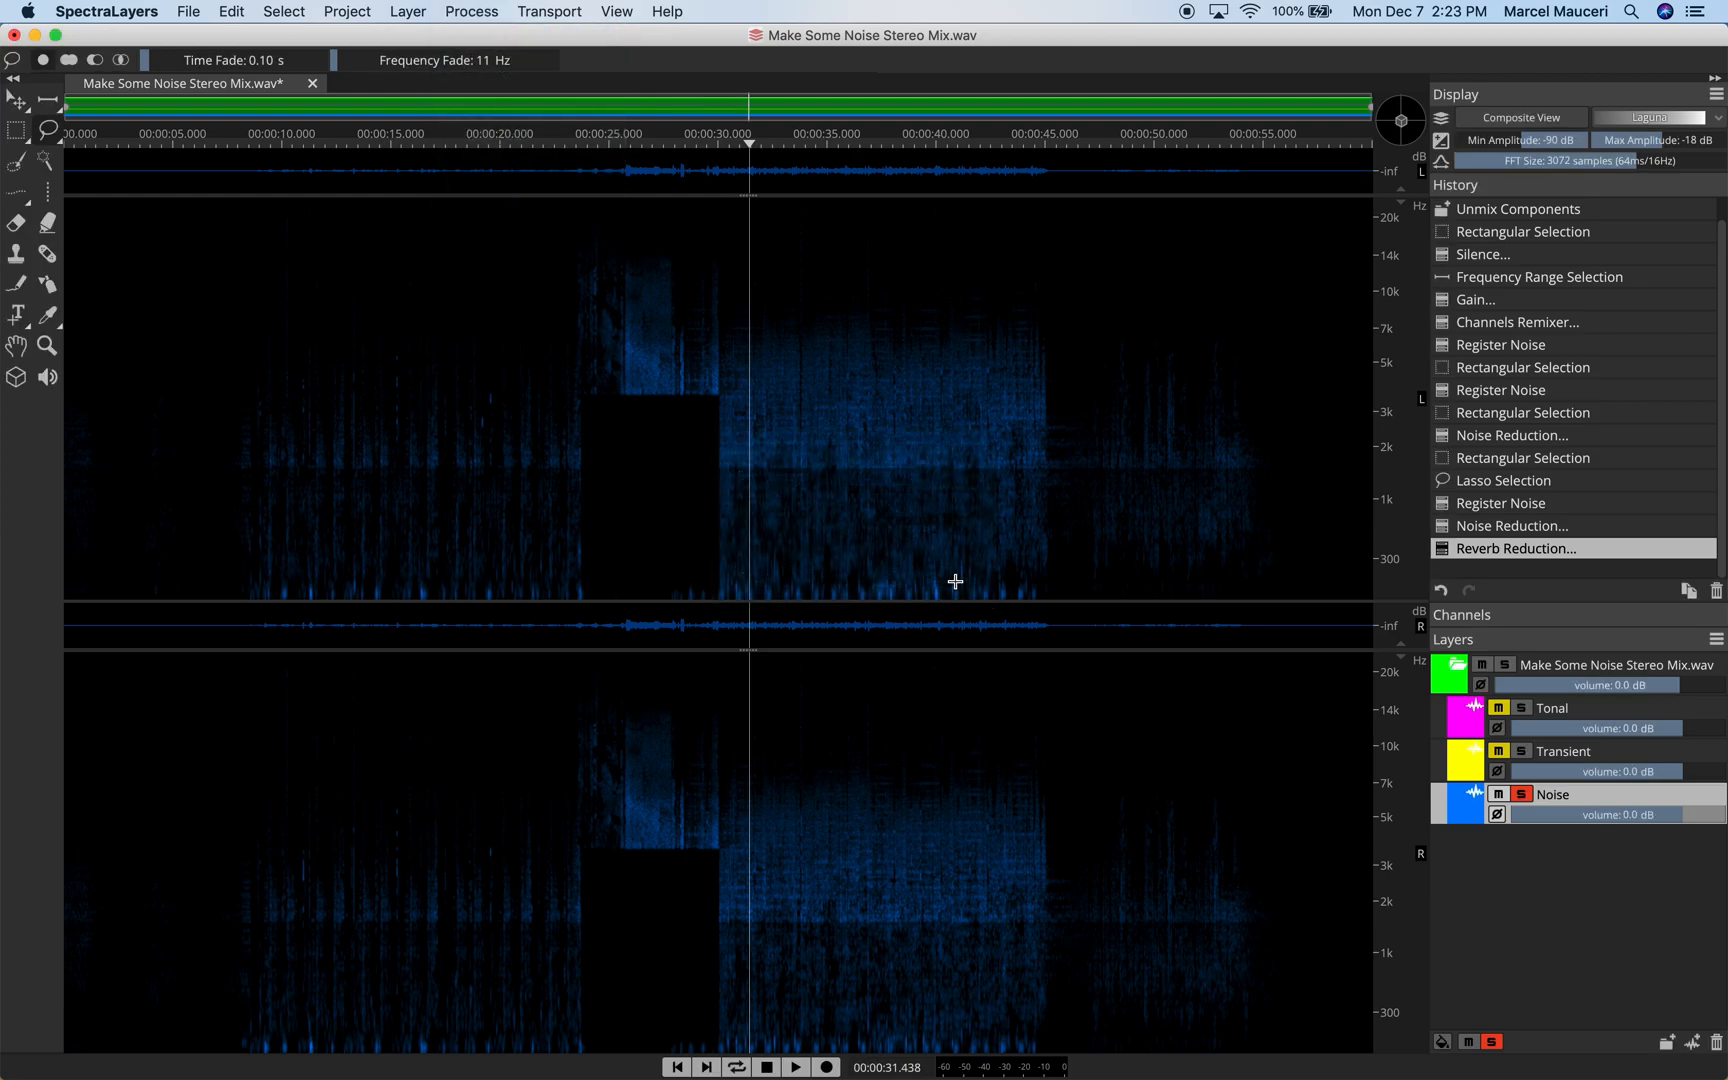
- Open VST3 Effects from the Process menu and browse by category to the Spatial plug-ins
click(471, 11)
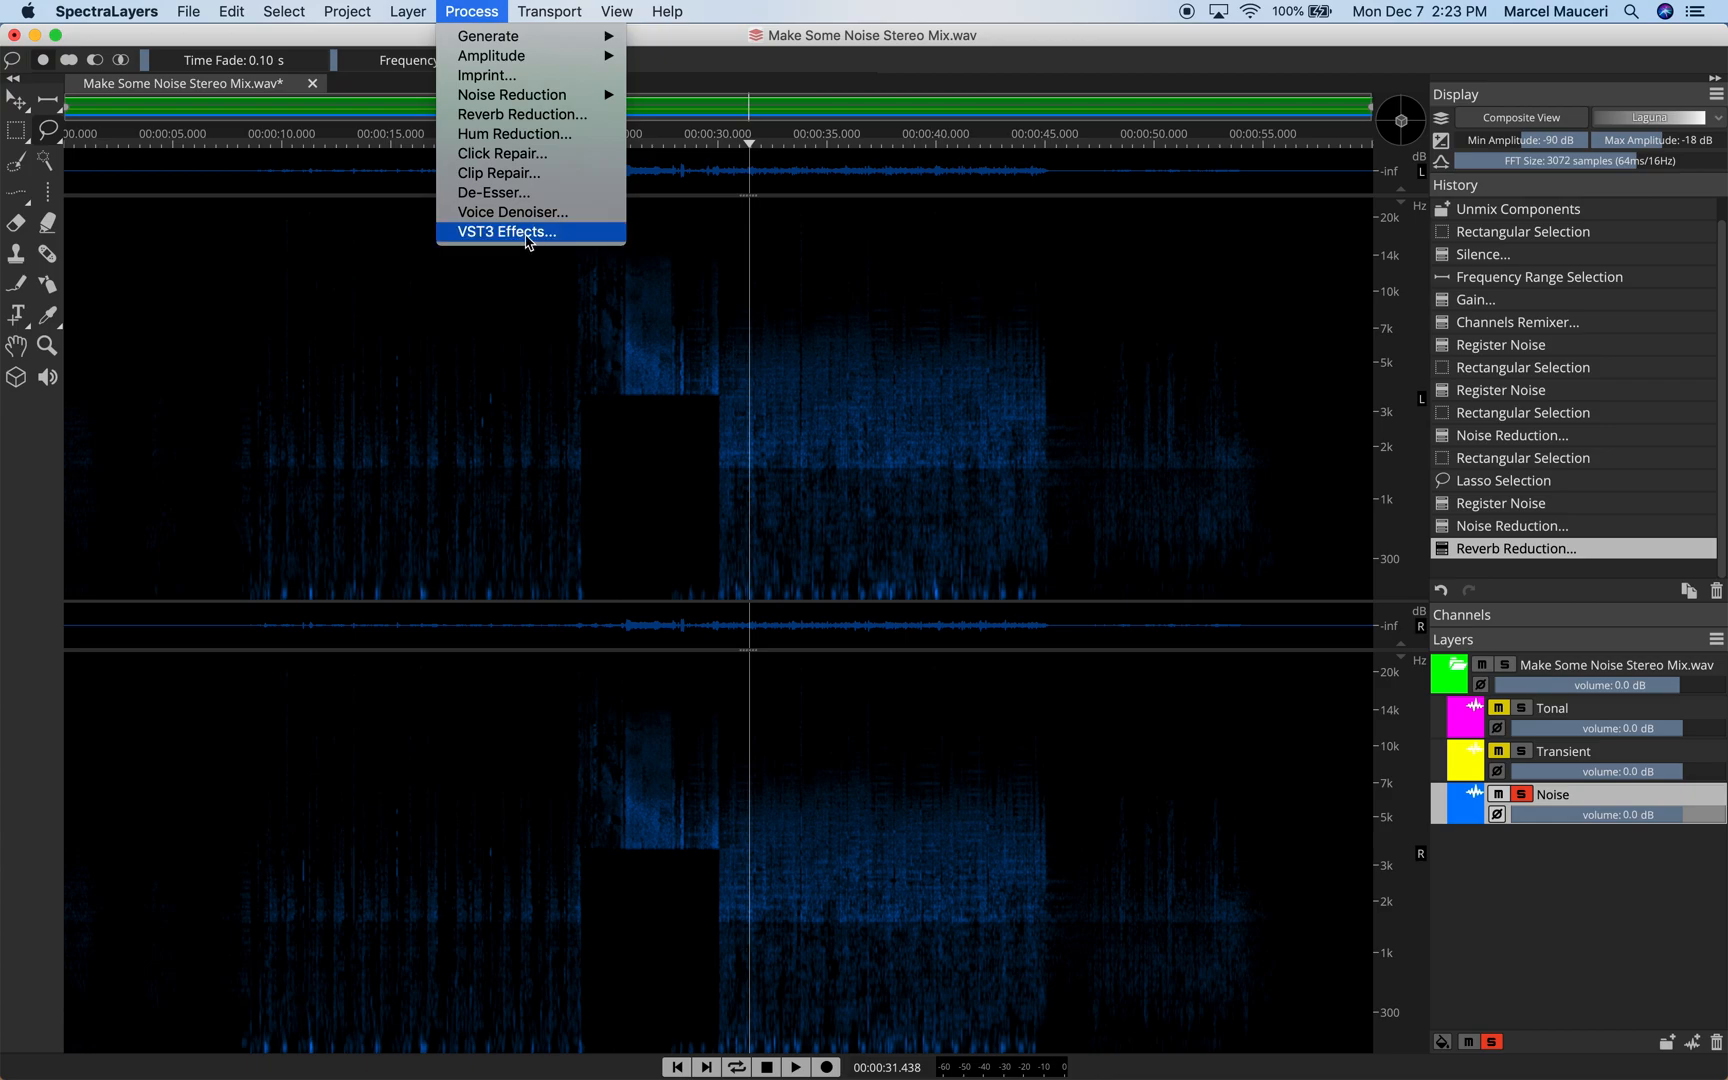
click(506, 231)
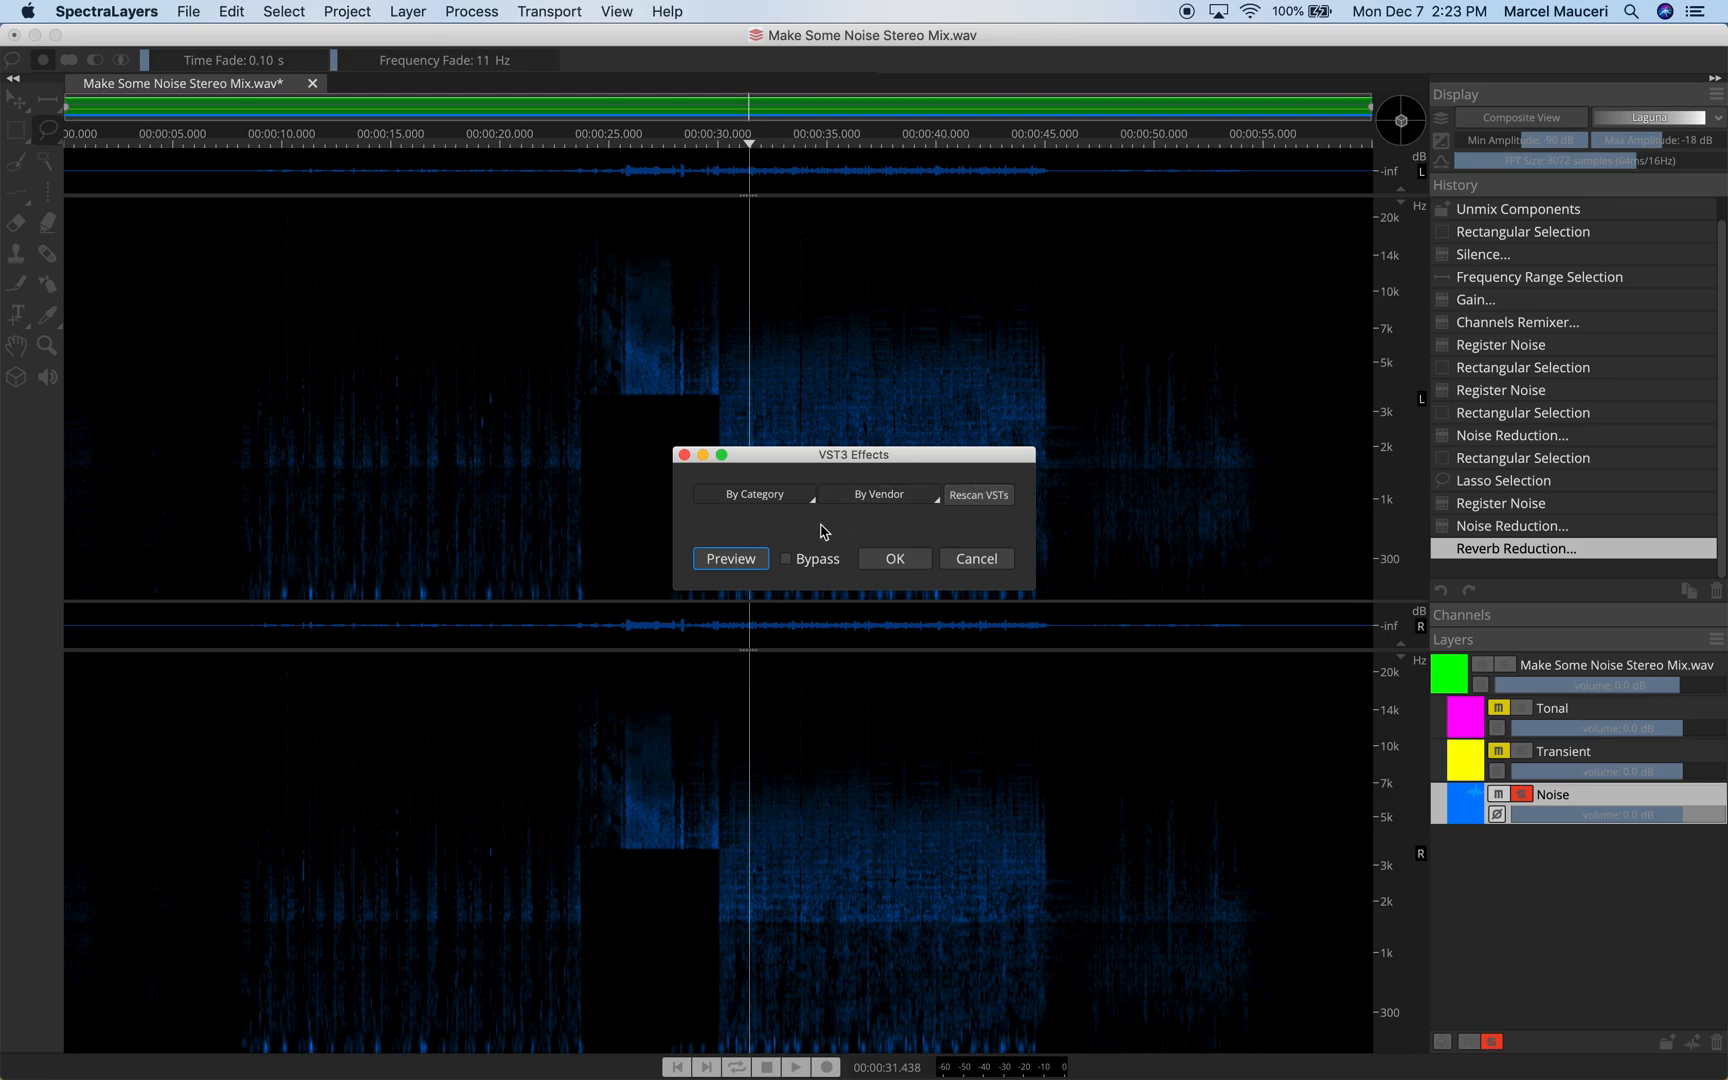
click(754, 494)
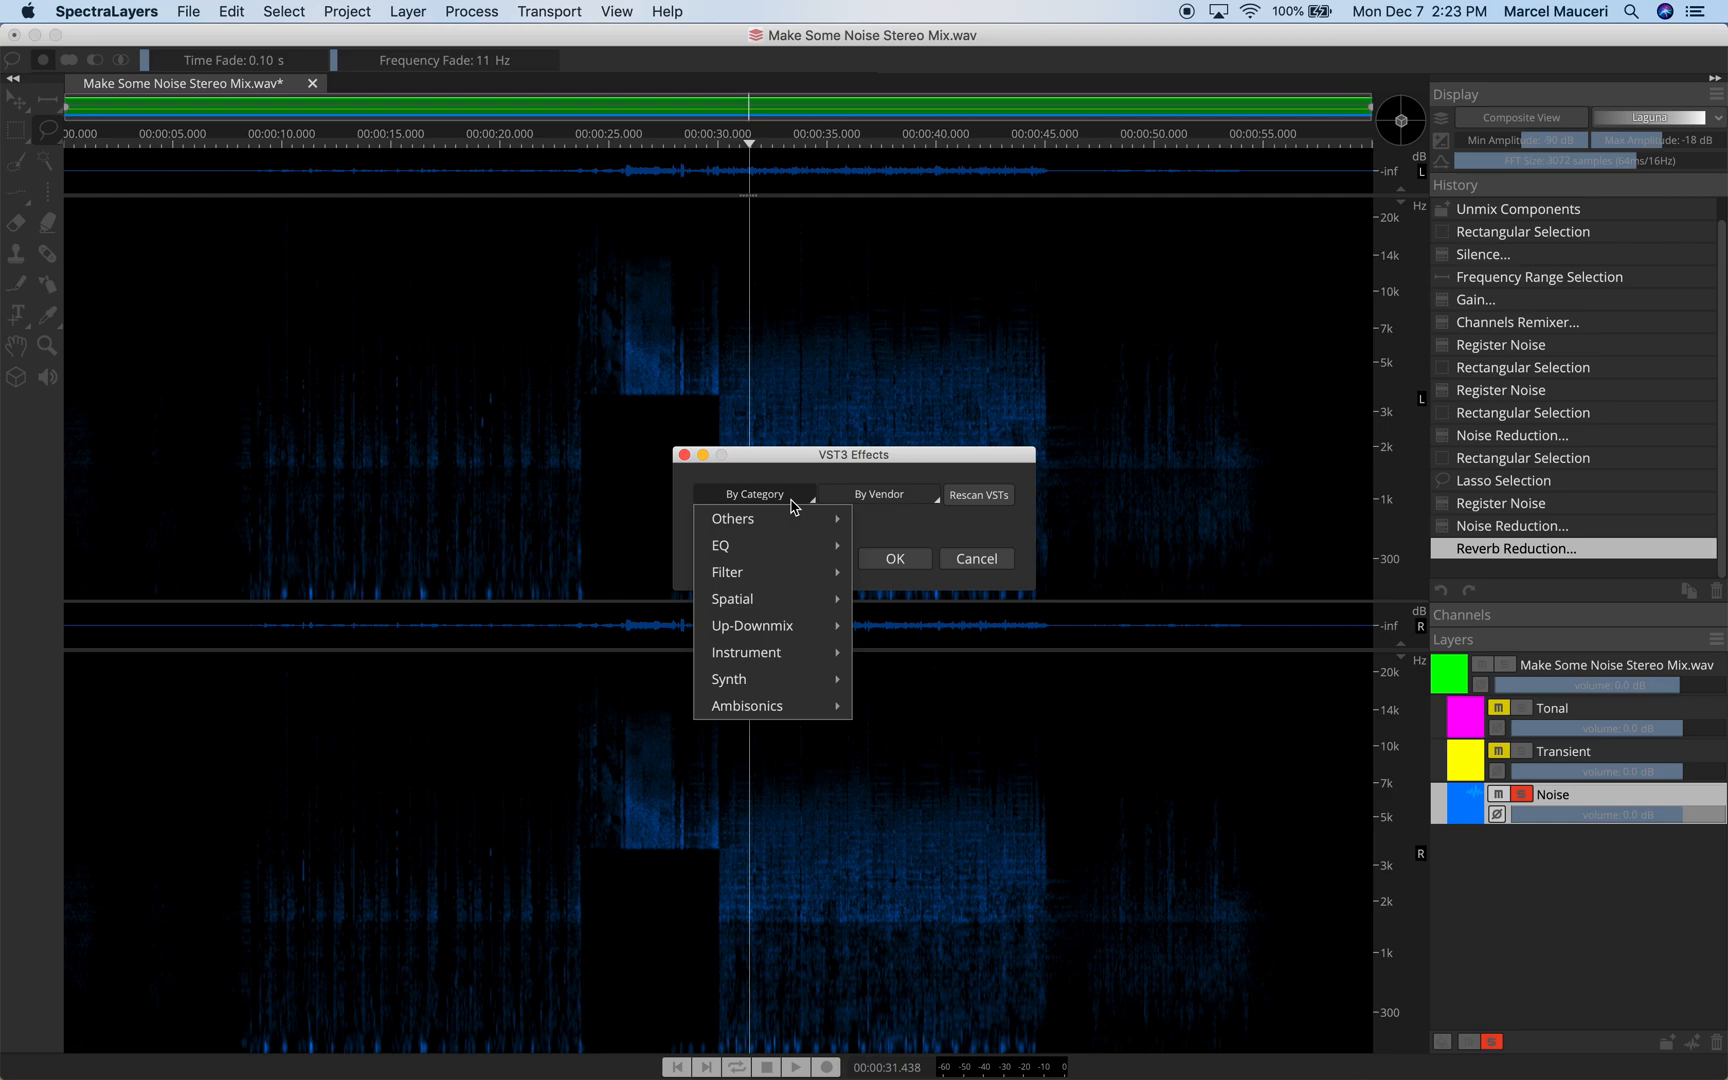
mouse_move(757, 598)
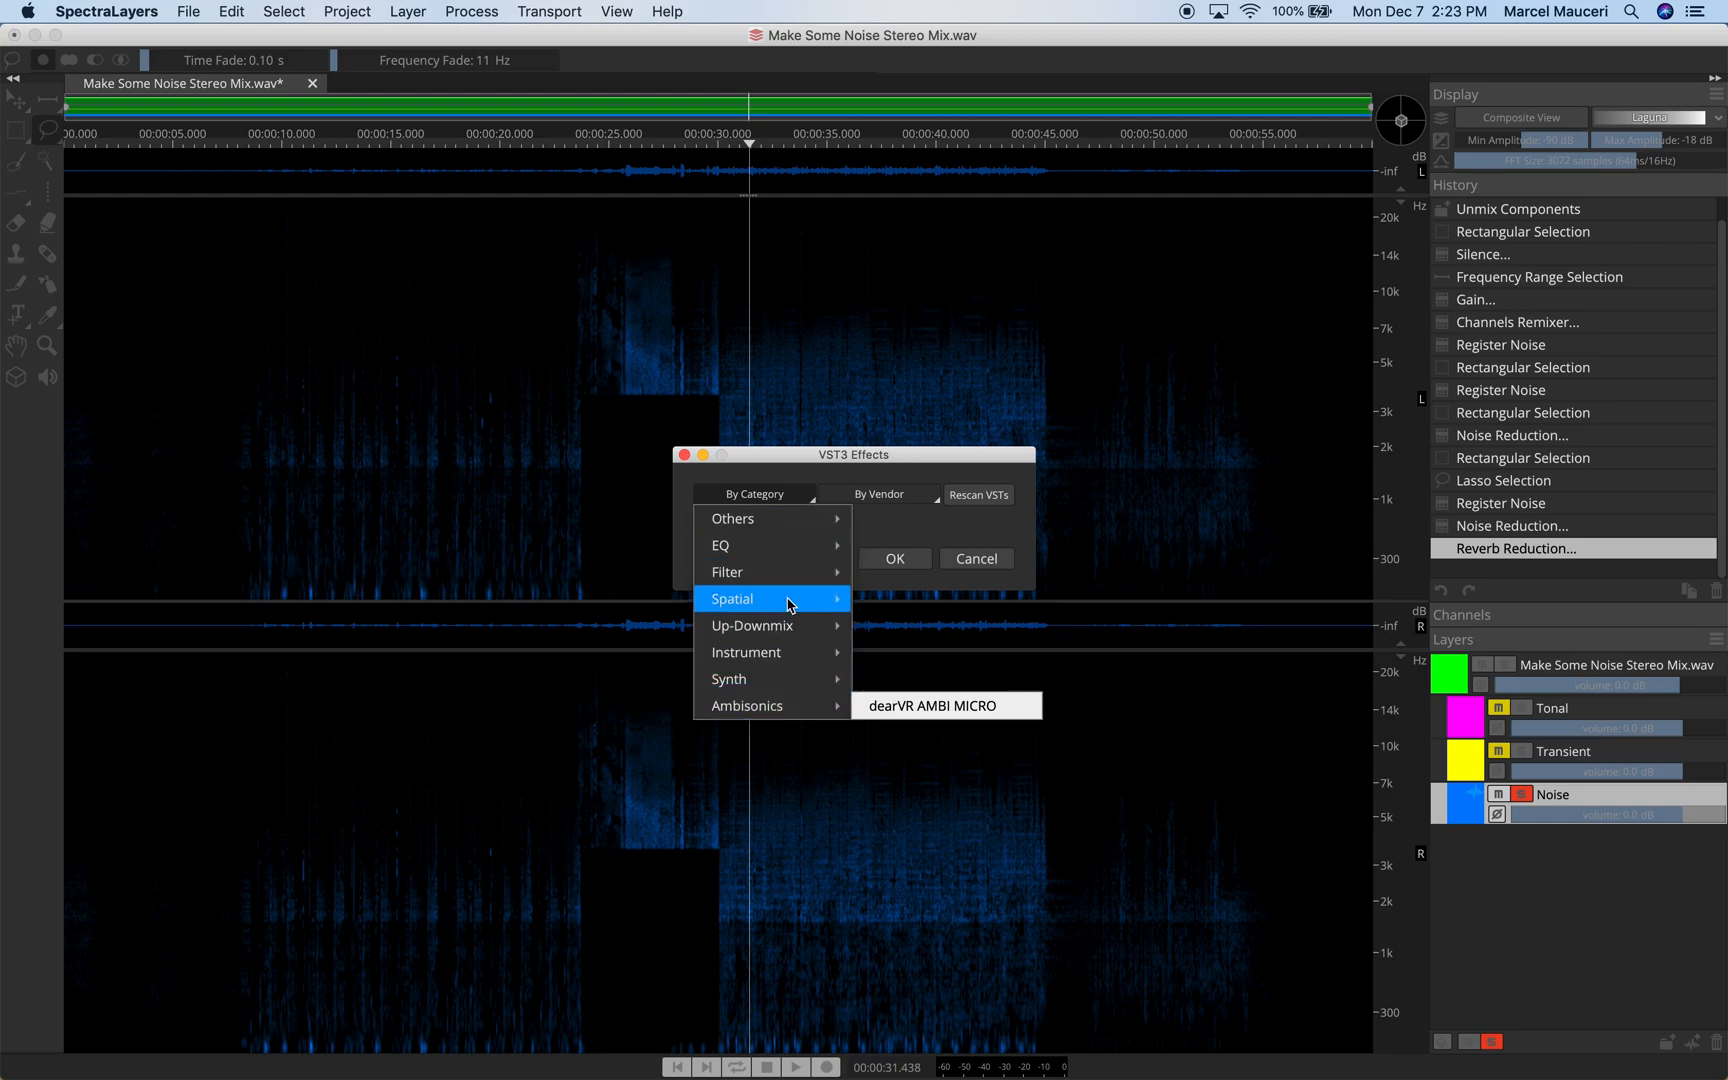